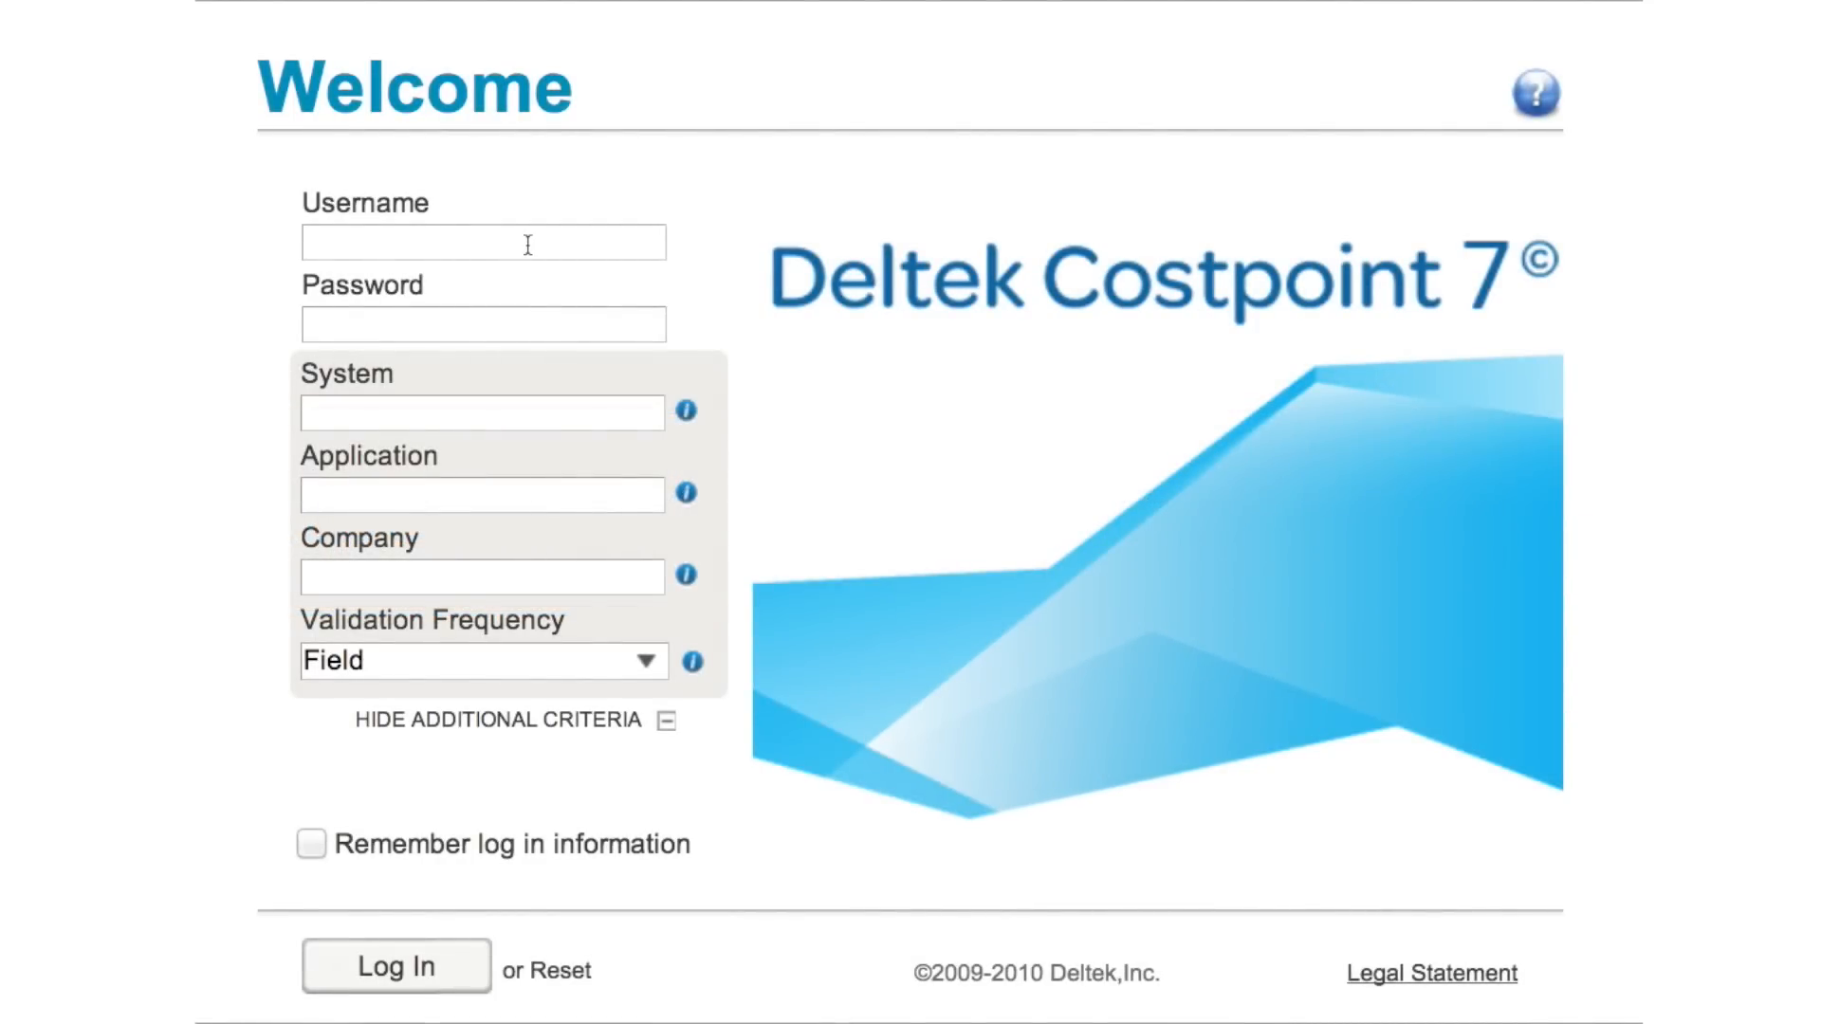
{"action": "type", "text": "JAMESON"}
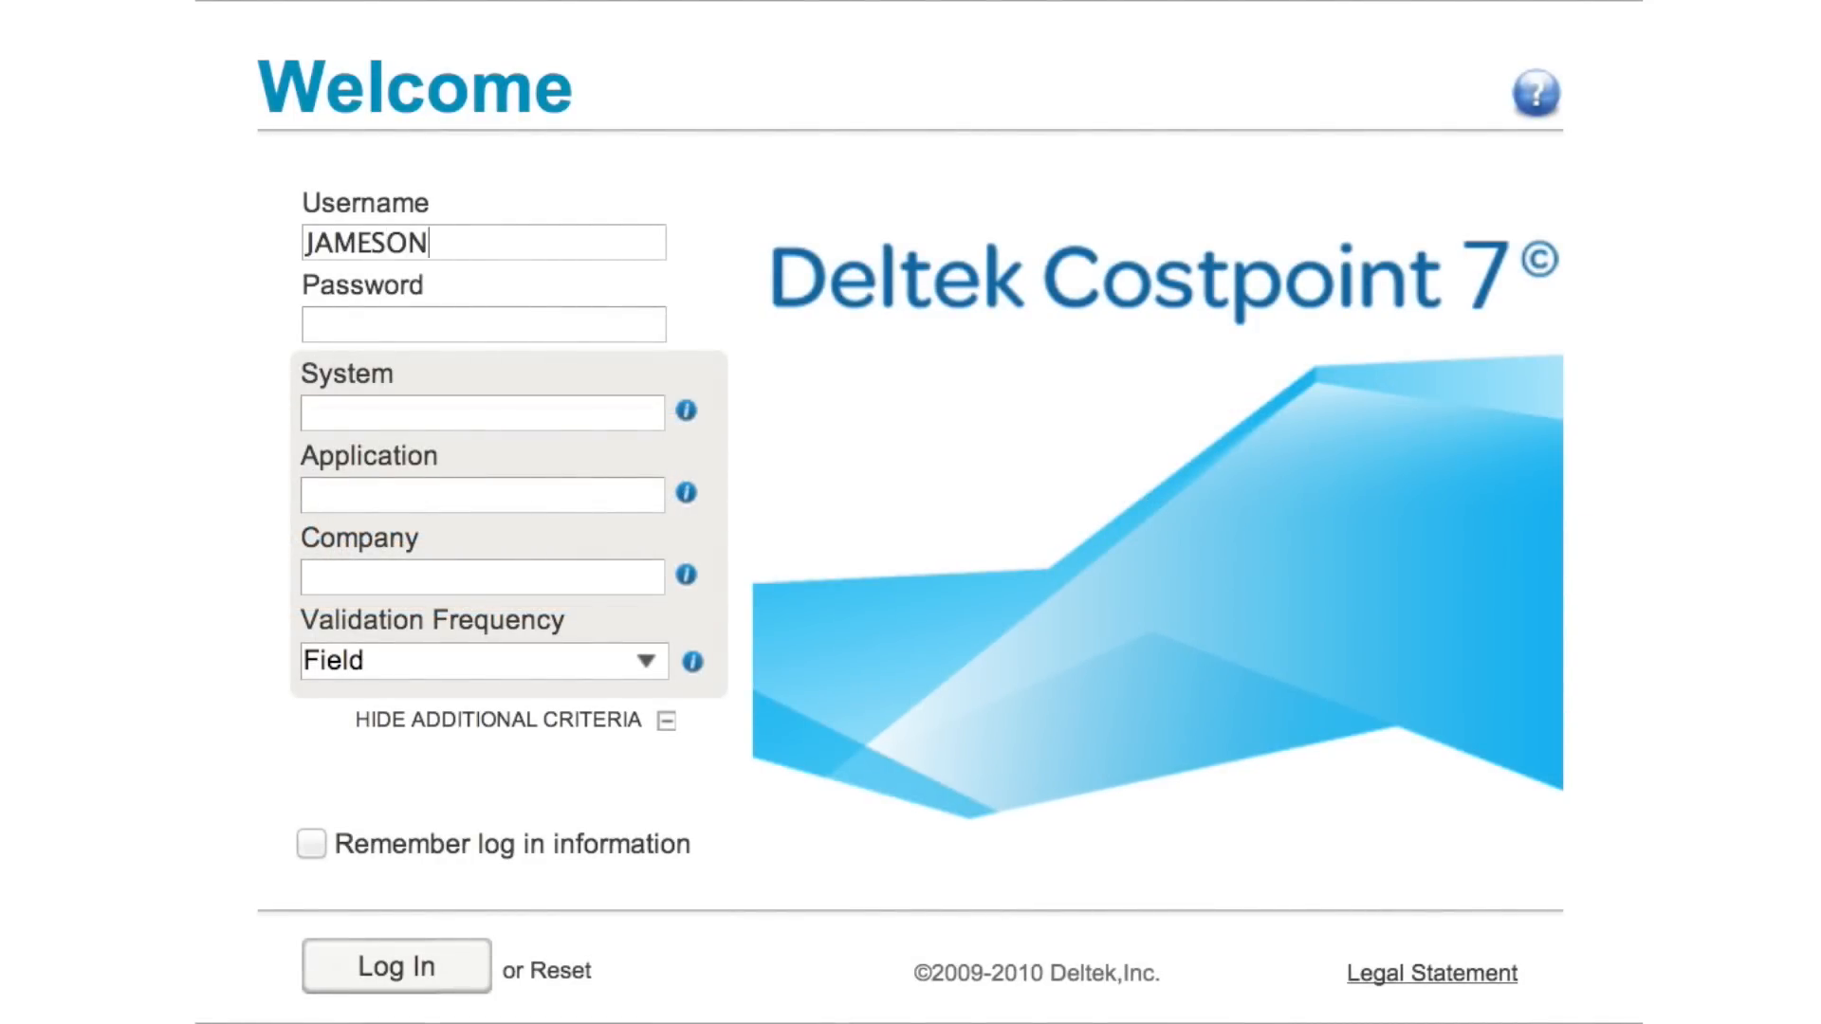
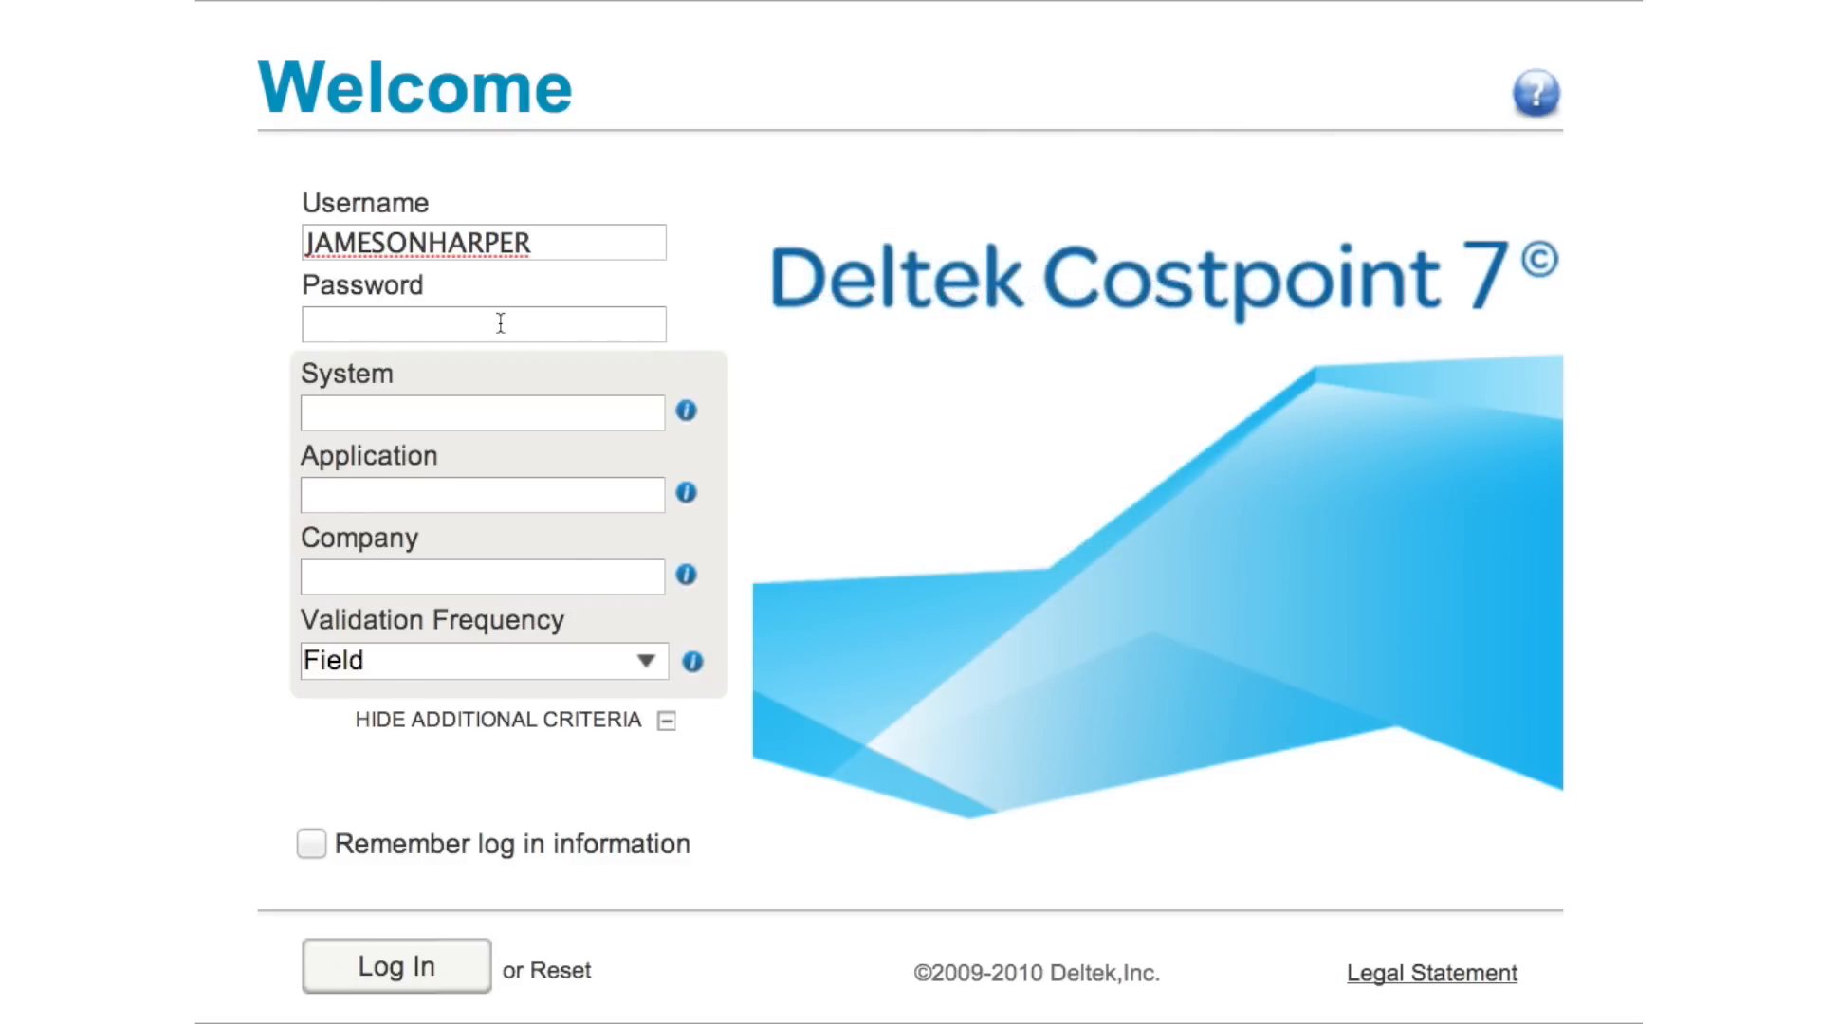
{"action": "type", "text": "password"}
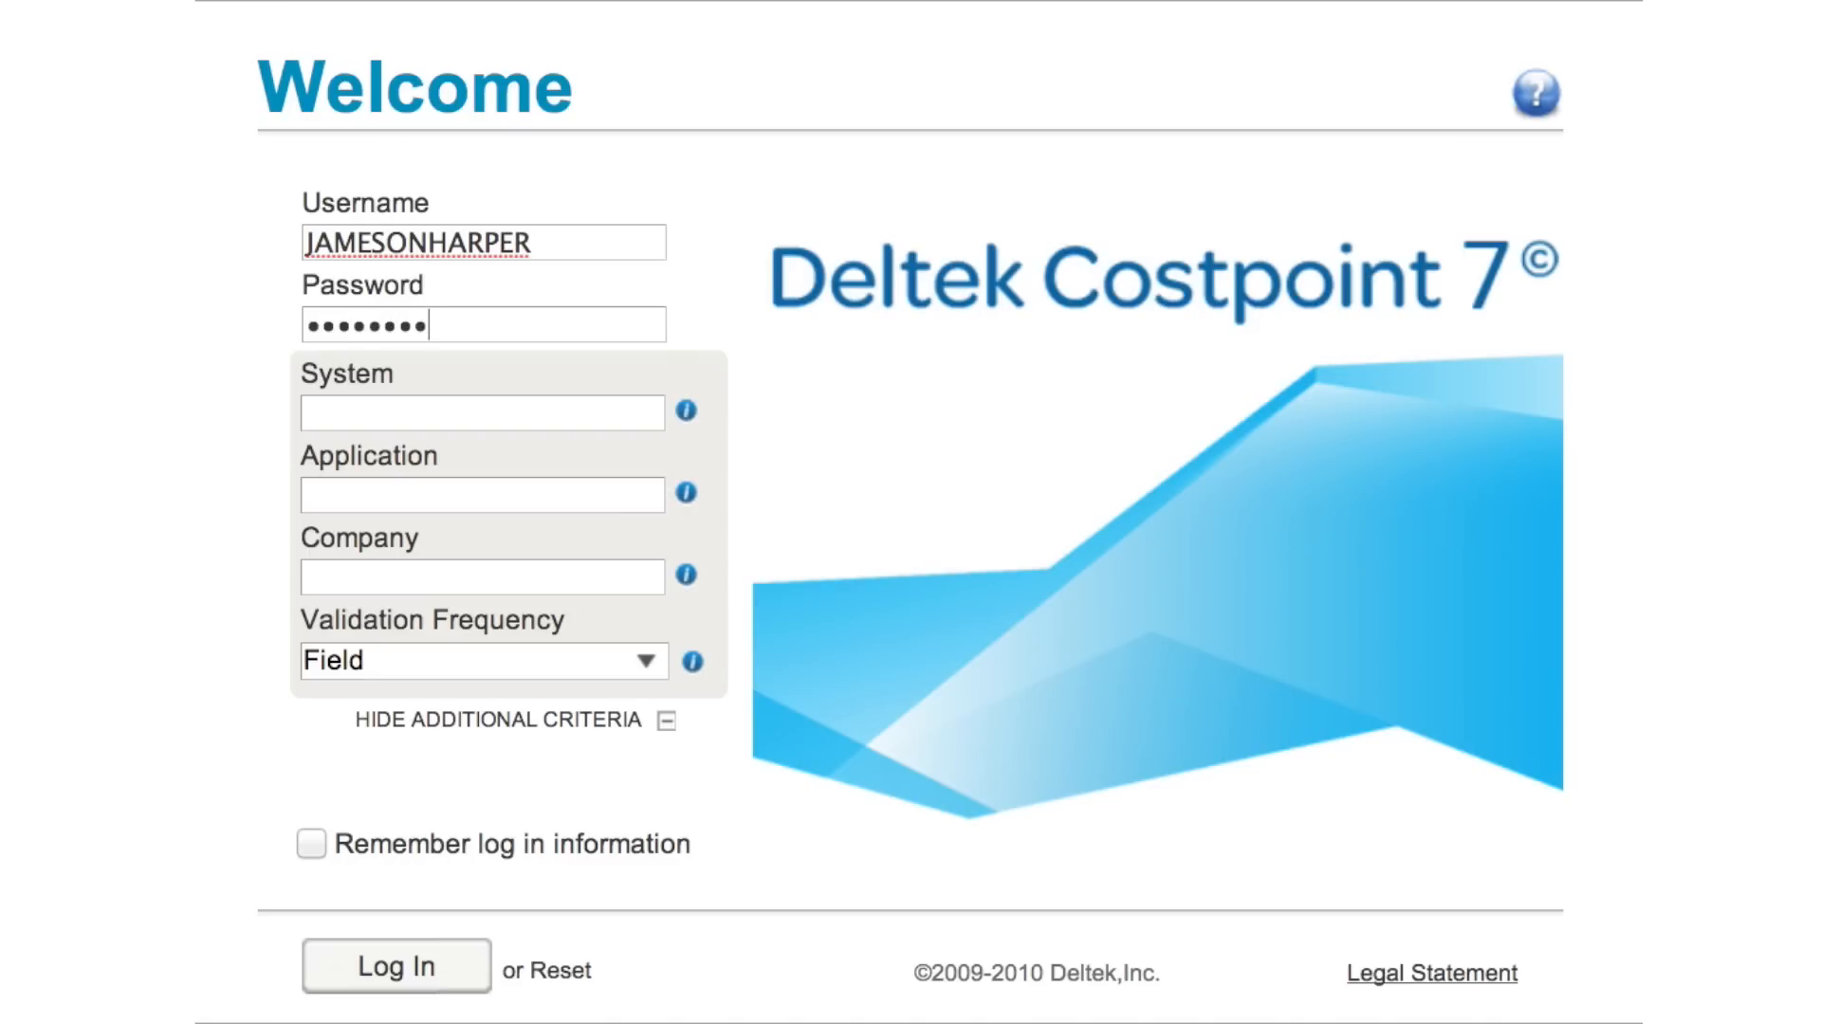
{"action": "left_click", "coordinate": [482, 413]}
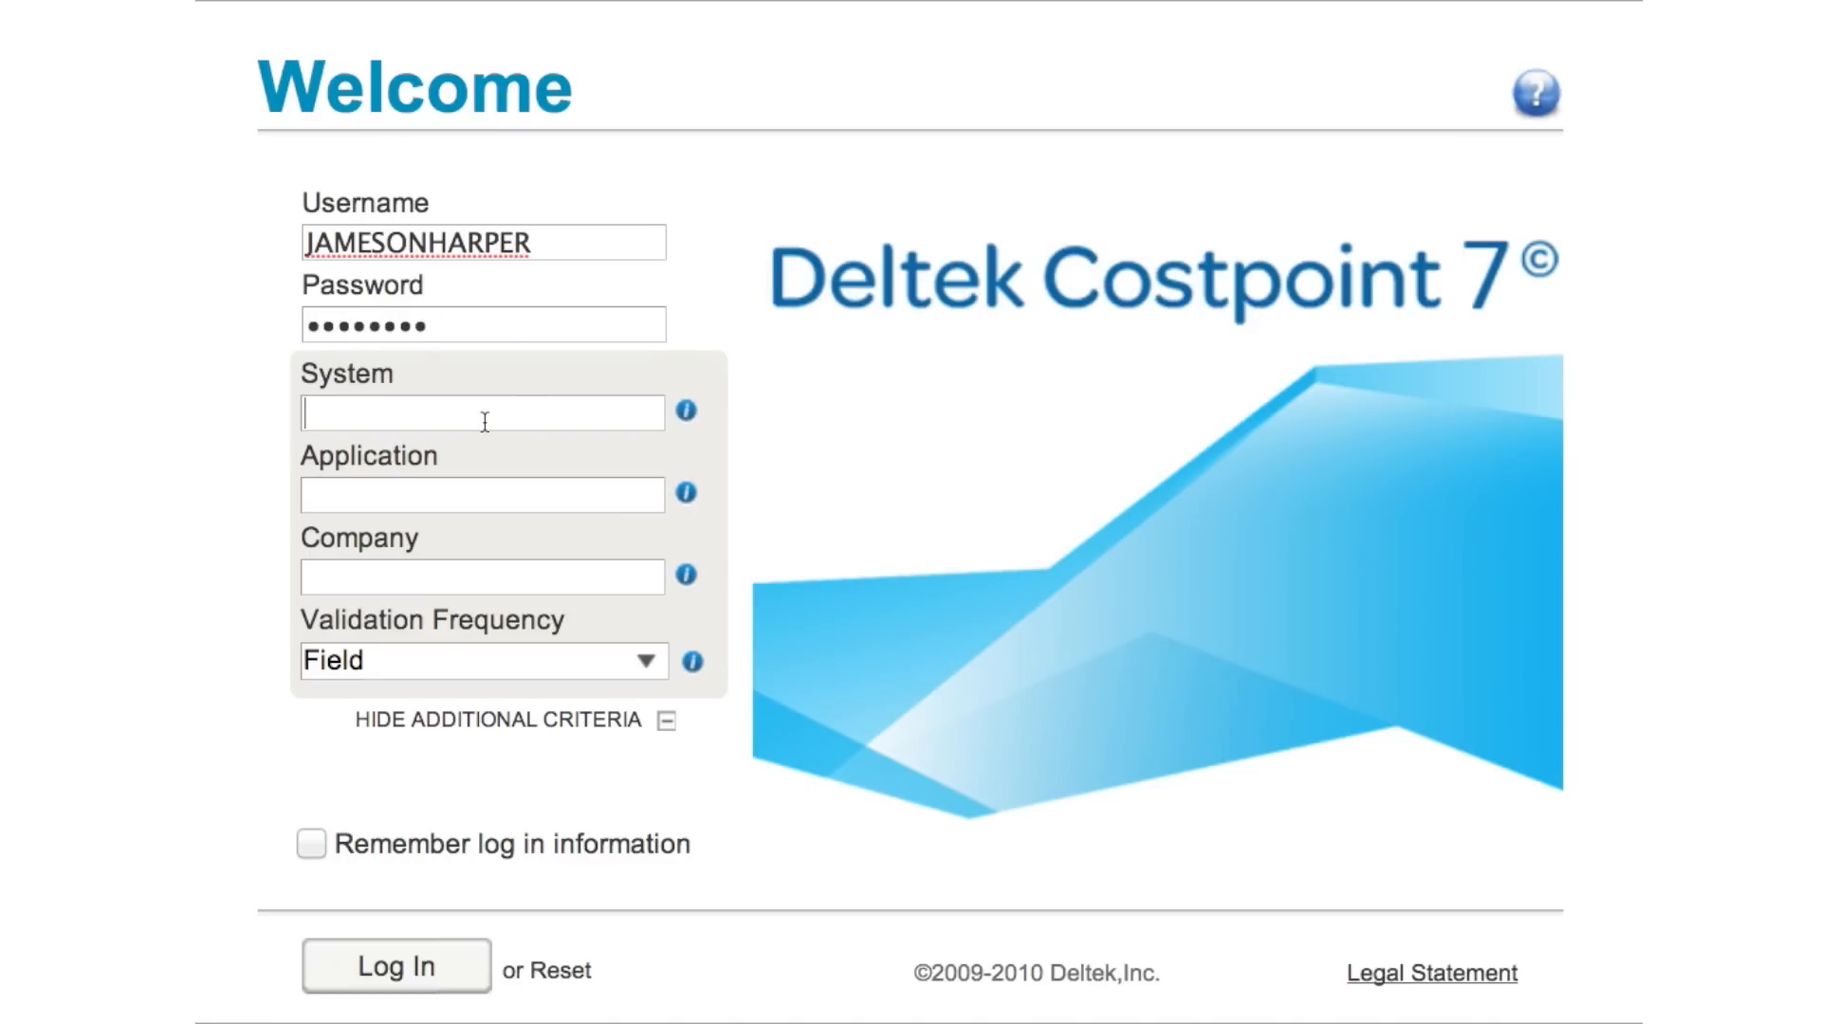
{"action": "type", "text": "M"}
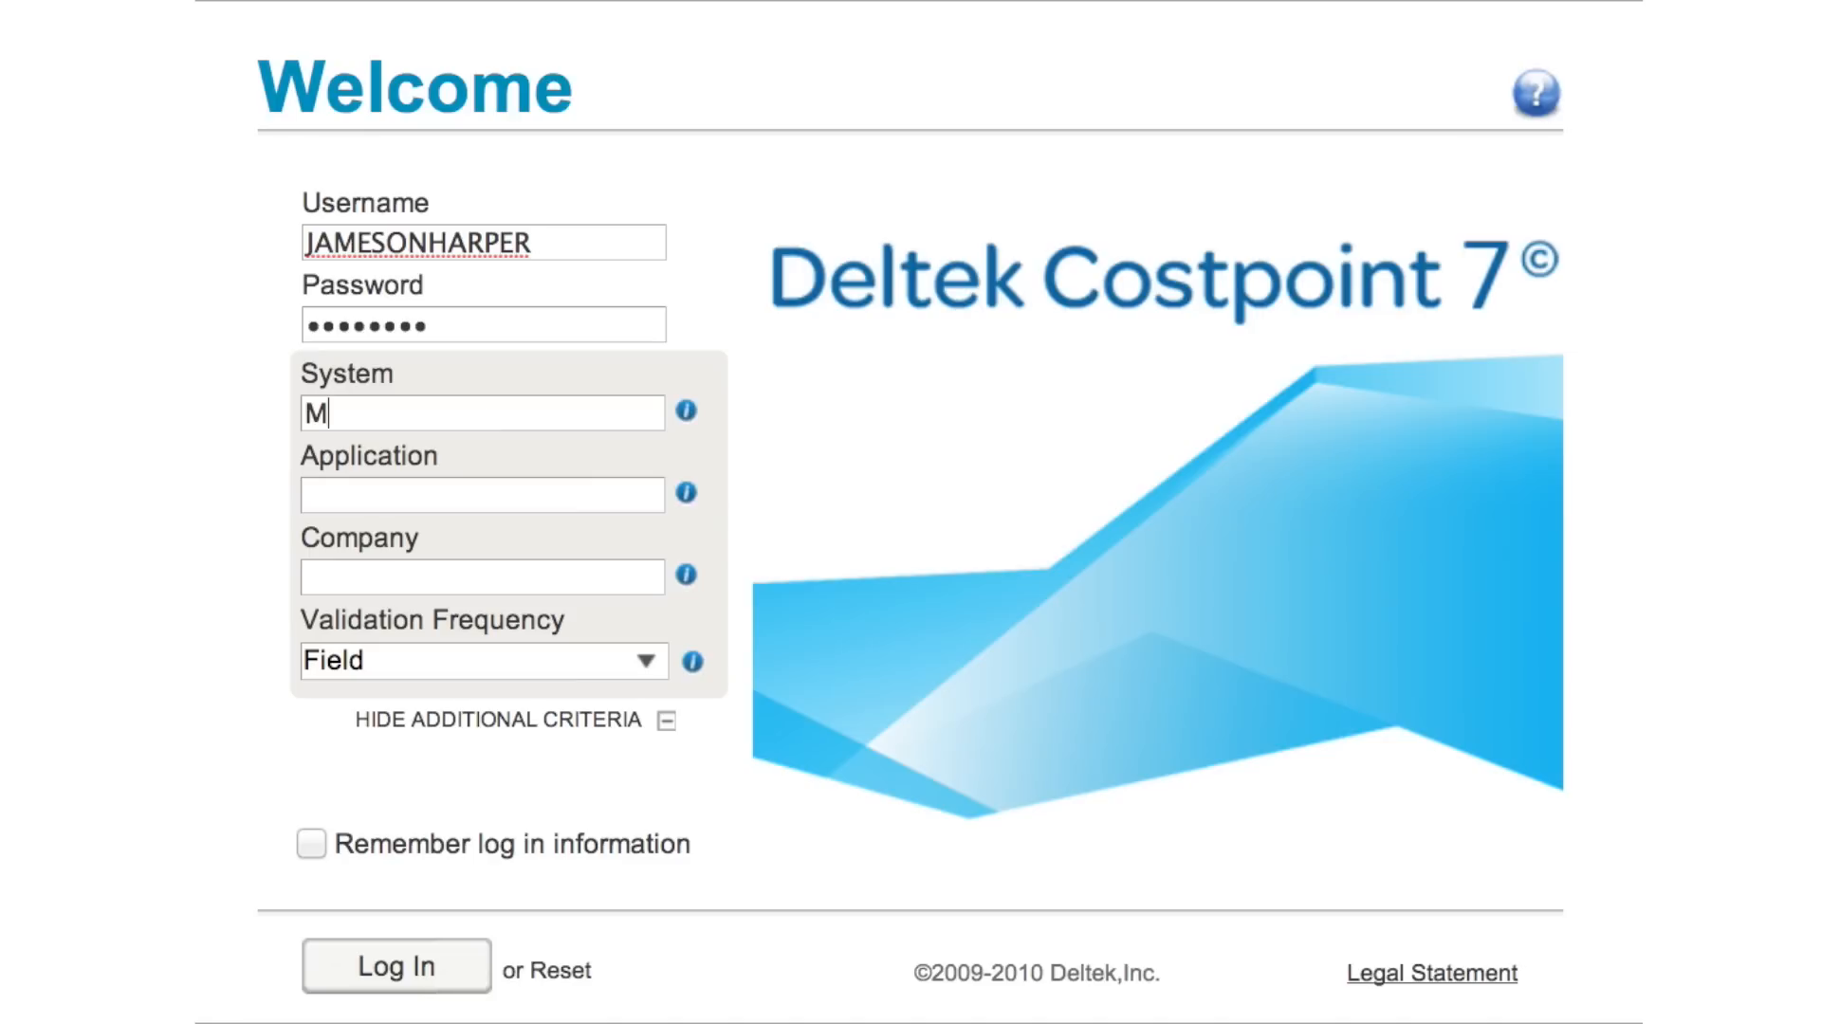
{"action": "type", "text": "CK"}
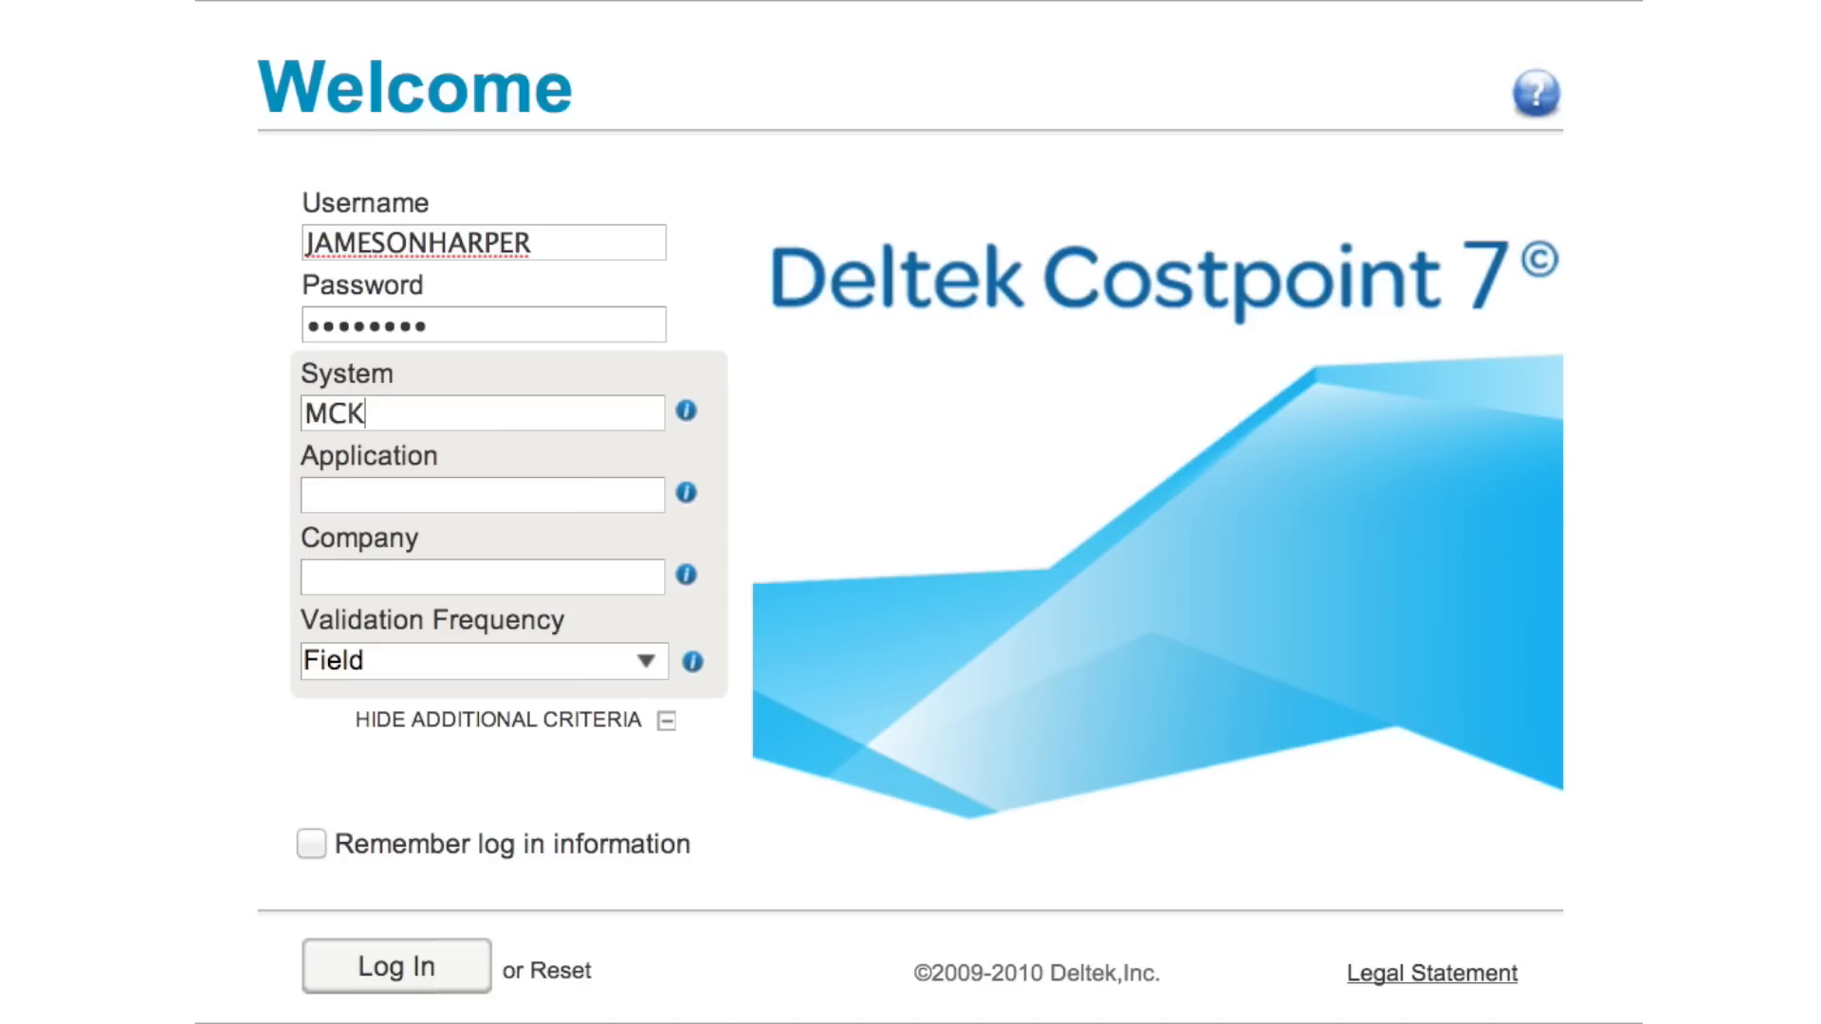
{"action": "type", "text": "EAN"}
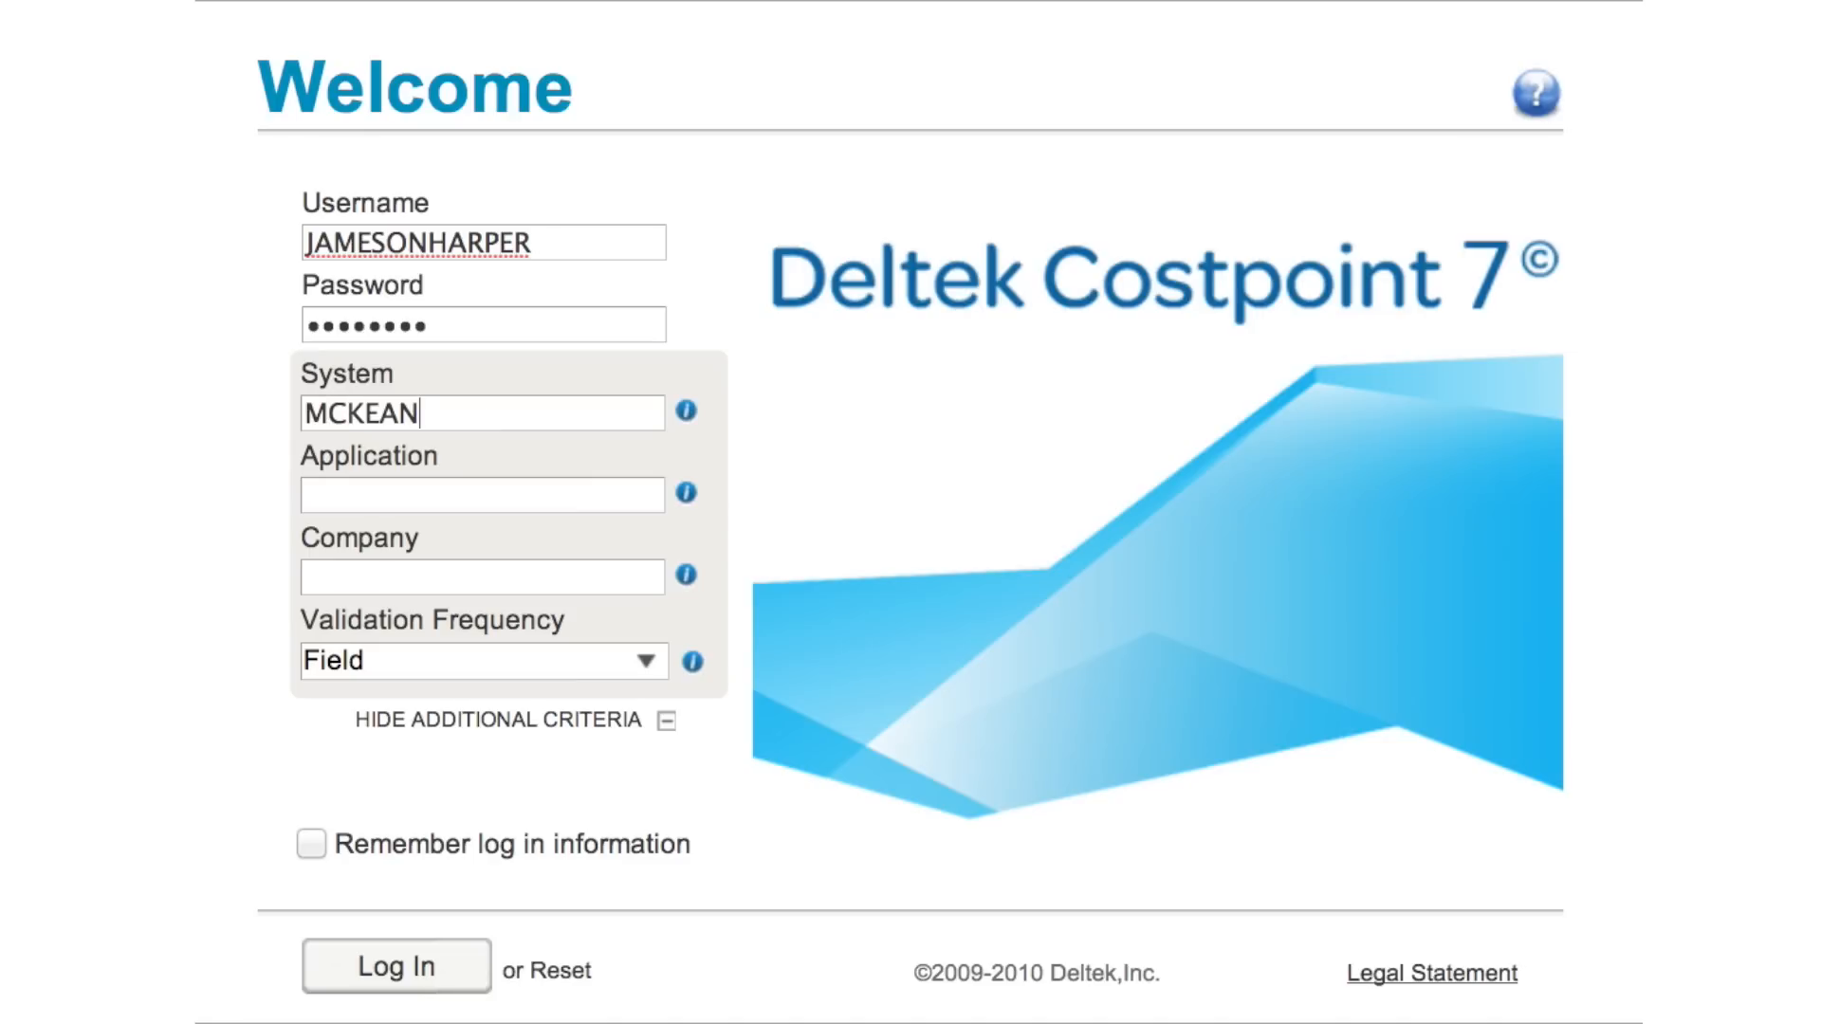
{"action": "type", "text": "CP"}
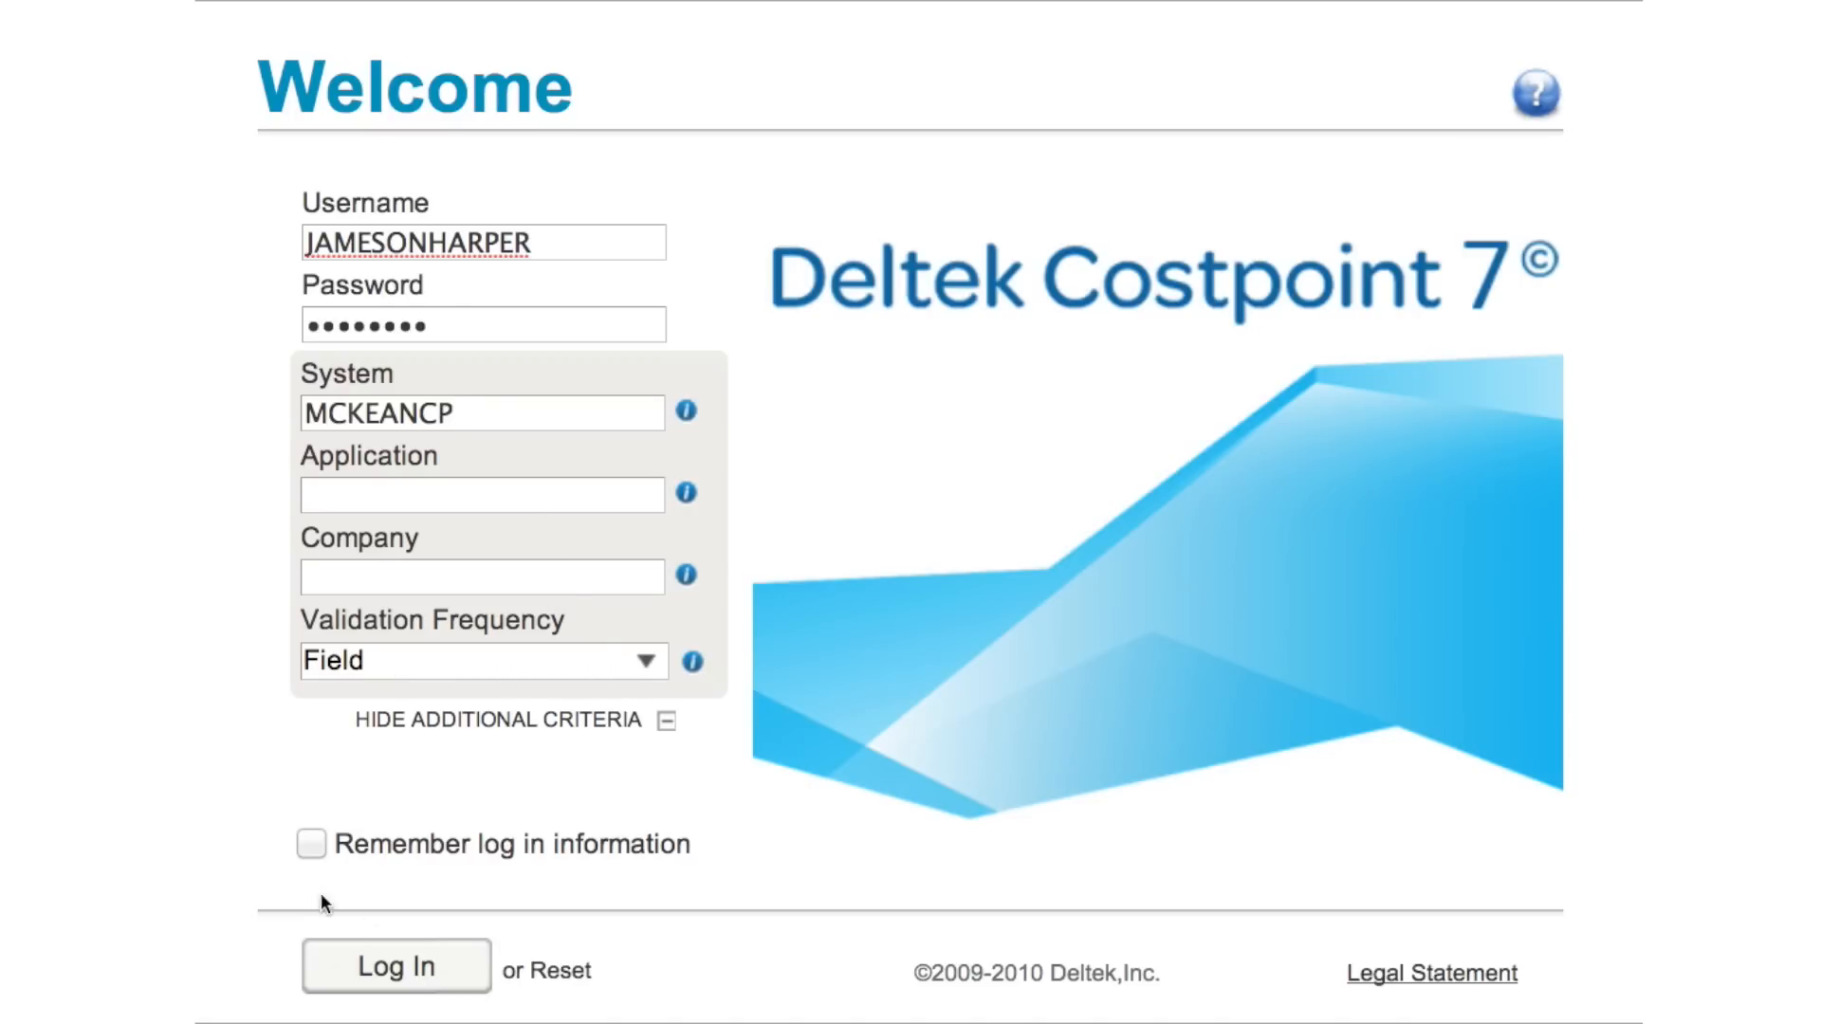
{"action": "left_click", "coordinate": [394, 966]}
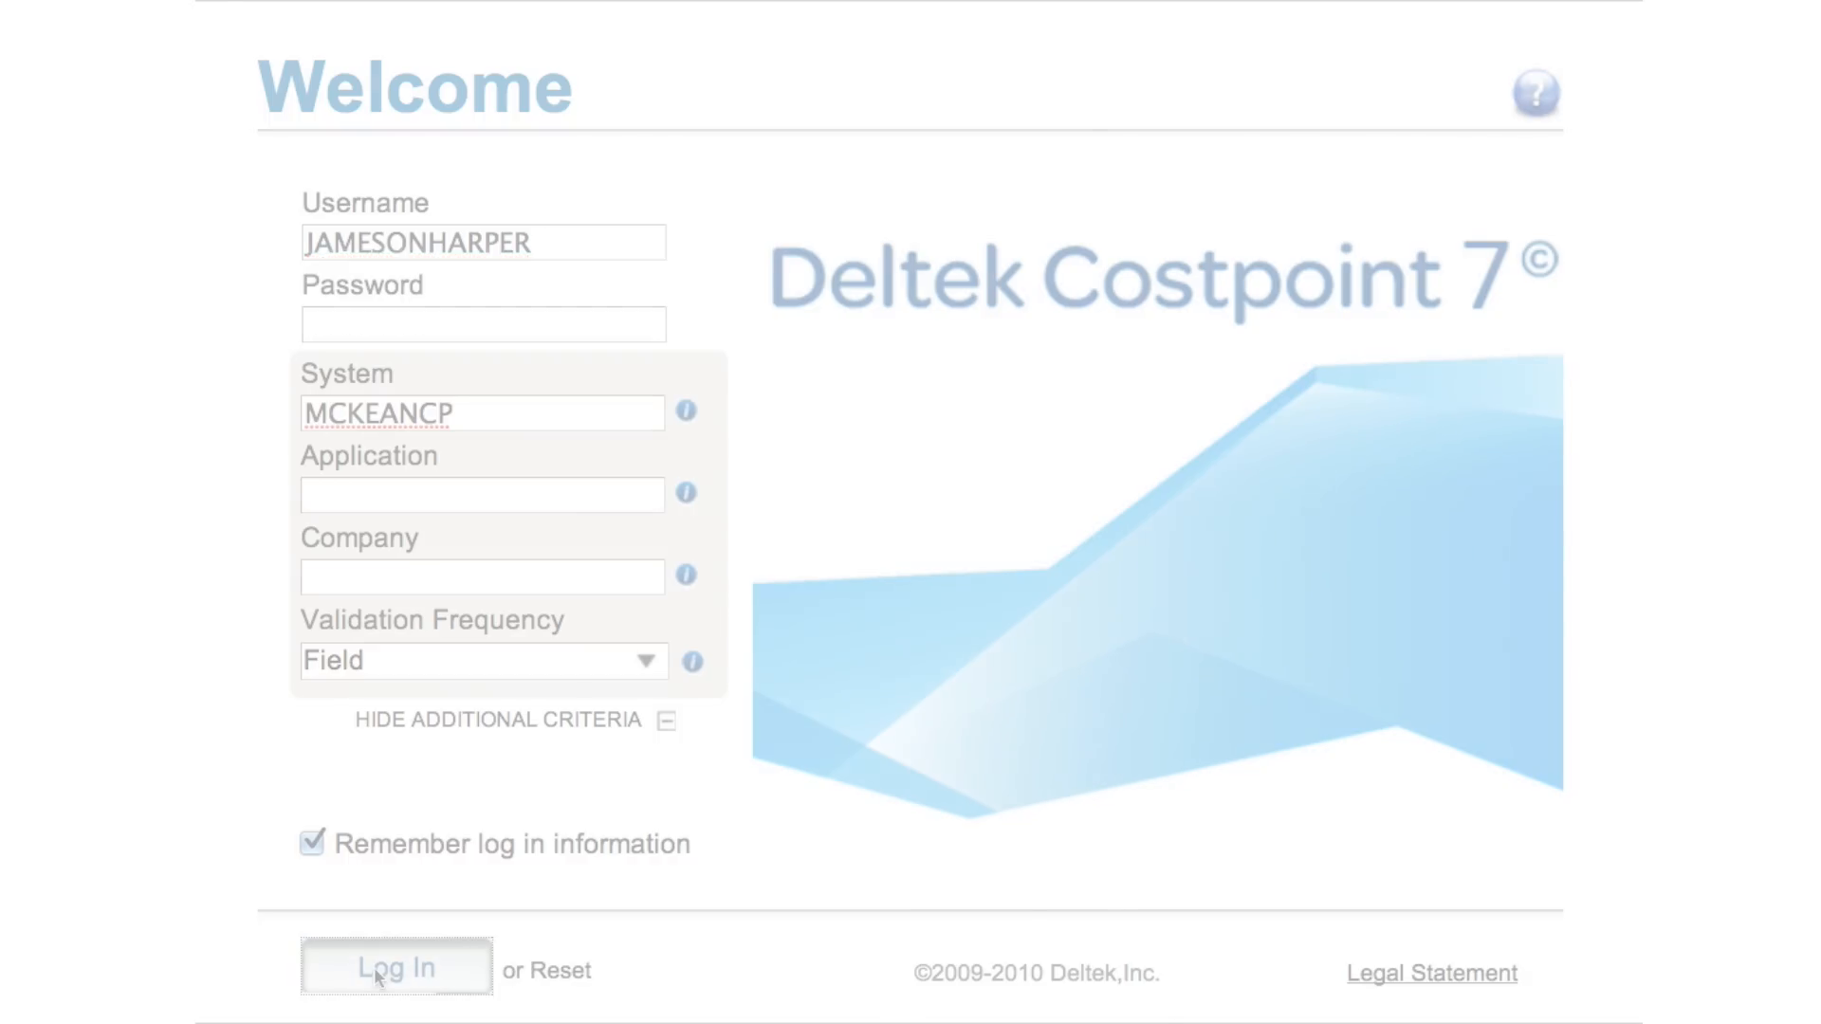
- Submit the login, browse the domain icons, and list the Accounting domain's modules
{"action": "left_click", "coordinate": [394, 967]}
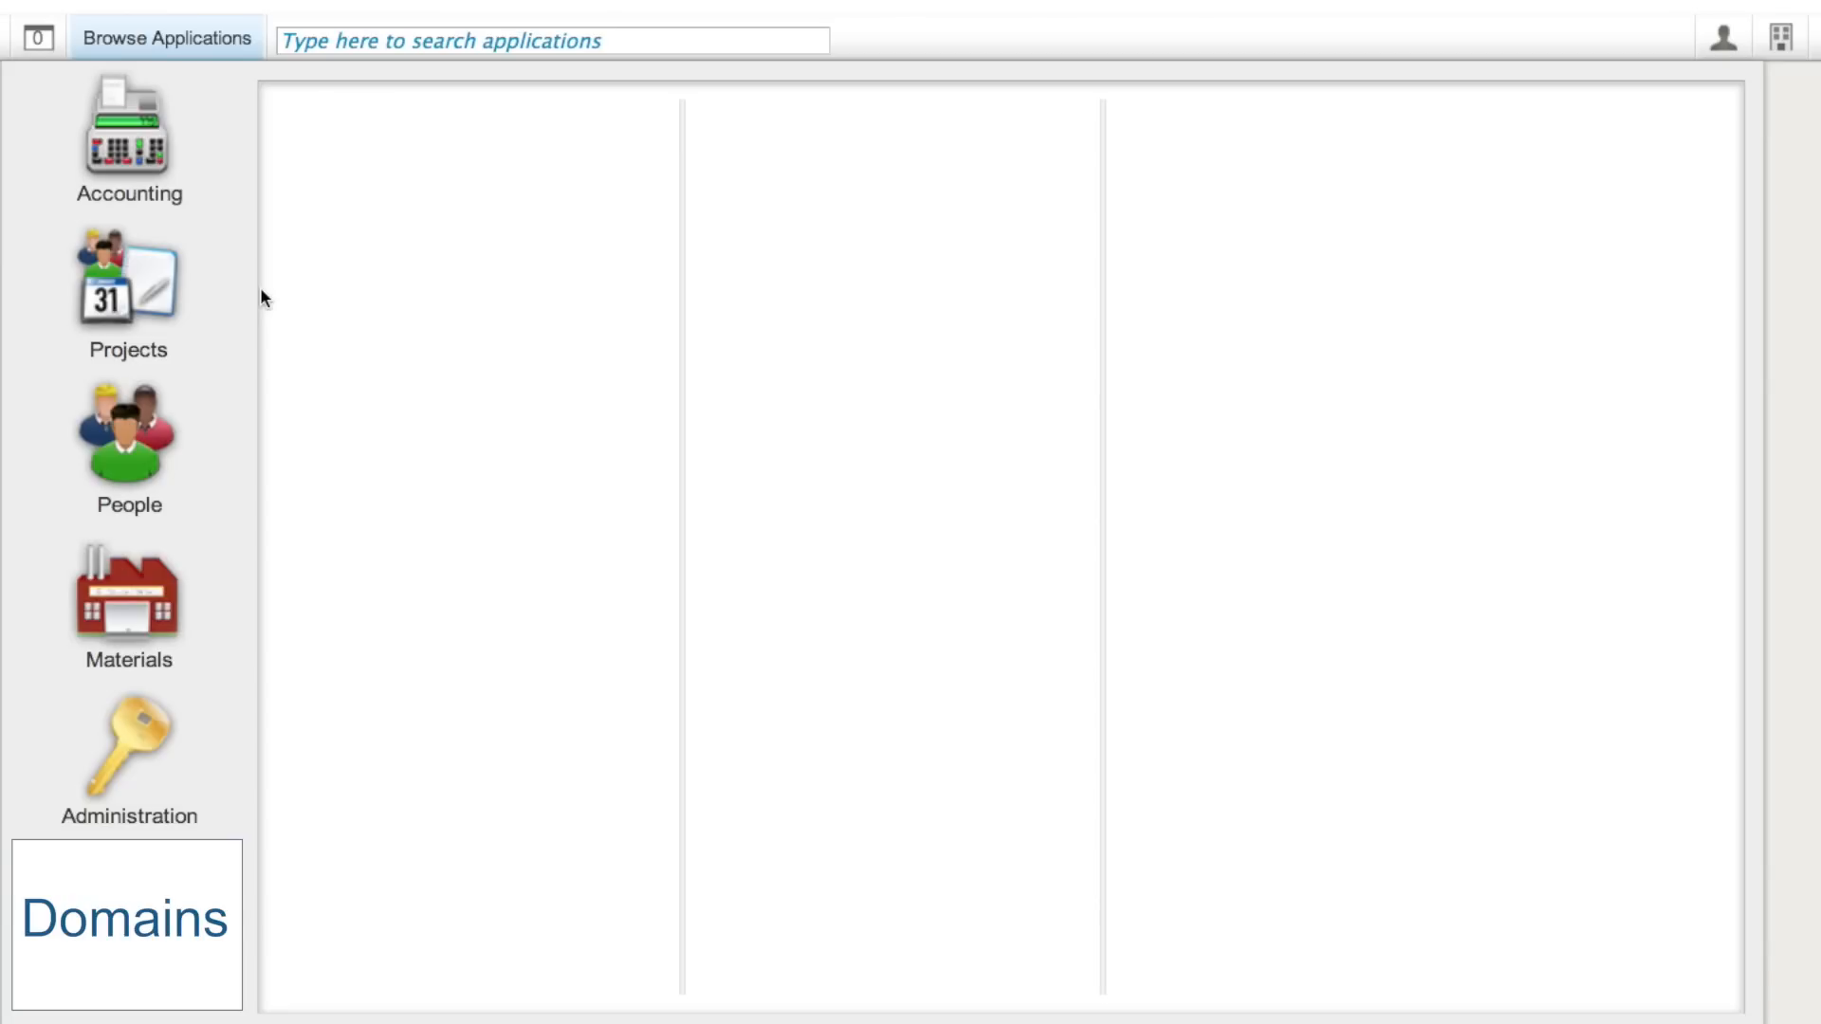
{"action": "left_click", "coordinate": [128, 128]}
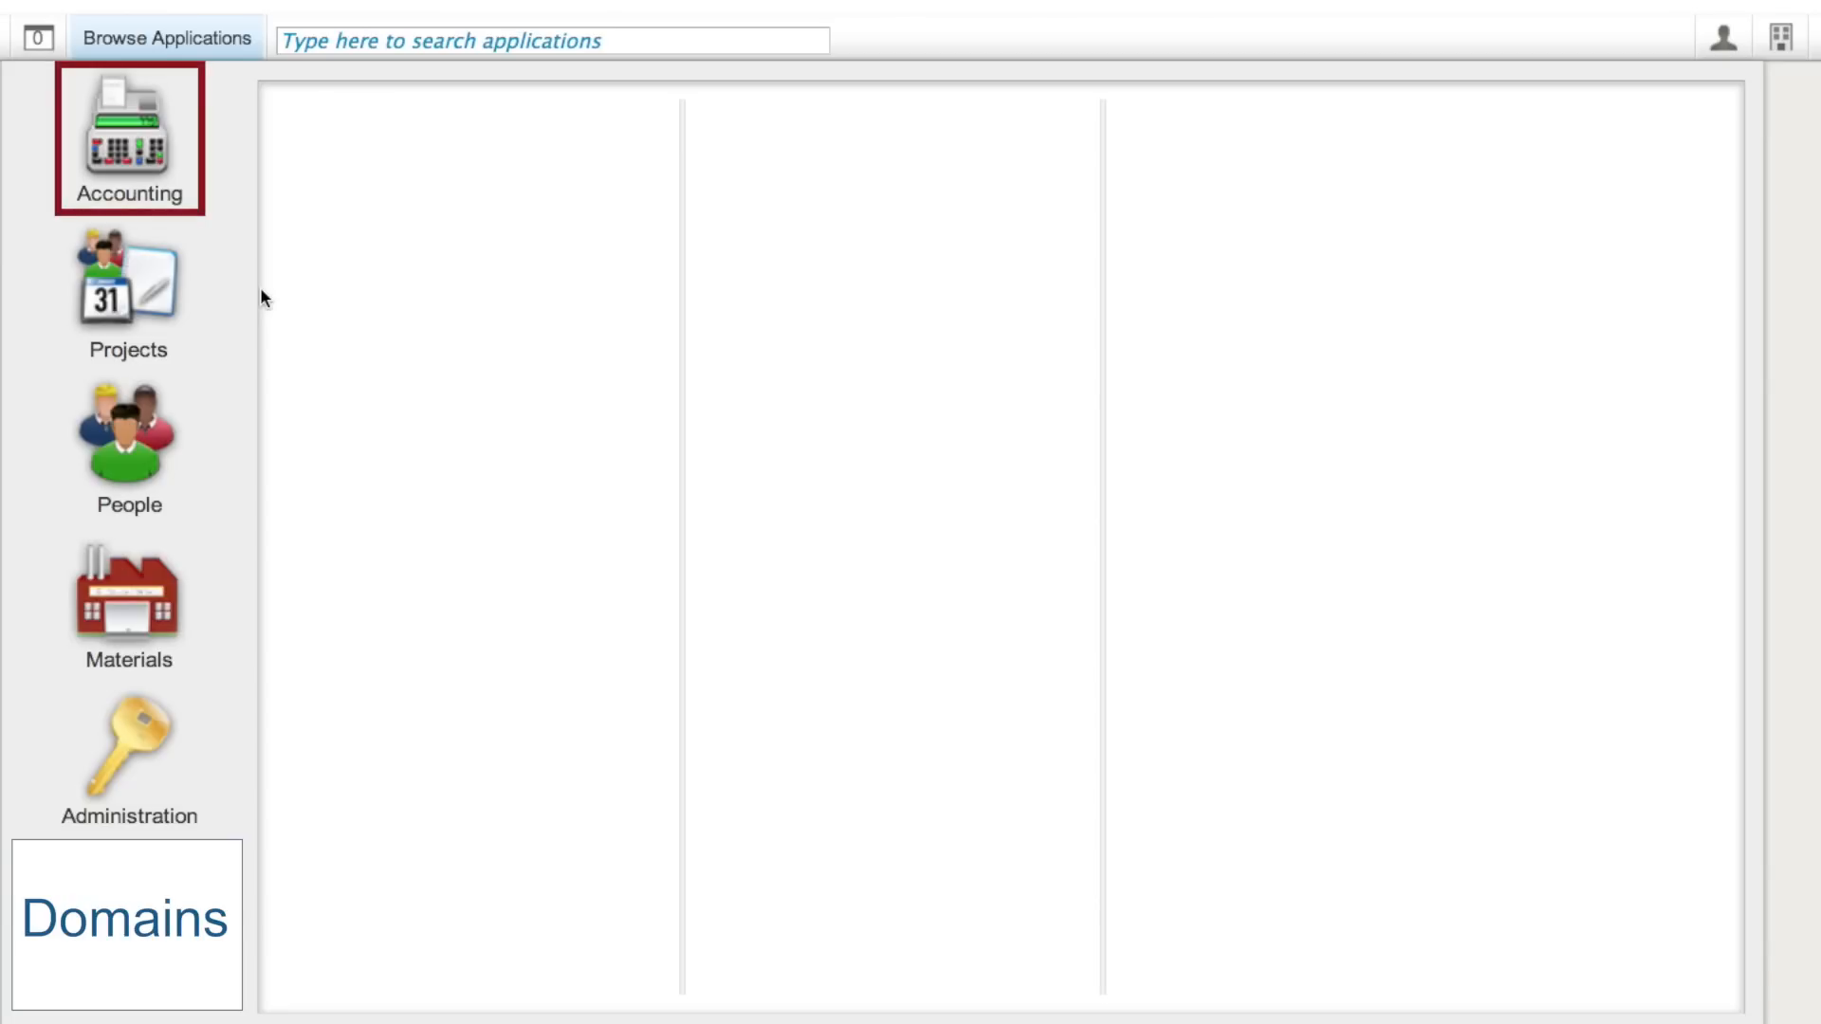
{"action": "left_click", "coordinate": [126, 293]}
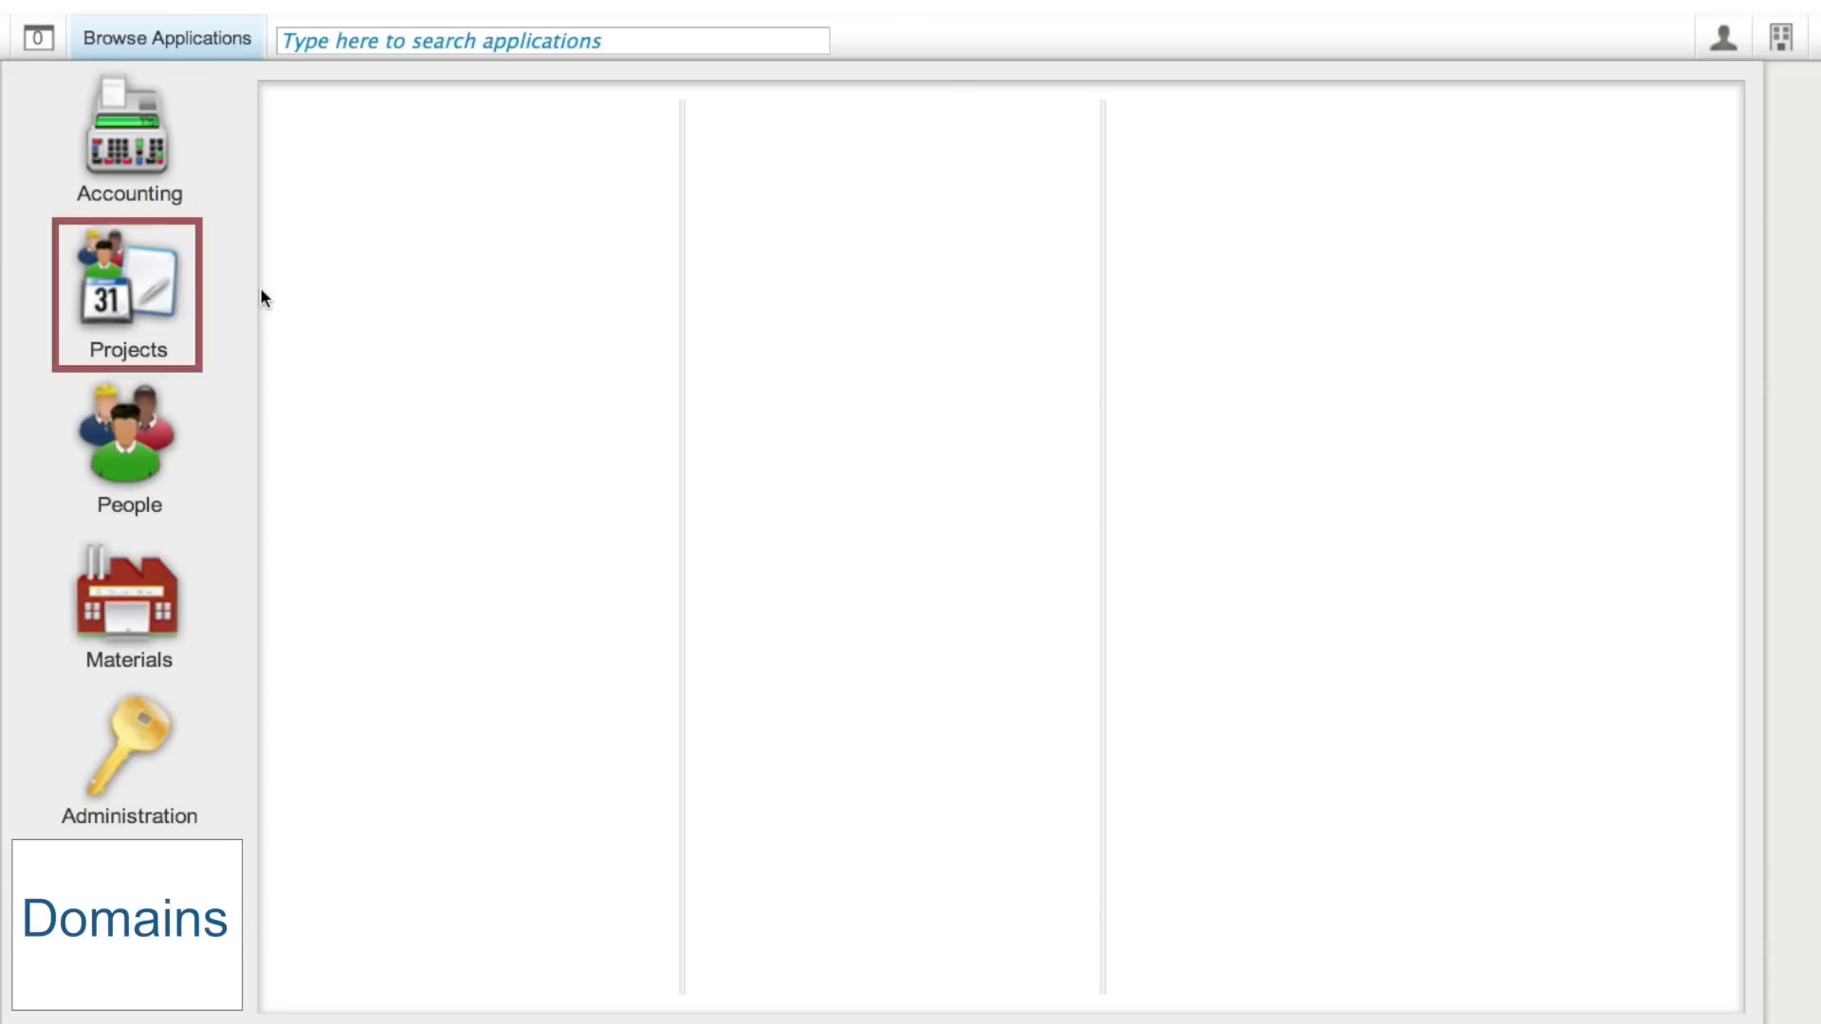
{"action": "left_click", "coordinate": [128, 446]}
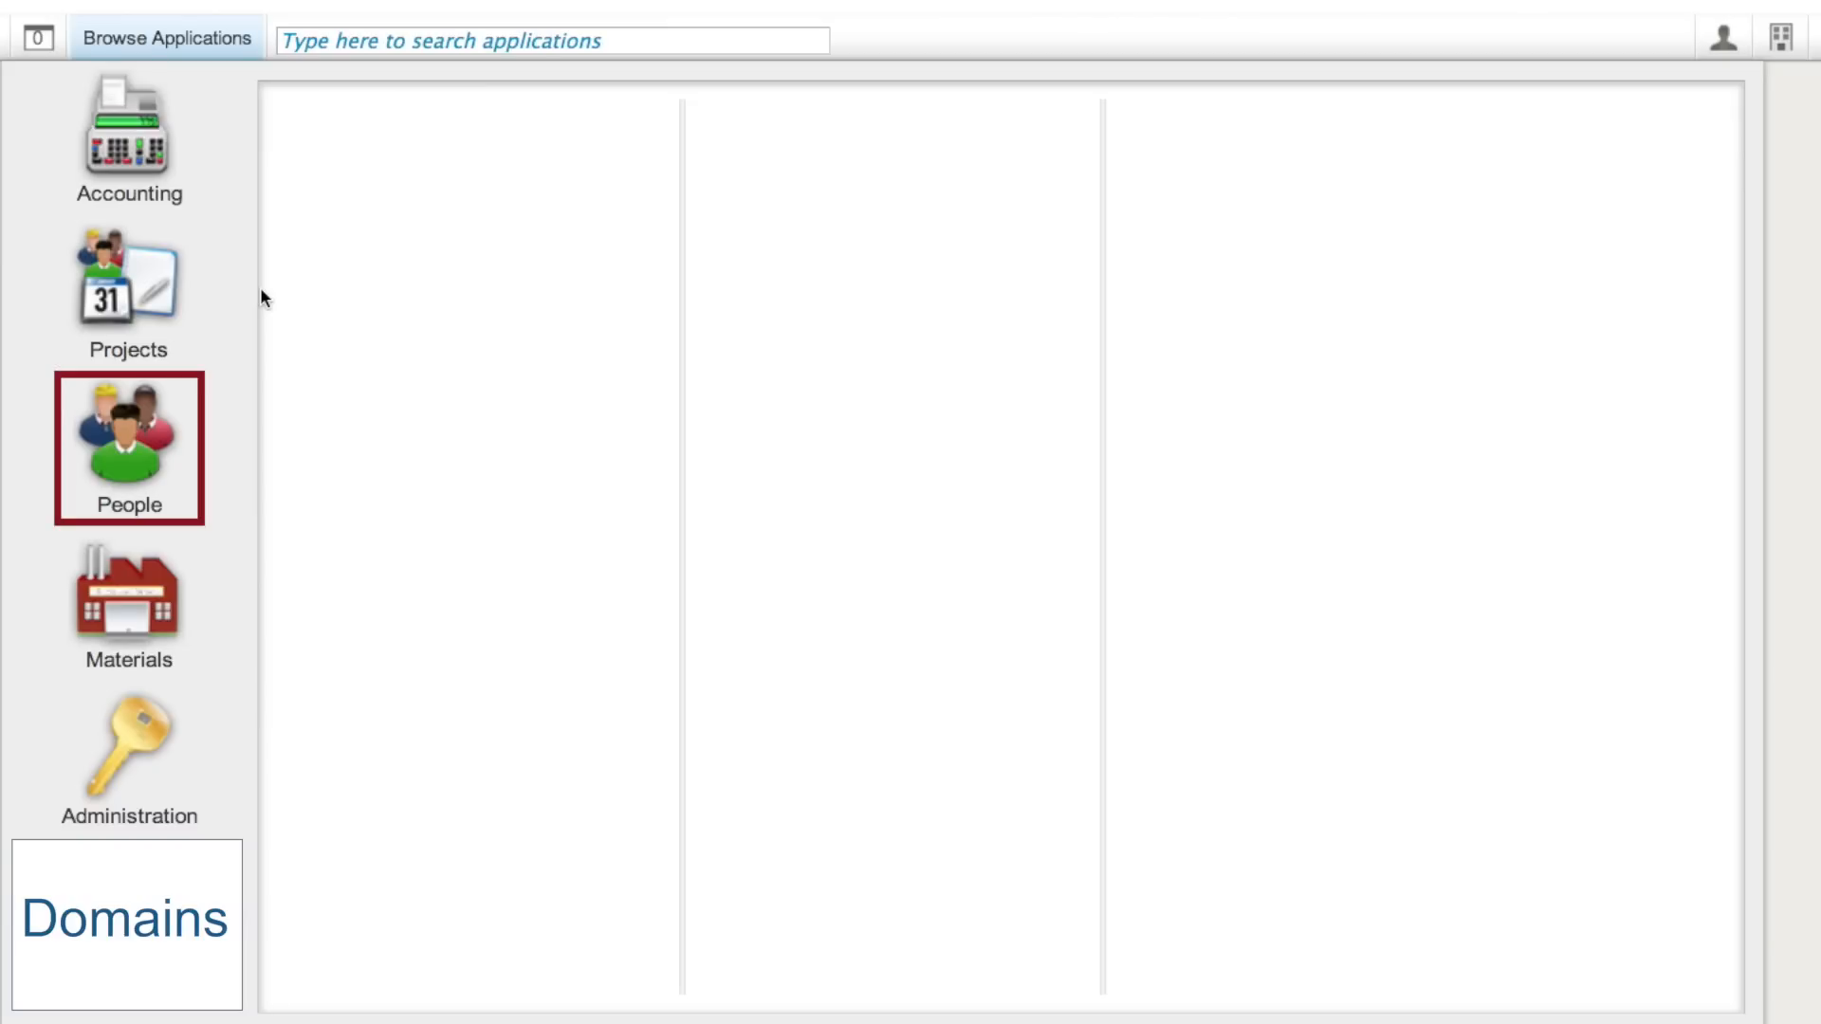
{"action": "left_click", "coordinate": [129, 609]}
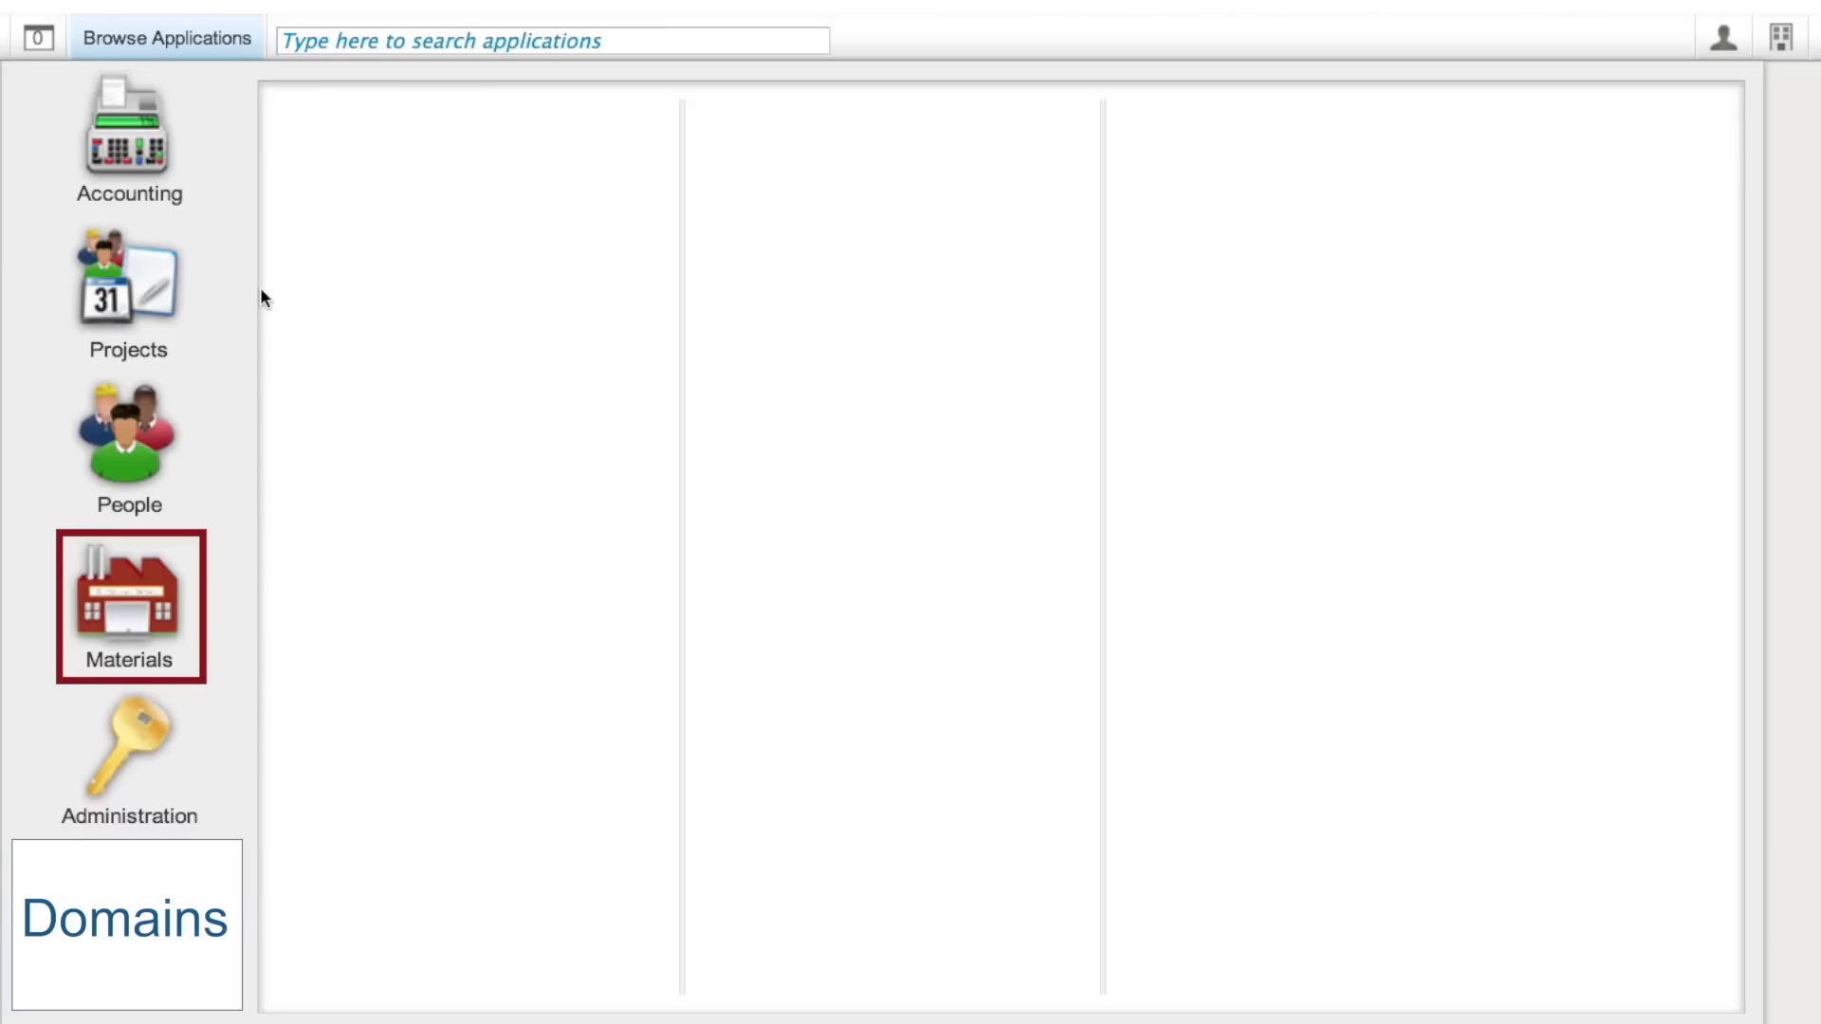
{"action": "left_click", "coordinate": [129, 744]}
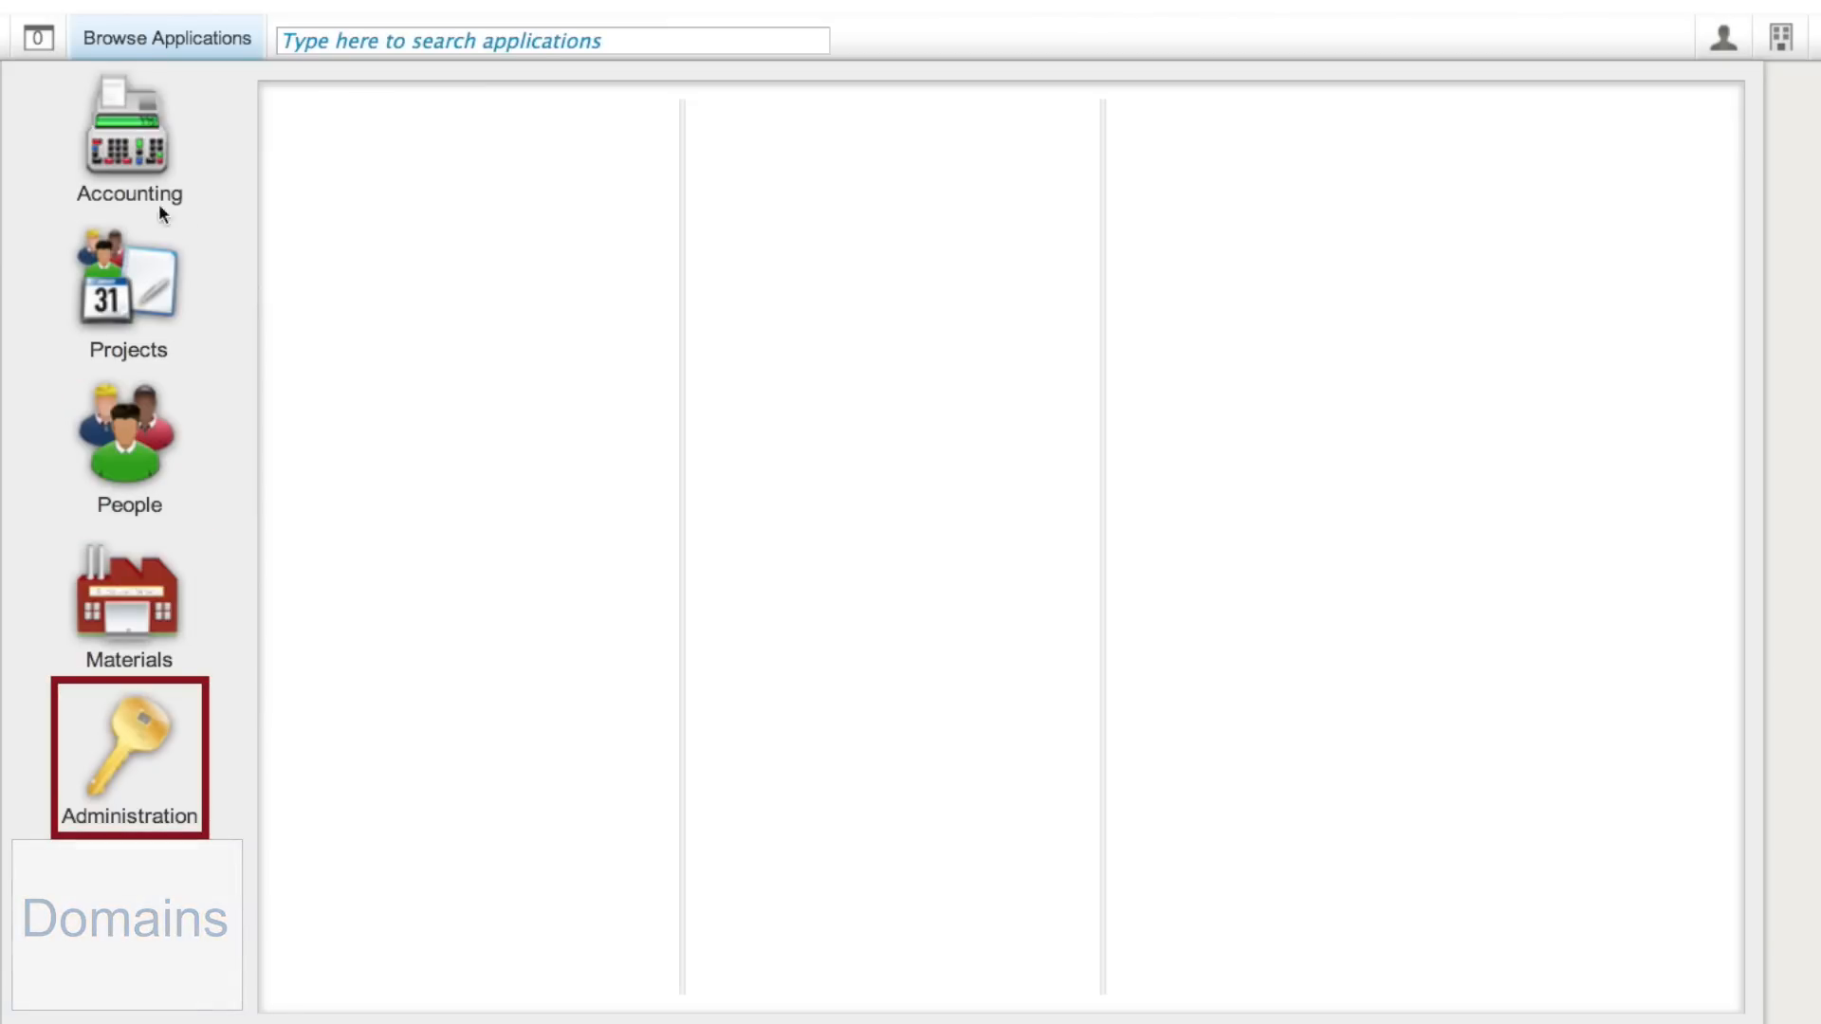
{"action": "left_click", "coordinate": [128, 128]}
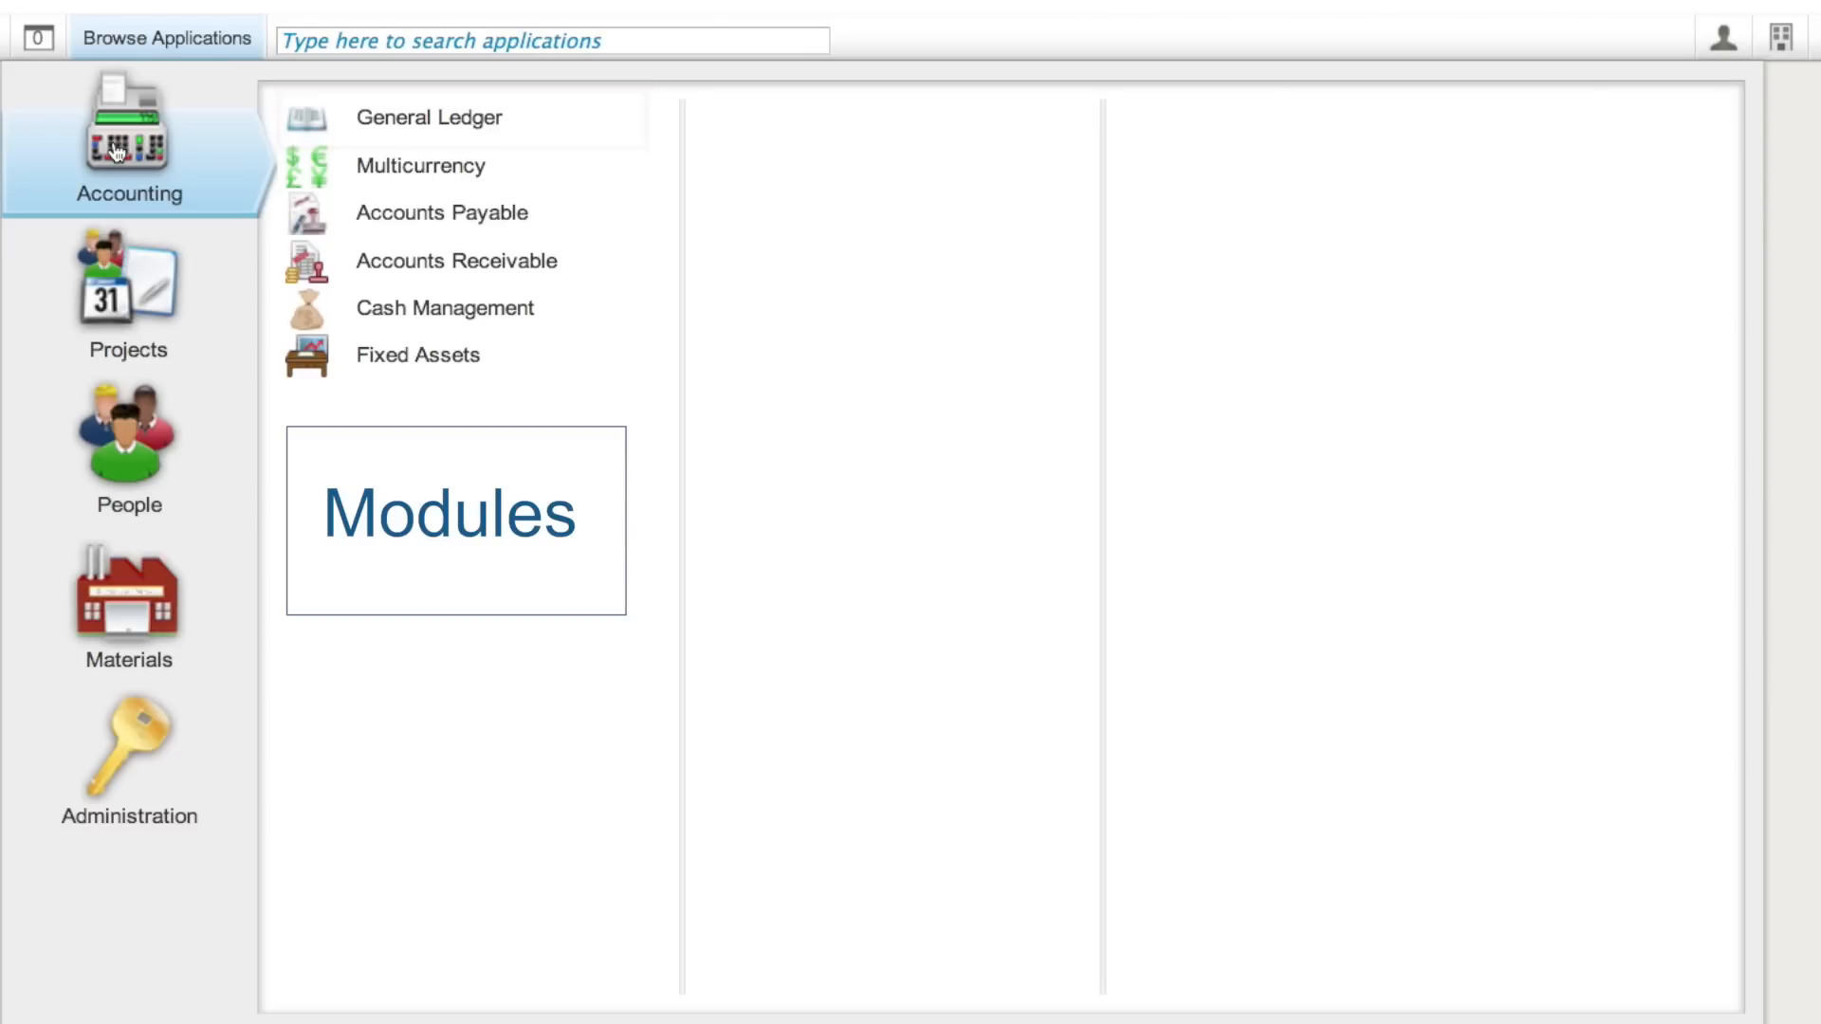
{"action": "mouse_move", "coordinate": [443, 212]}
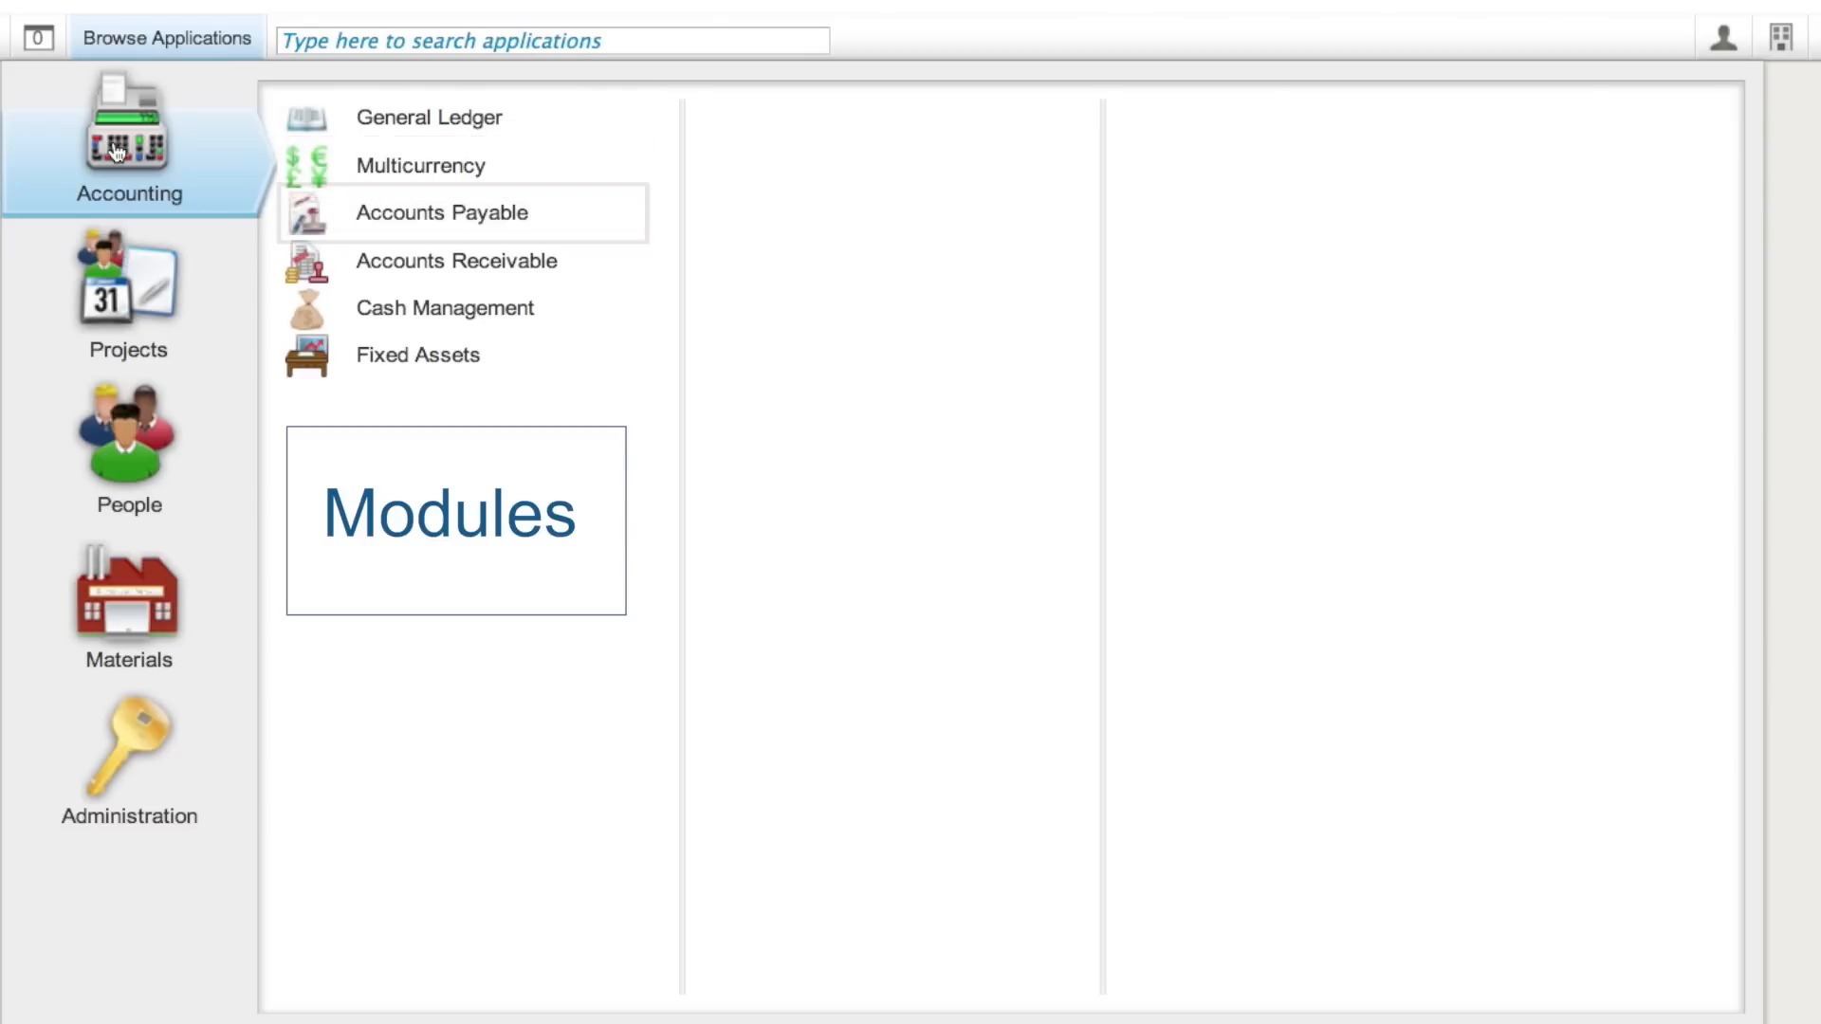
{"action": "mouse_move", "coordinate": [455, 260]}
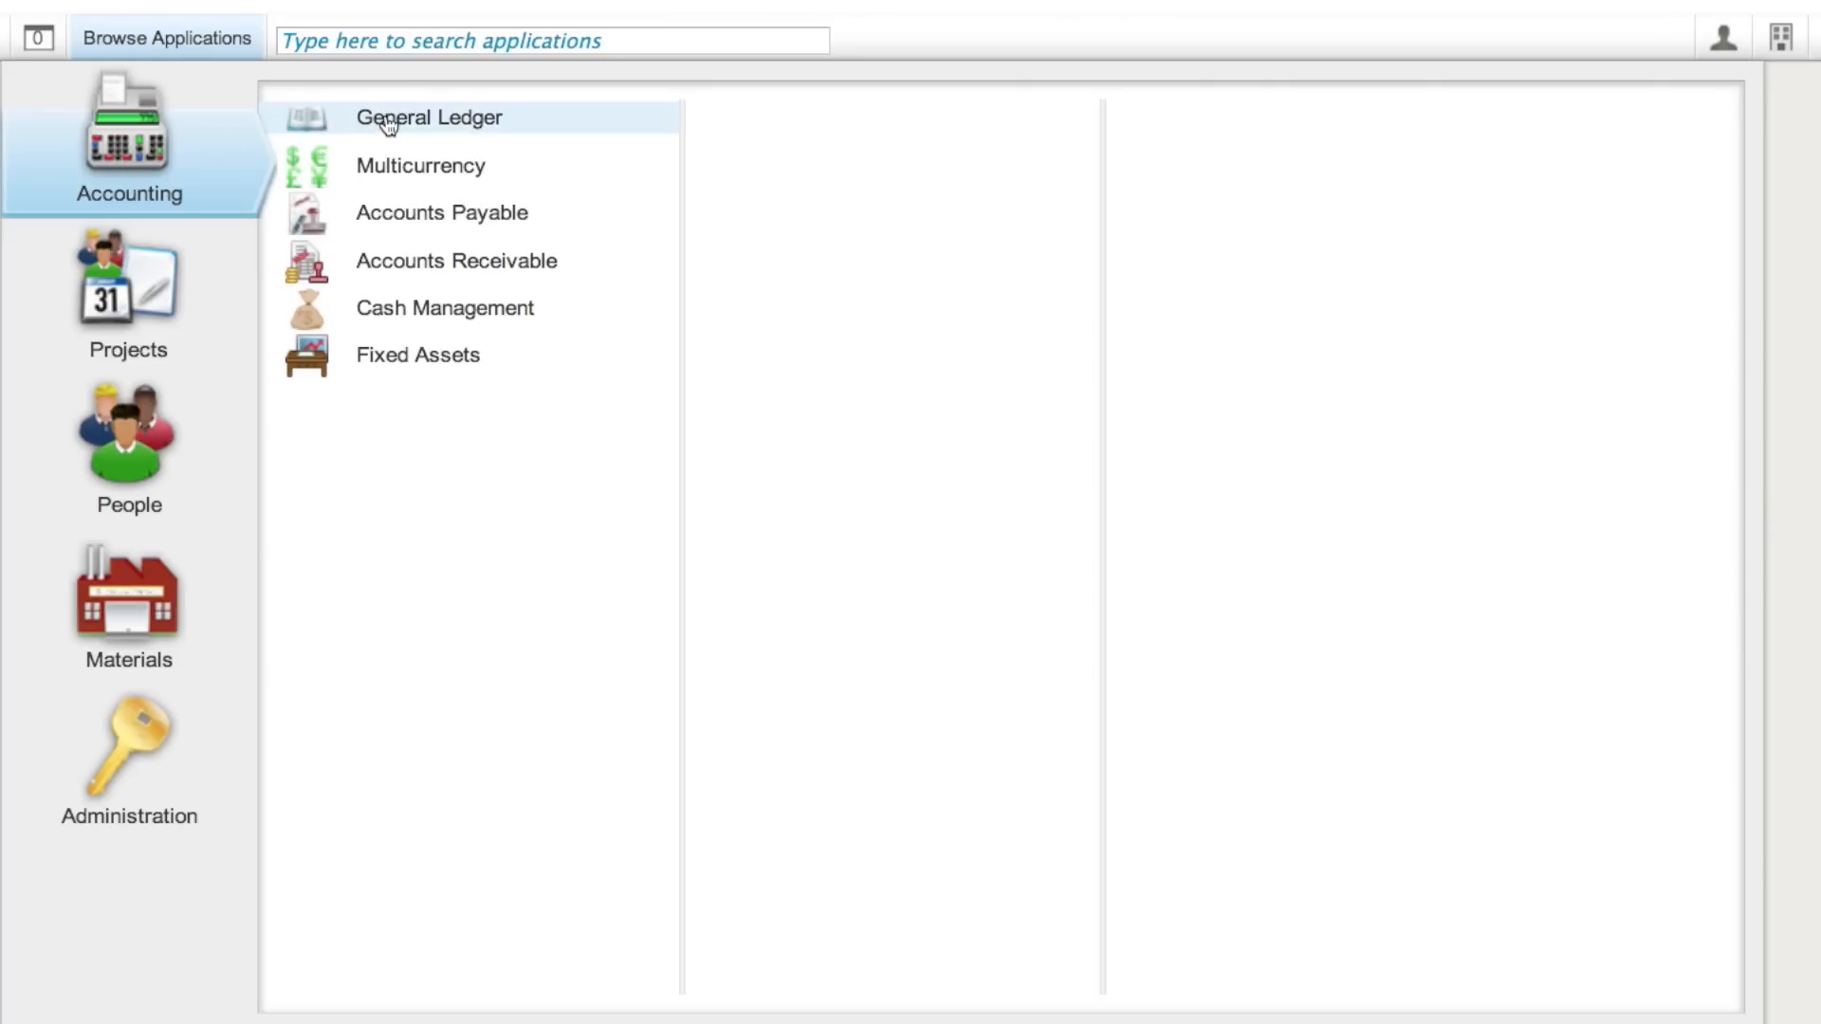
- Drill into General Ledger and then its Company Calendar application group
{"action": "left_click", "coordinate": [430, 118]}
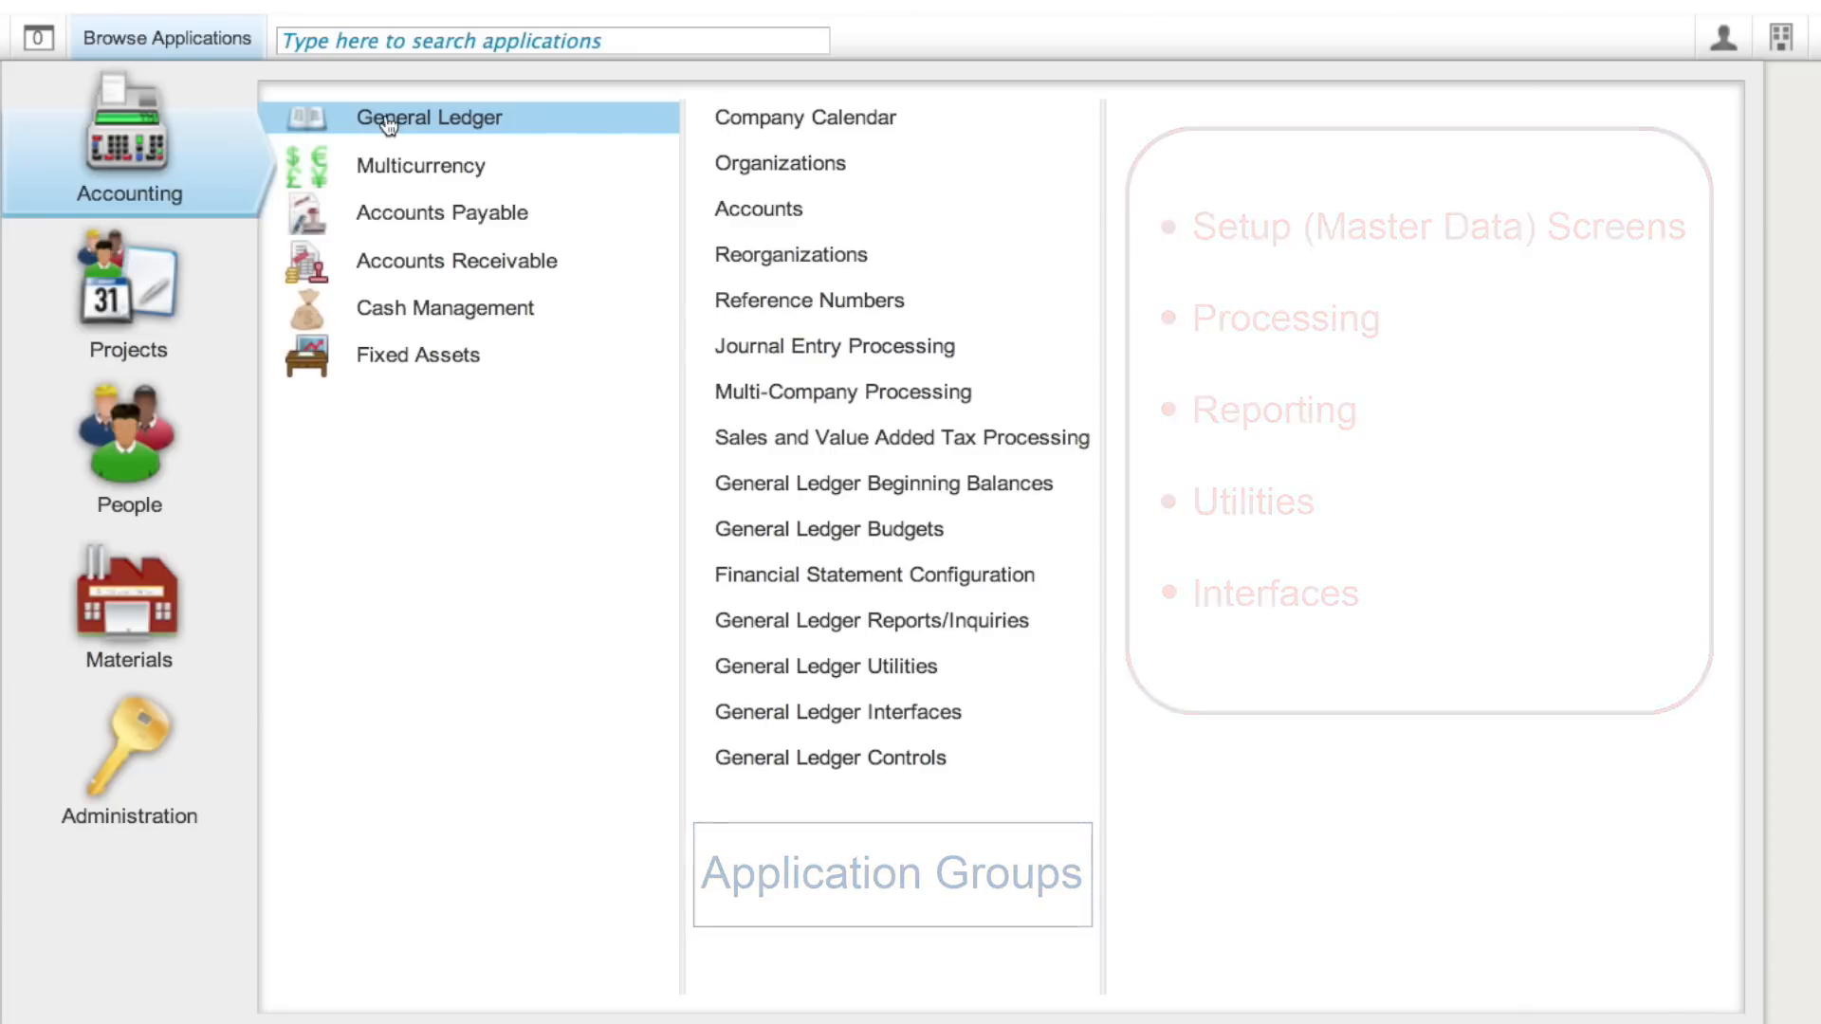
{"action": "left_click", "coordinate": [804, 118]}
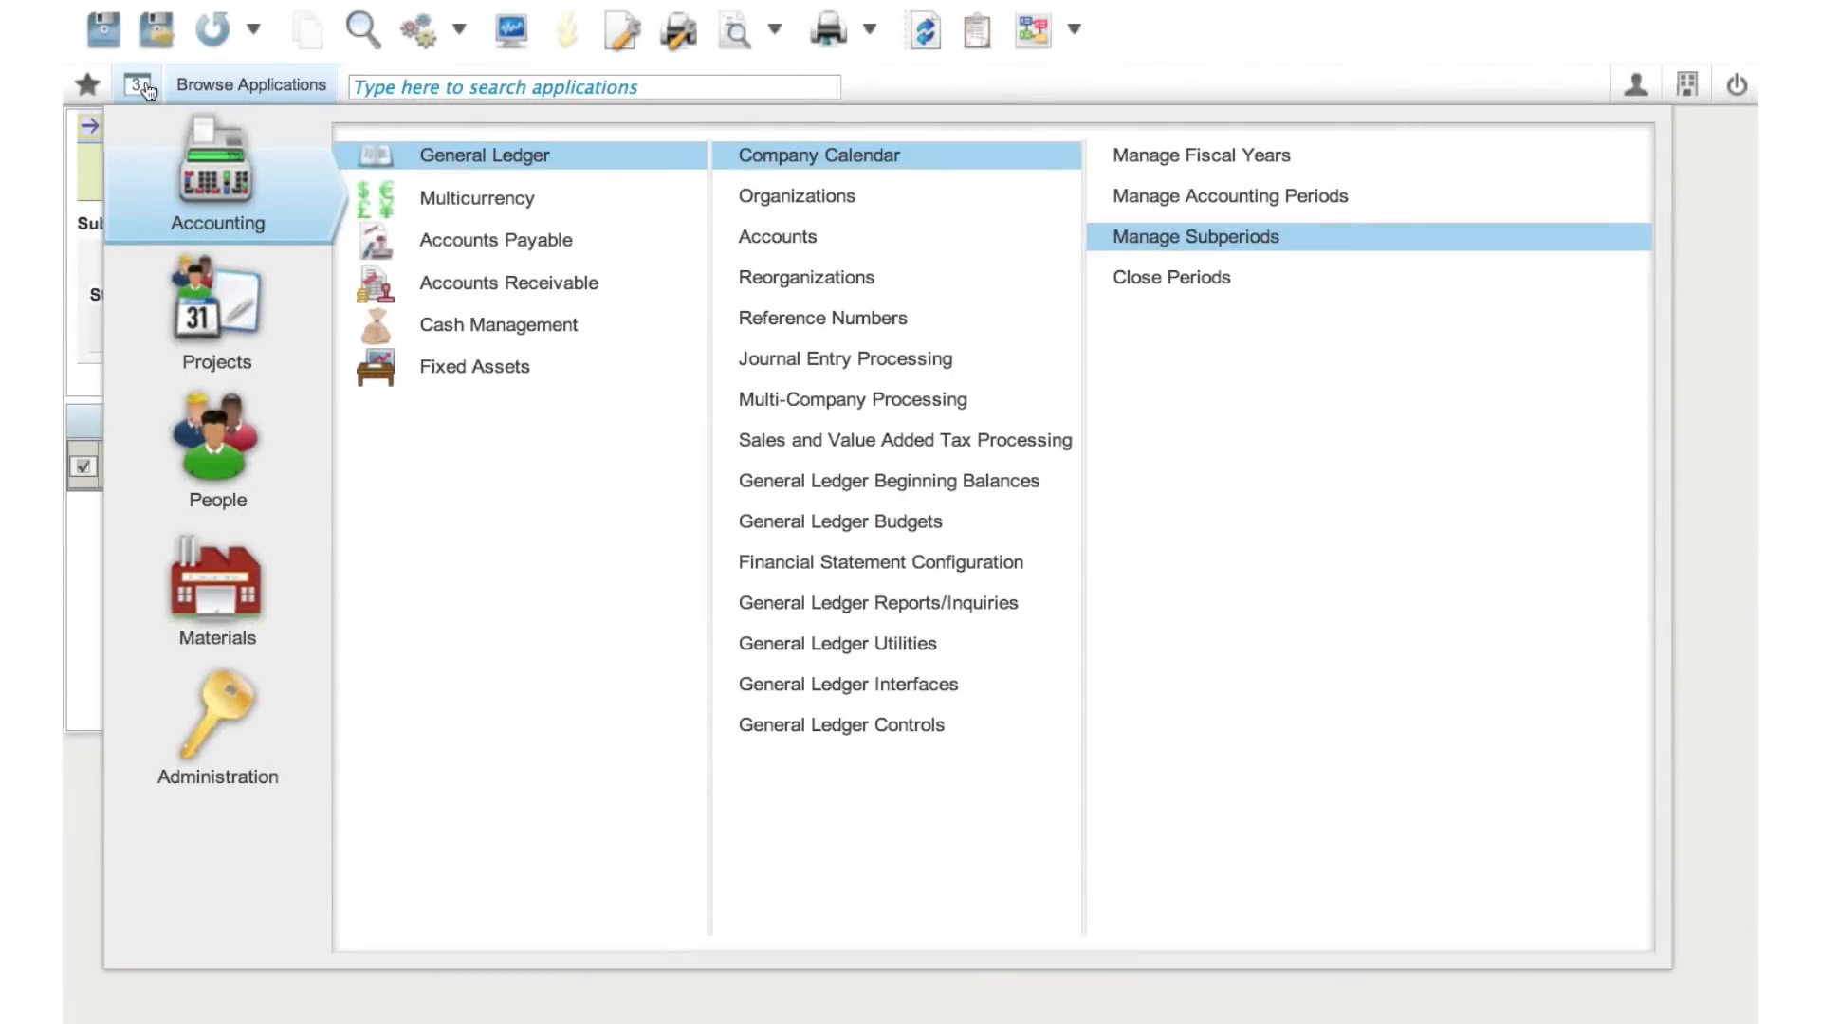
- Search the application list for 'project labor' to see matching screens
{"action": "left_click", "coordinate": [136, 87]}
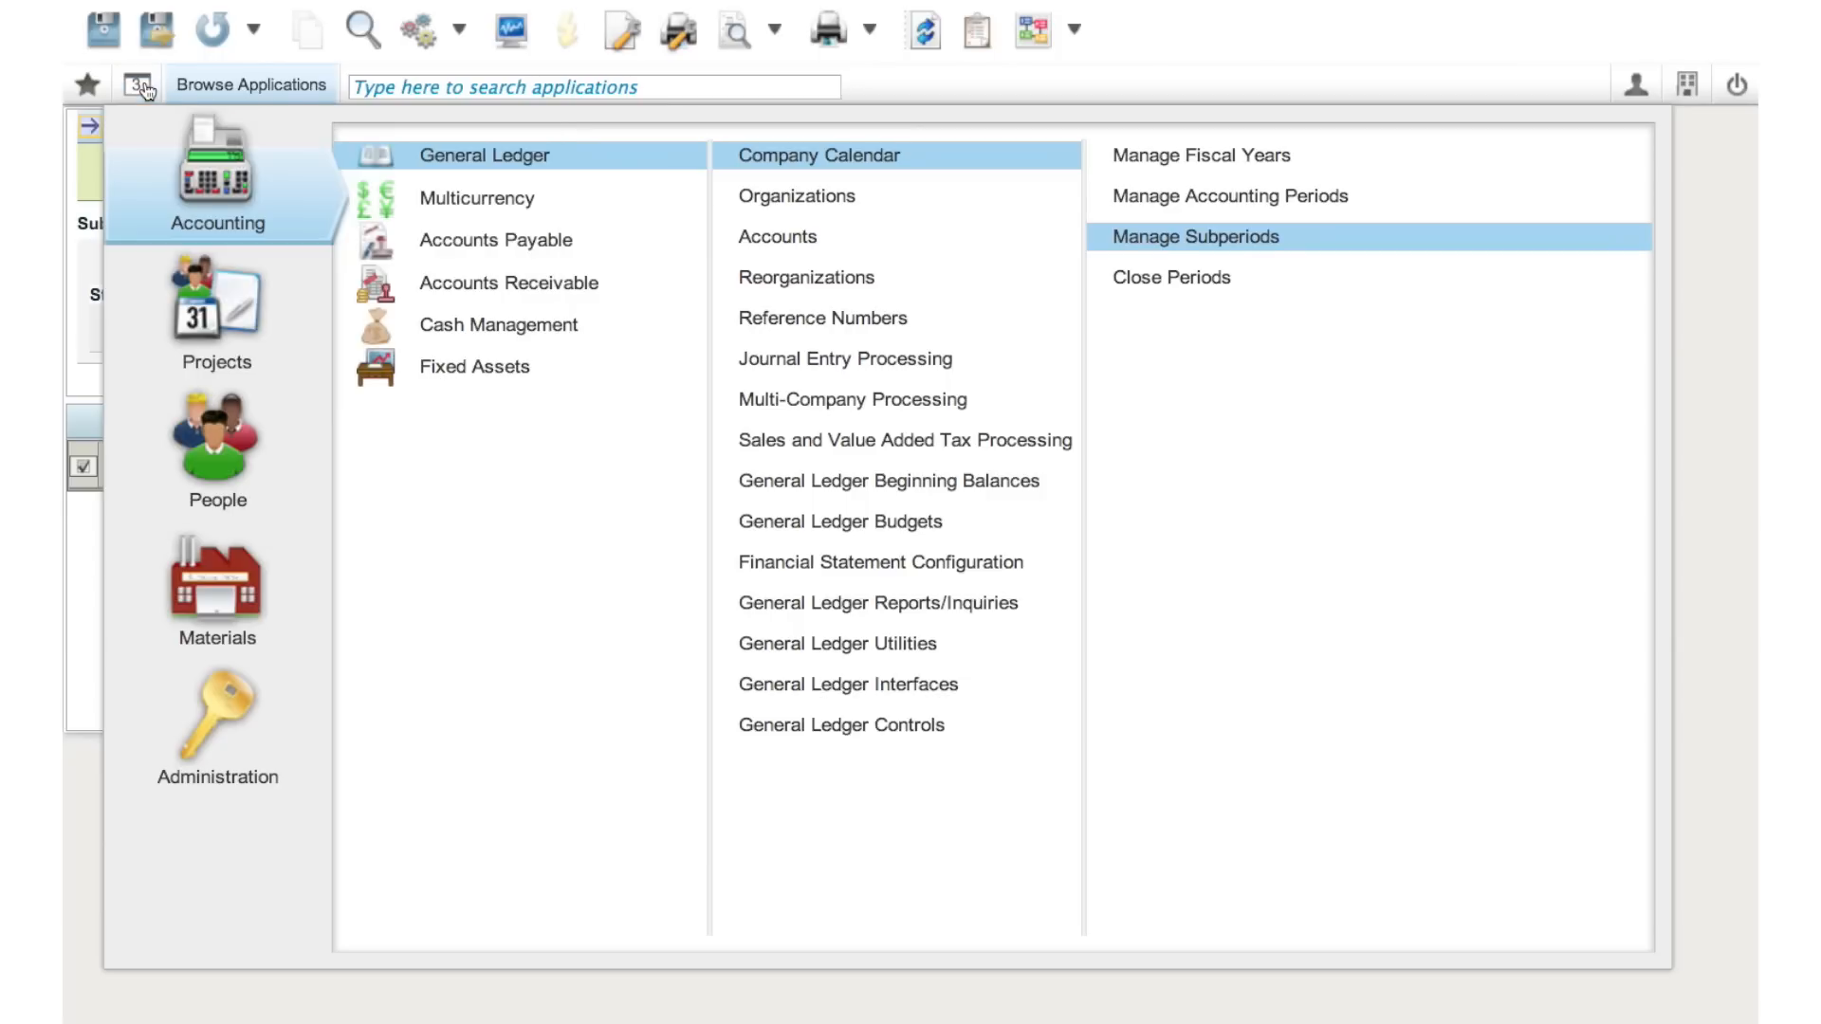
{"action": "left_click", "coordinate": [591, 86]}
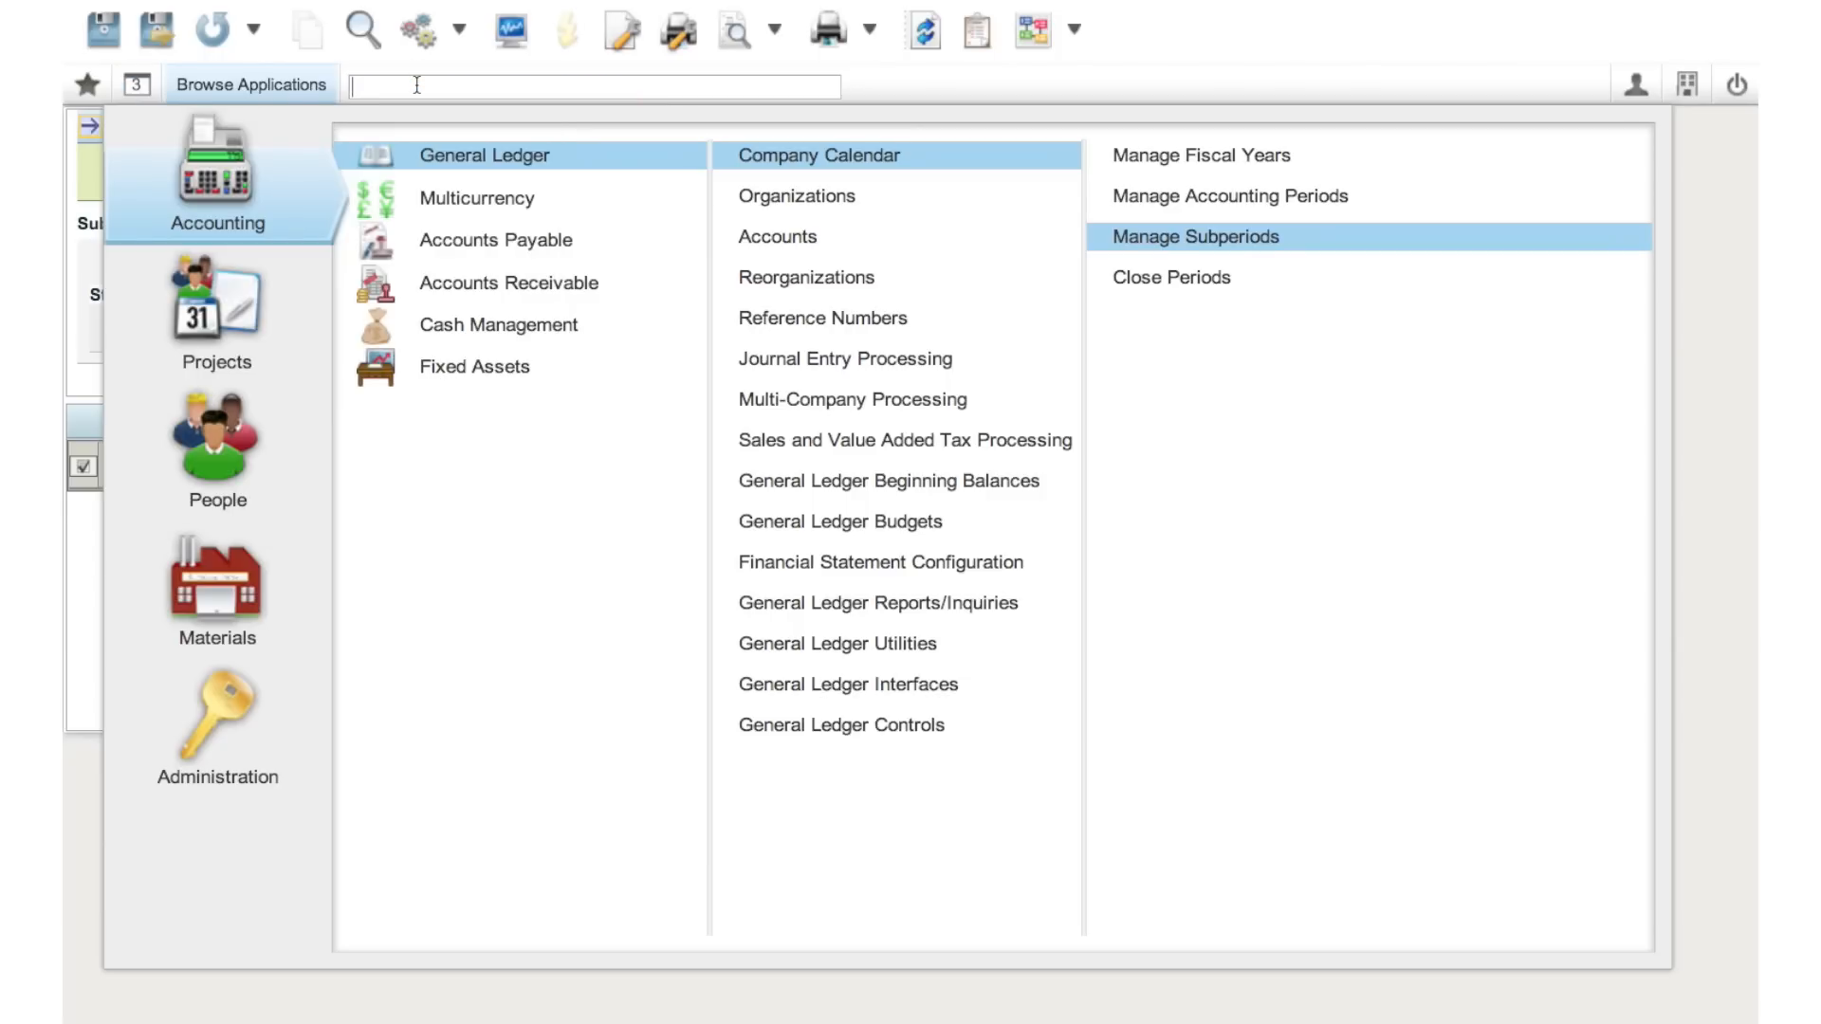
{"action": "type", "text": "project"}
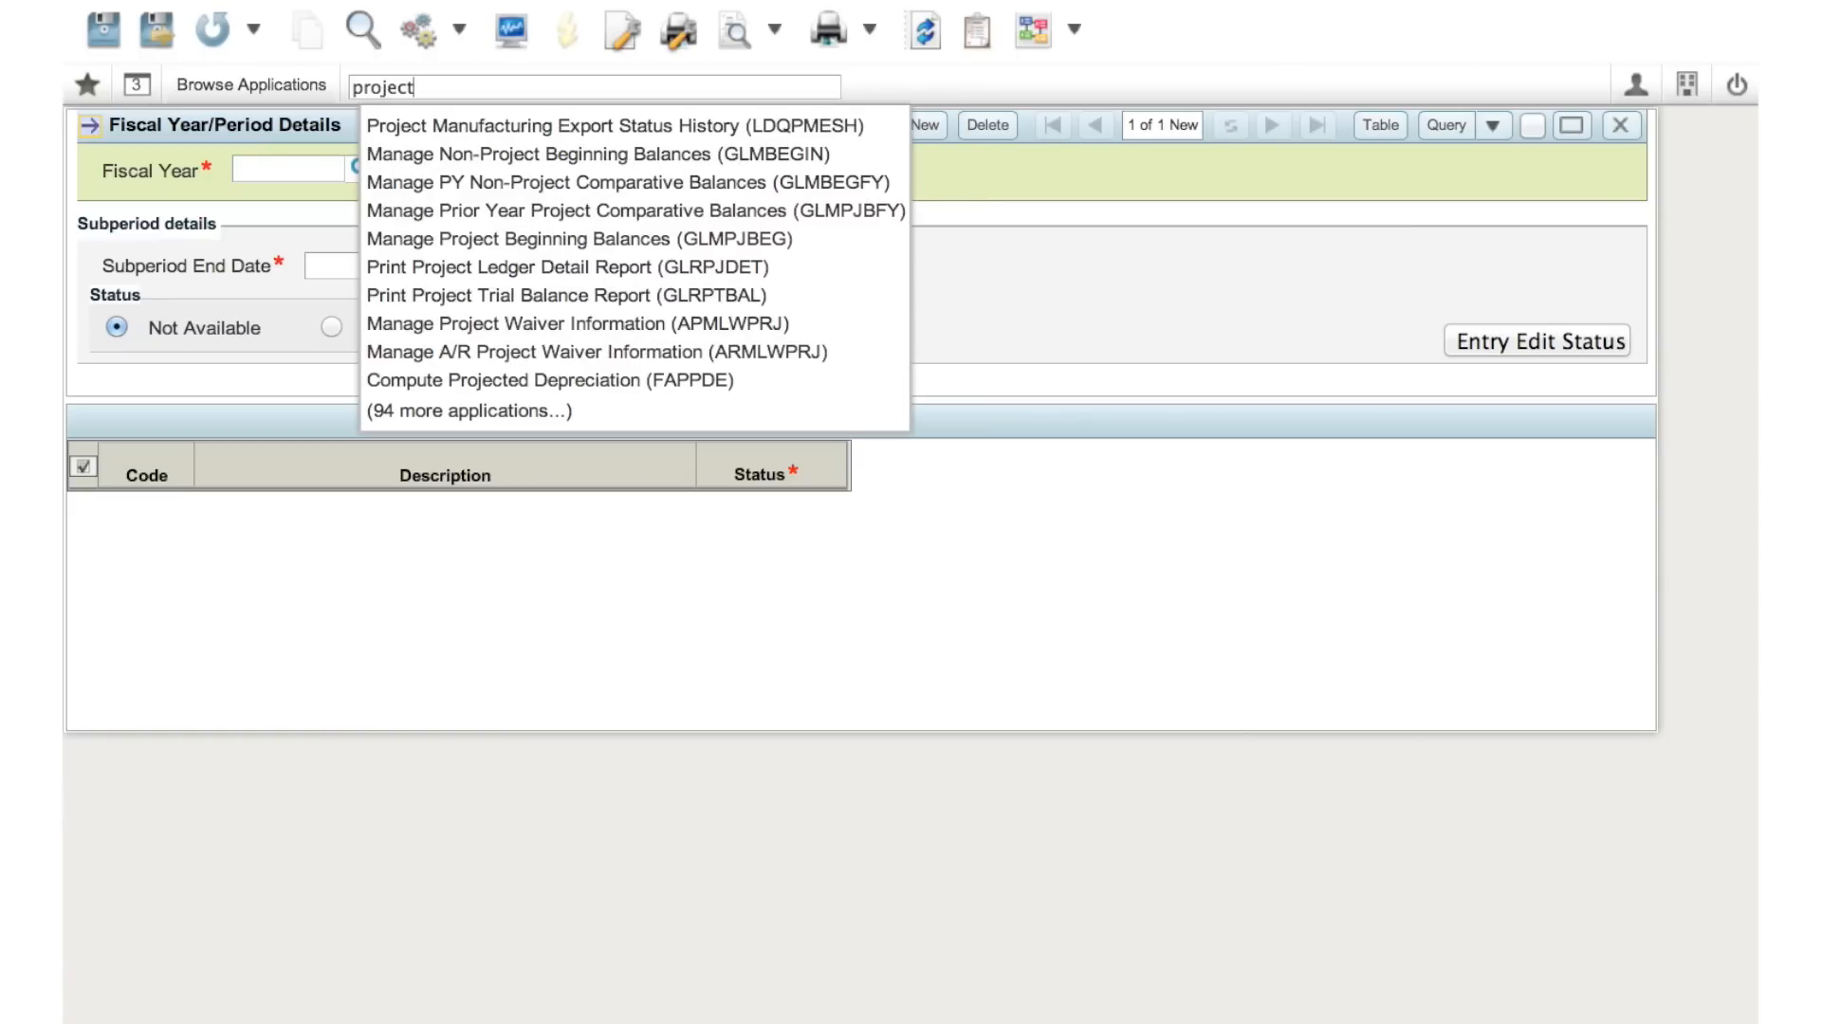
{"action": "type", "text": "la"}
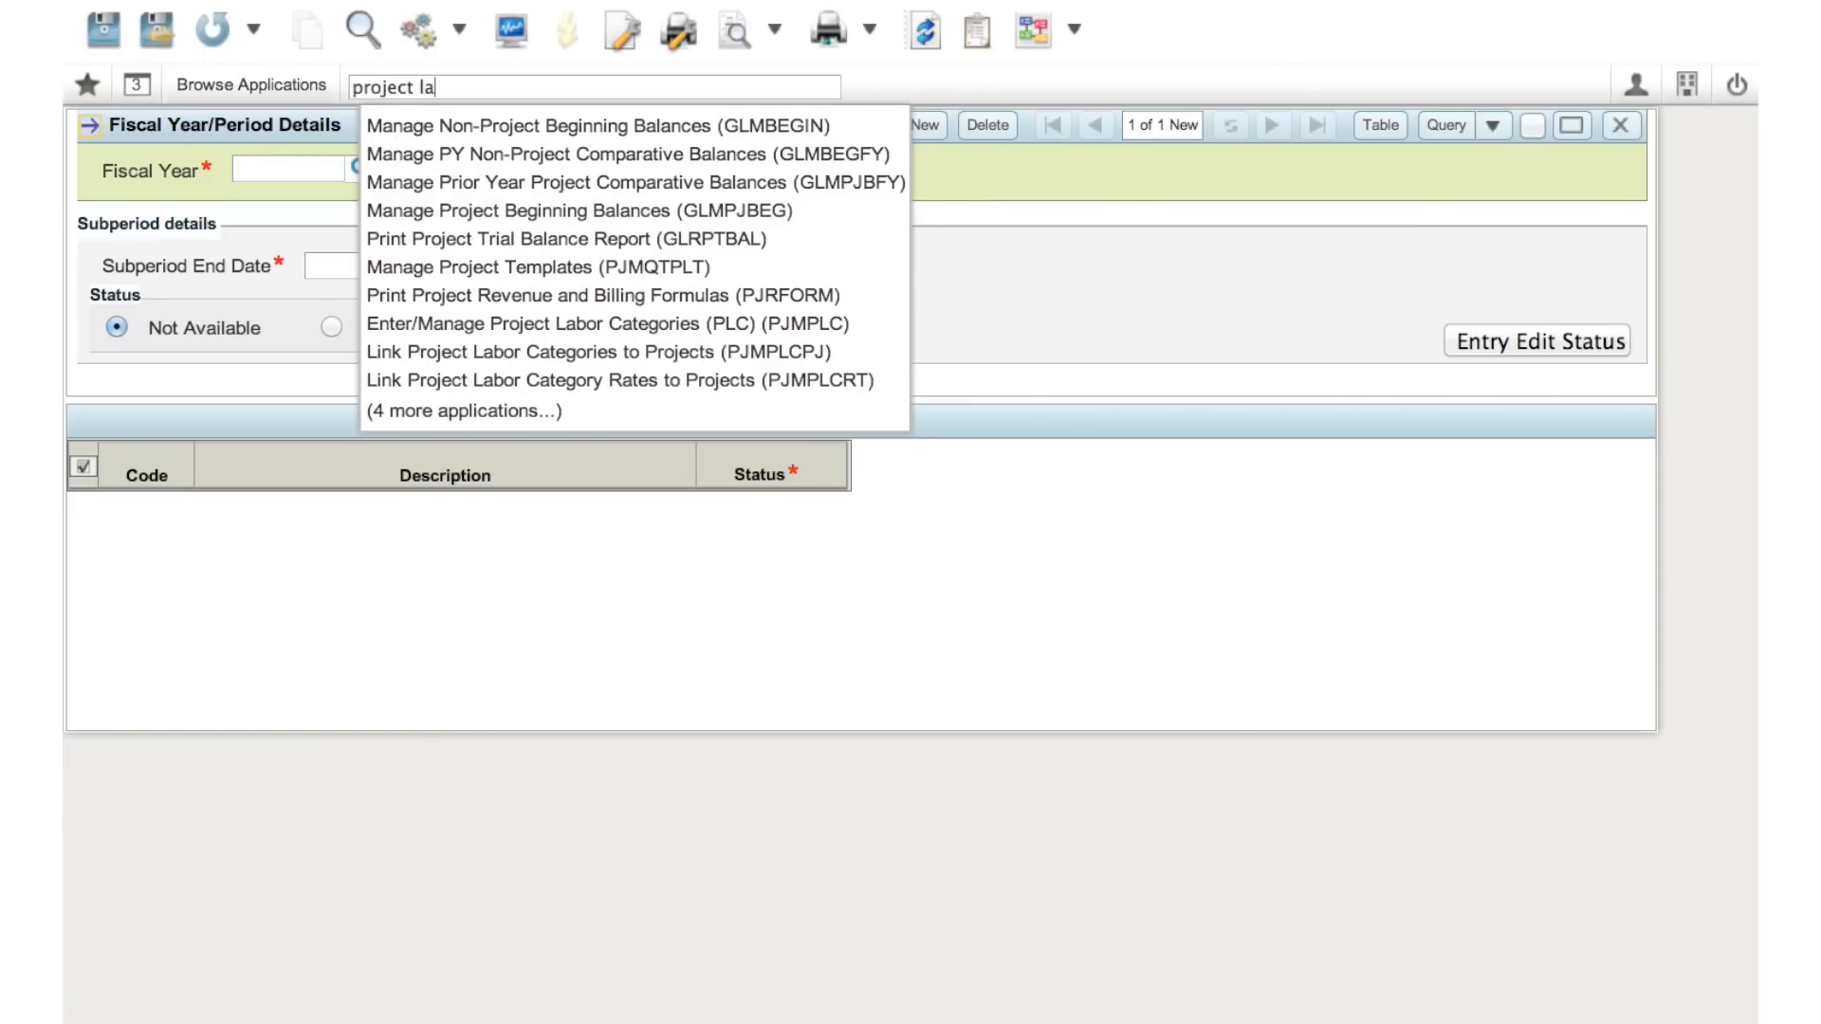
{"action": "type", "text": "bor"}
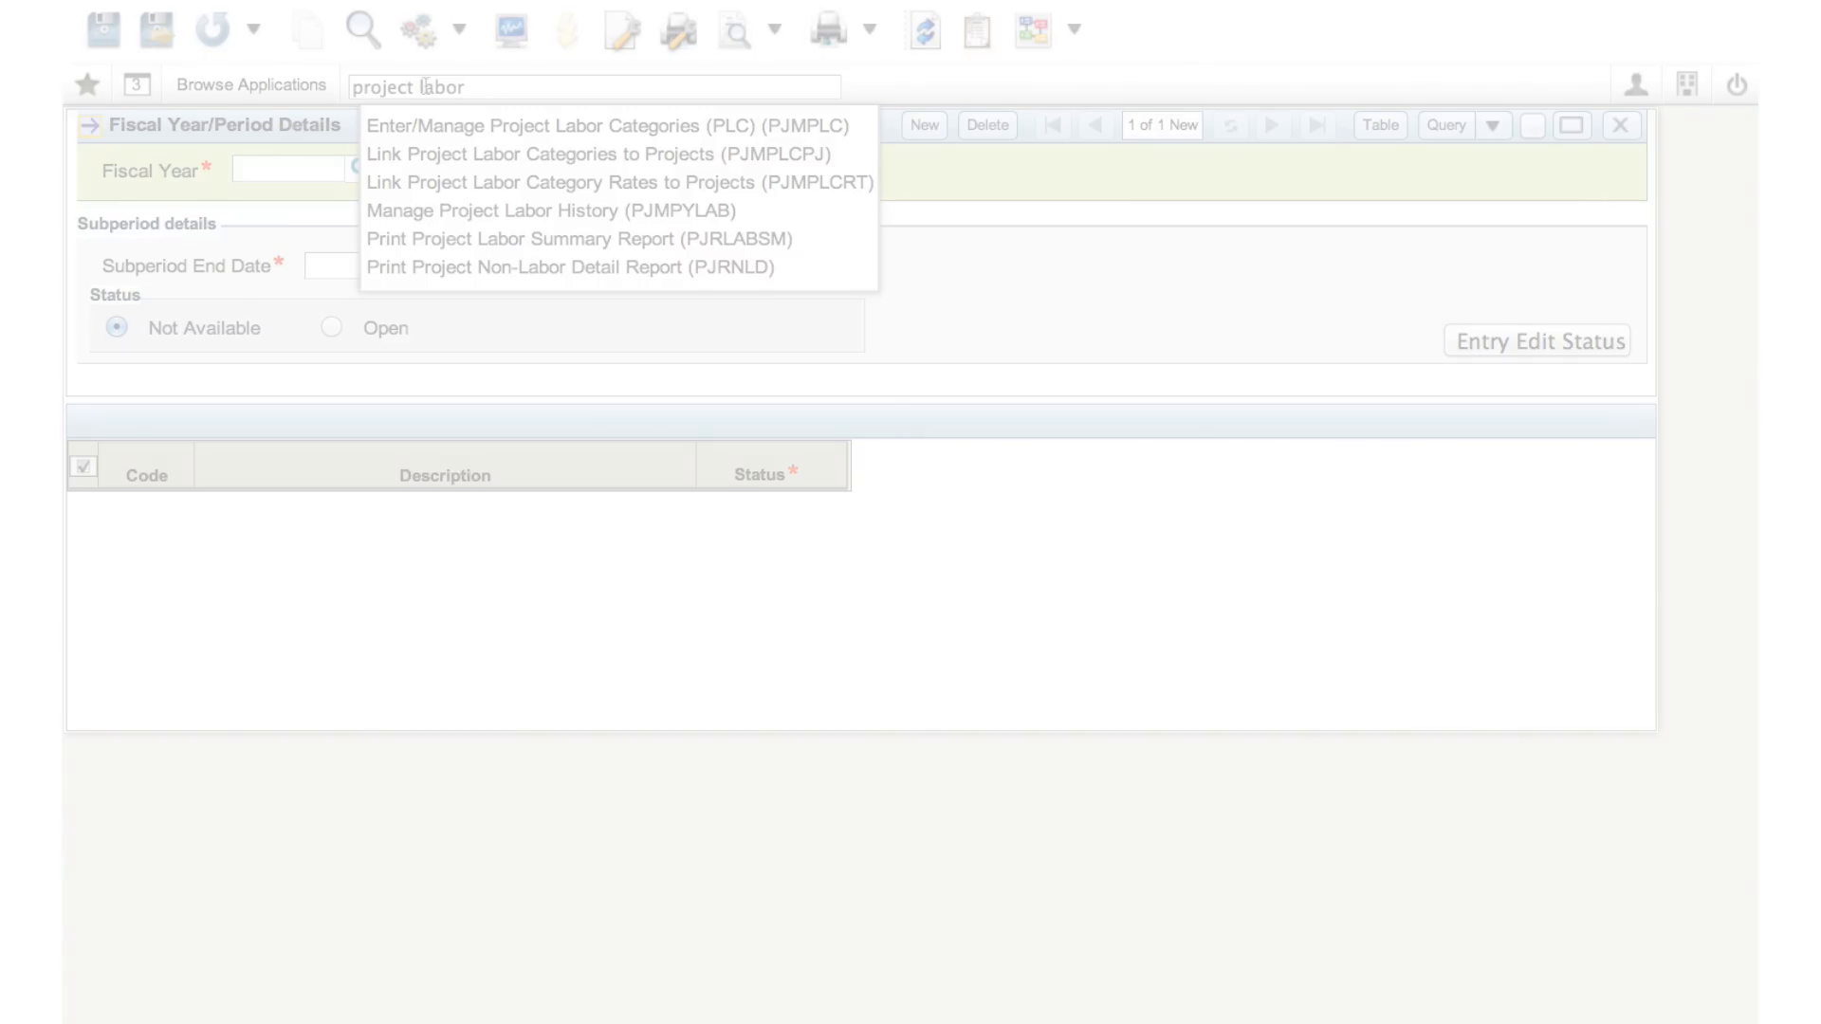
{"action": "left_click", "coordinate": [202, 100]}
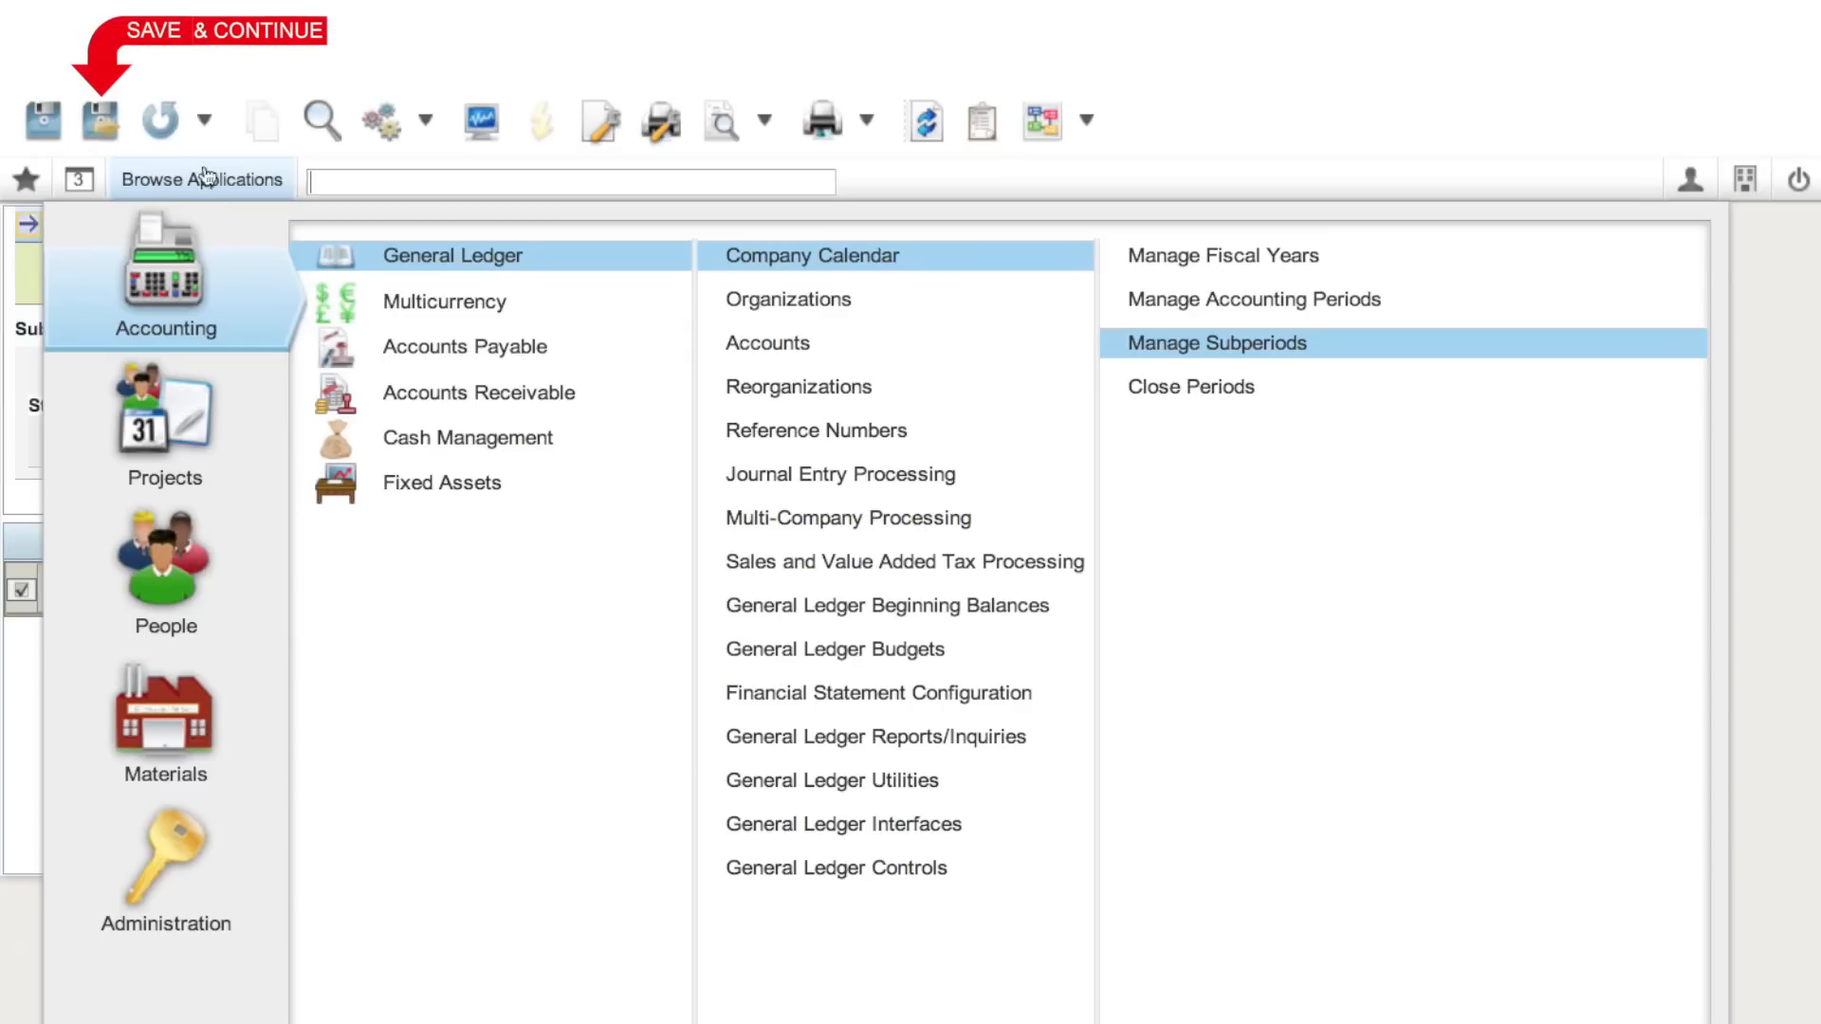
{"action": "mouse_move", "coordinate": [159, 119]}
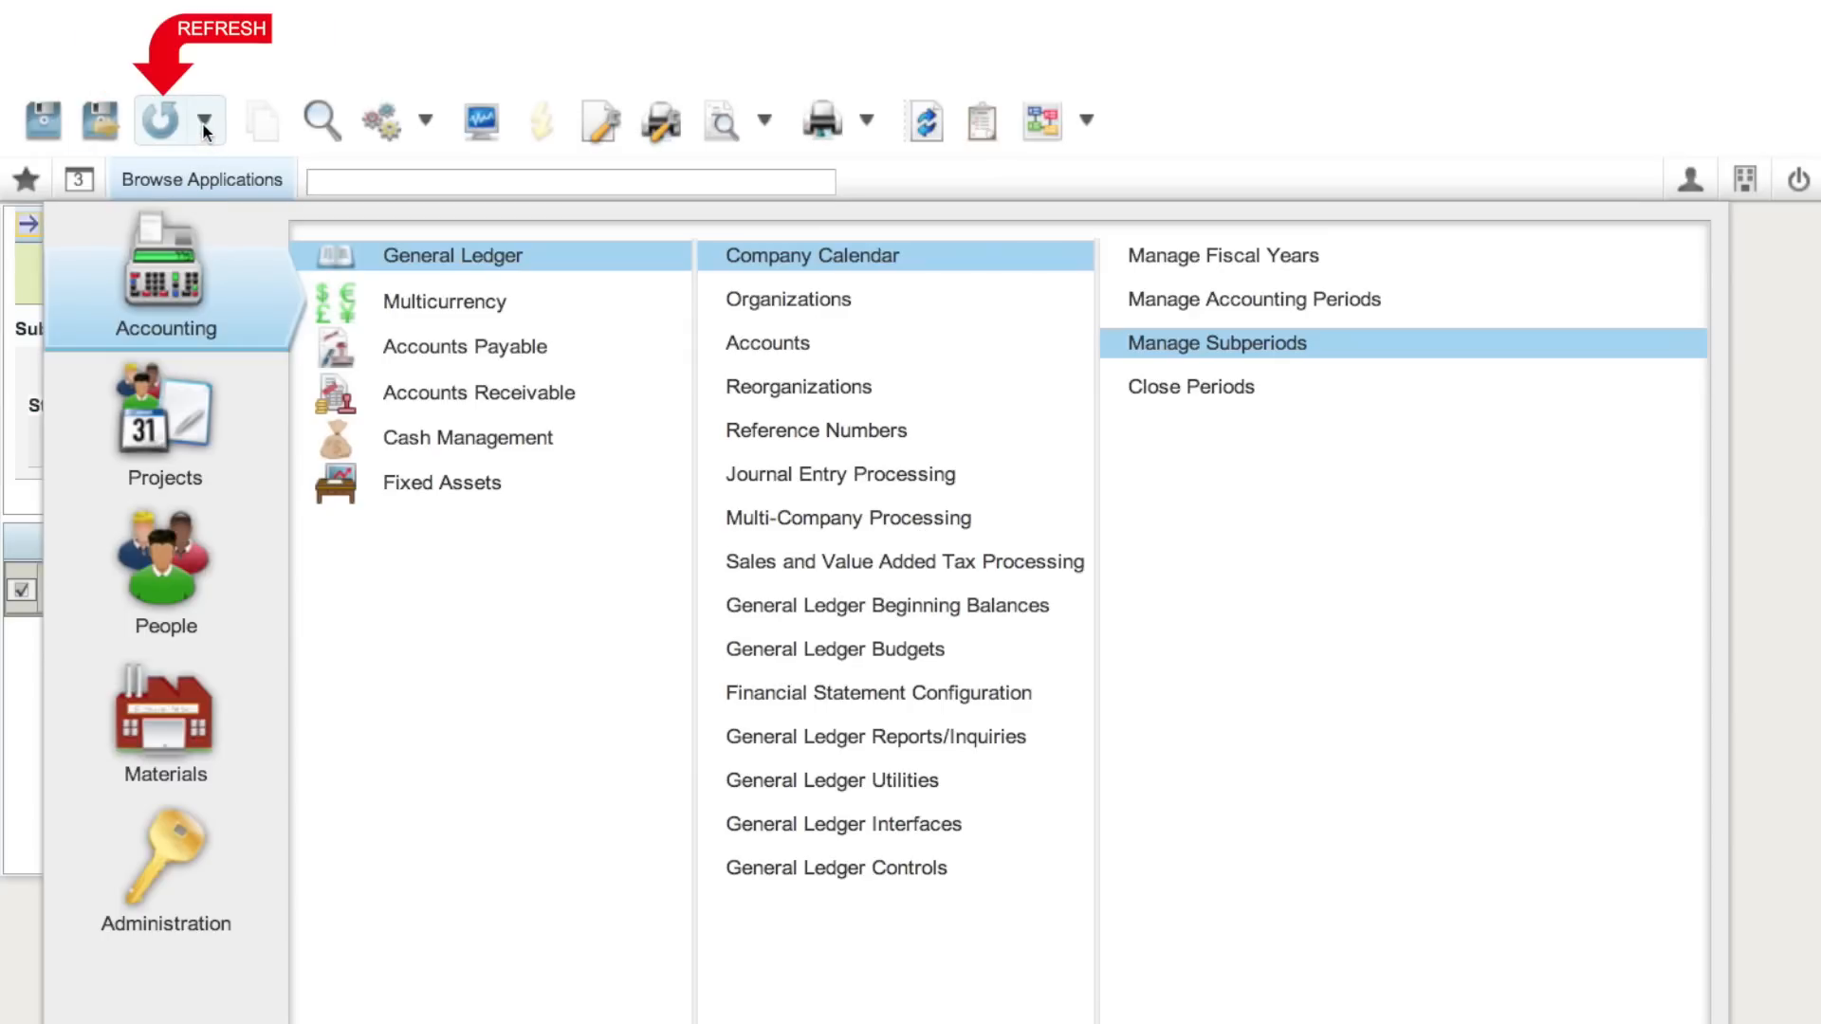
{"action": "left_click", "coordinate": [206, 119]}
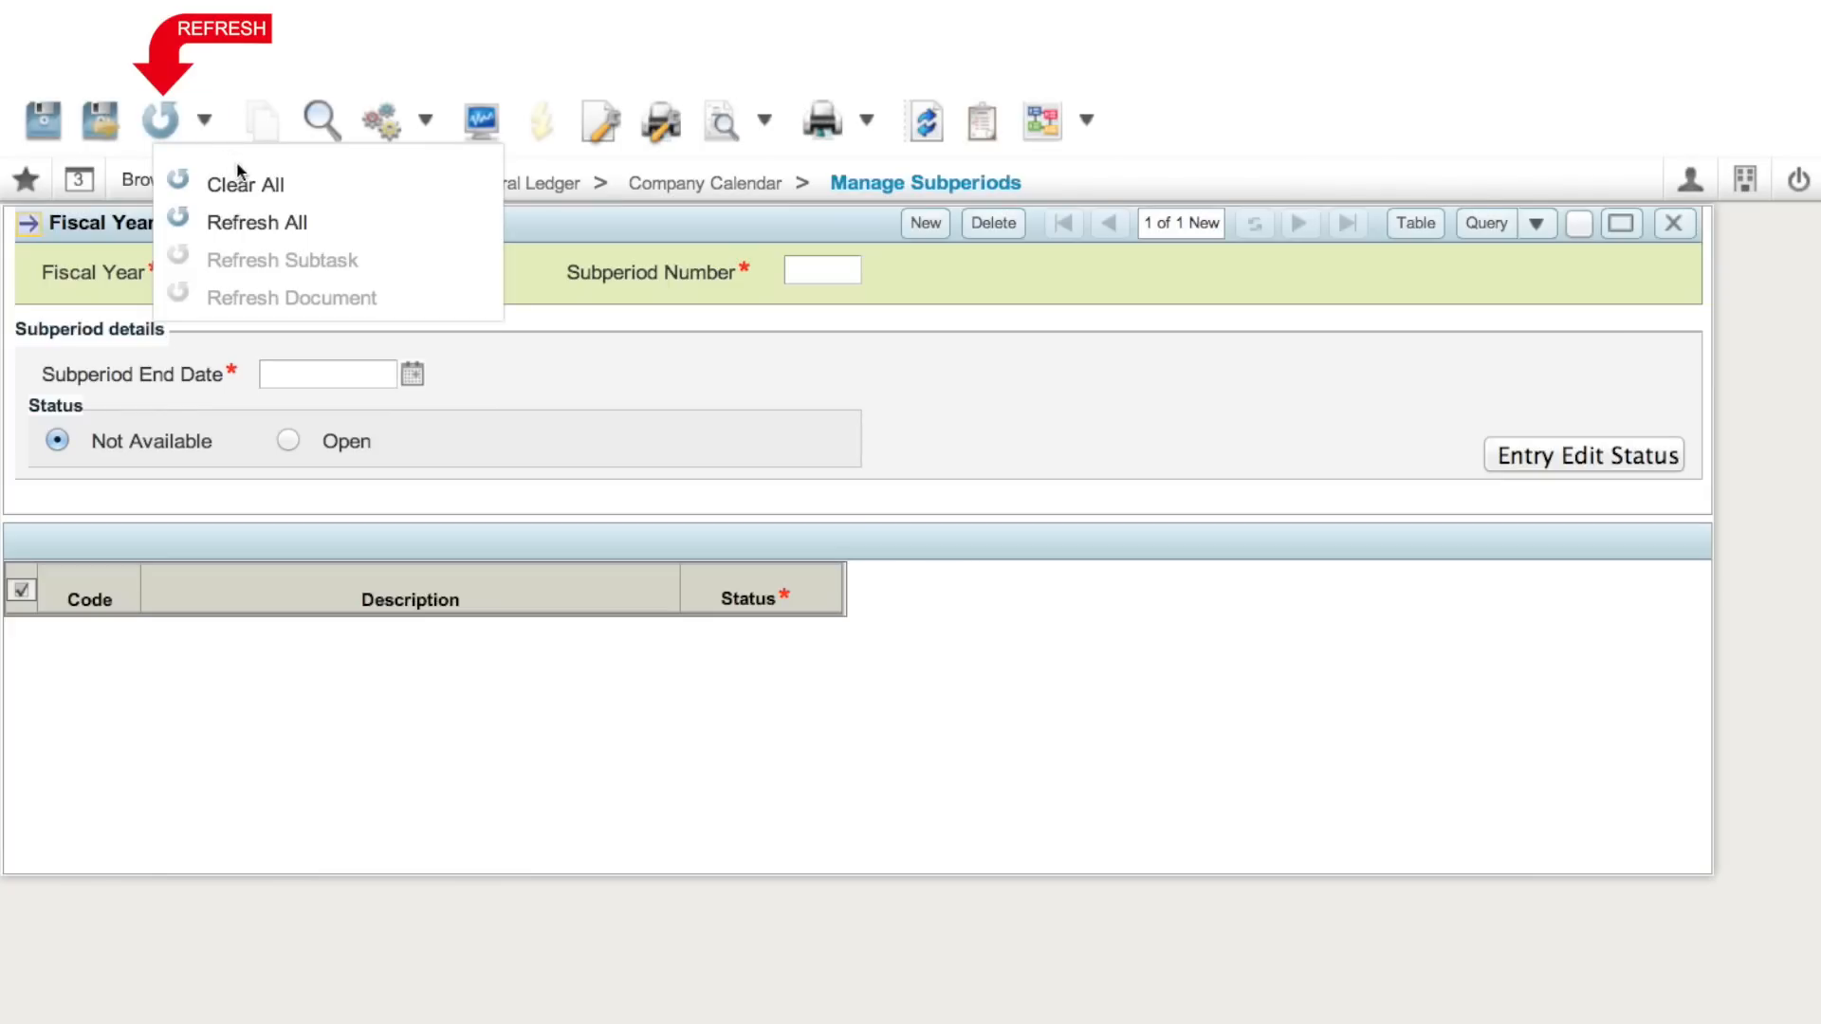
{"action": "mouse_move", "coordinate": [247, 183]}
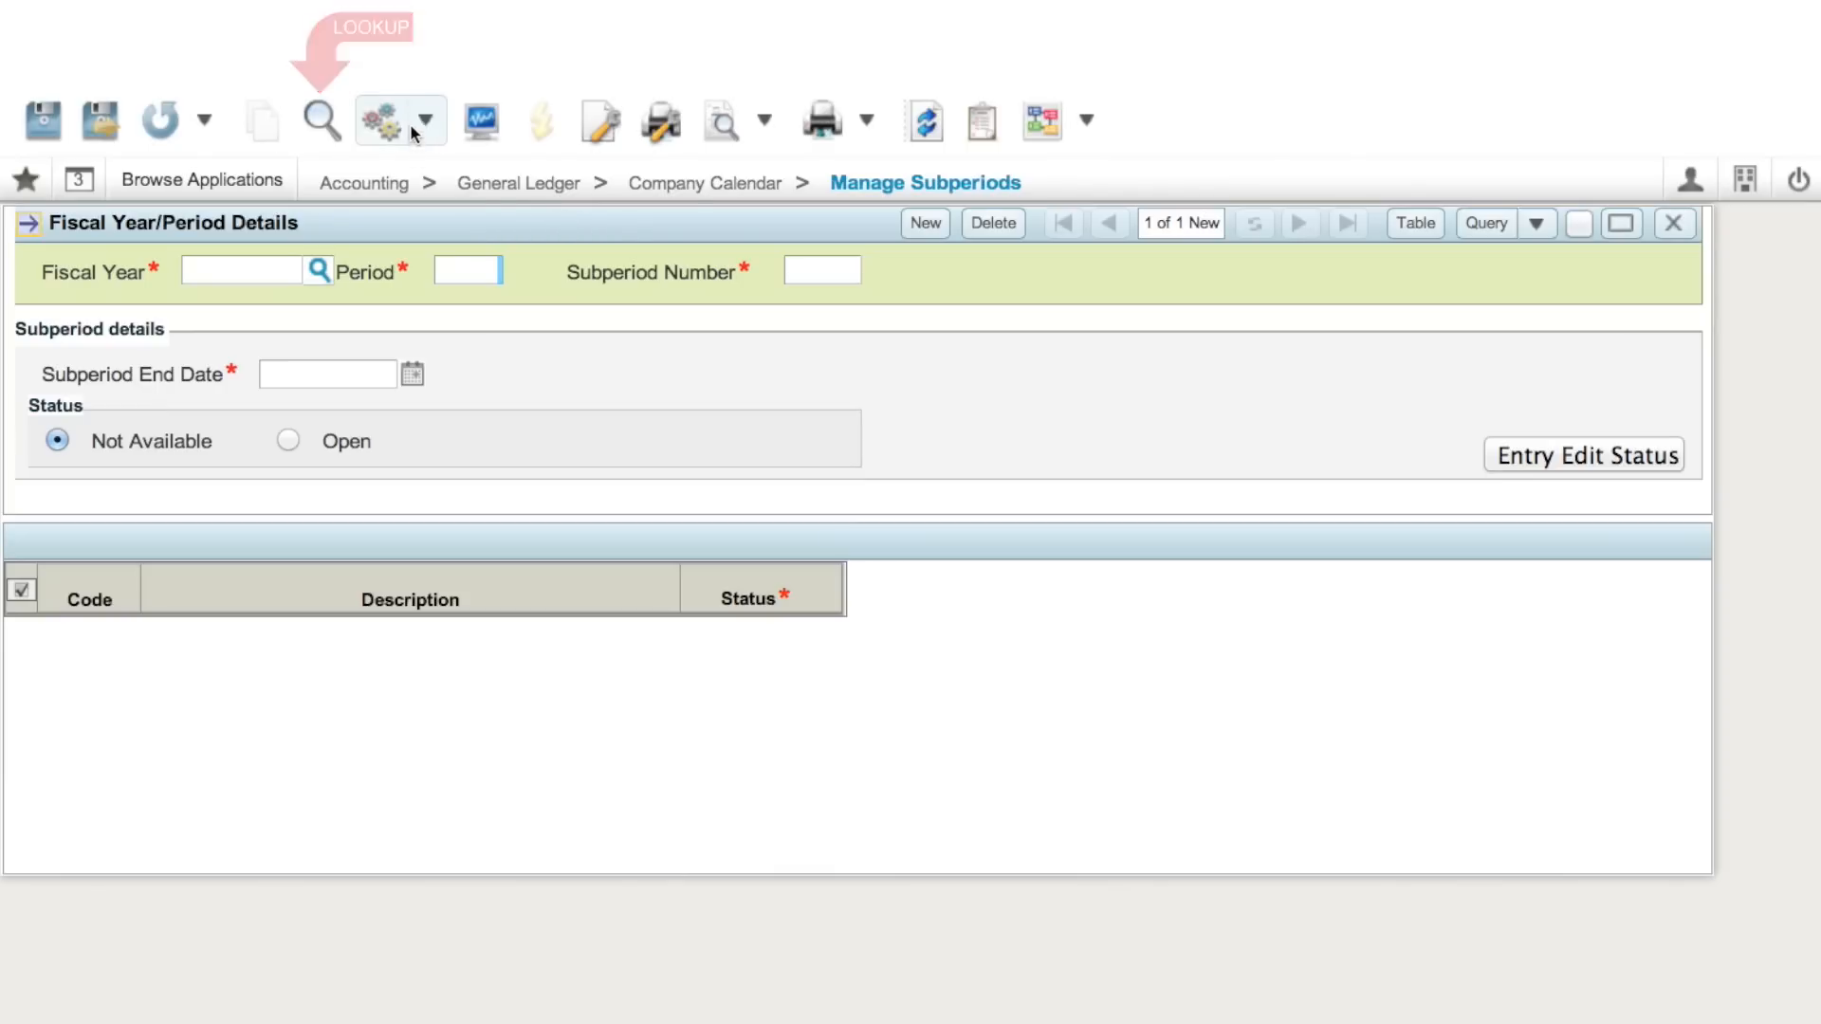
{"action": "left_click", "coordinate": [425, 120]}
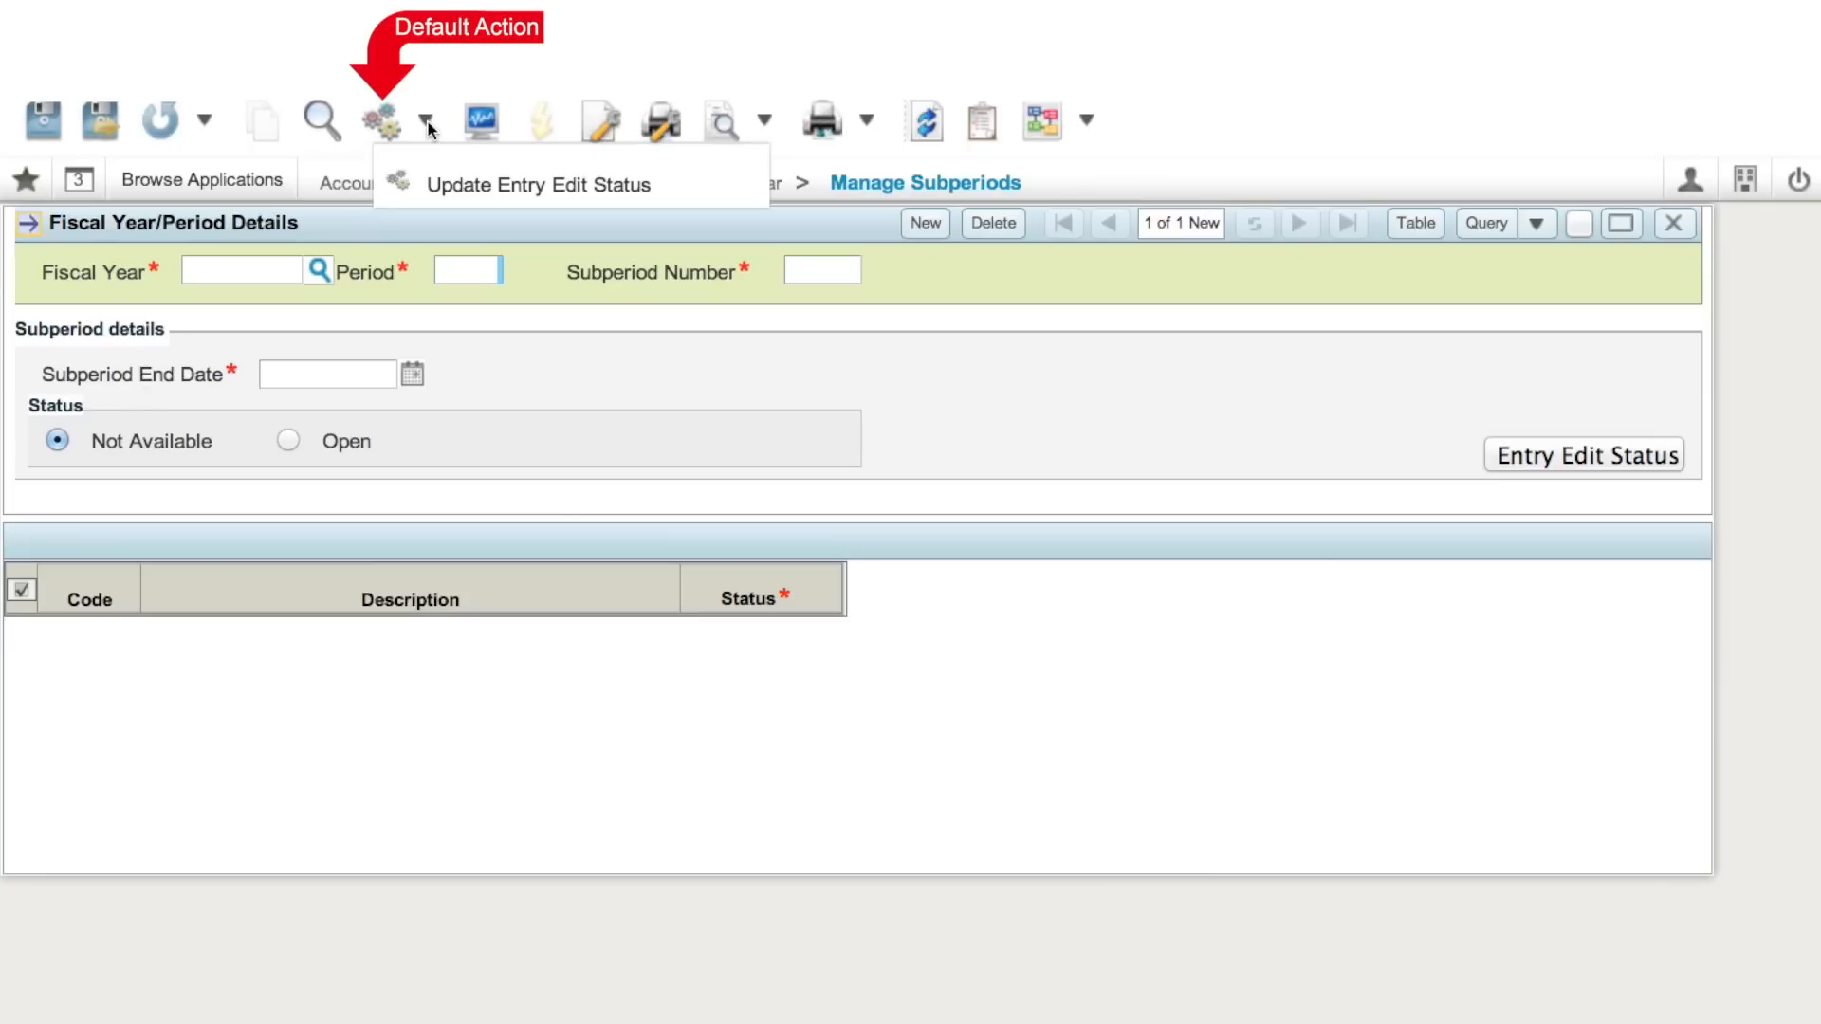
{"action": "mouse_move", "coordinate": [471, 170]}
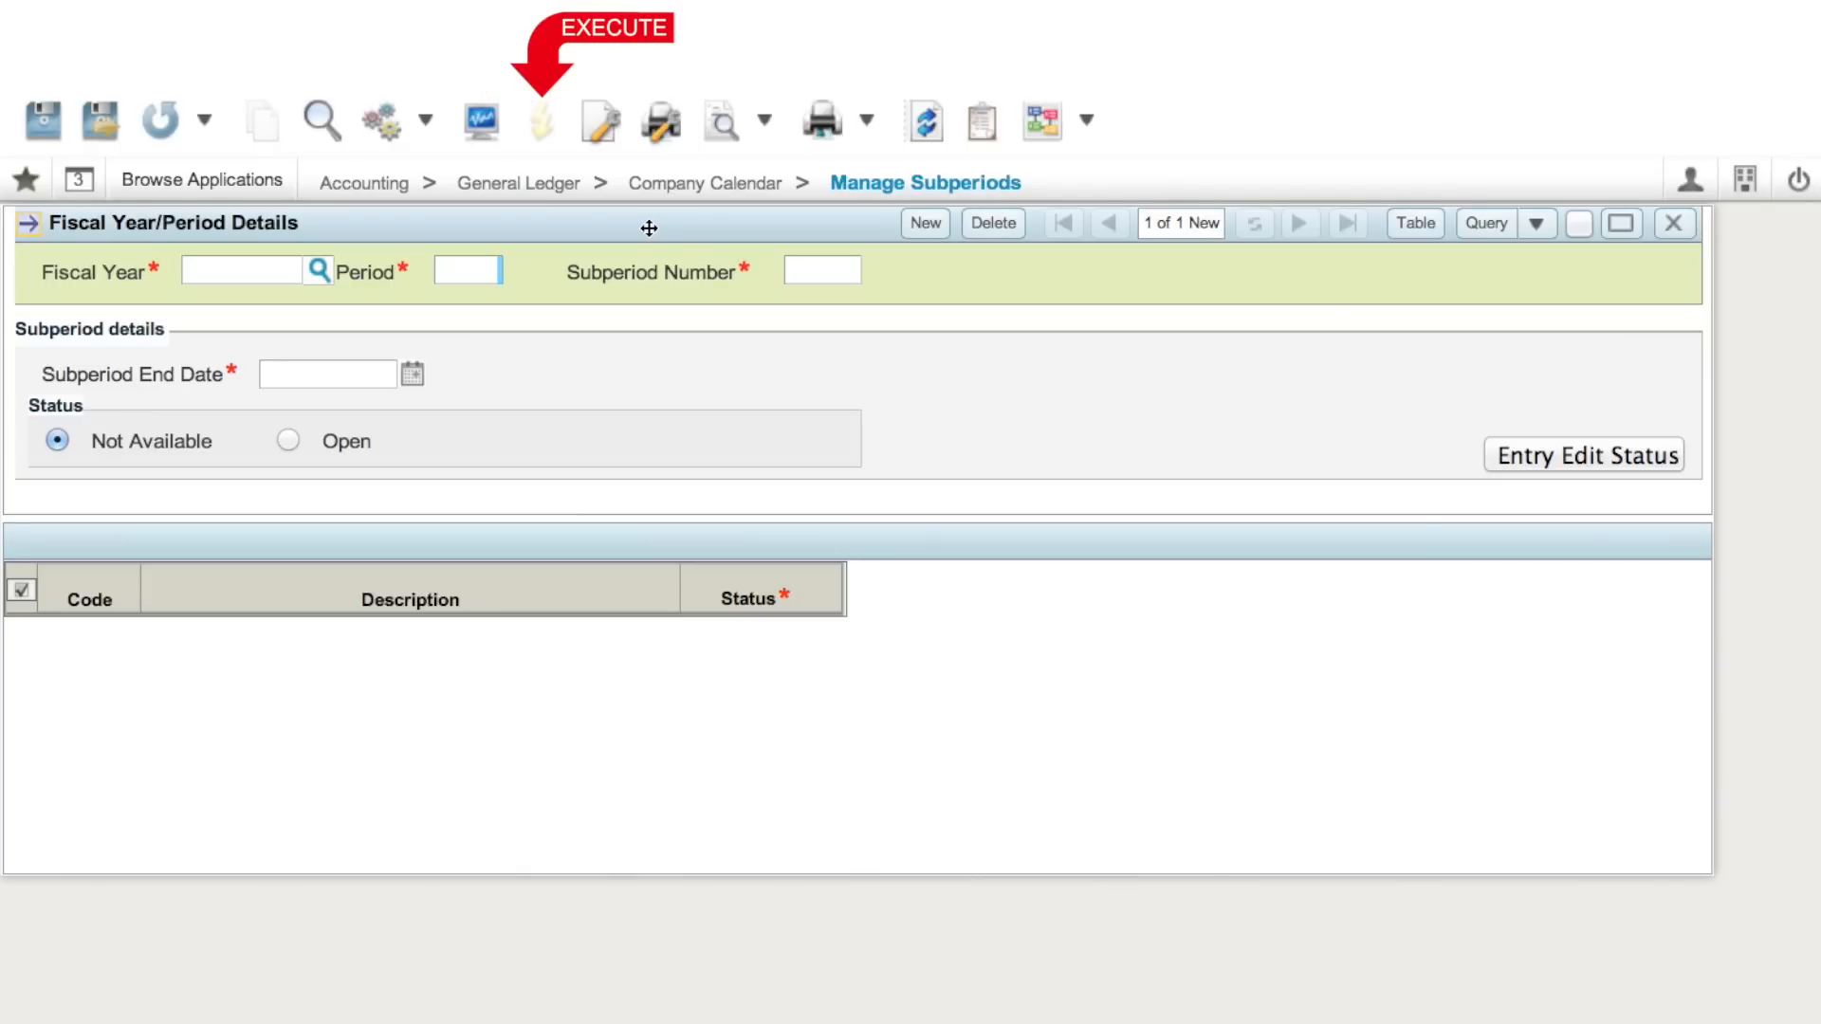
{"action": "mouse_move", "coordinate": [600, 120]}
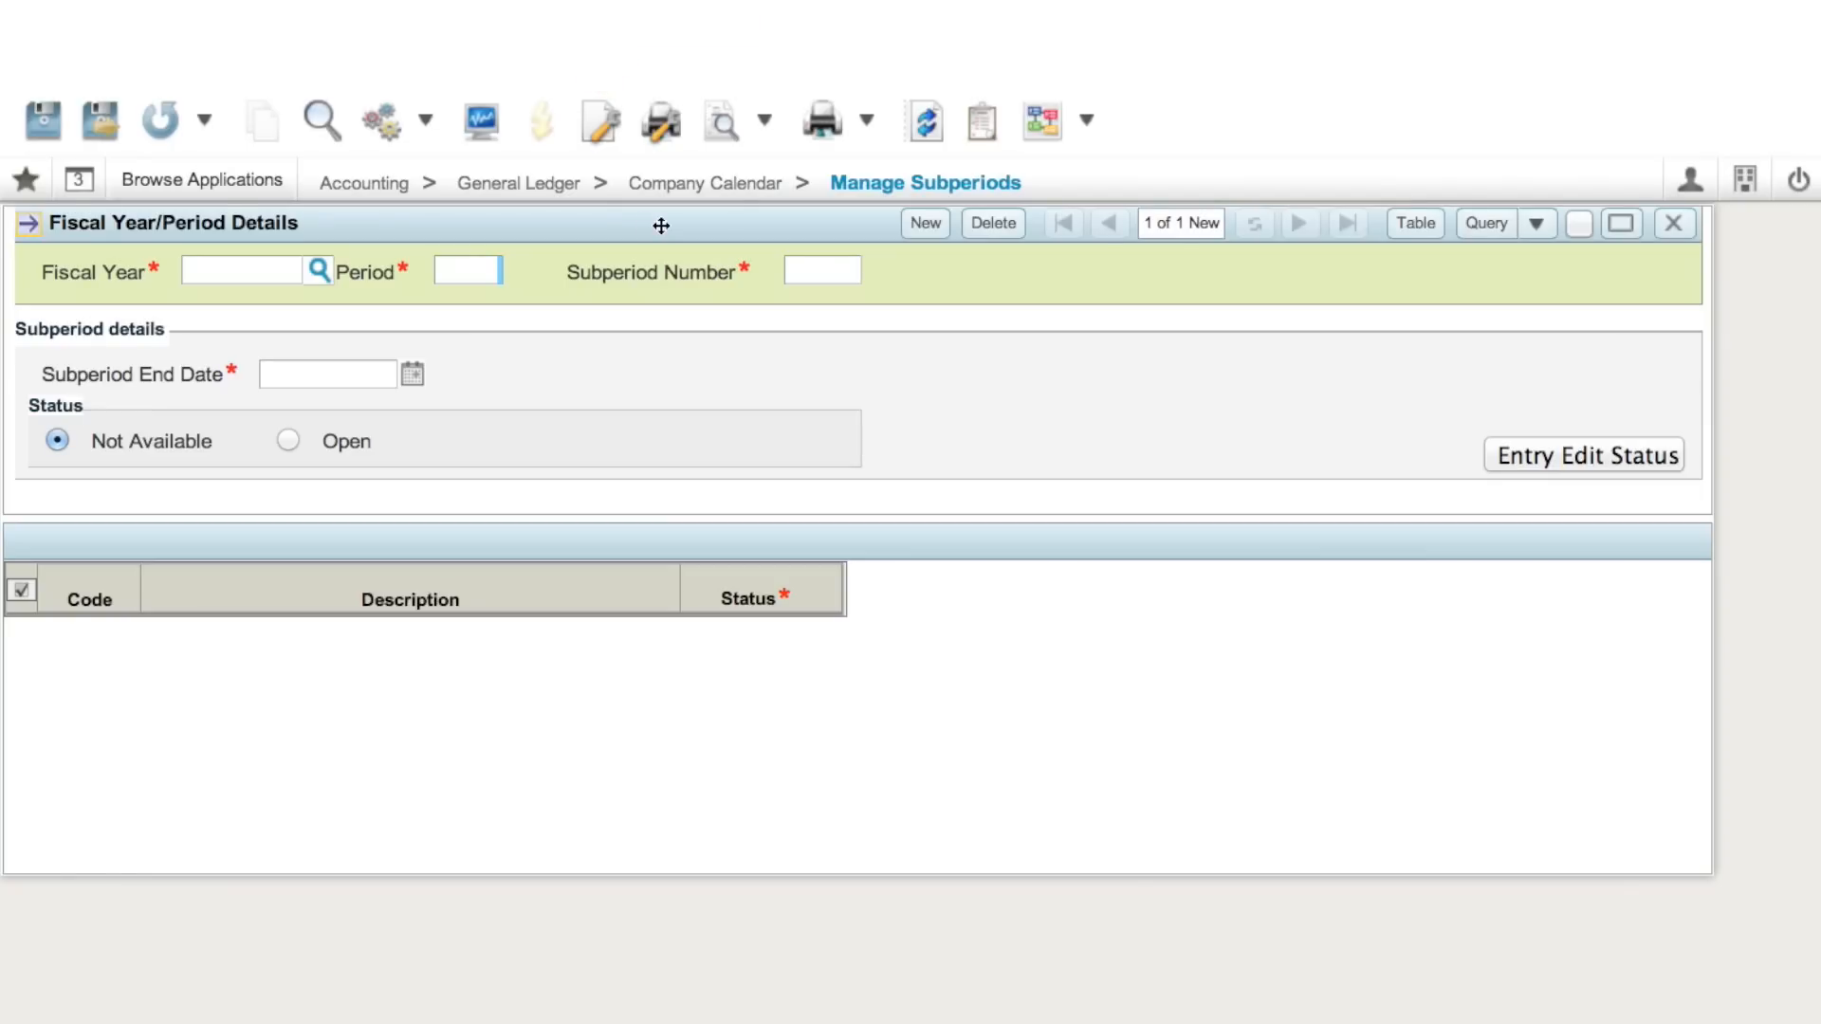
{"action": "mouse_move", "coordinate": [661, 121]}
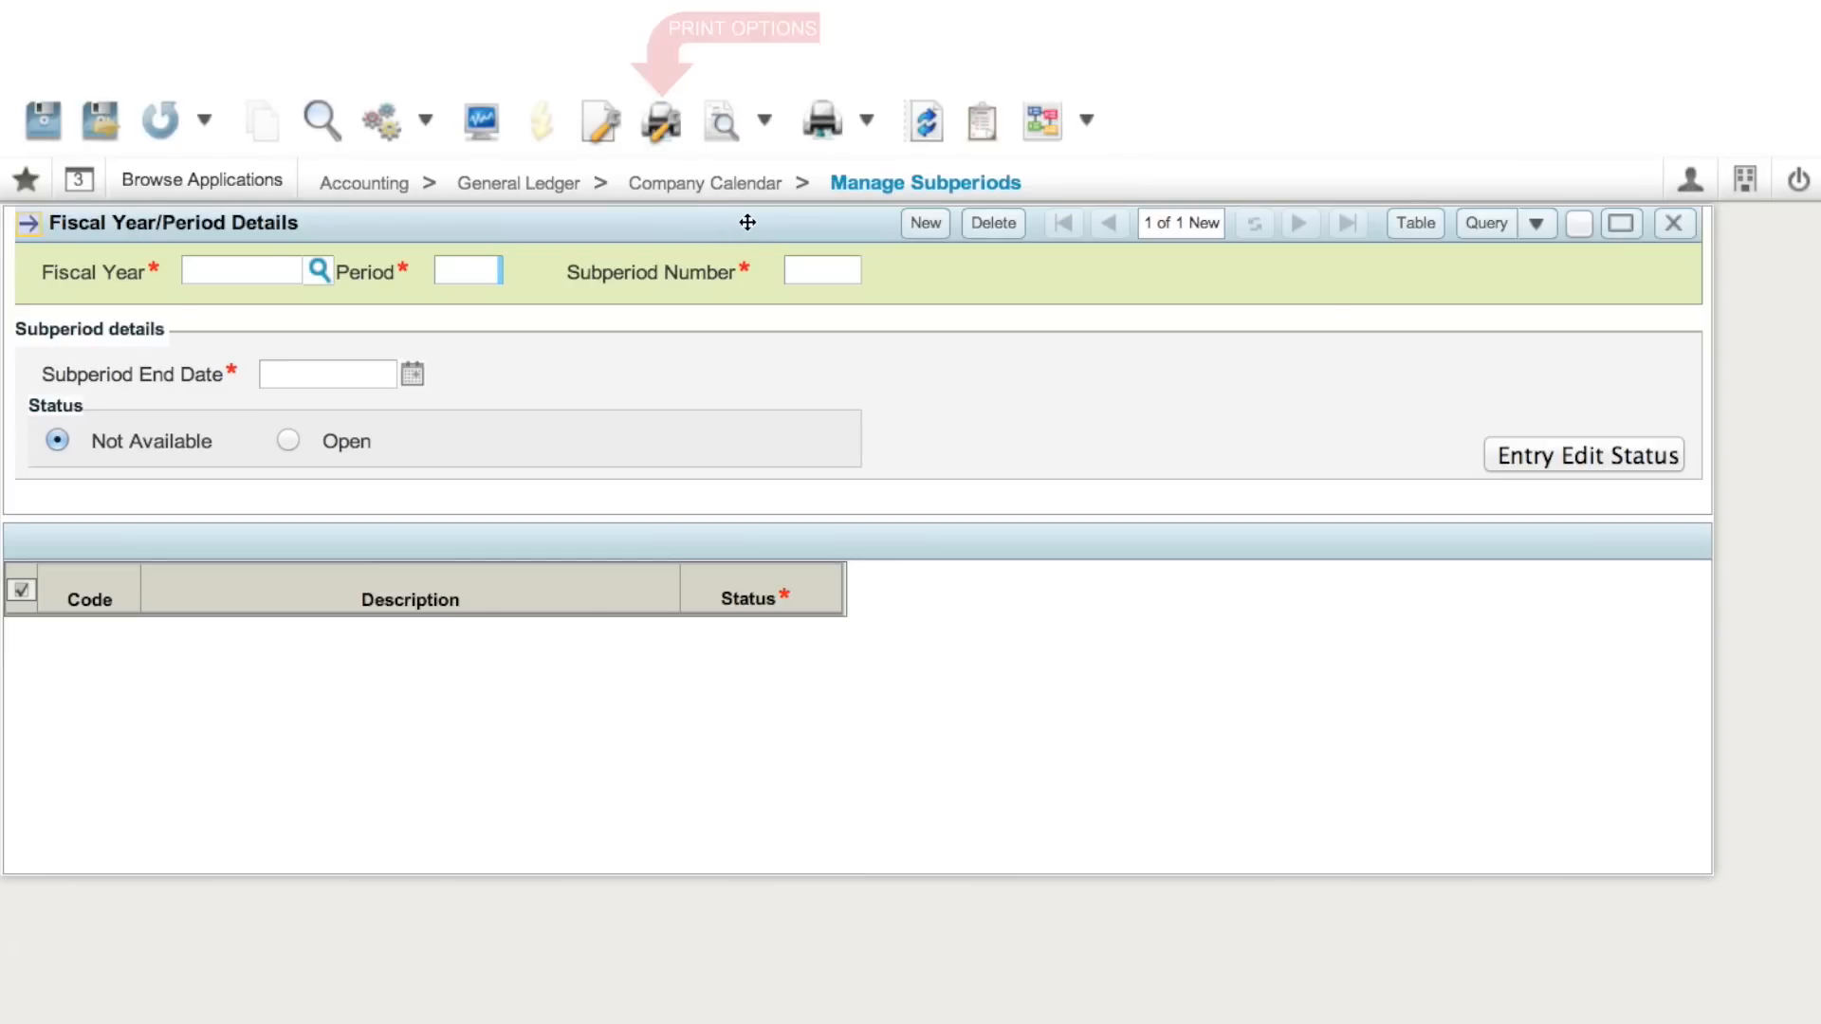
{"action": "left_click", "coordinate": [766, 119]}
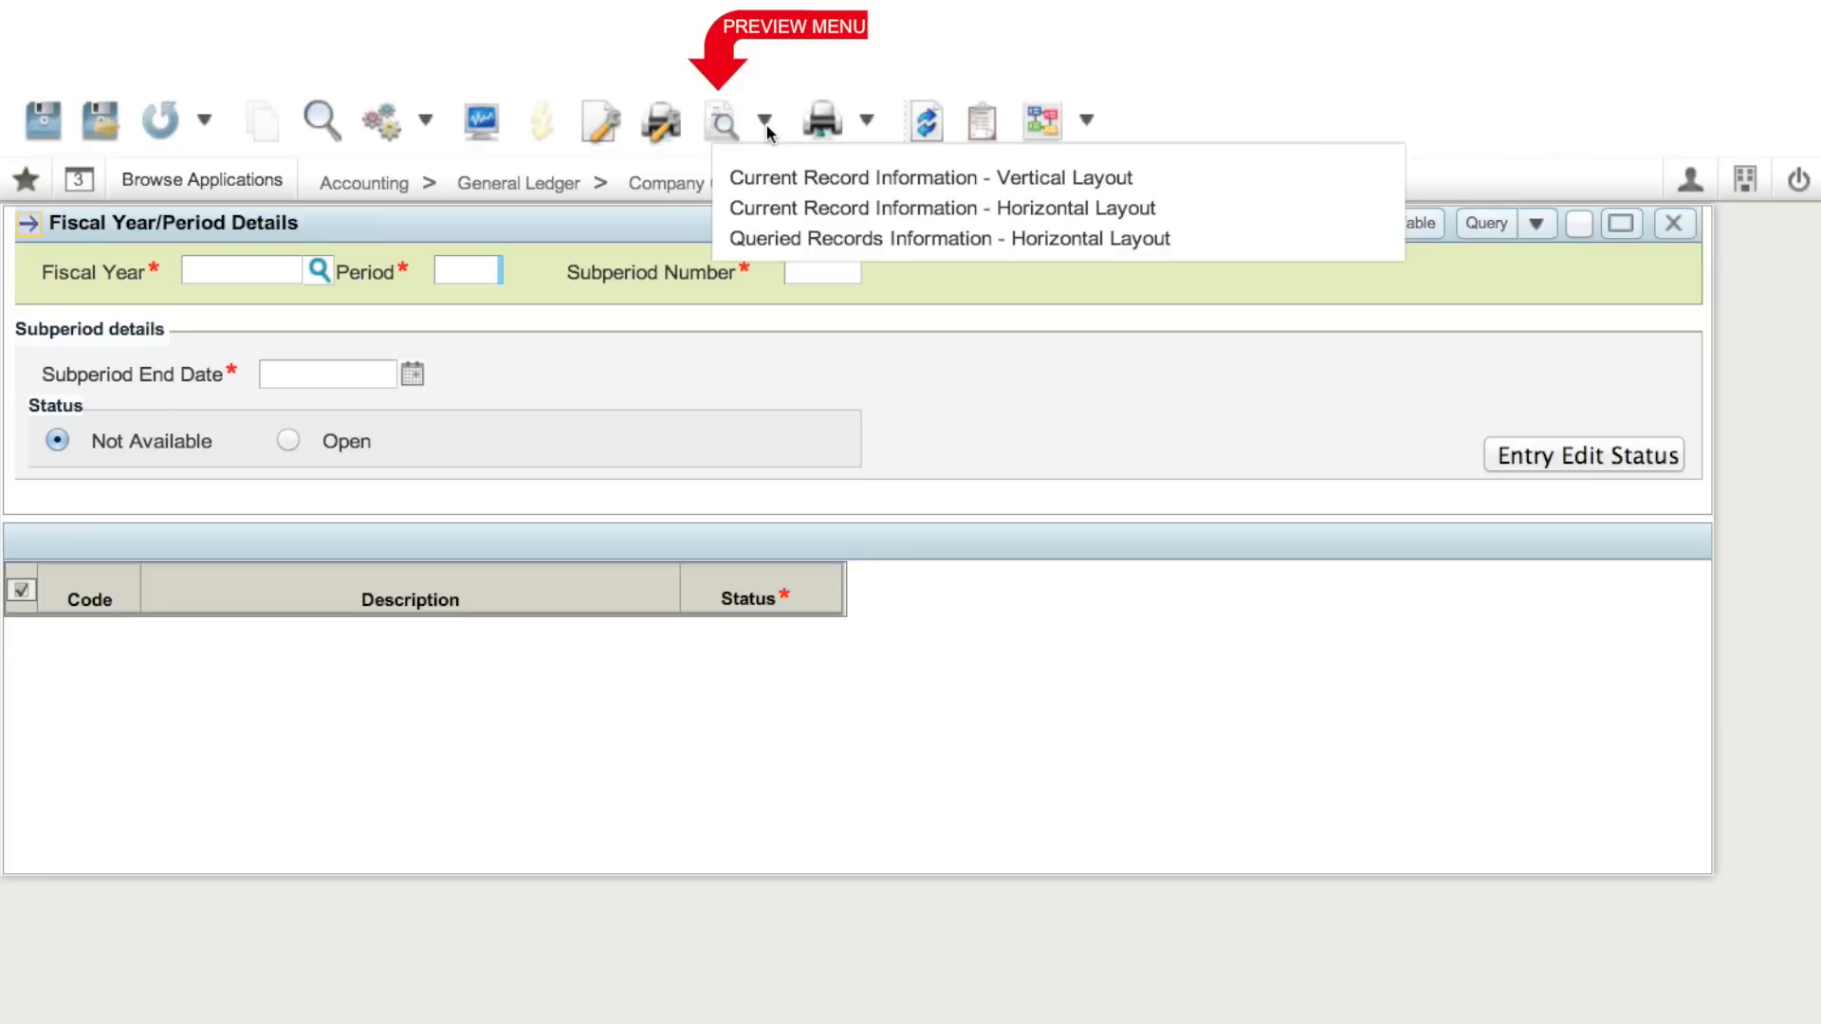
{"action": "left_click", "coordinate": [866, 120]}
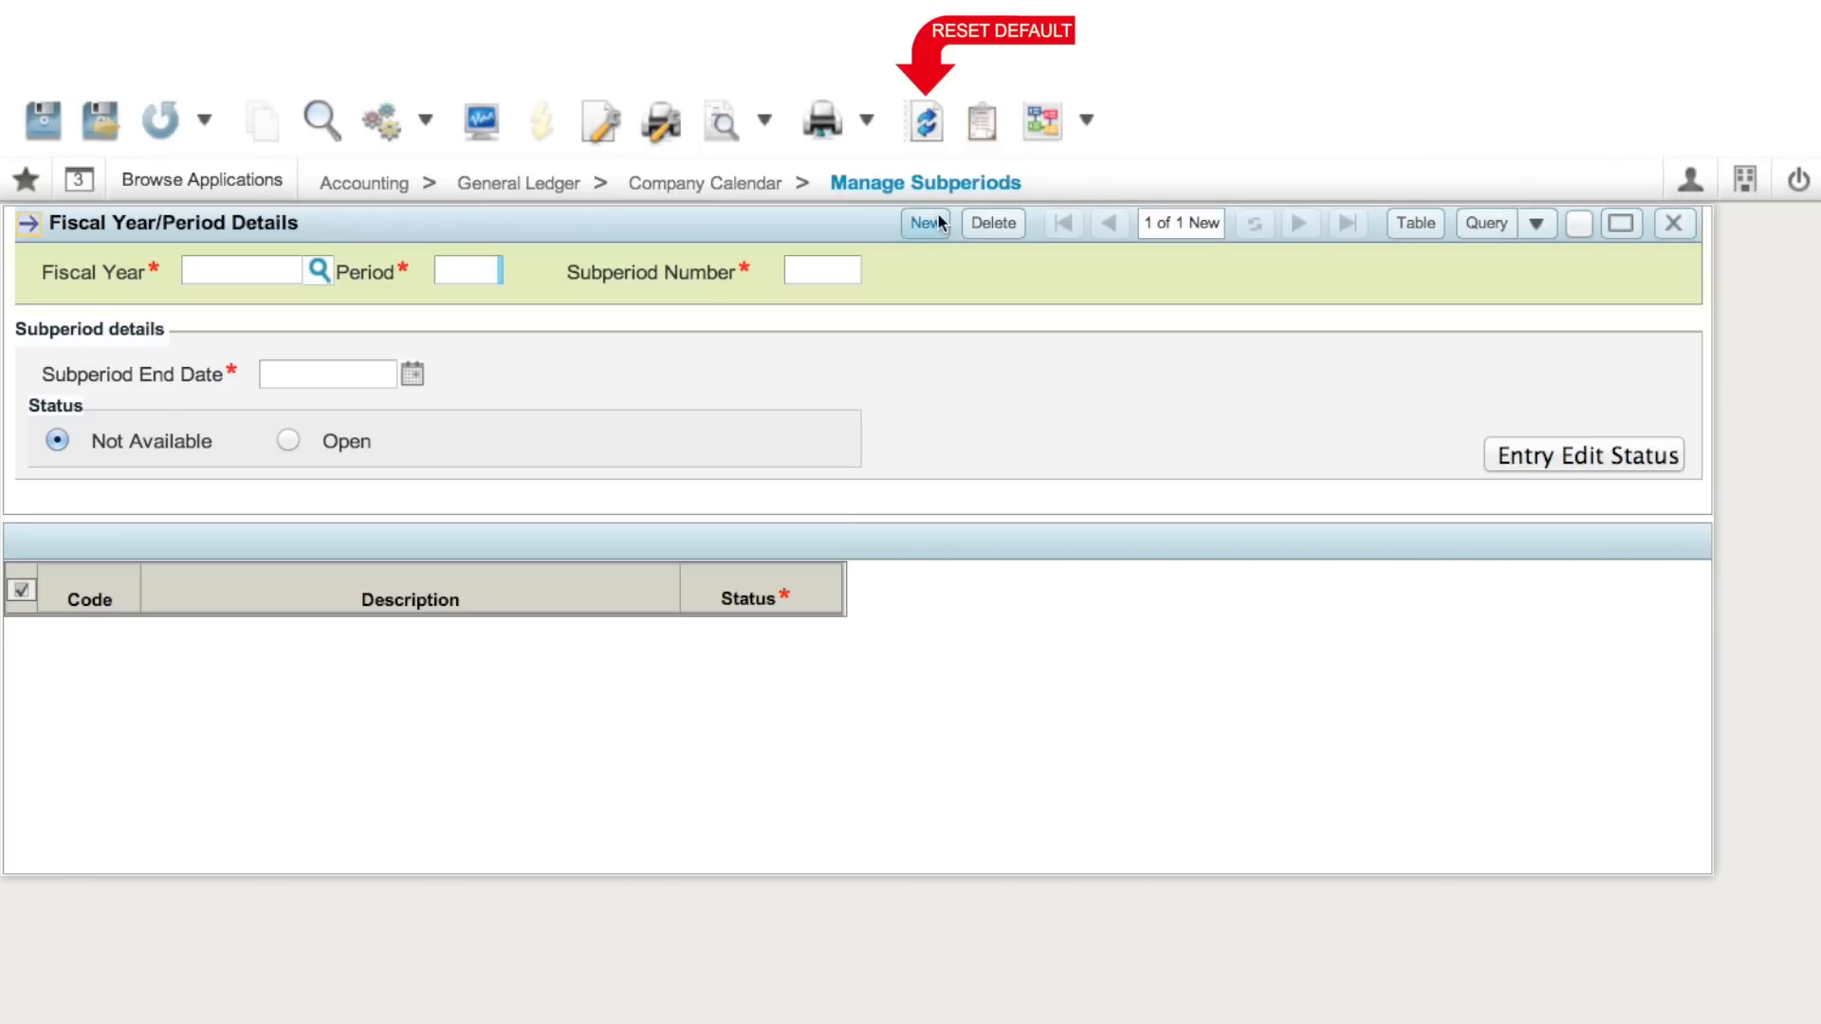
{"action": "mouse_move", "coordinate": [993, 203]}
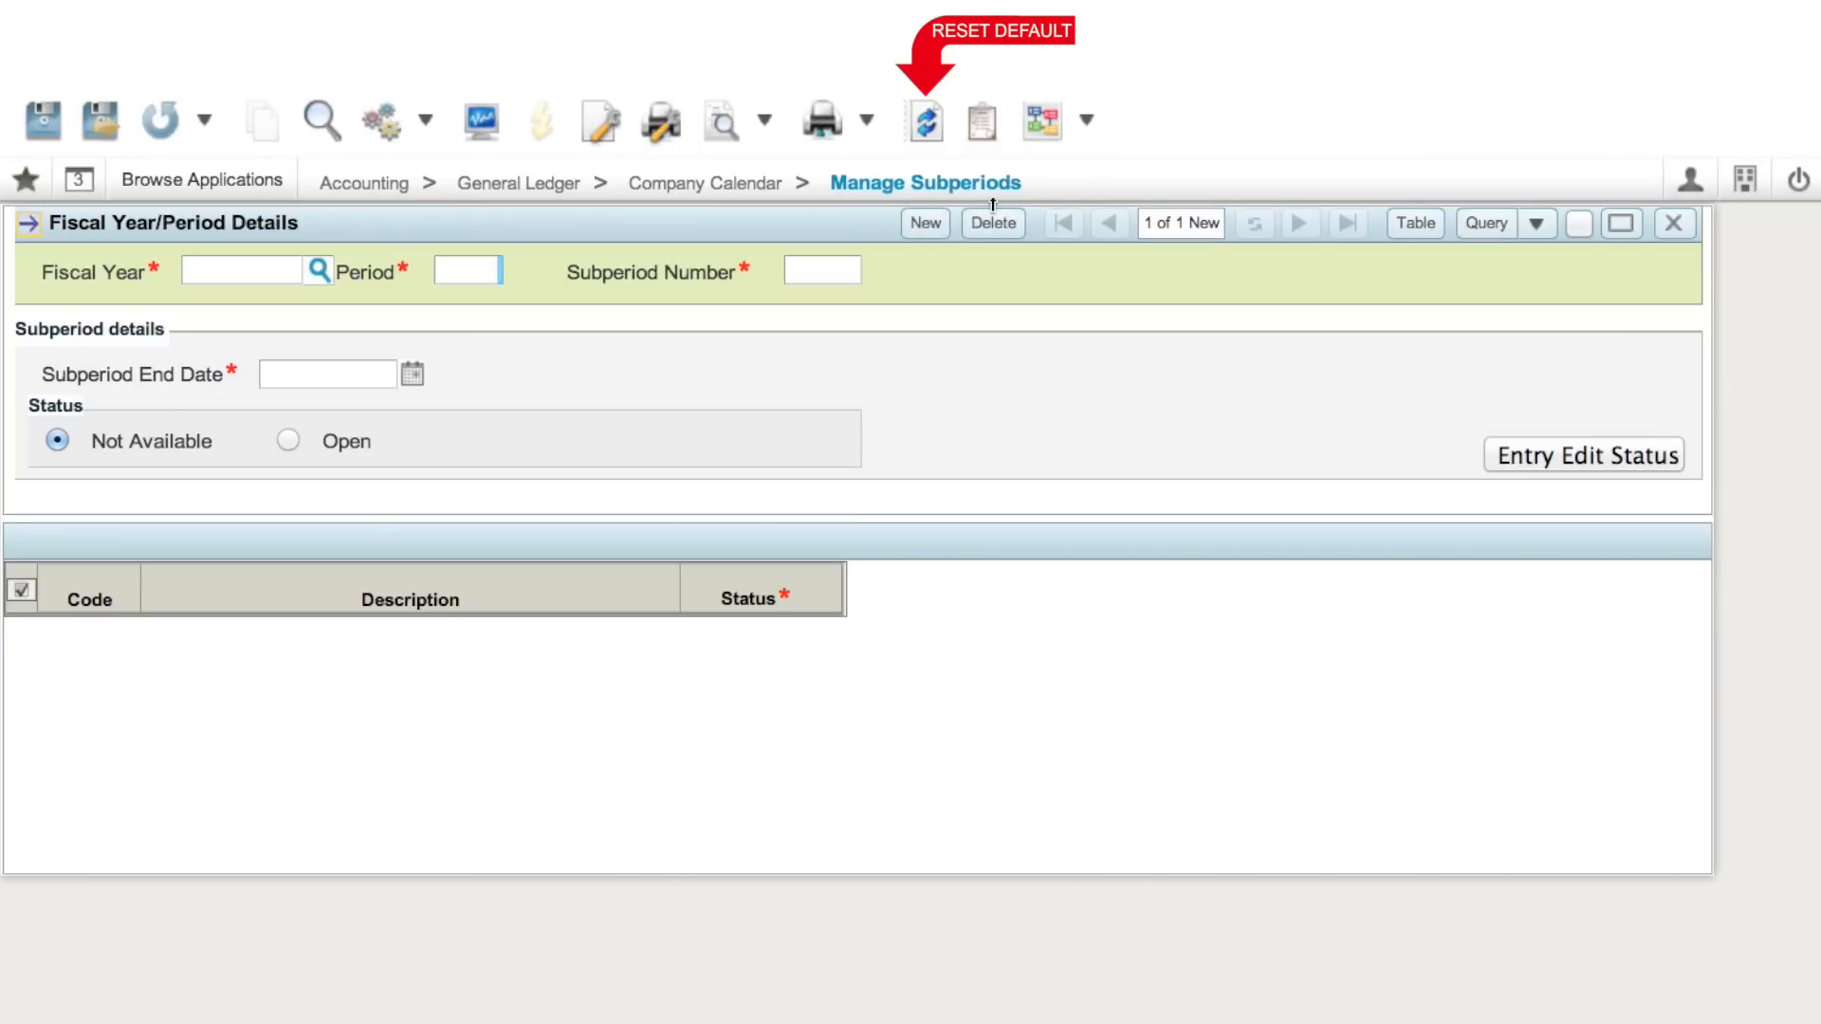
{"action": "mouse_move", "coordinate": [1049, 193]}
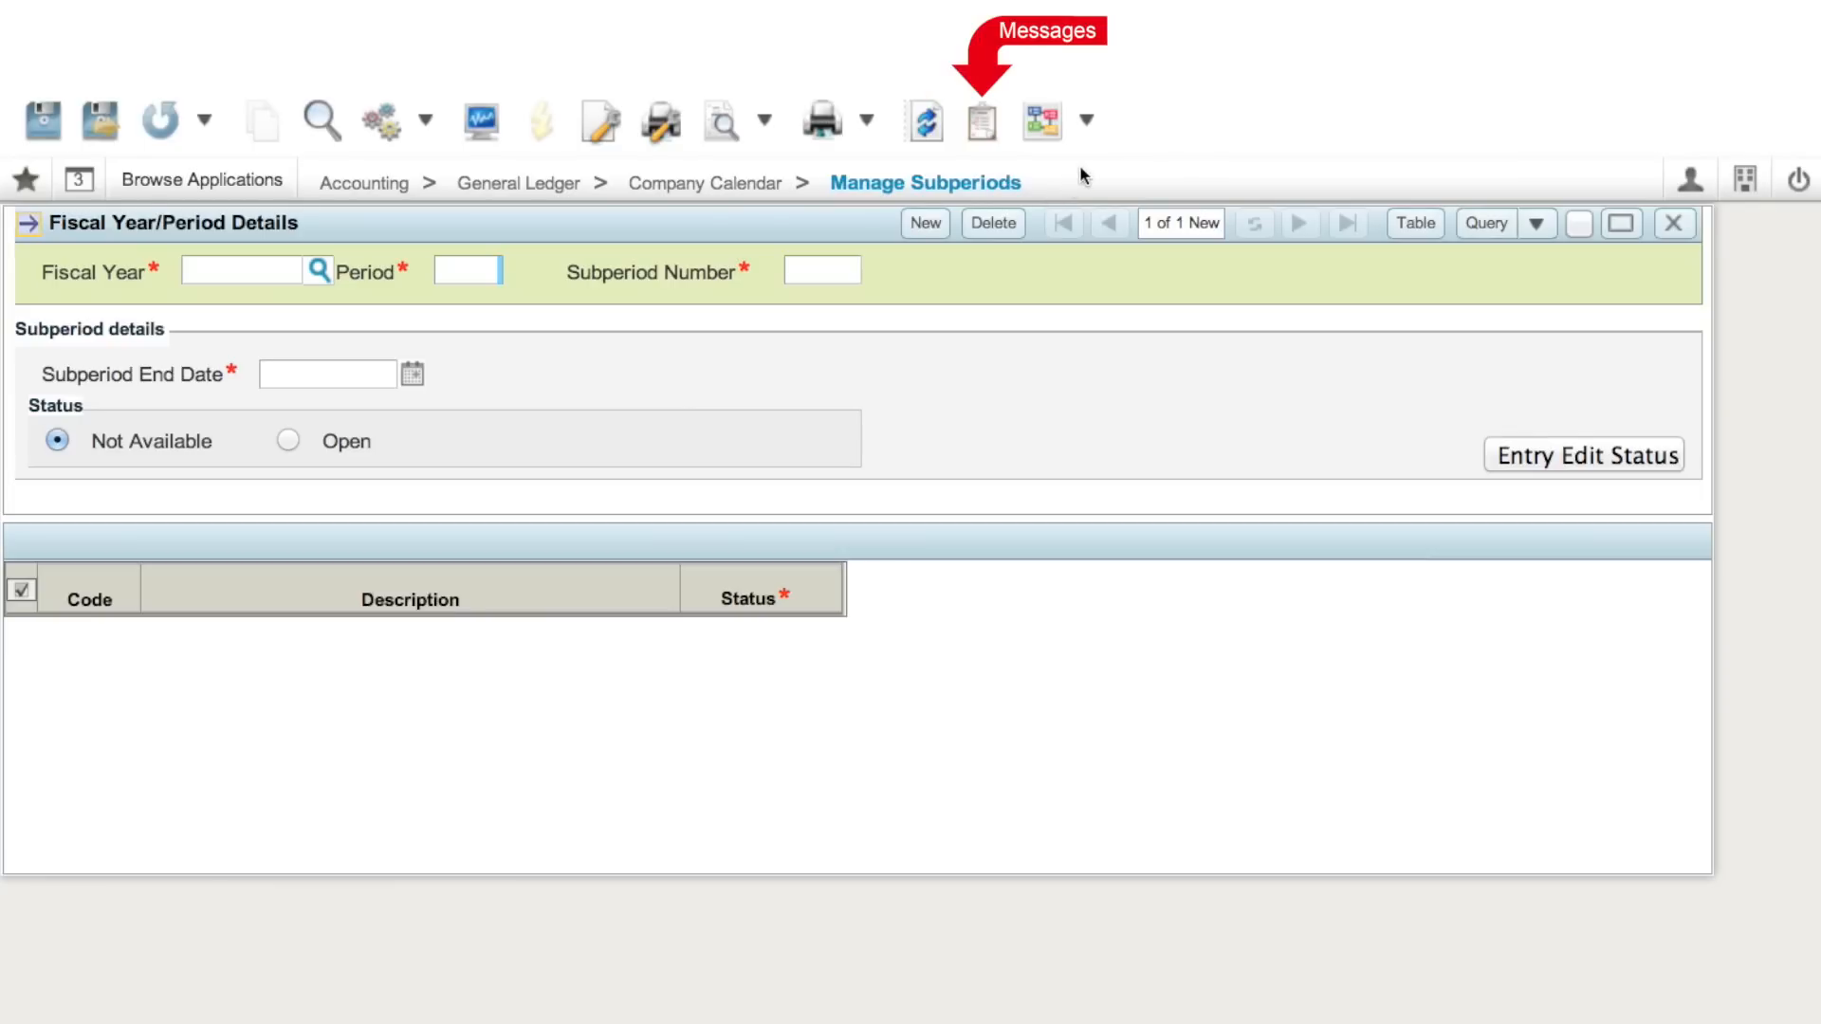
{"action": "mouse_move", "coordinate": [1092, 157]}
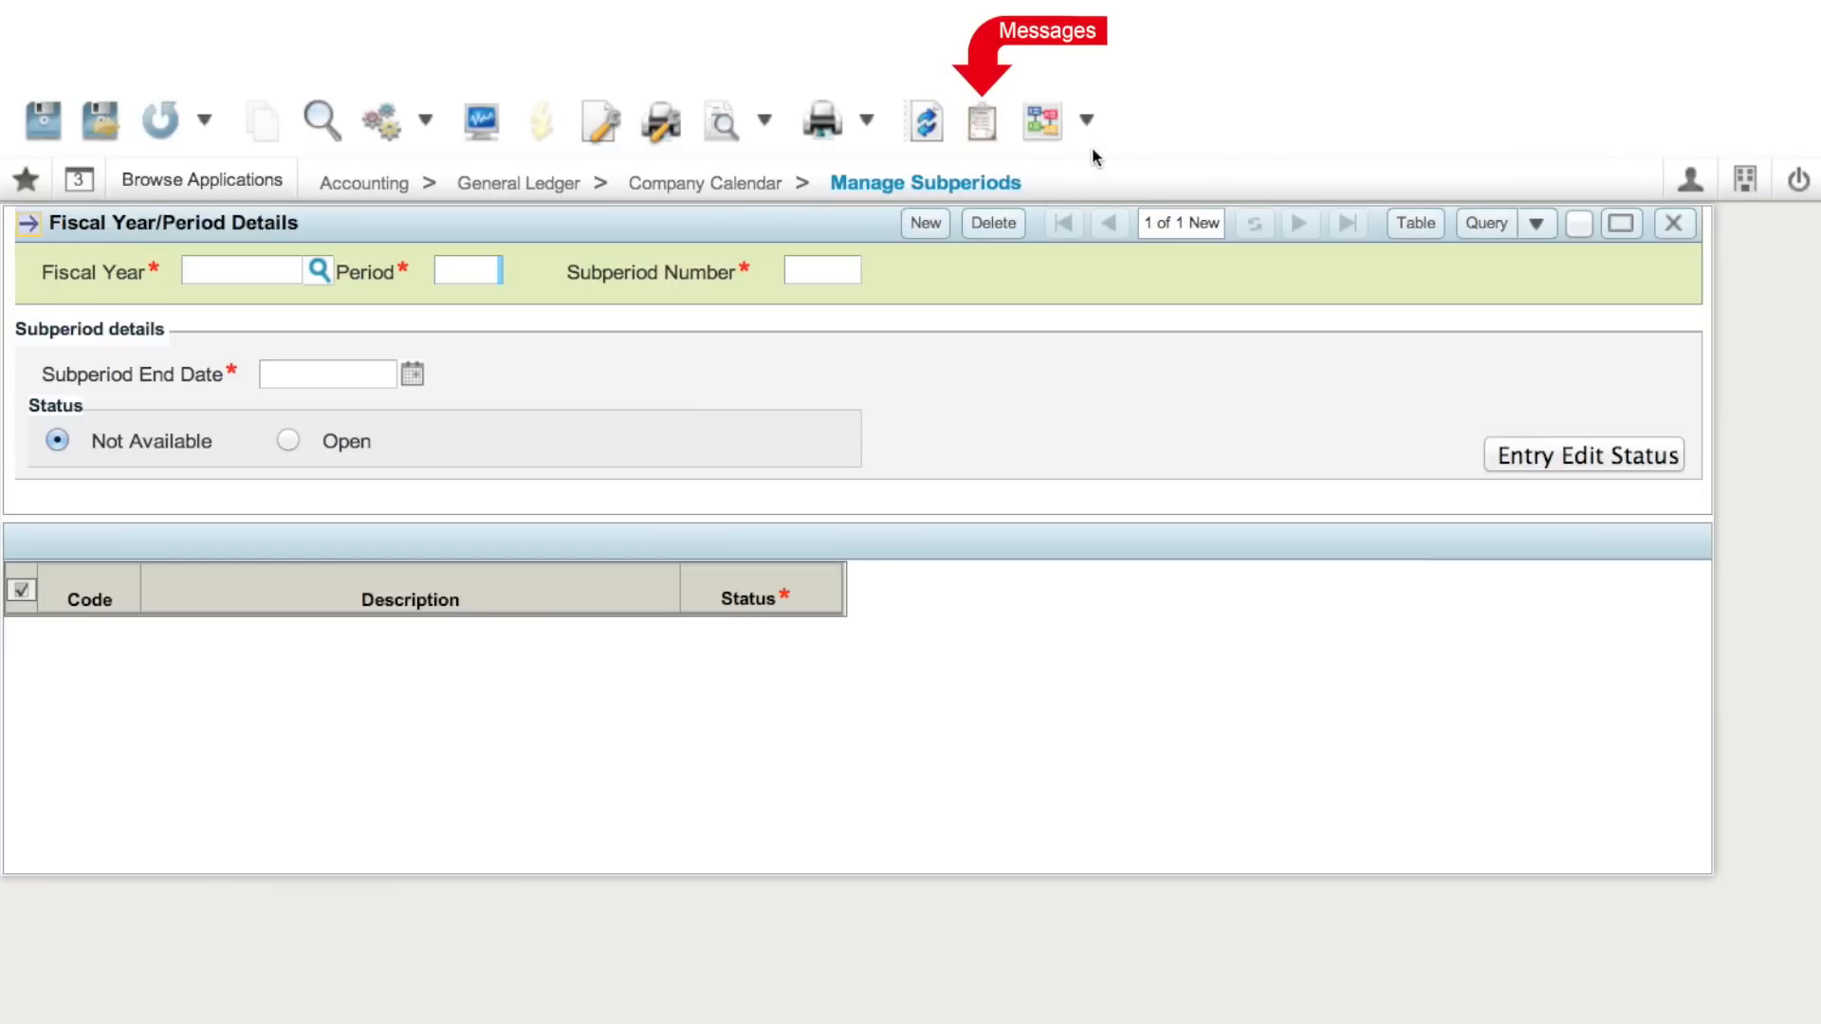
{"action": "left_click", "coordinate": [1086, 119]}
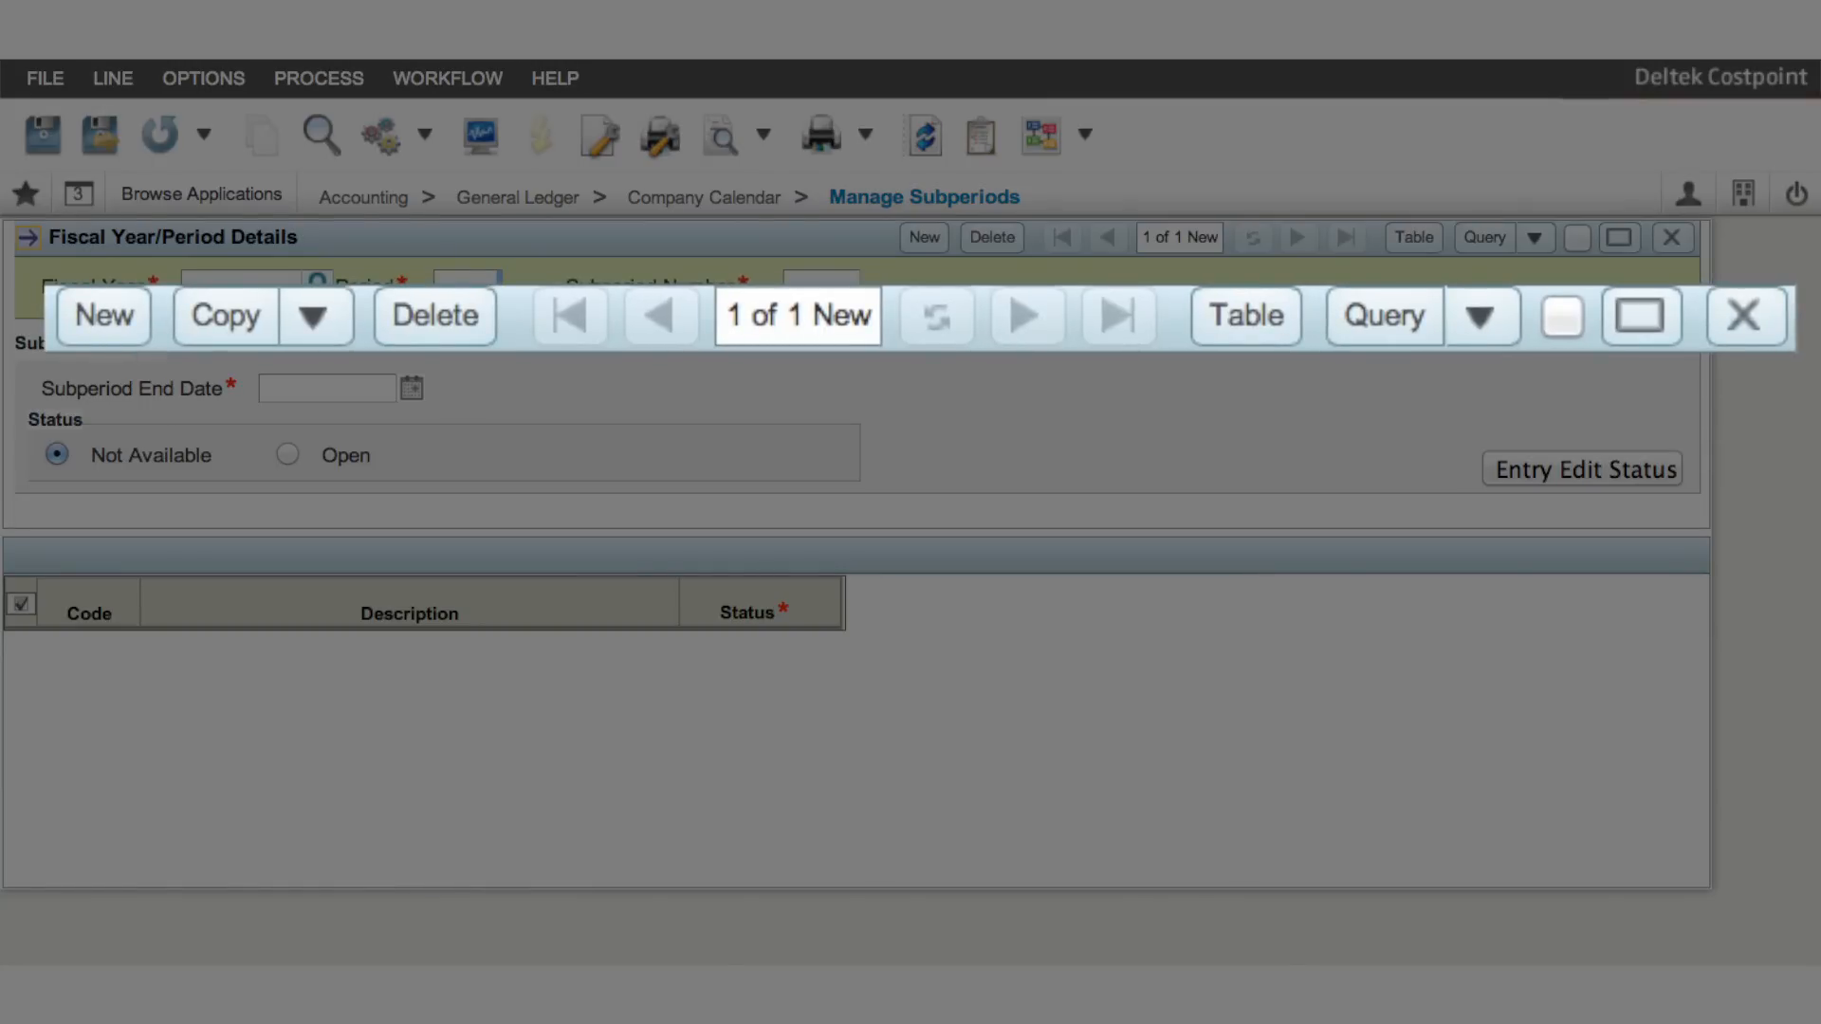
{"action": "mouse_move", "coordinate": [104, 316]}
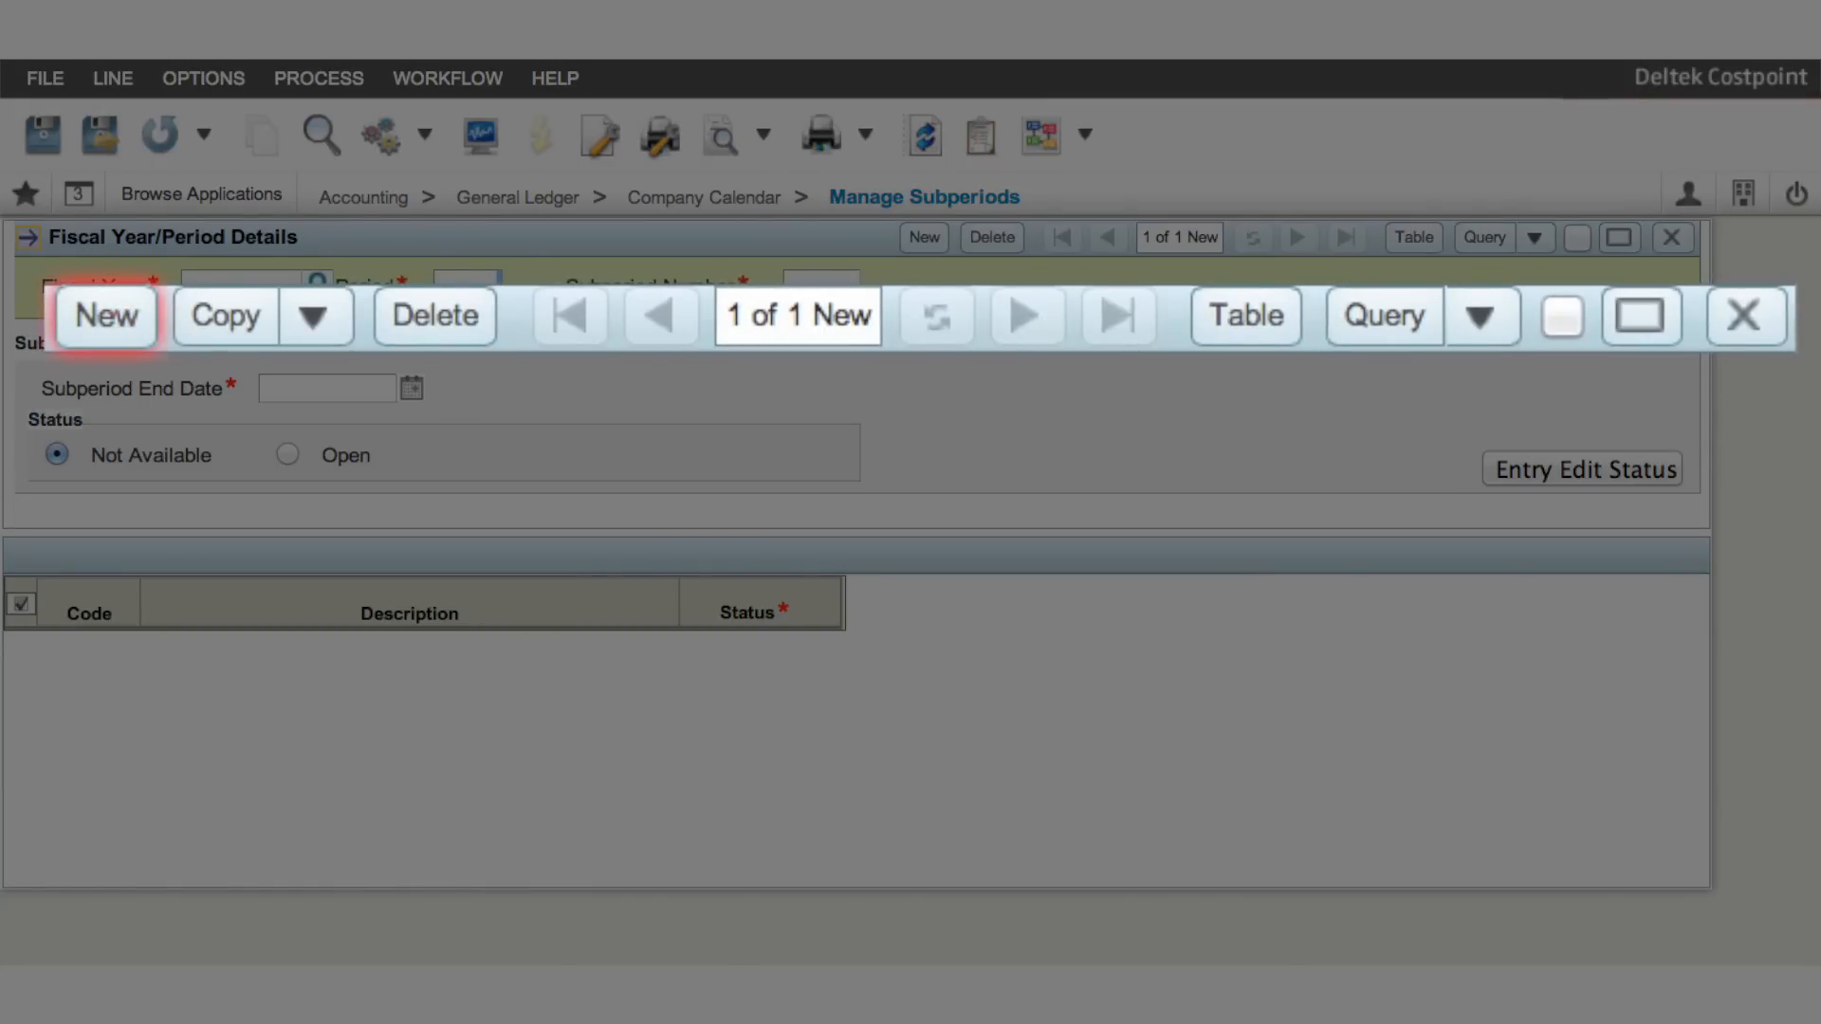
{"action": "mouse_move", "coordinate": [262, 315]}
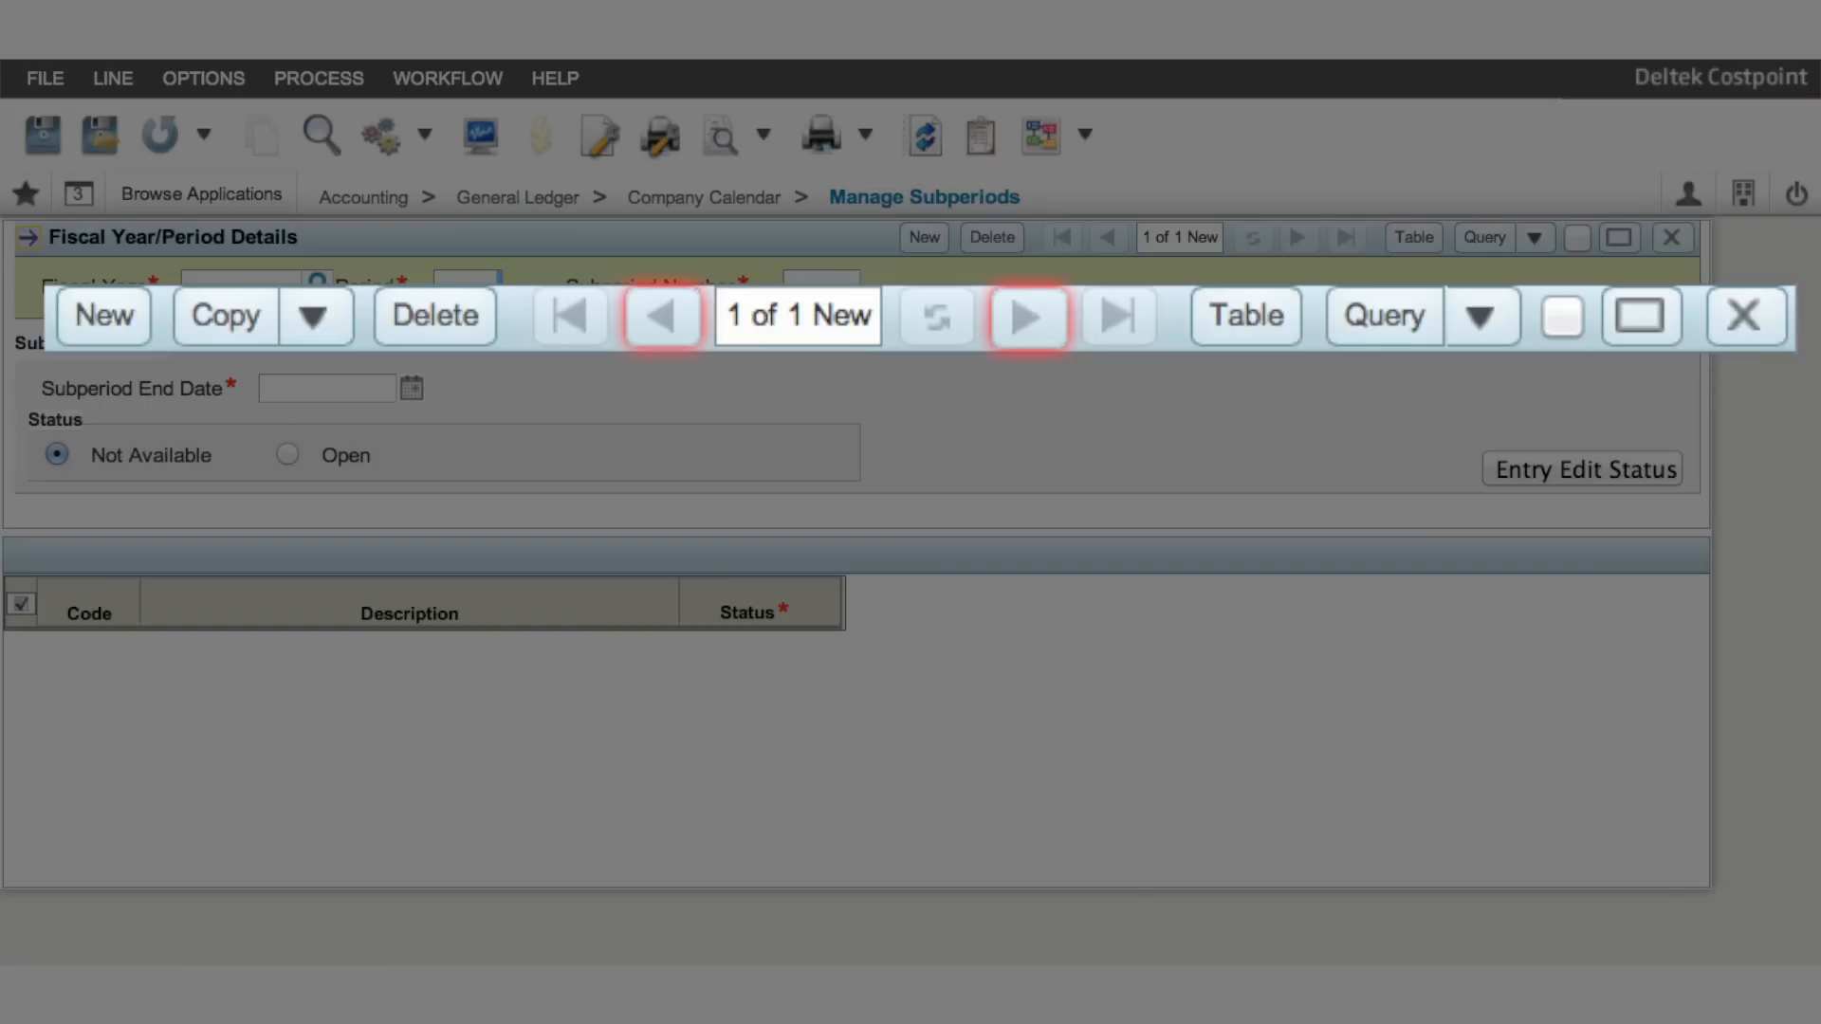
{"action": "mouse_move", "coordinate": [1244, 315]}
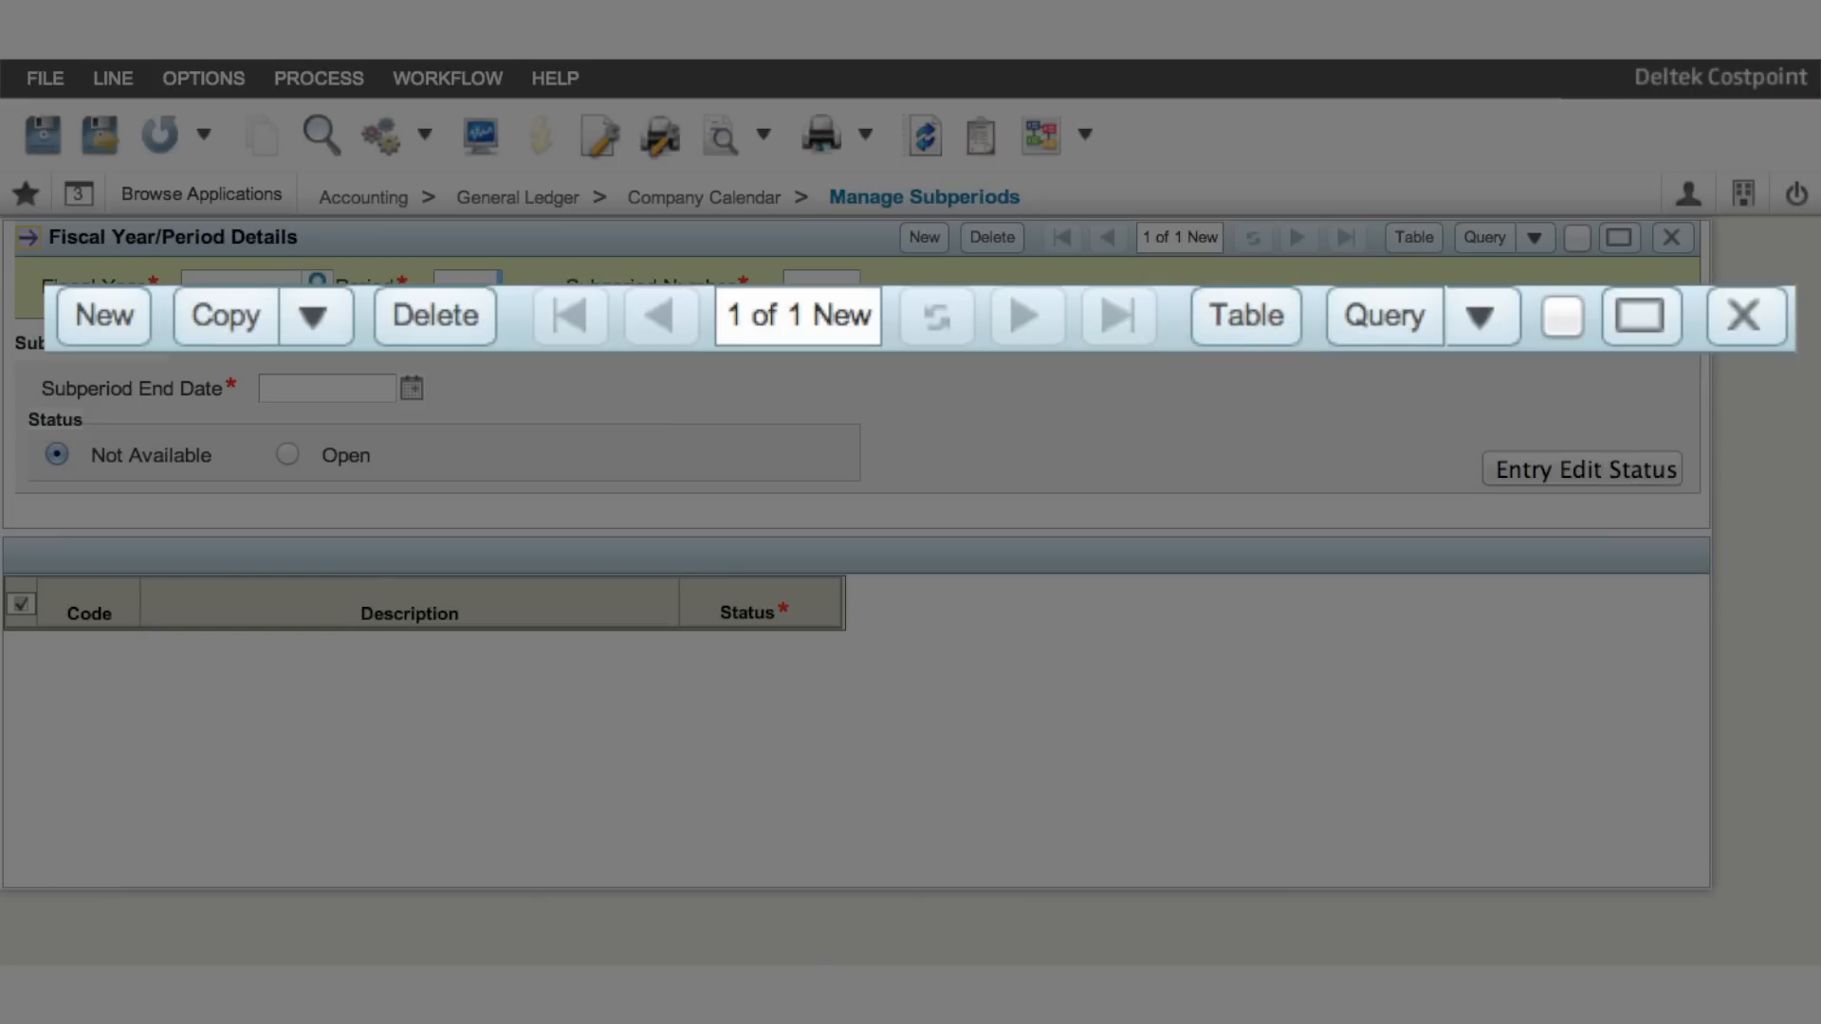
{"action": "mouse_move", "coordinate": [1382, 316]}
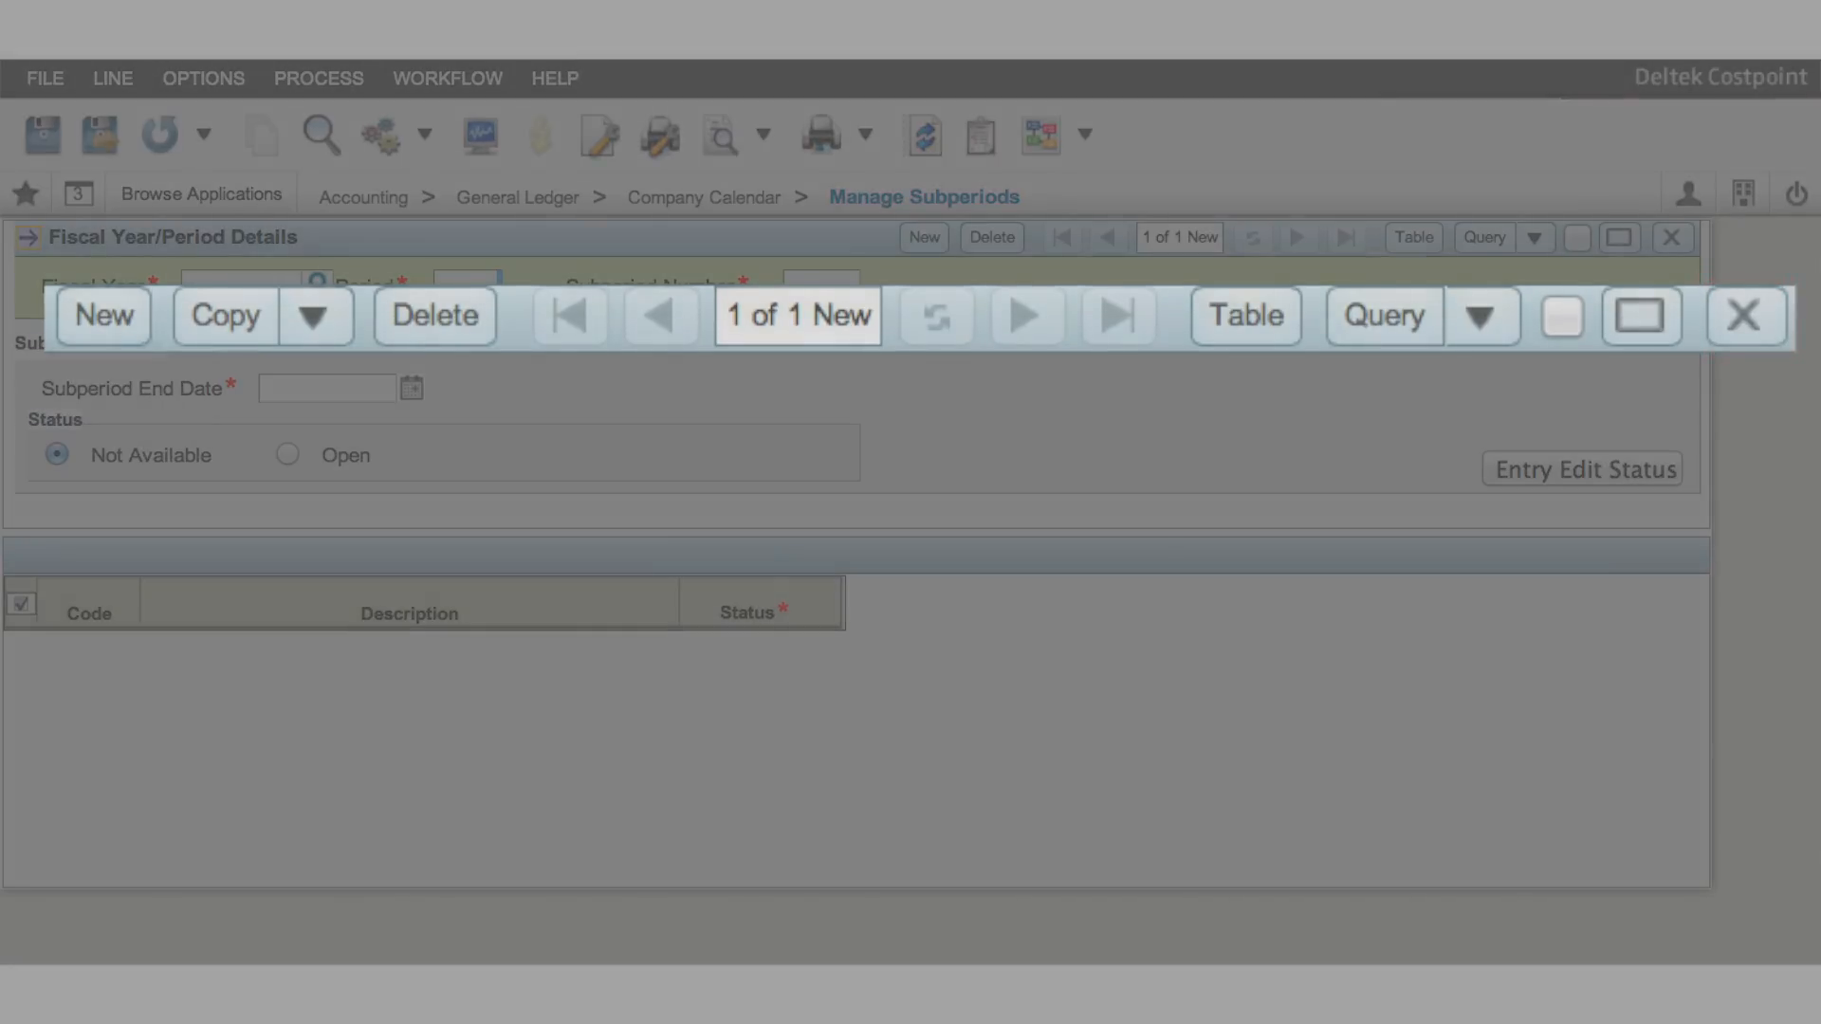
- Return to Browse Applications, then show and cancel the Select Company list
{"action": "left_click", "coordinate": [200, 193]}
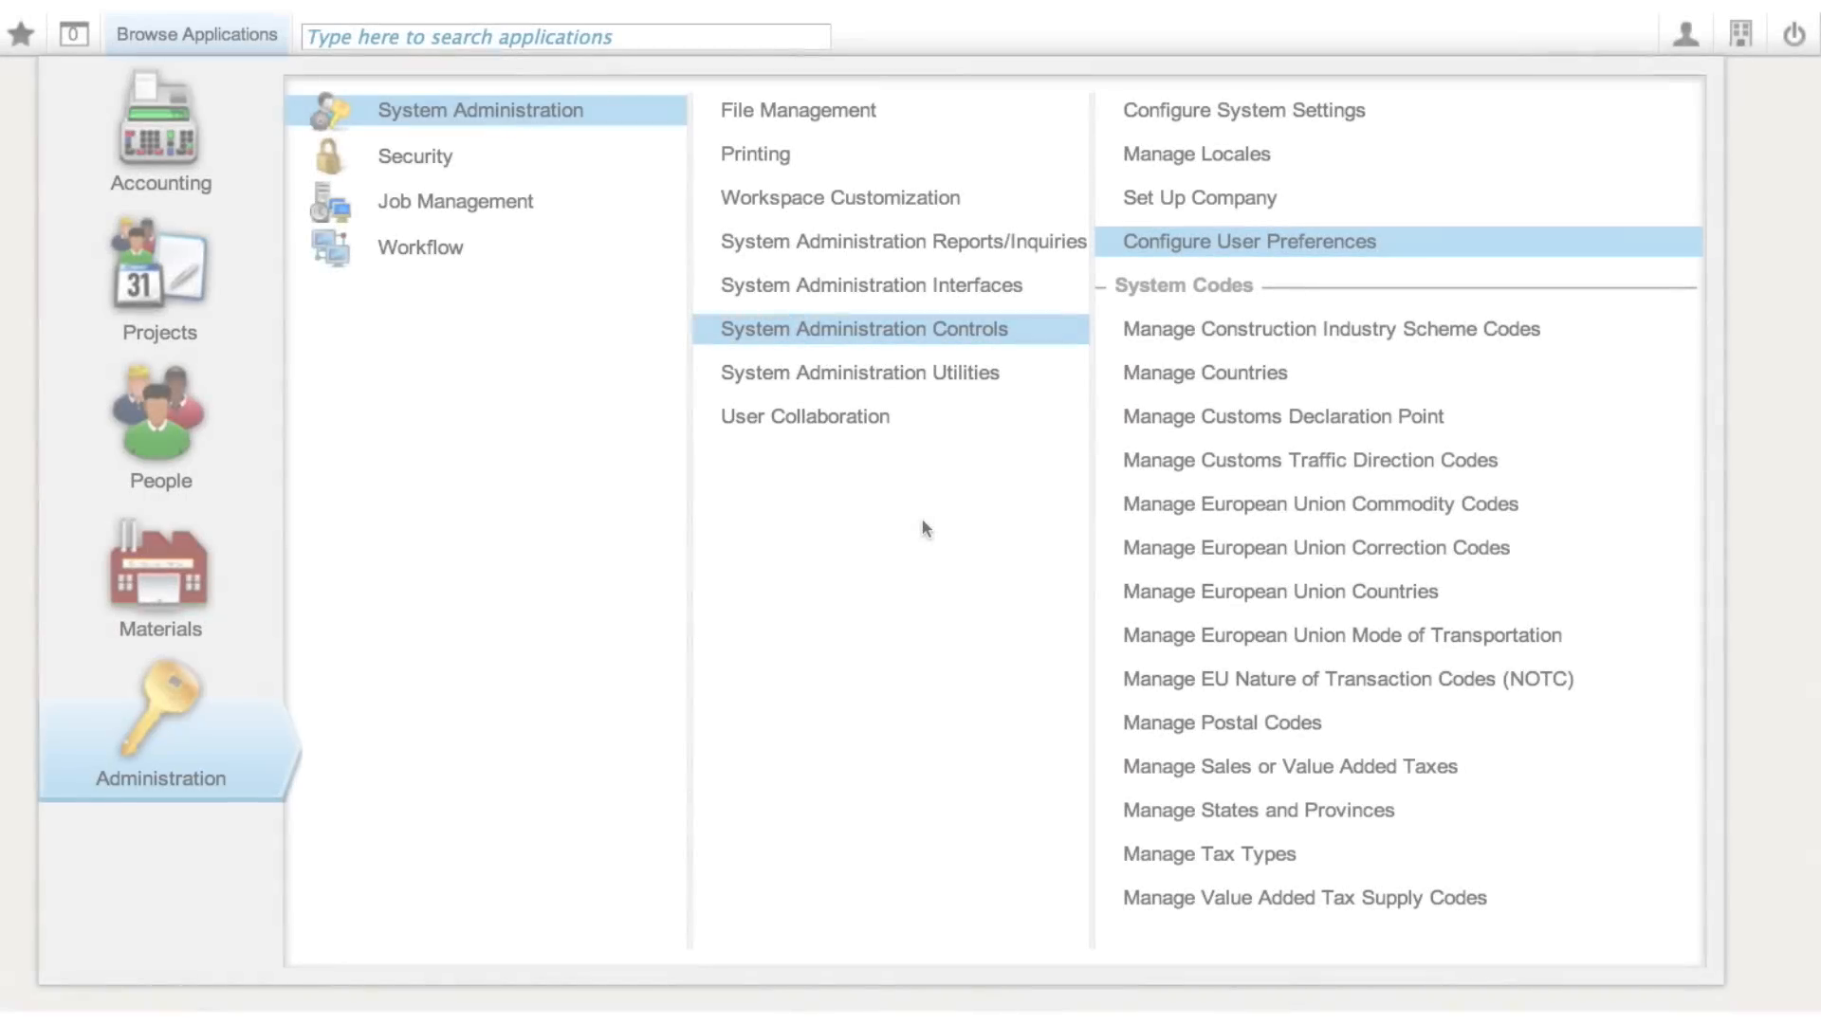
{"action": "mouse_move", "coordinate": [1608, 362]}
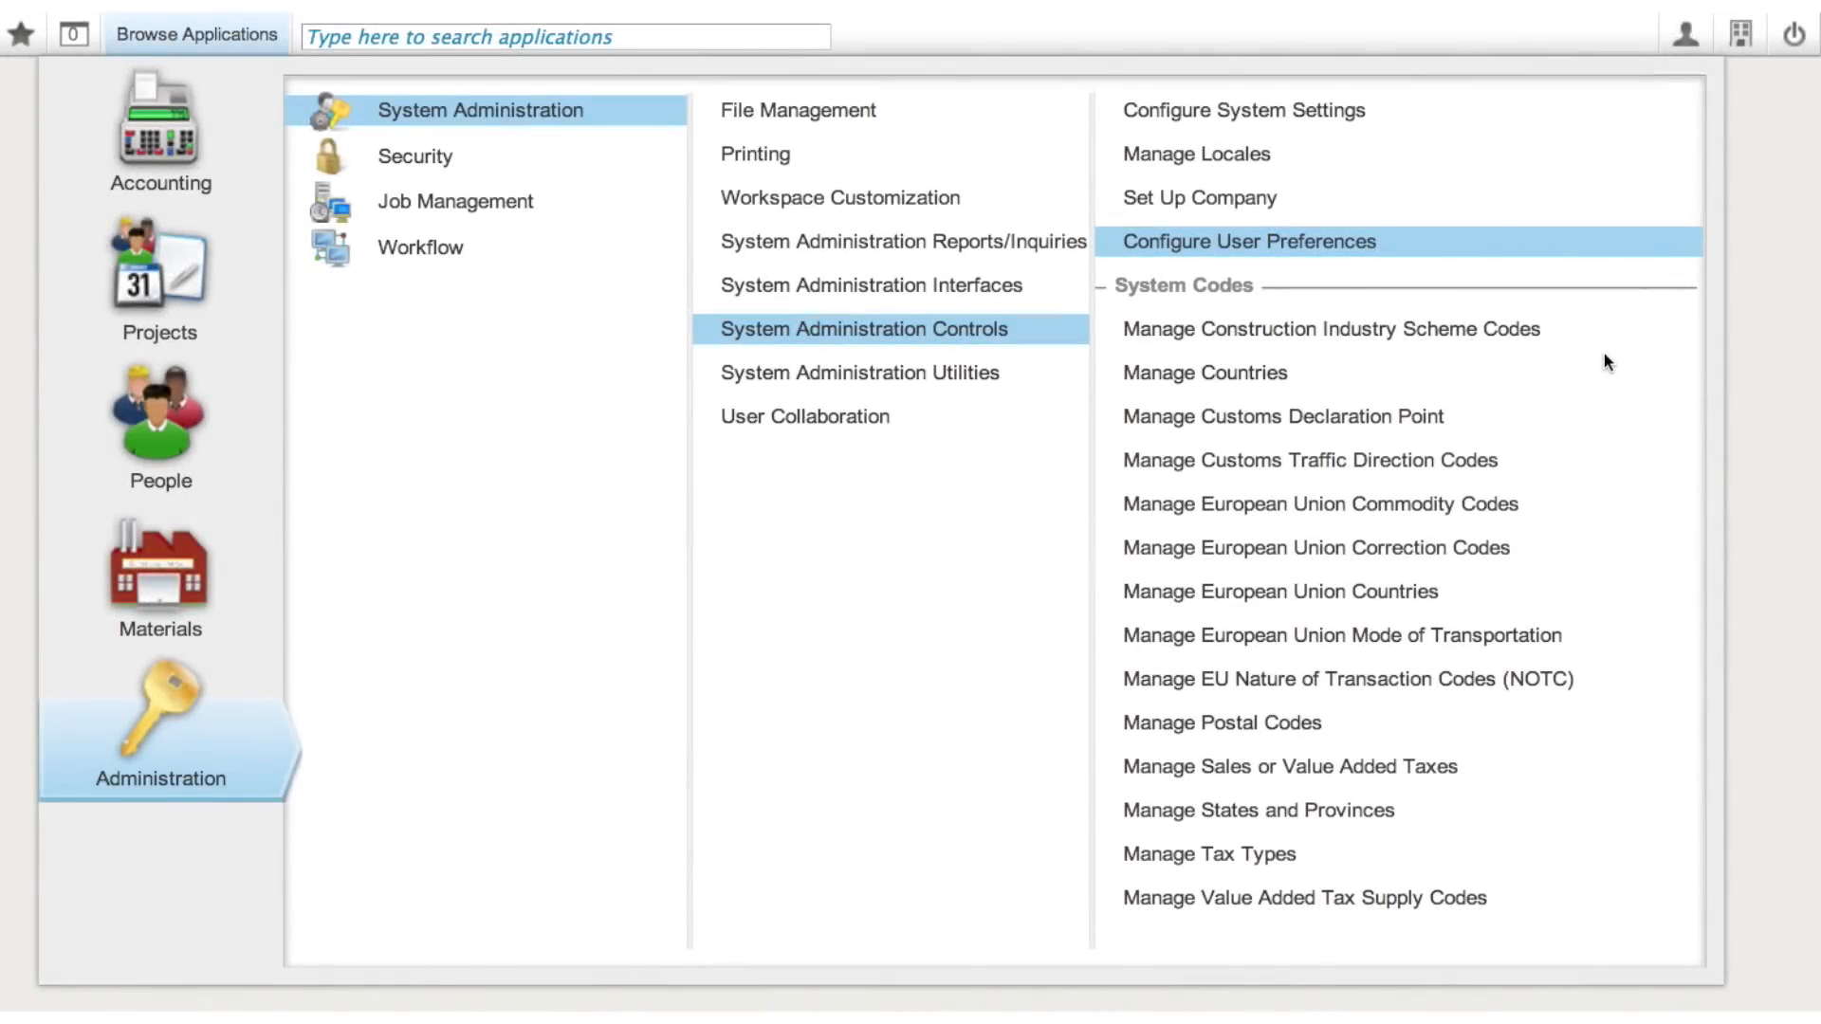
{"action": "mouse_move", "coordinate": [1781, 104]}
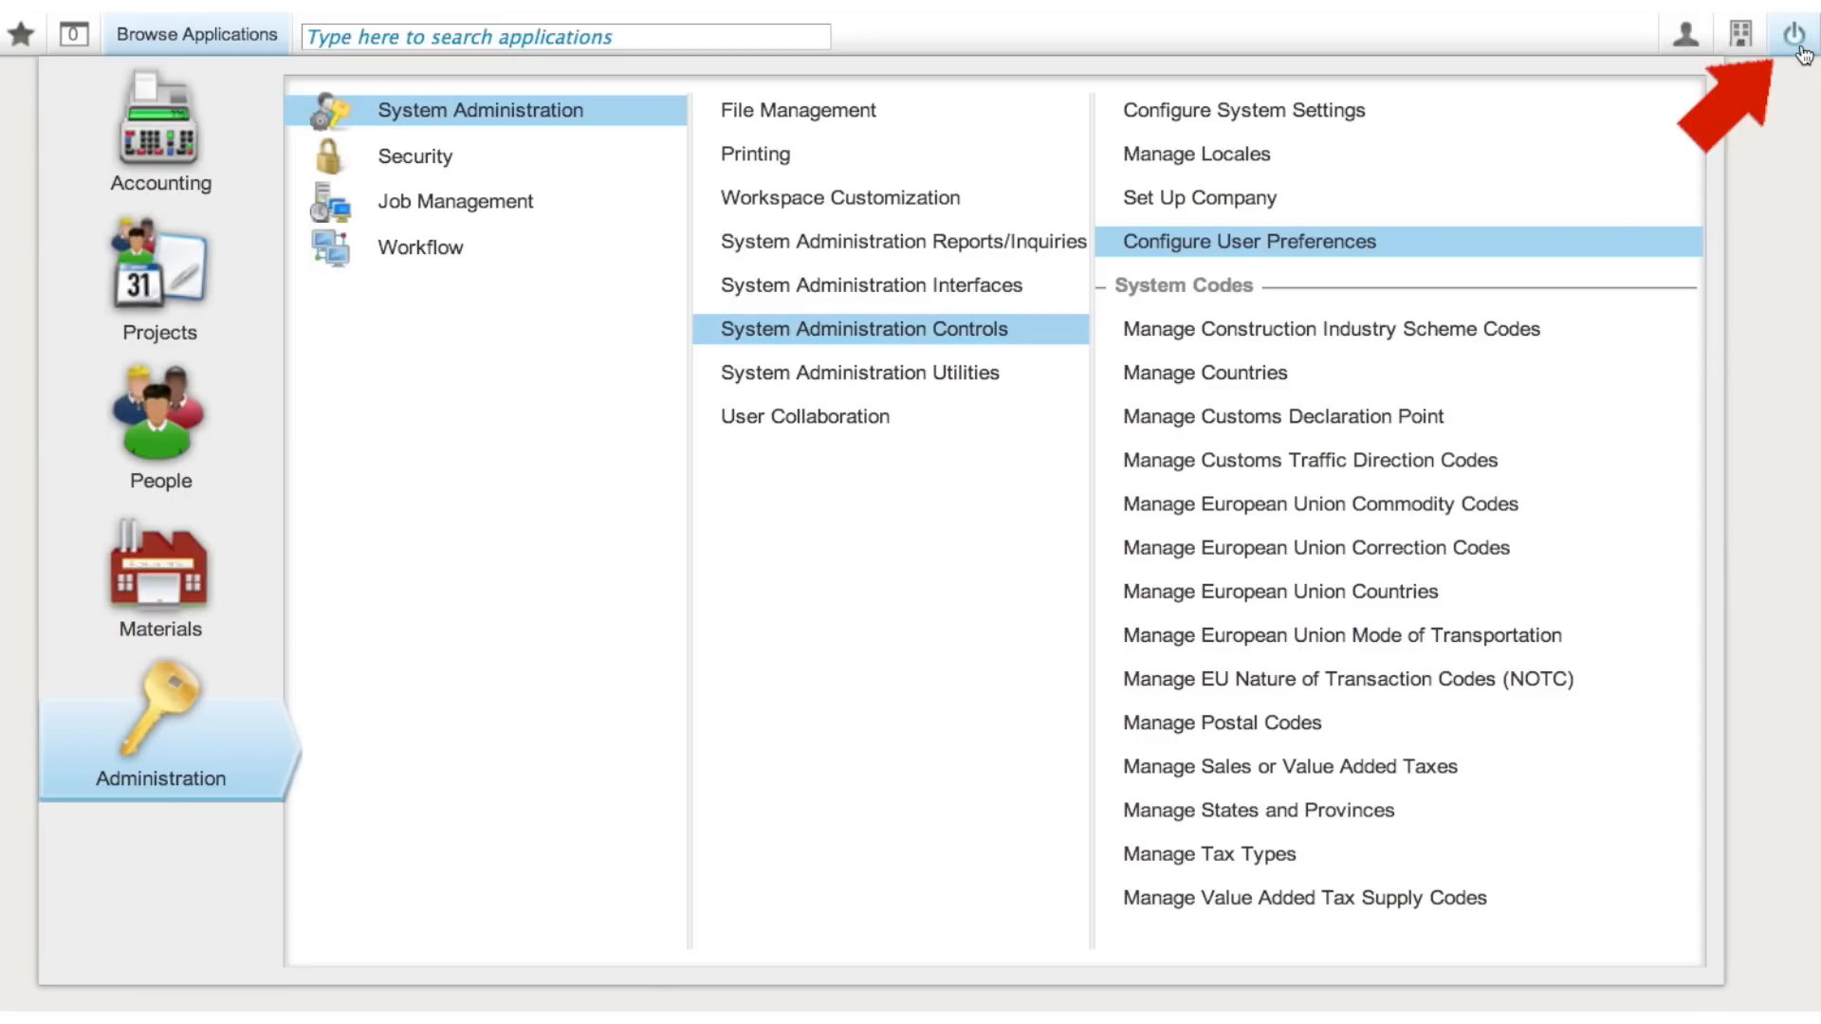
{"action": "mouse_move", "coordinate": [1794, 36]}
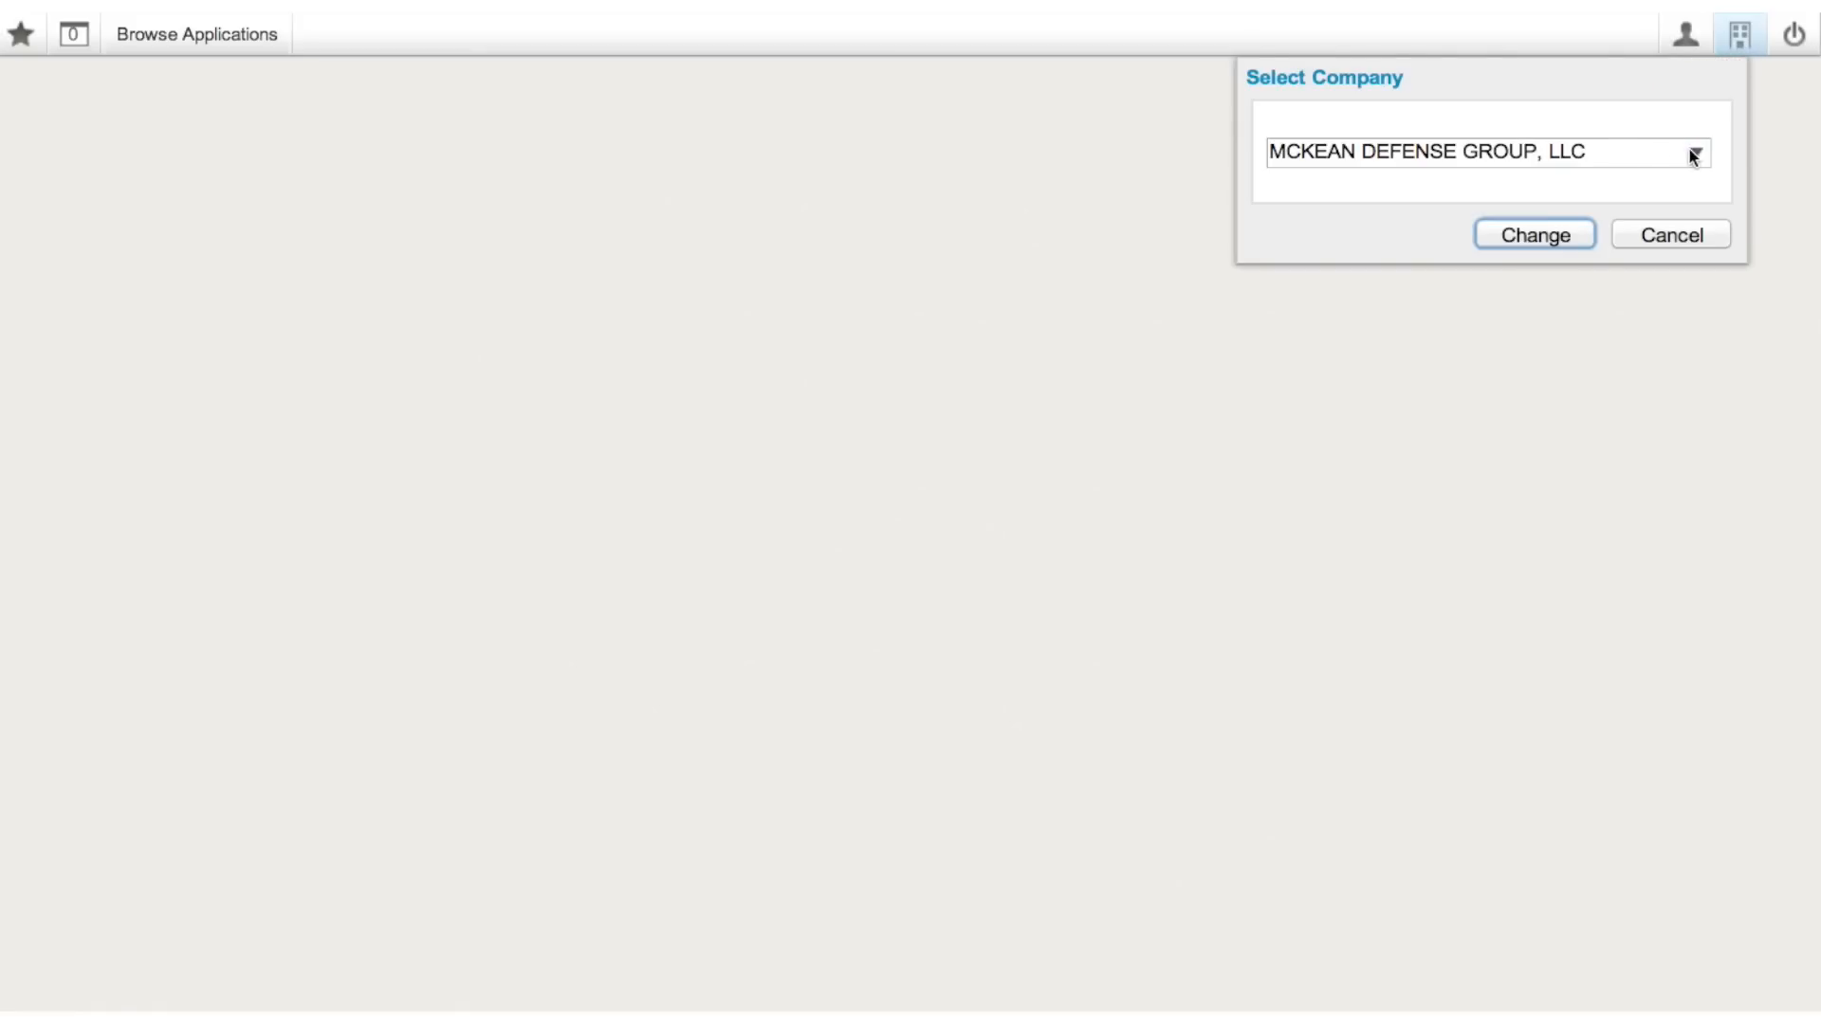
{"action": "left_click", "coordinate": [1695, 151]}
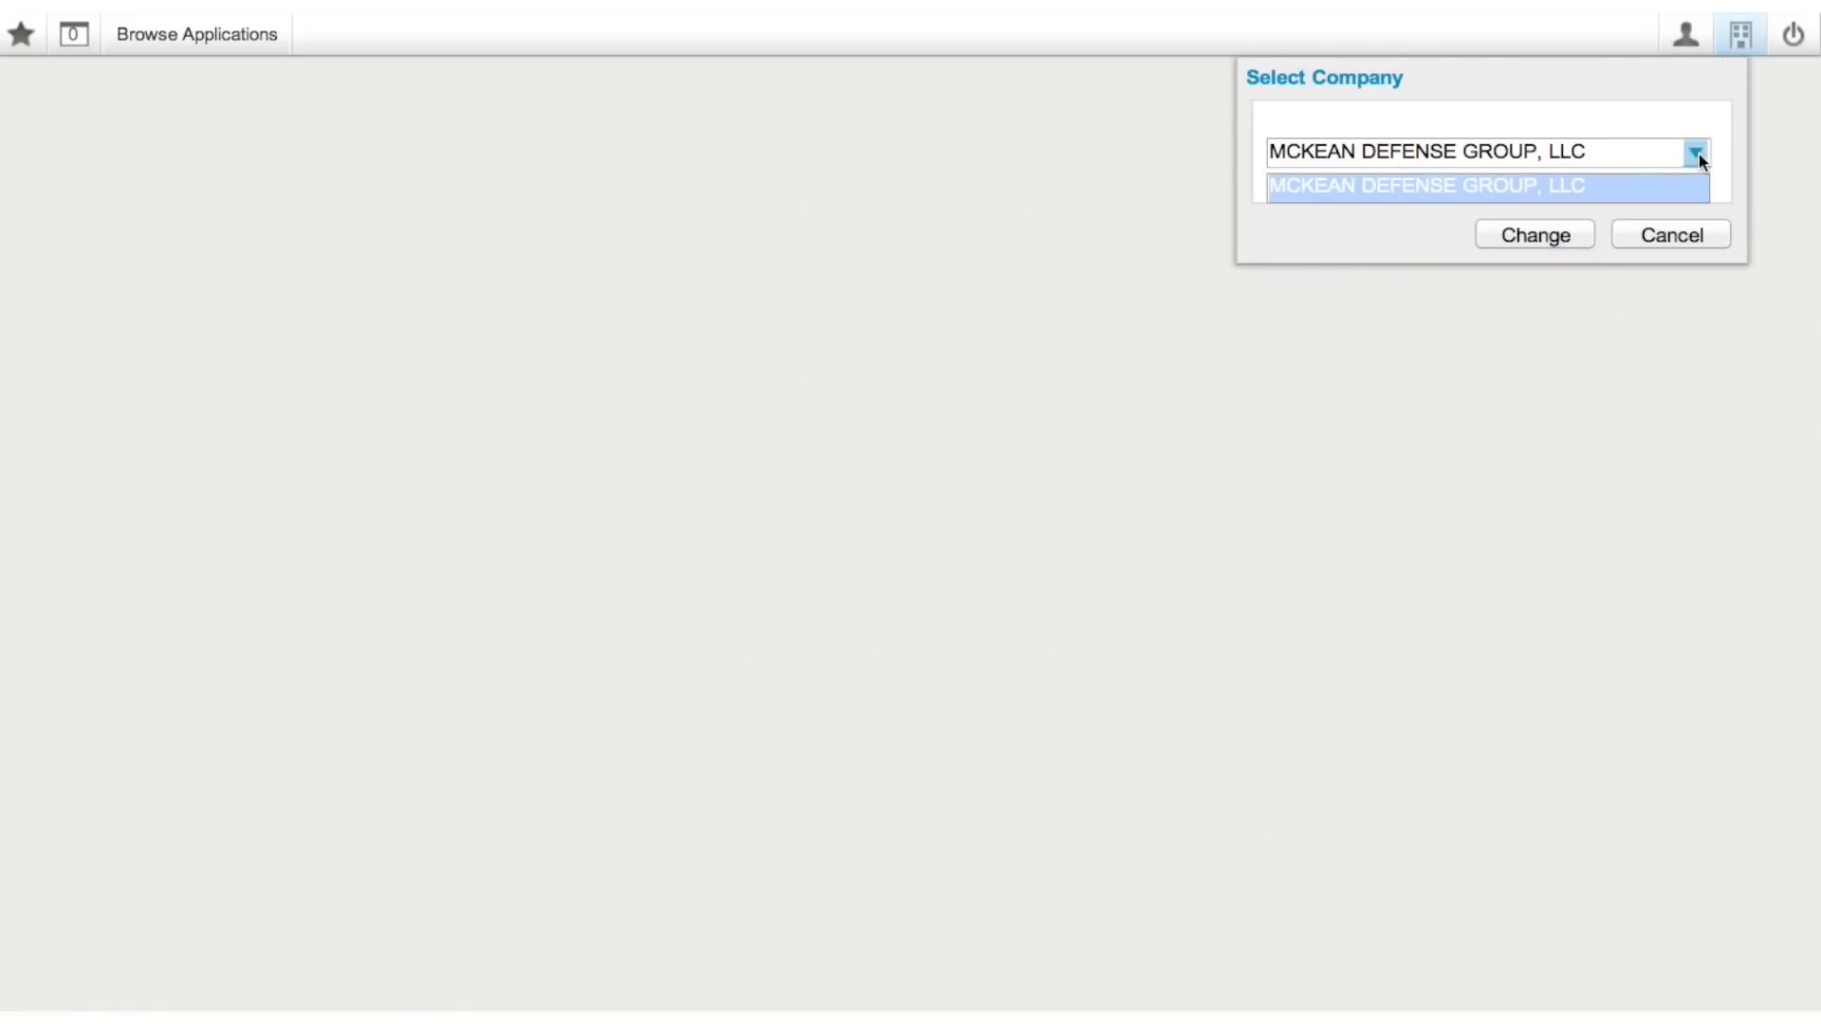
{"action": "mouse_move", "coordinate": [1718, 234]}
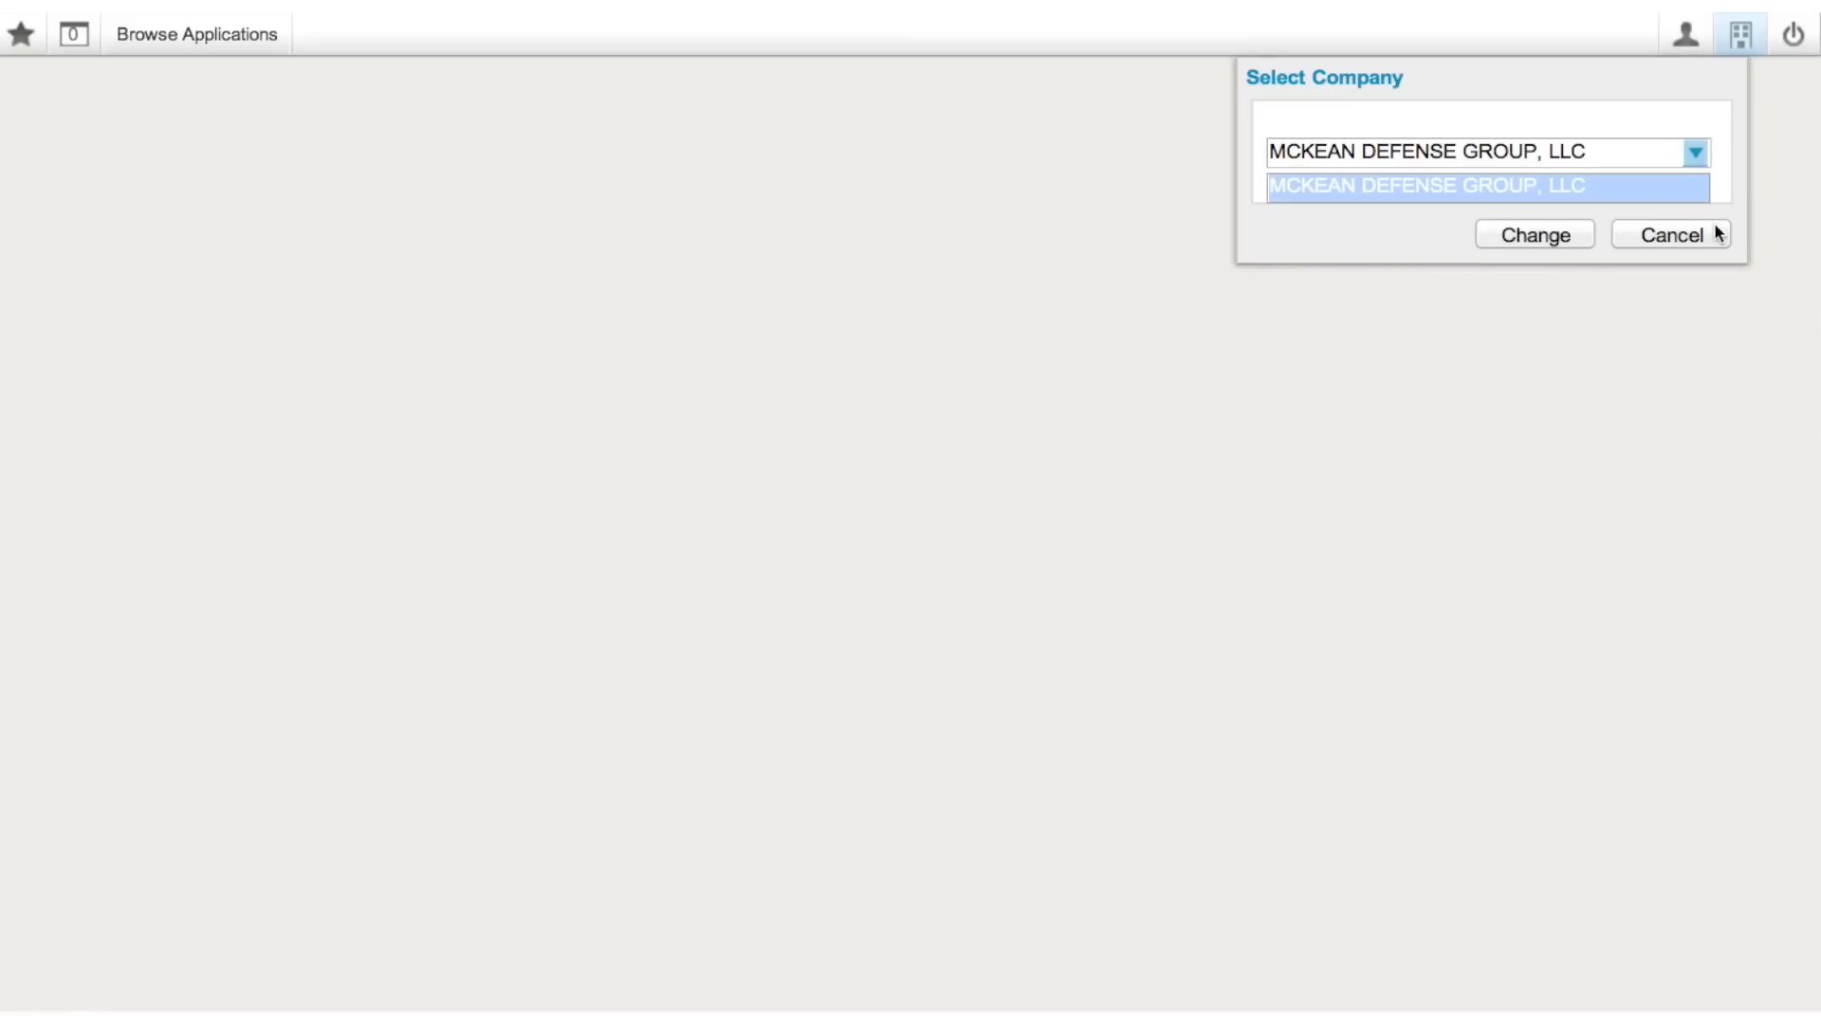
{"action": "left_click", "coordinate": [1683, 32]}
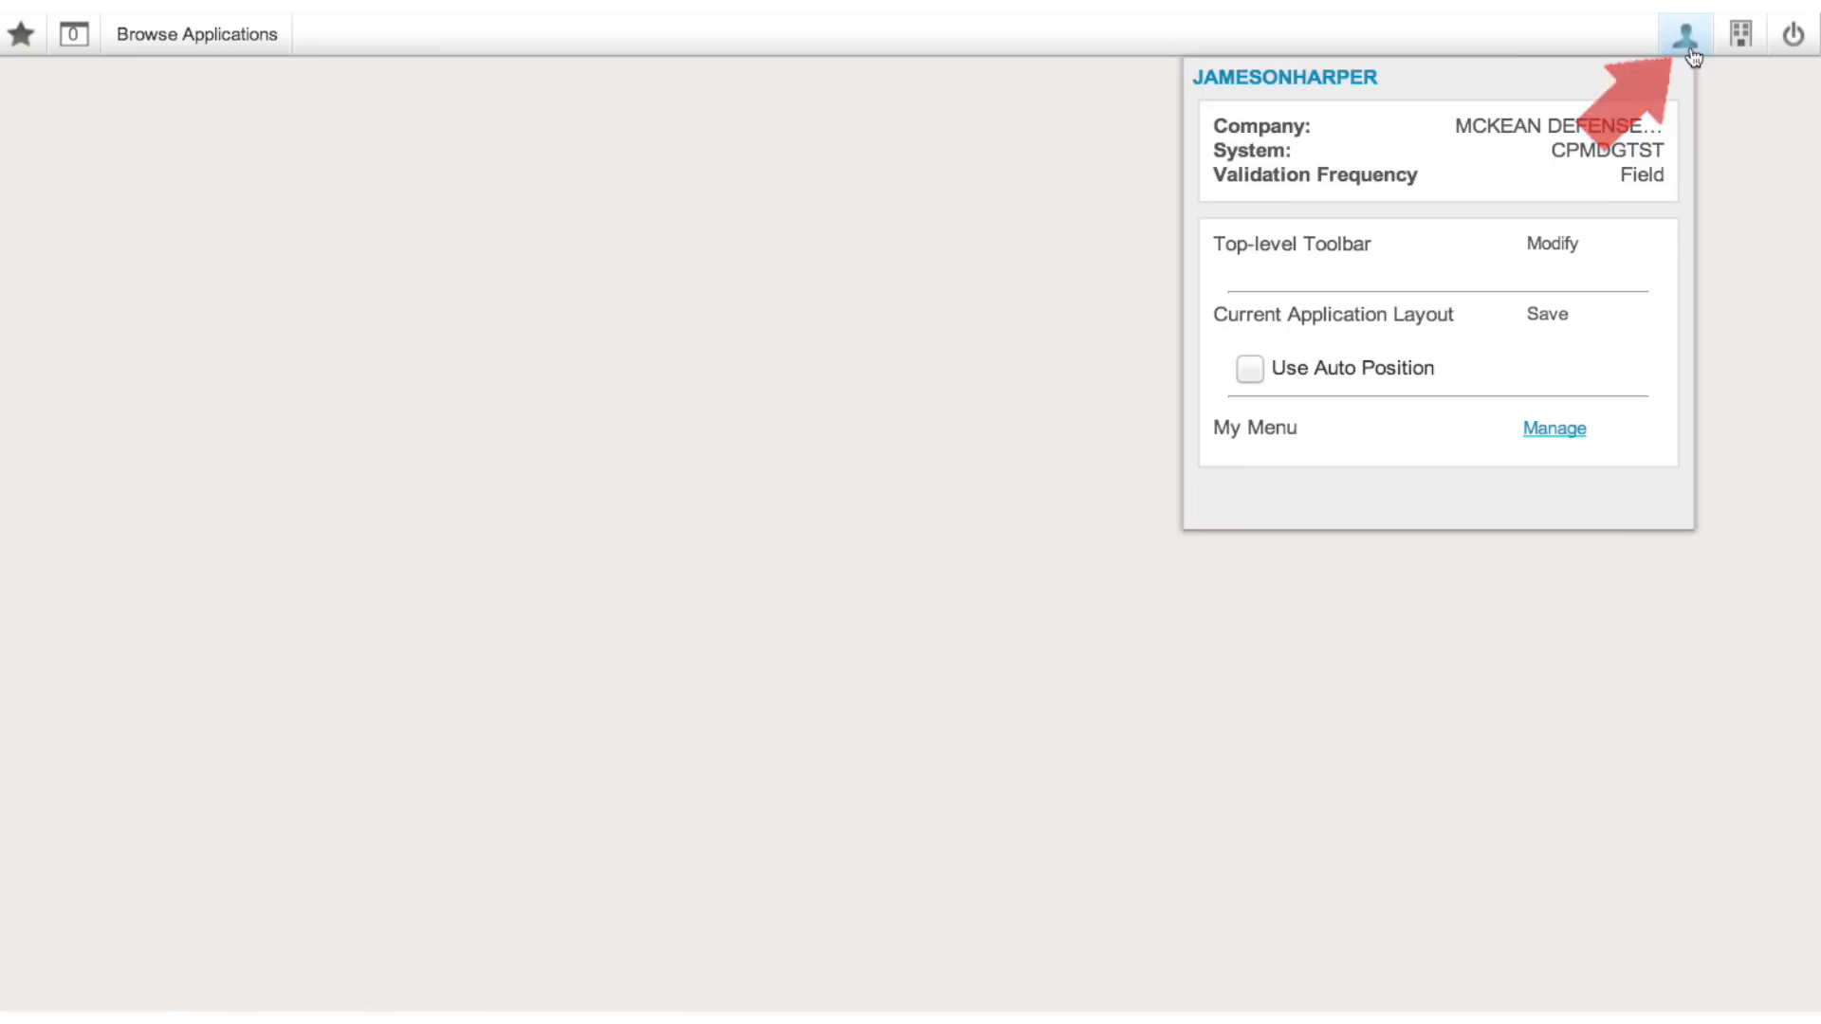
{"action": "mouse_move", "coordinate": [1606, 278]}
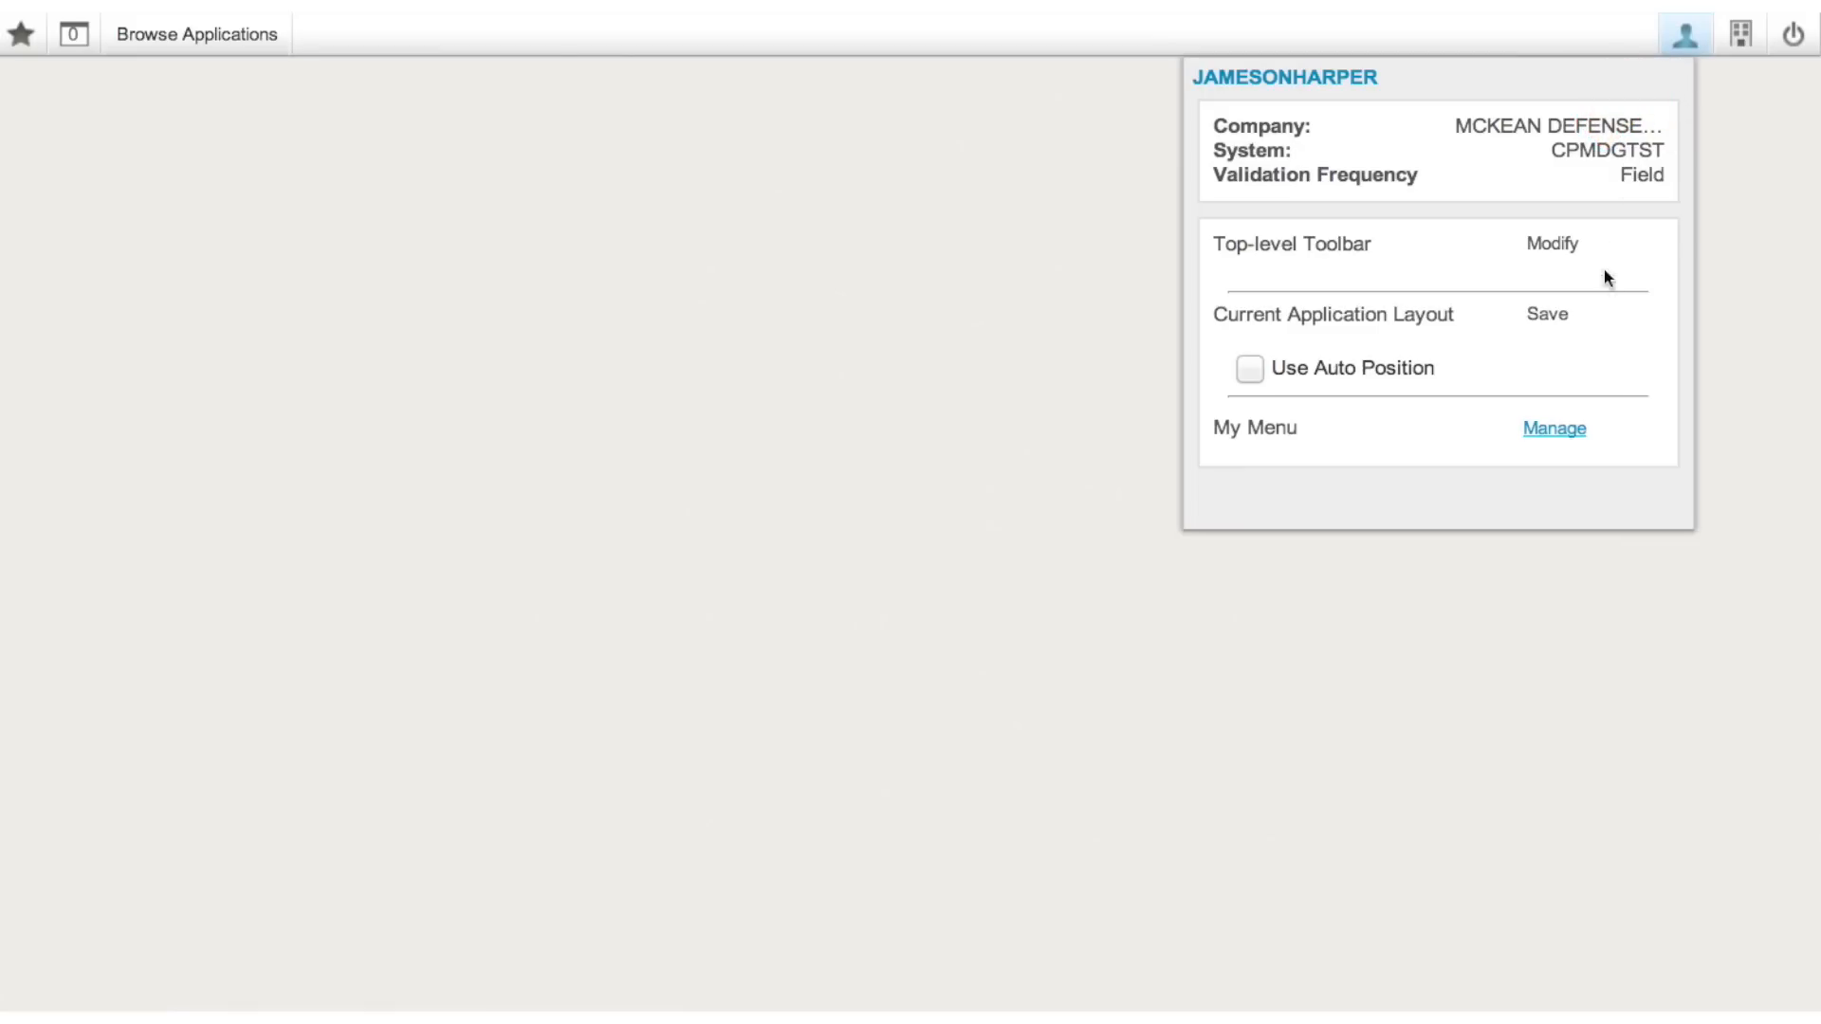
- Open Configure User Preferences using Manage next to My Menu
{"action": "left_click", "coordinate": [1554, 428]}
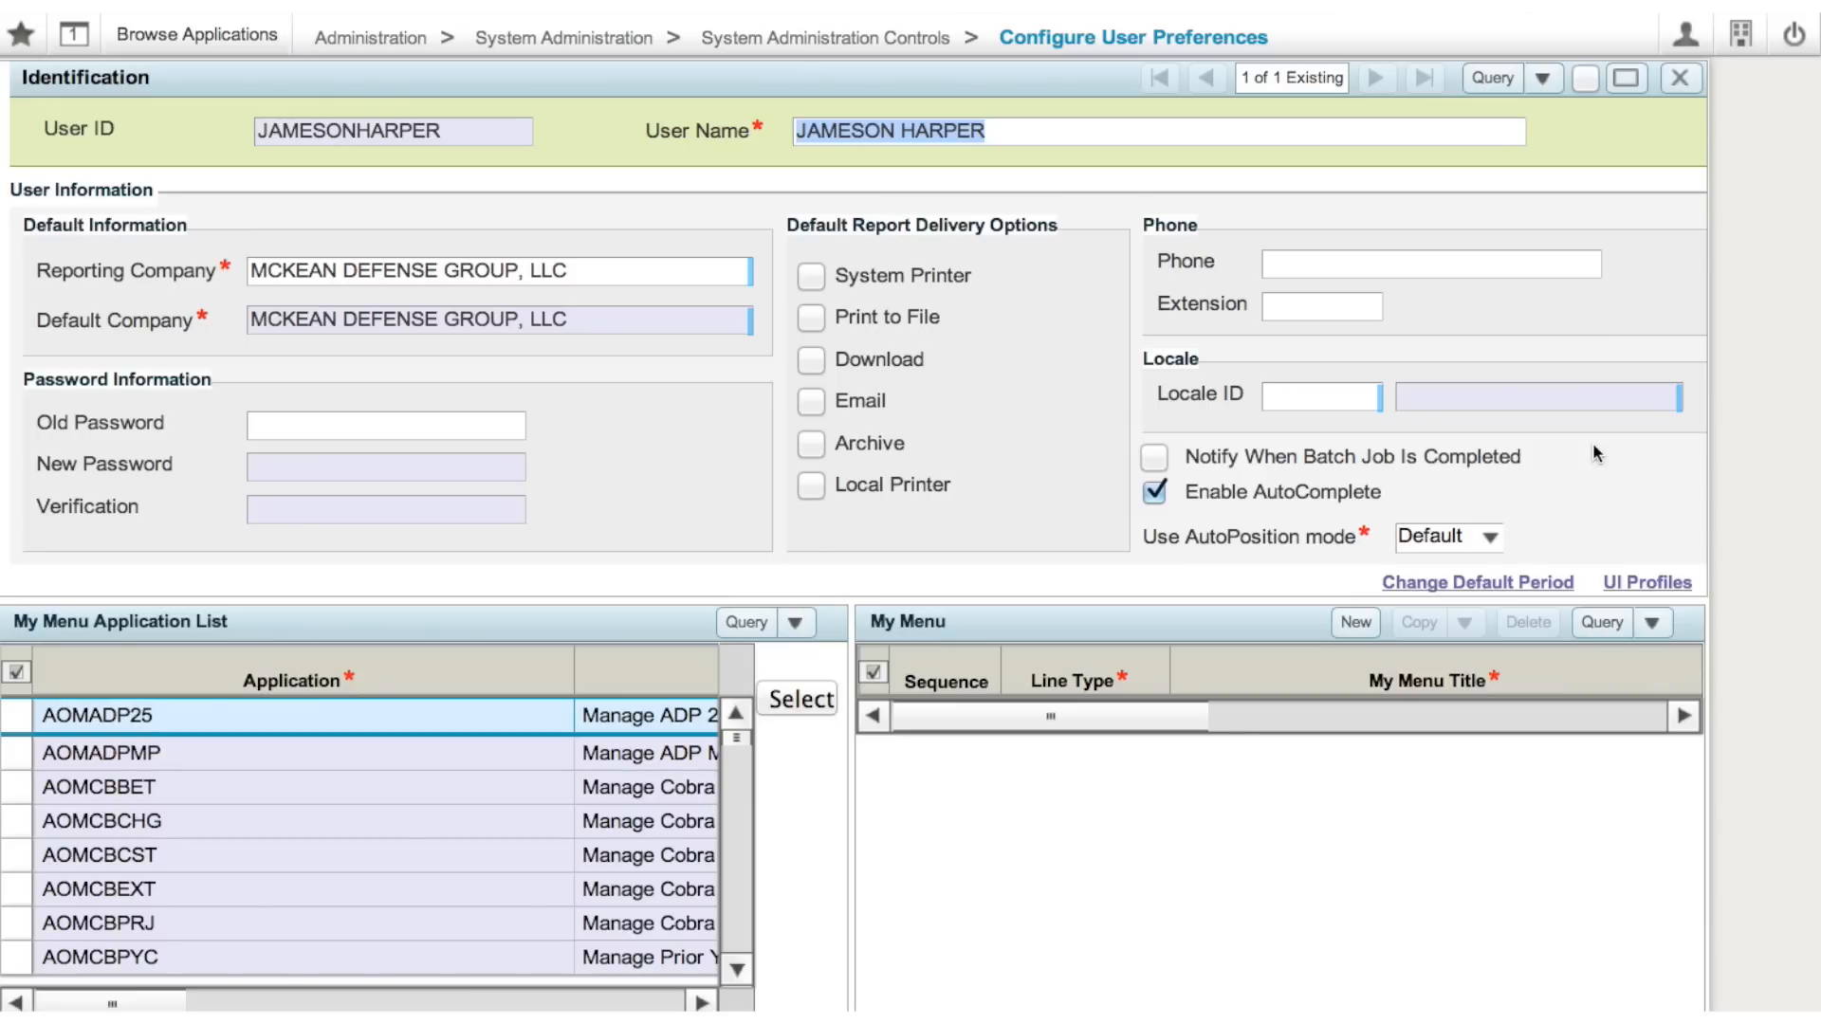
{"action": "left_click", "coordinate": [1155, 130]}
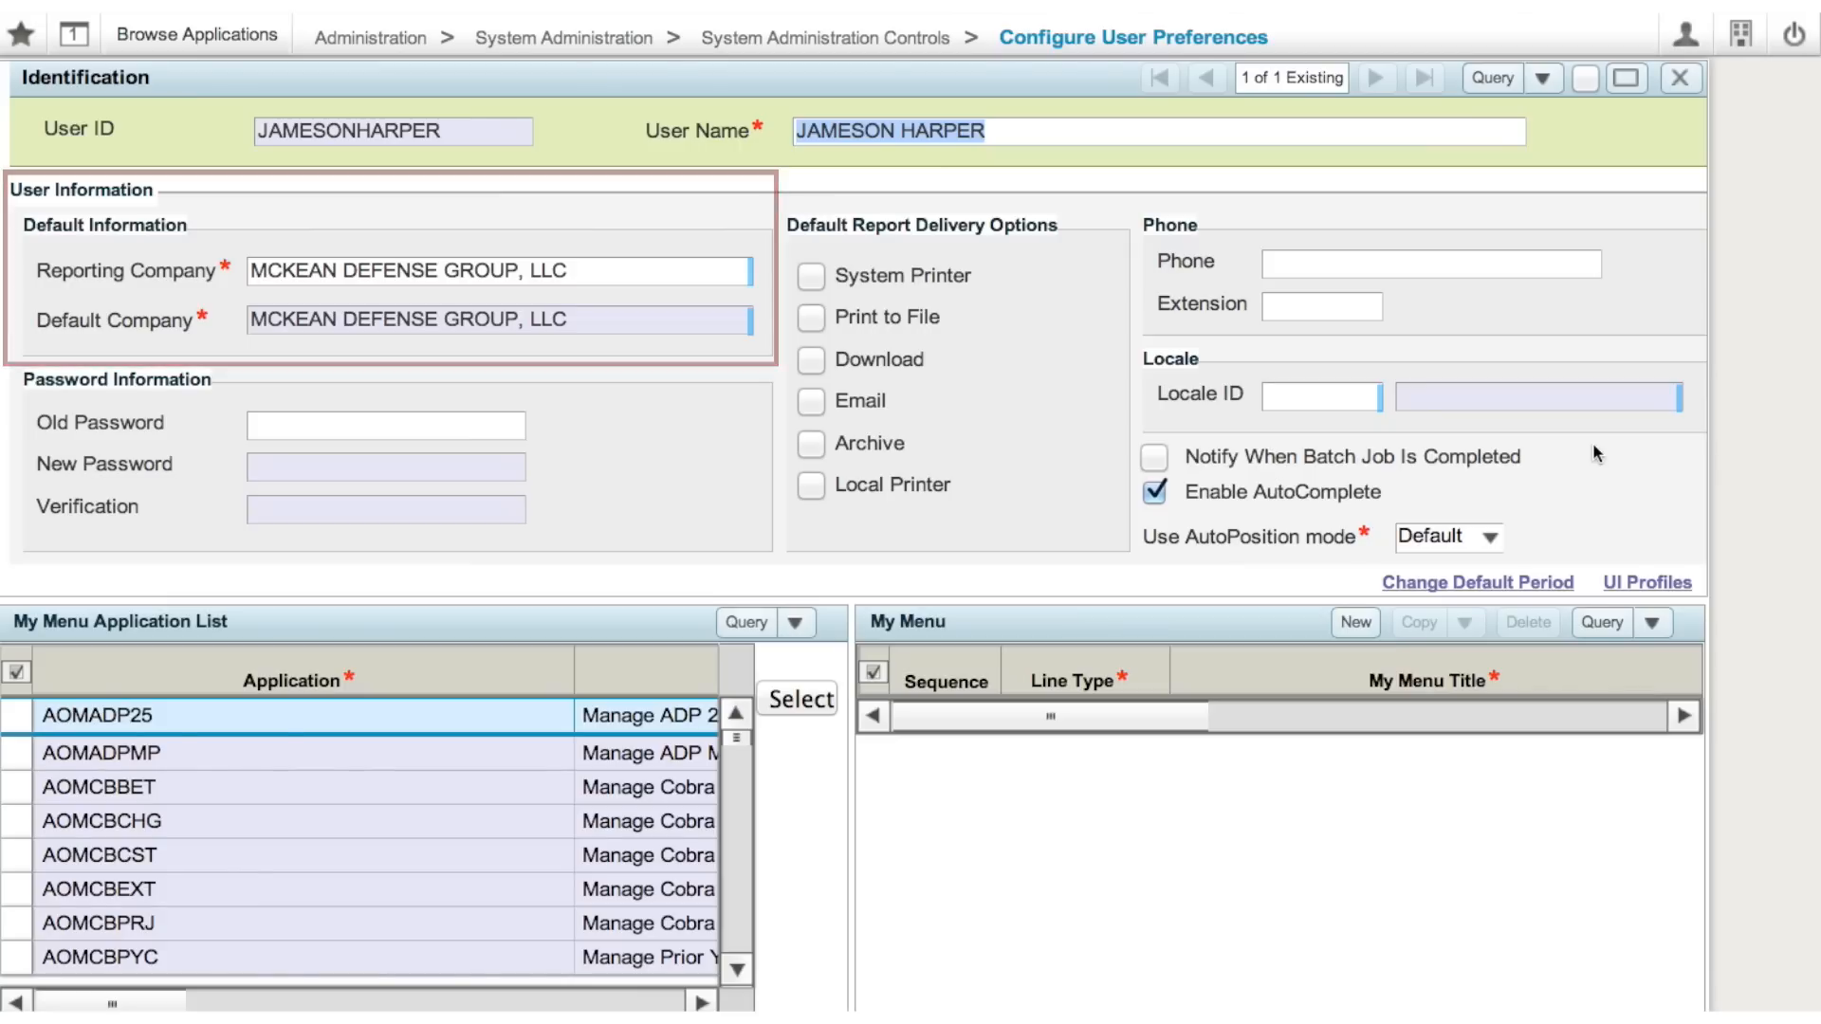
{"action": "left_click", "coordinate": [384, 425]}
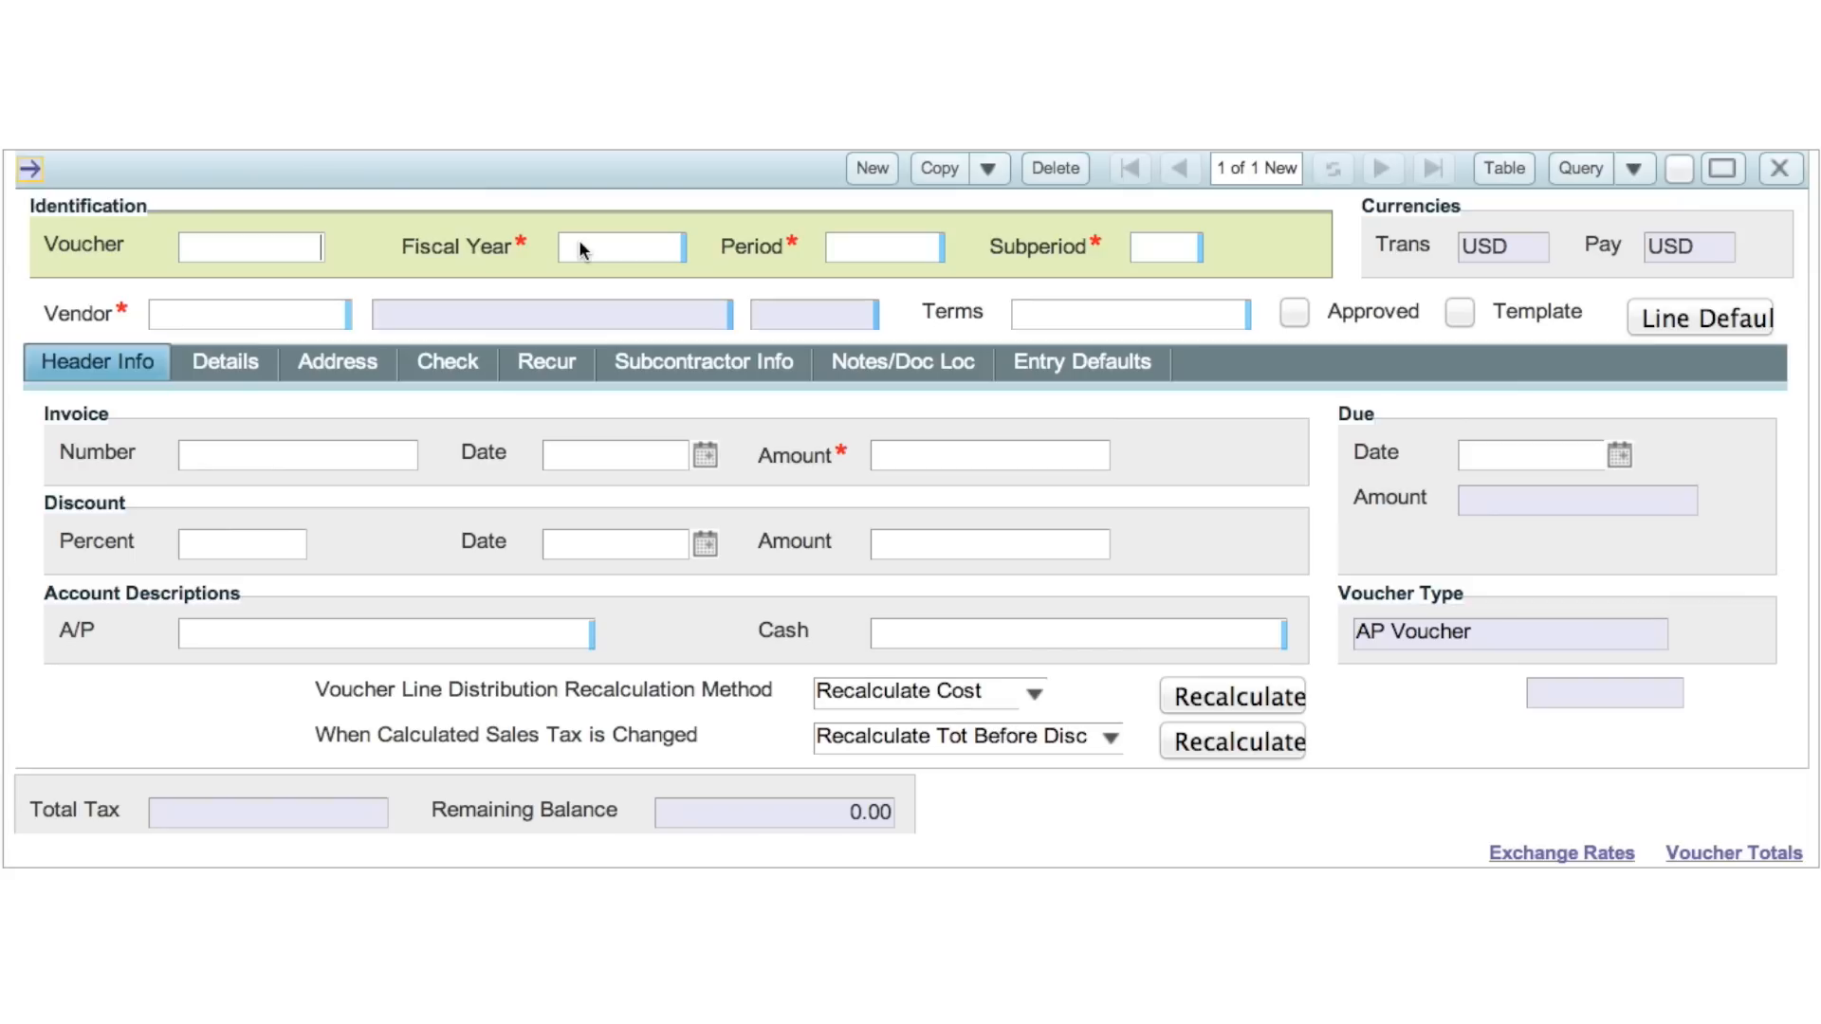
{"action": "left_click", "coordinate": [619, 247]}
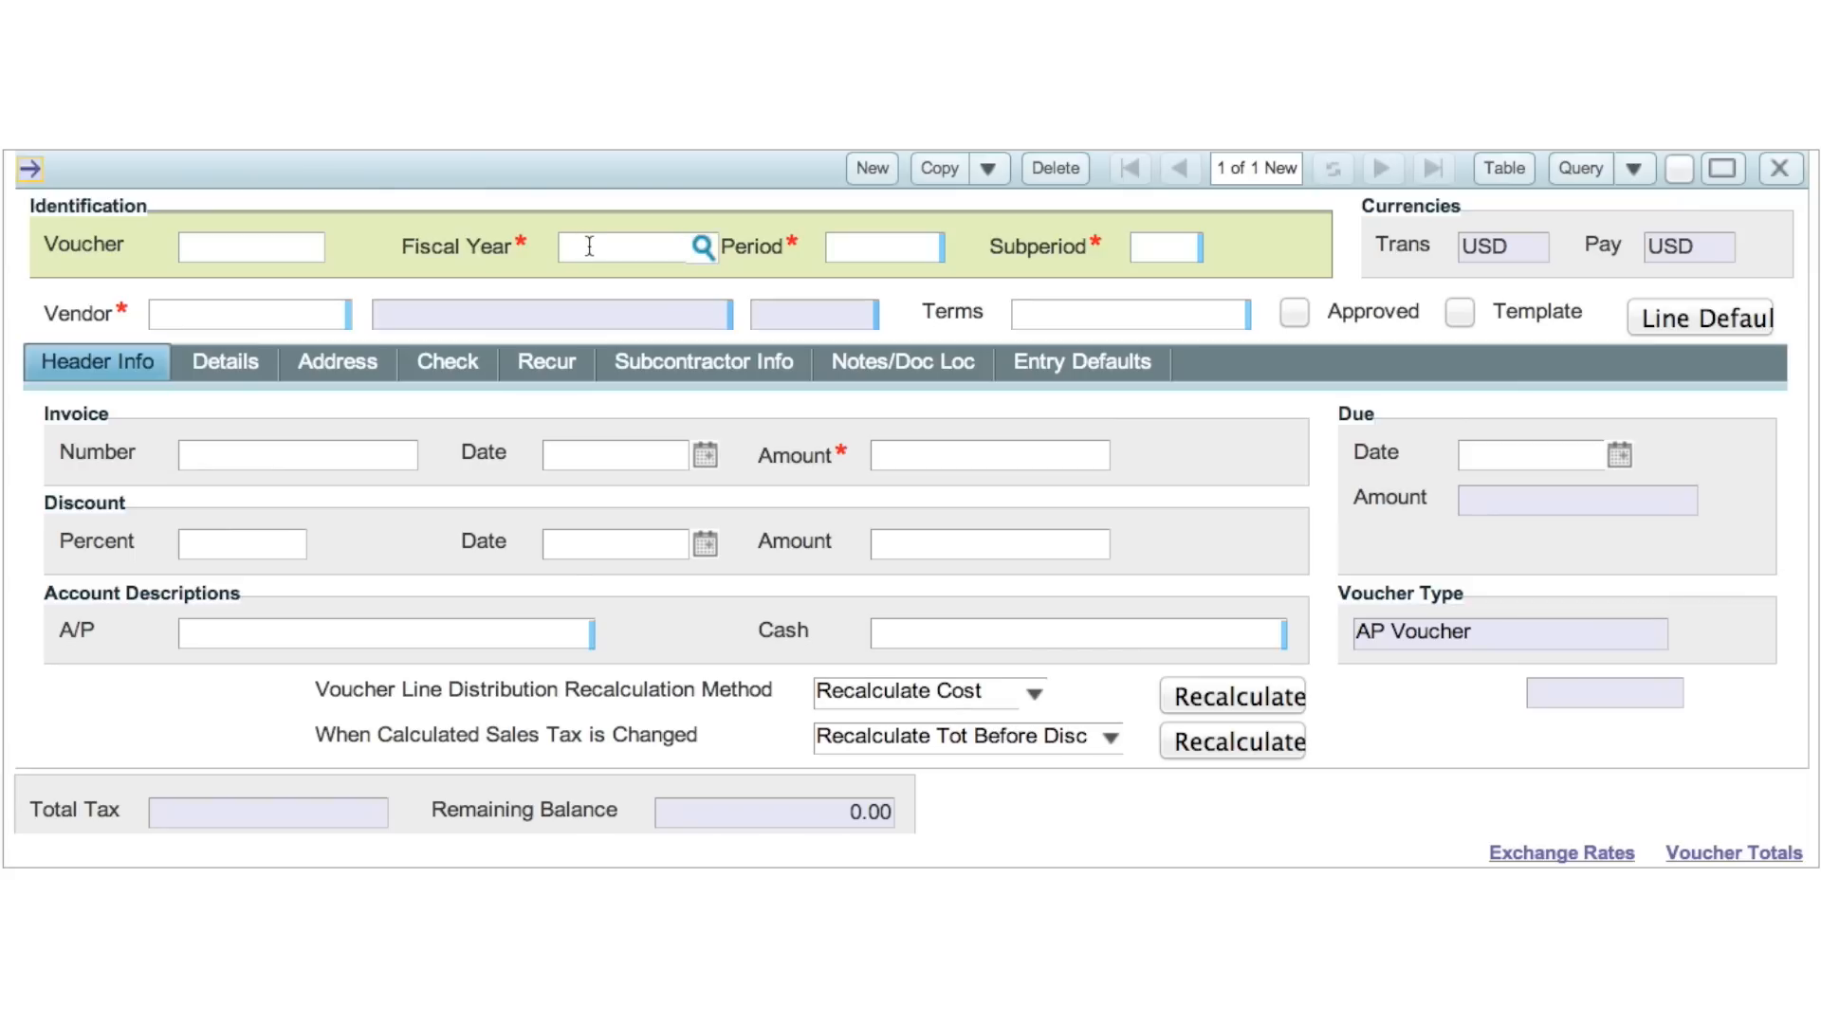
{"action": "left_click", "coordinate": [702, 247]}
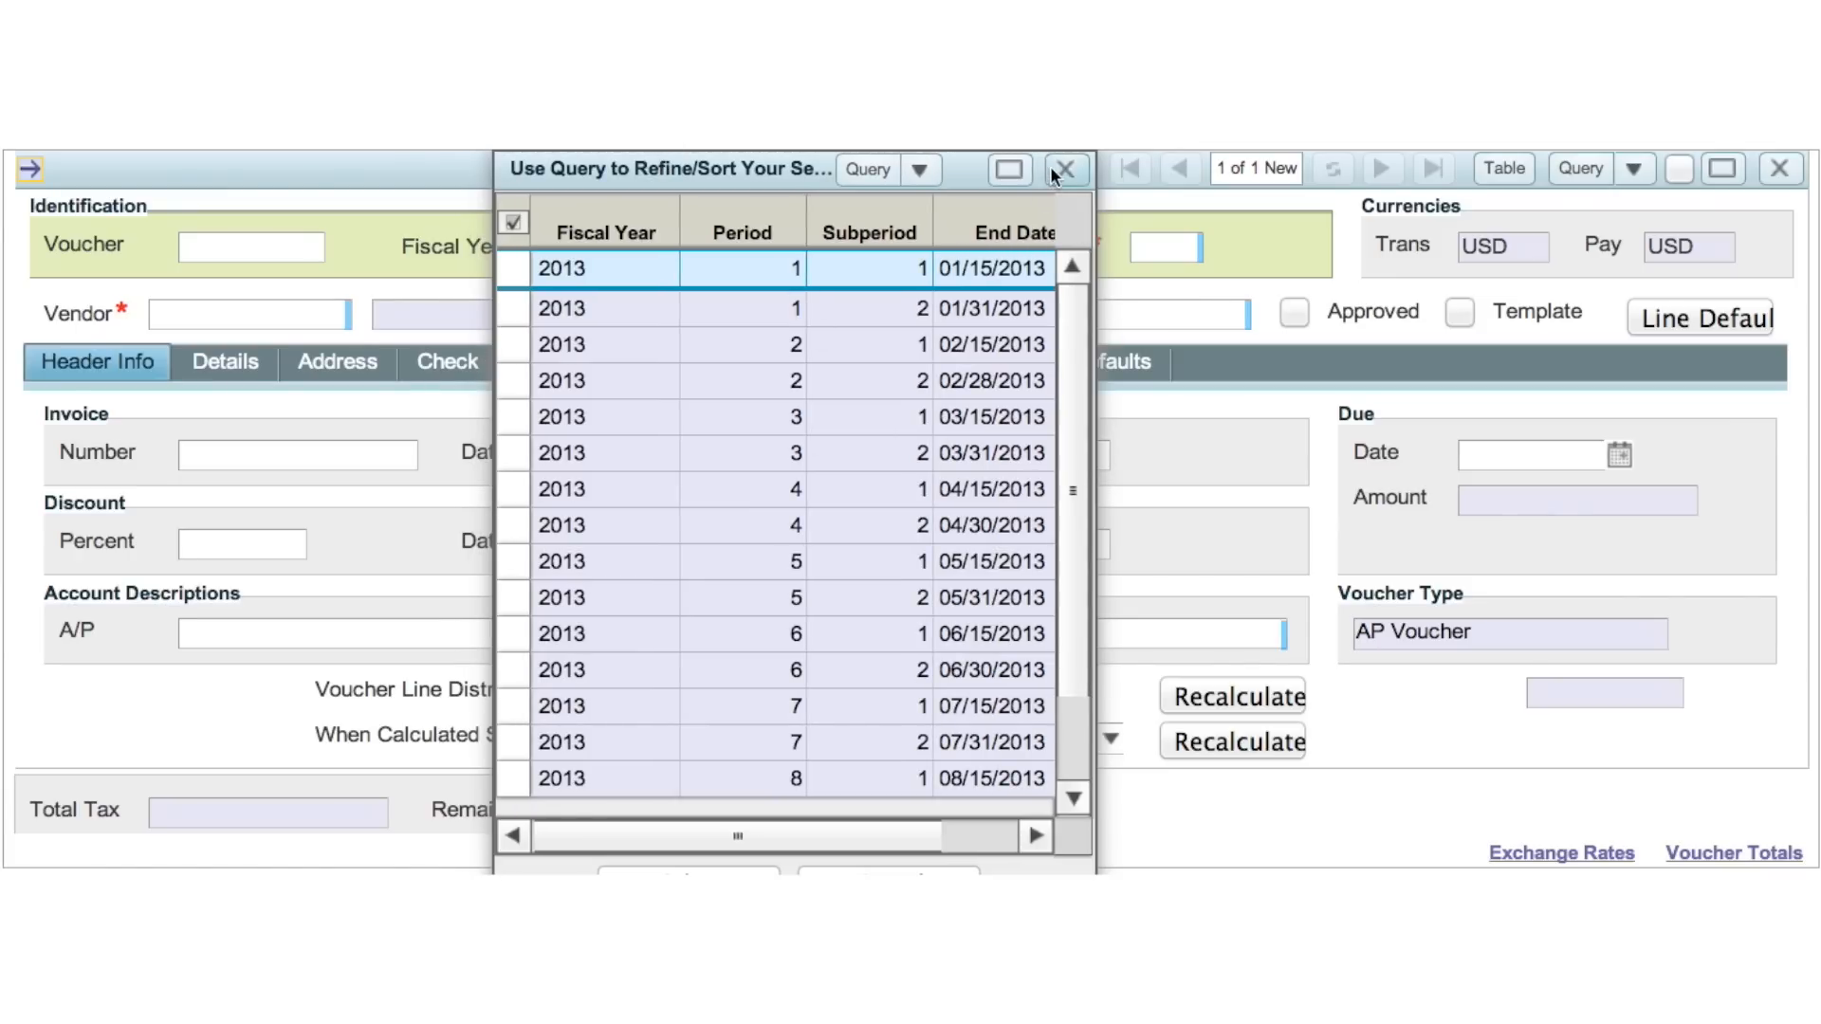
{"action": "left_click", "coordinate": [1060, 169]}
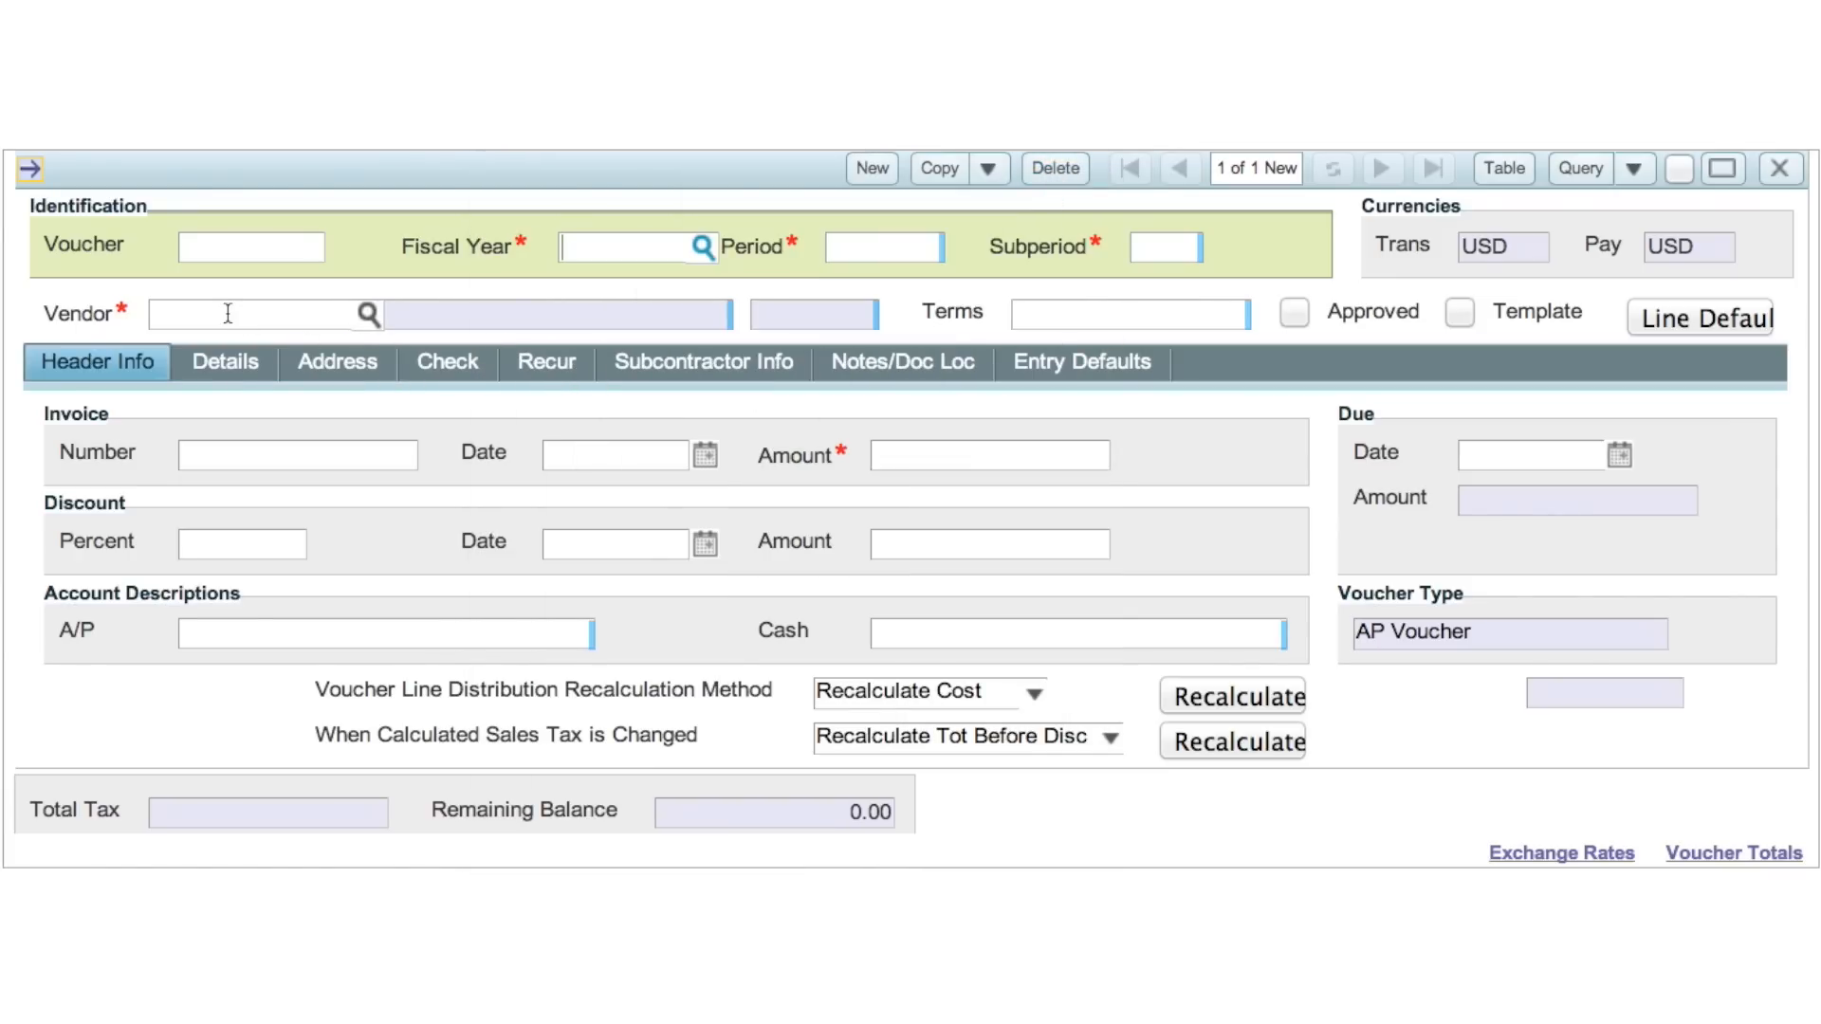
{"action": "left_click", "coordinate": [369, 314]}
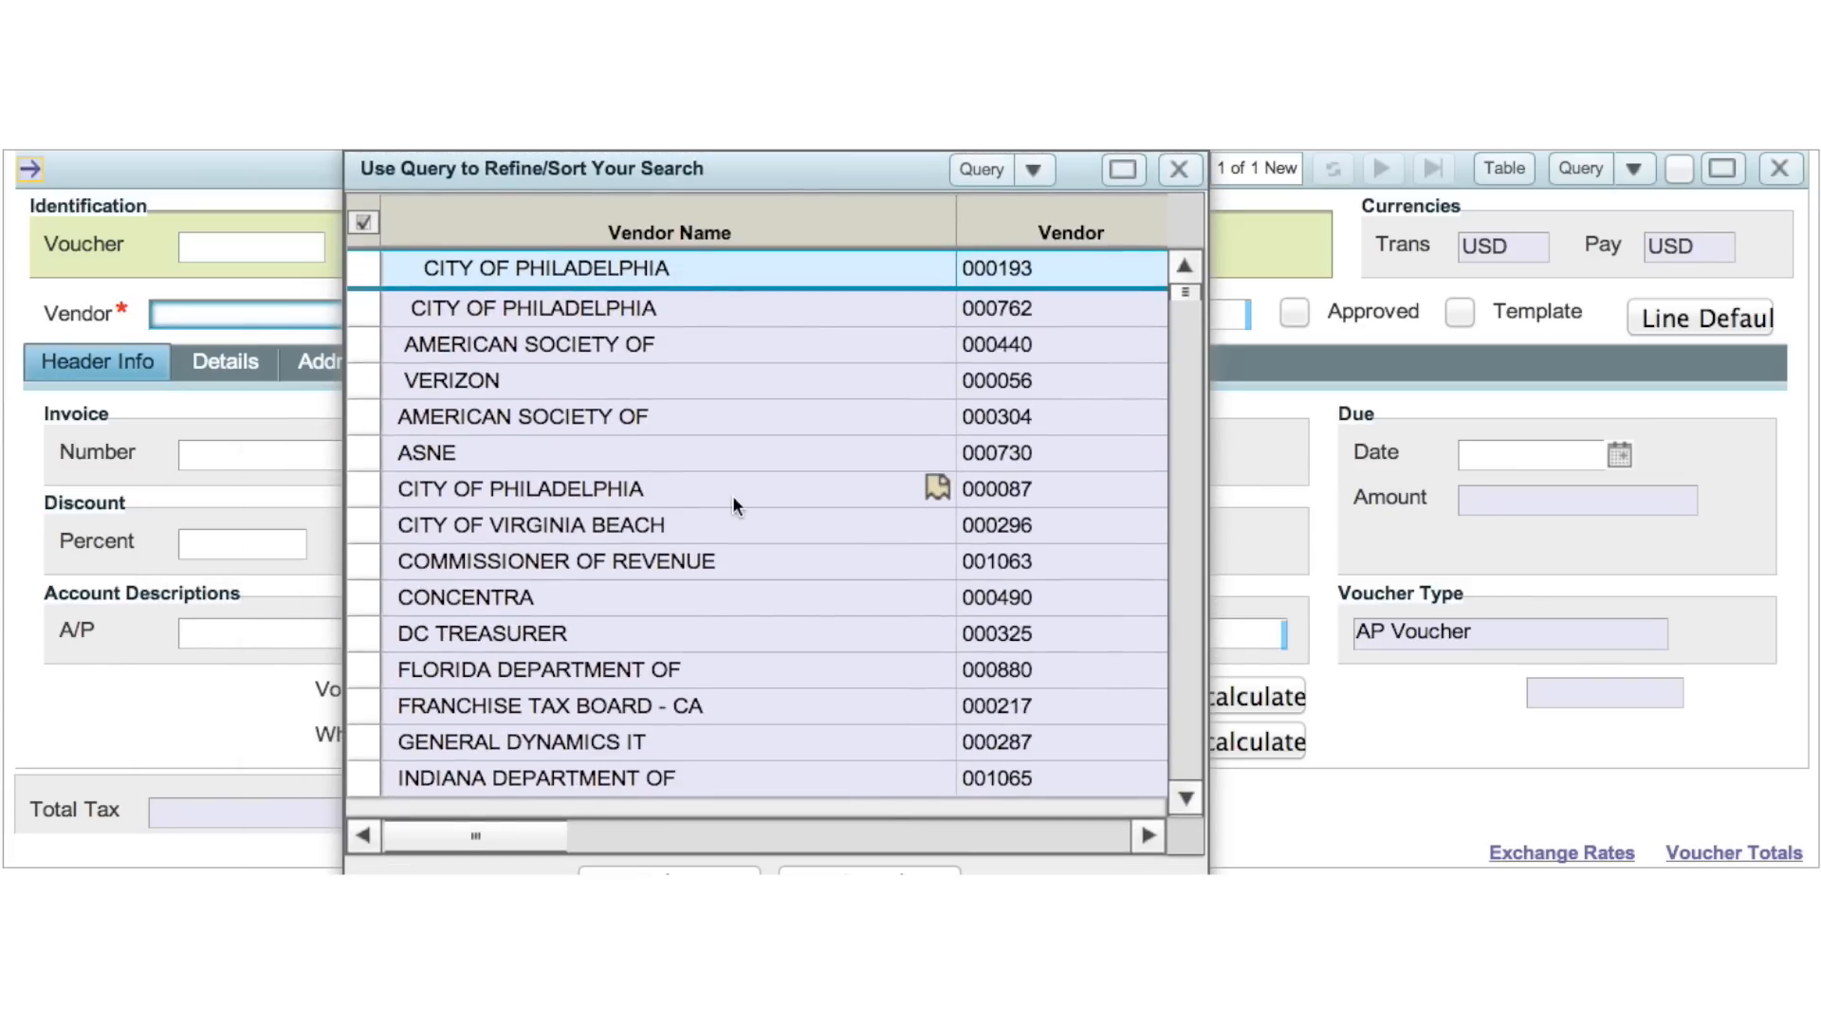
{"action": "left_click", "coordinate": [1185, 222]}
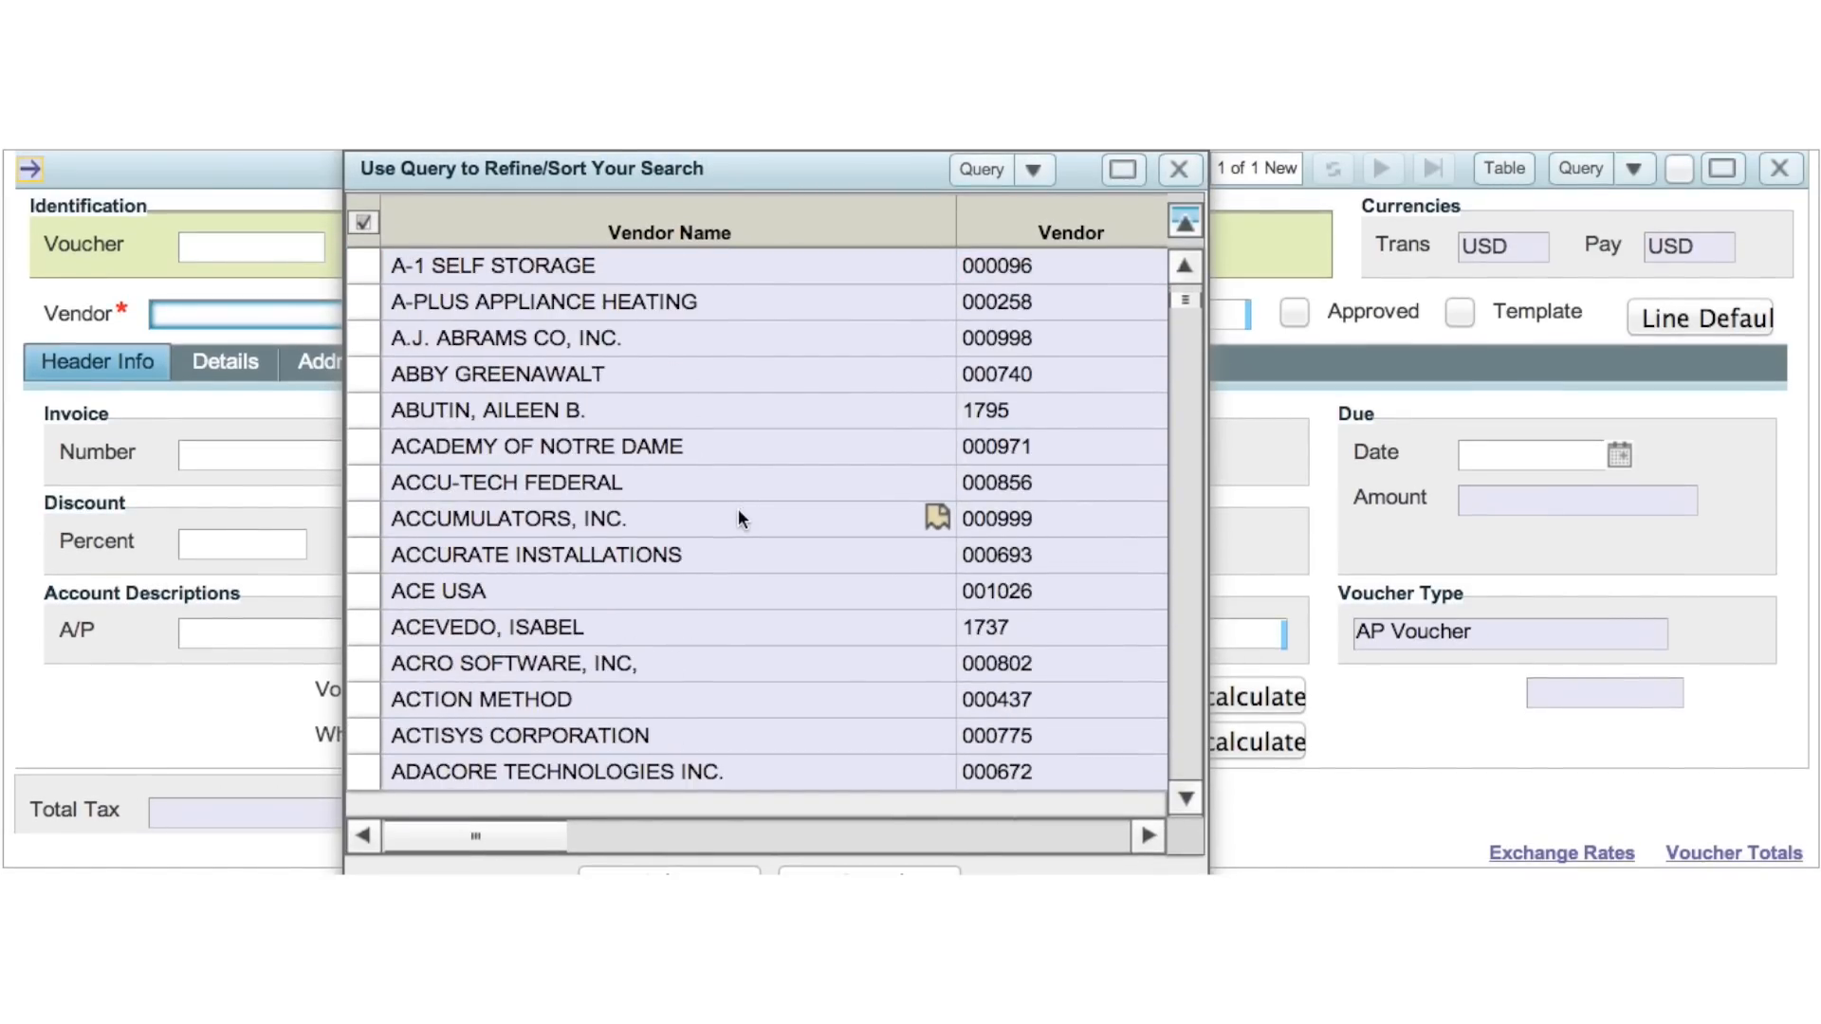
{"action": "left_click", "coordinate": [1180, 170]}
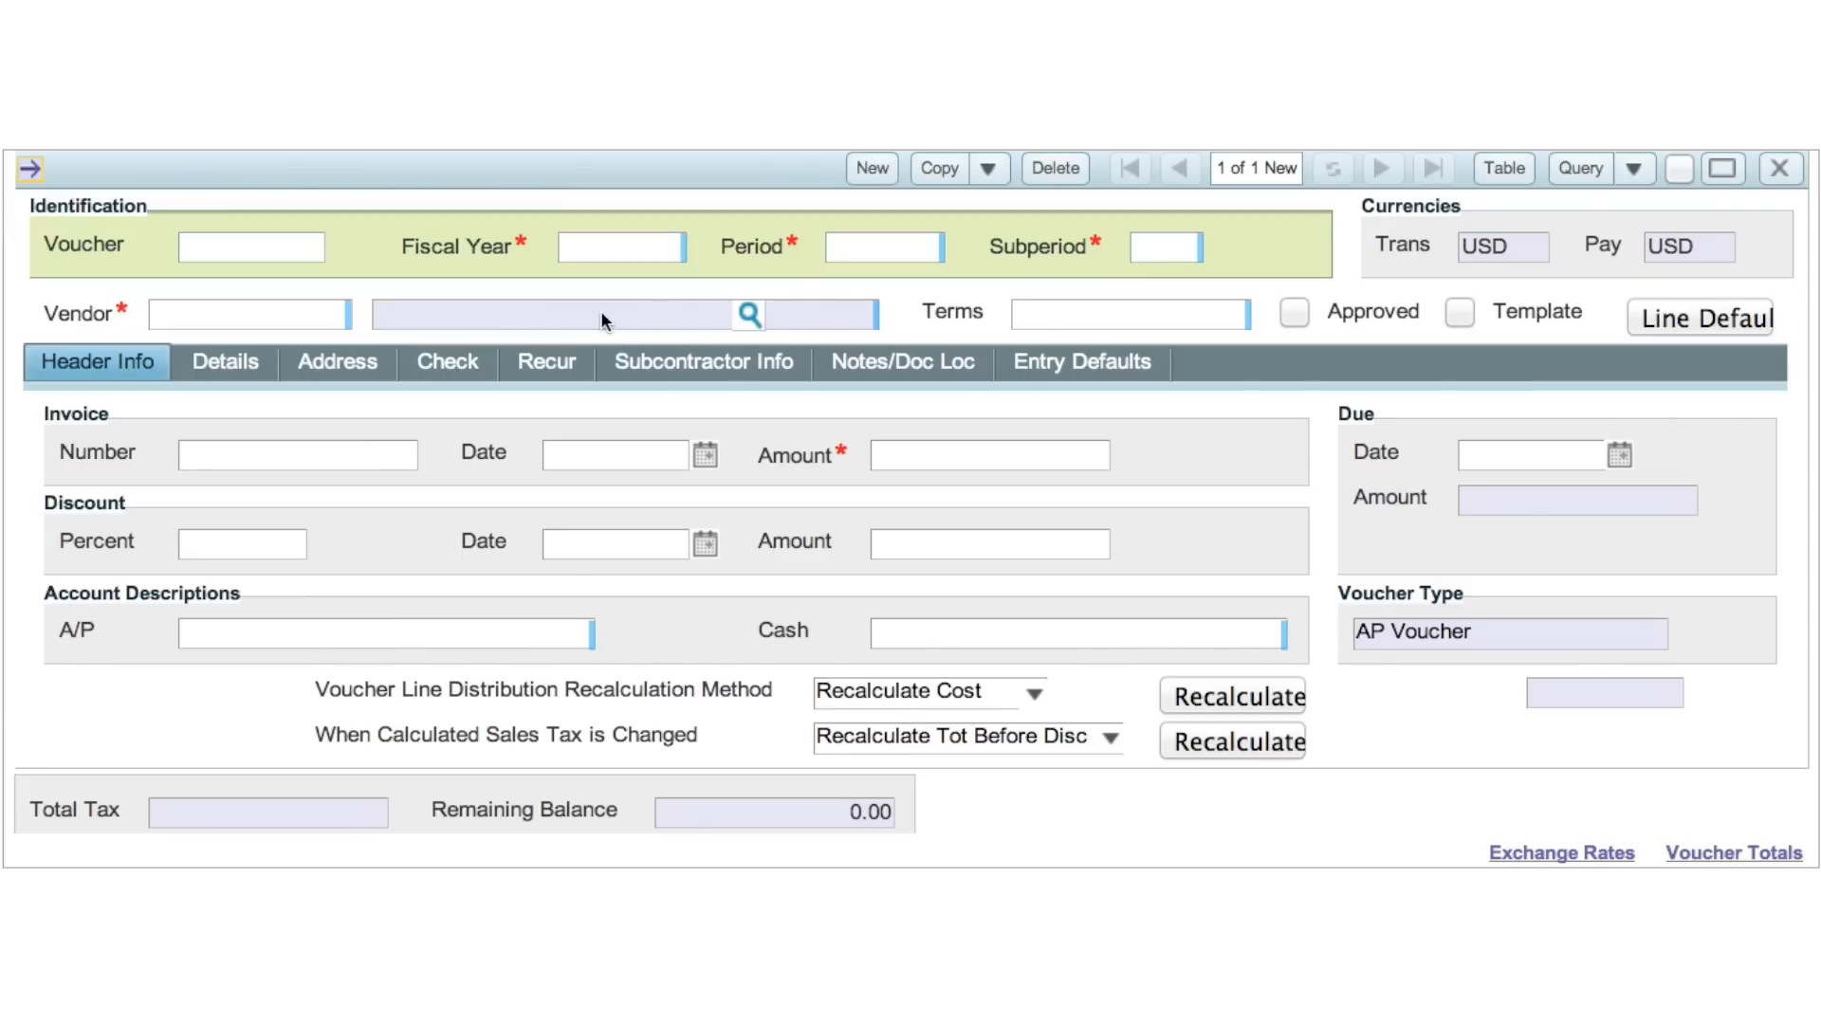
- In the Invoice Date calendar, navigate to April 2011 and choose the 14th
{"action": "left_click", "coordinate": [706, 454]}
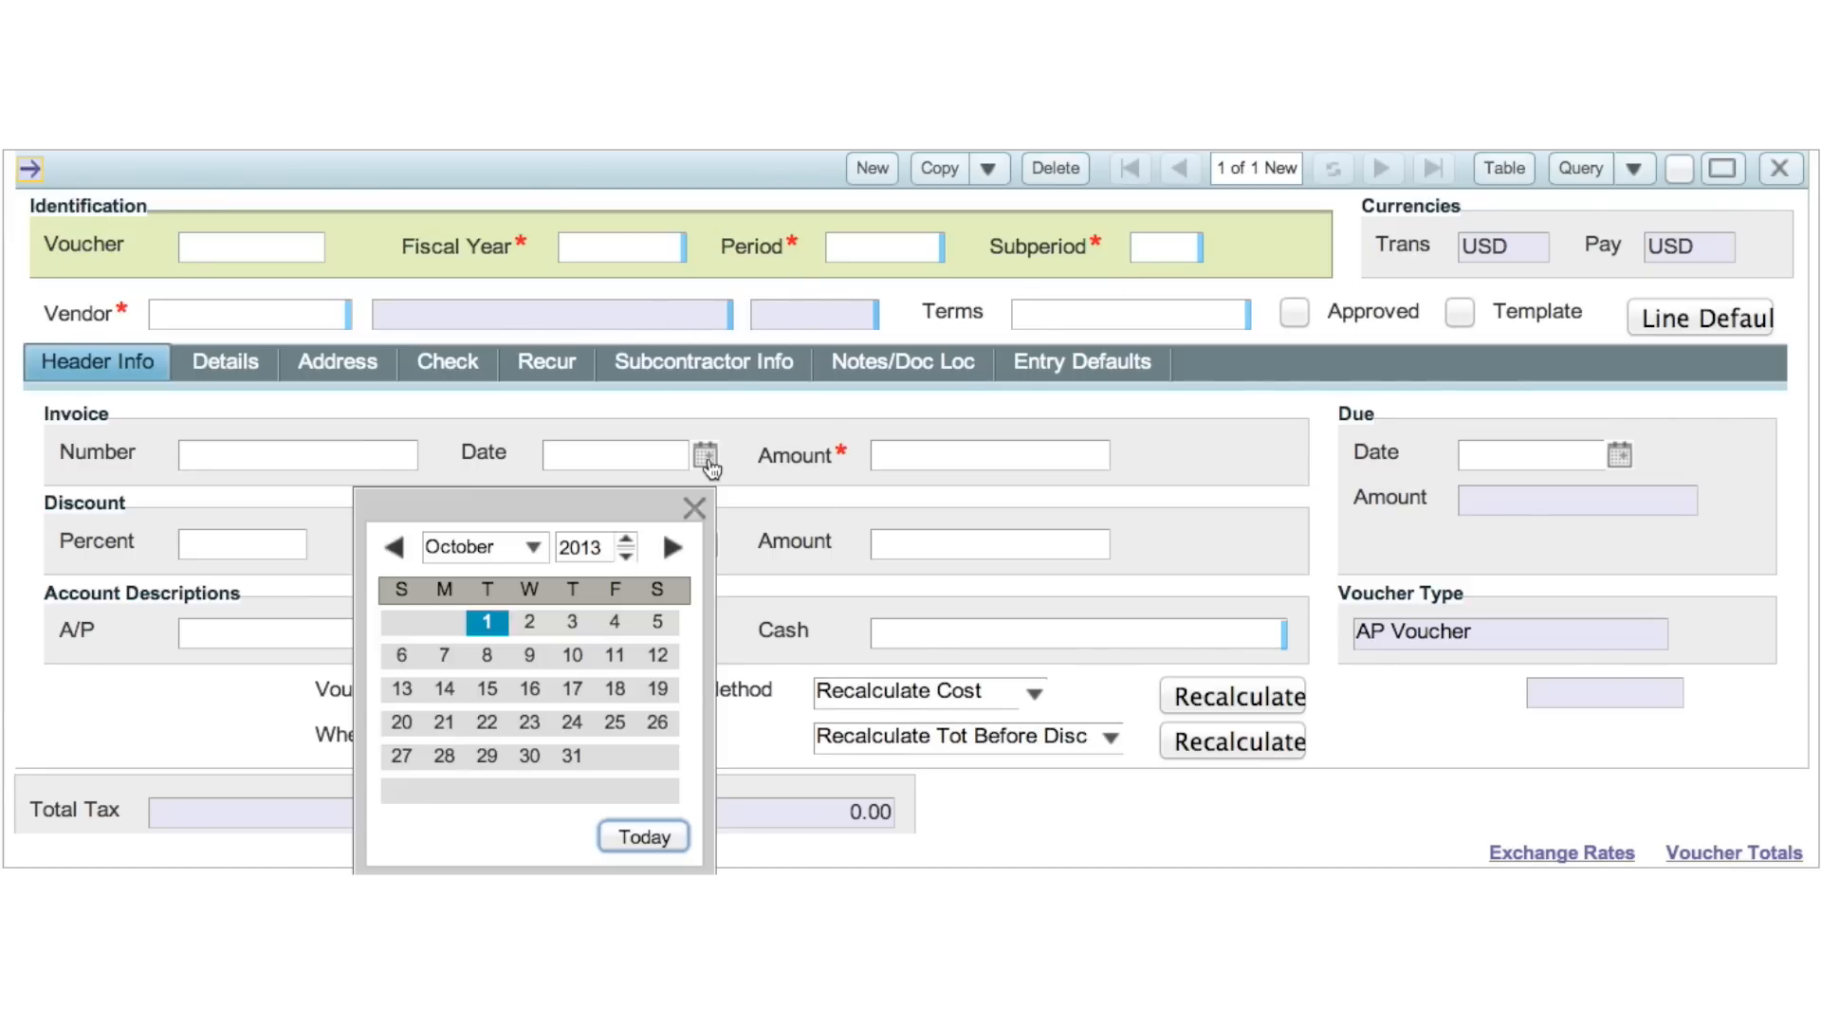
{"action": "left_click", "coordinate": [672, 548]}
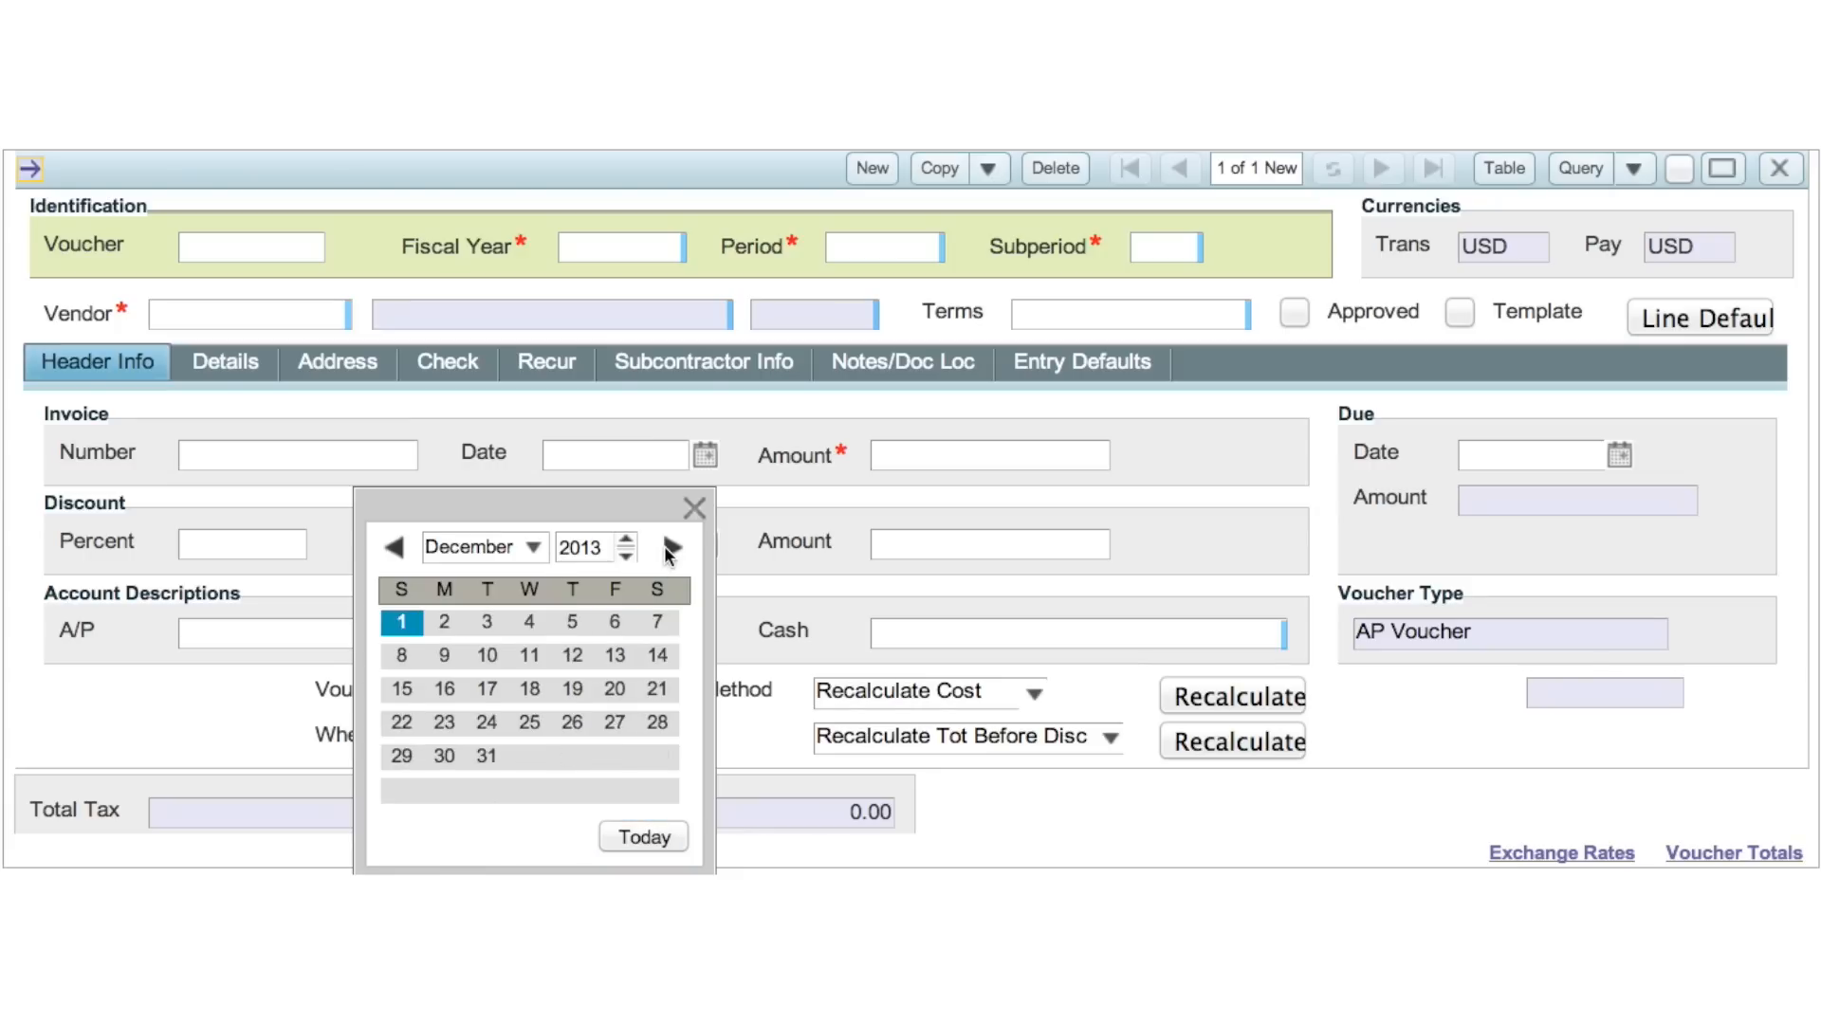
{"action": "left_click", "coordinate": [674, 547]}
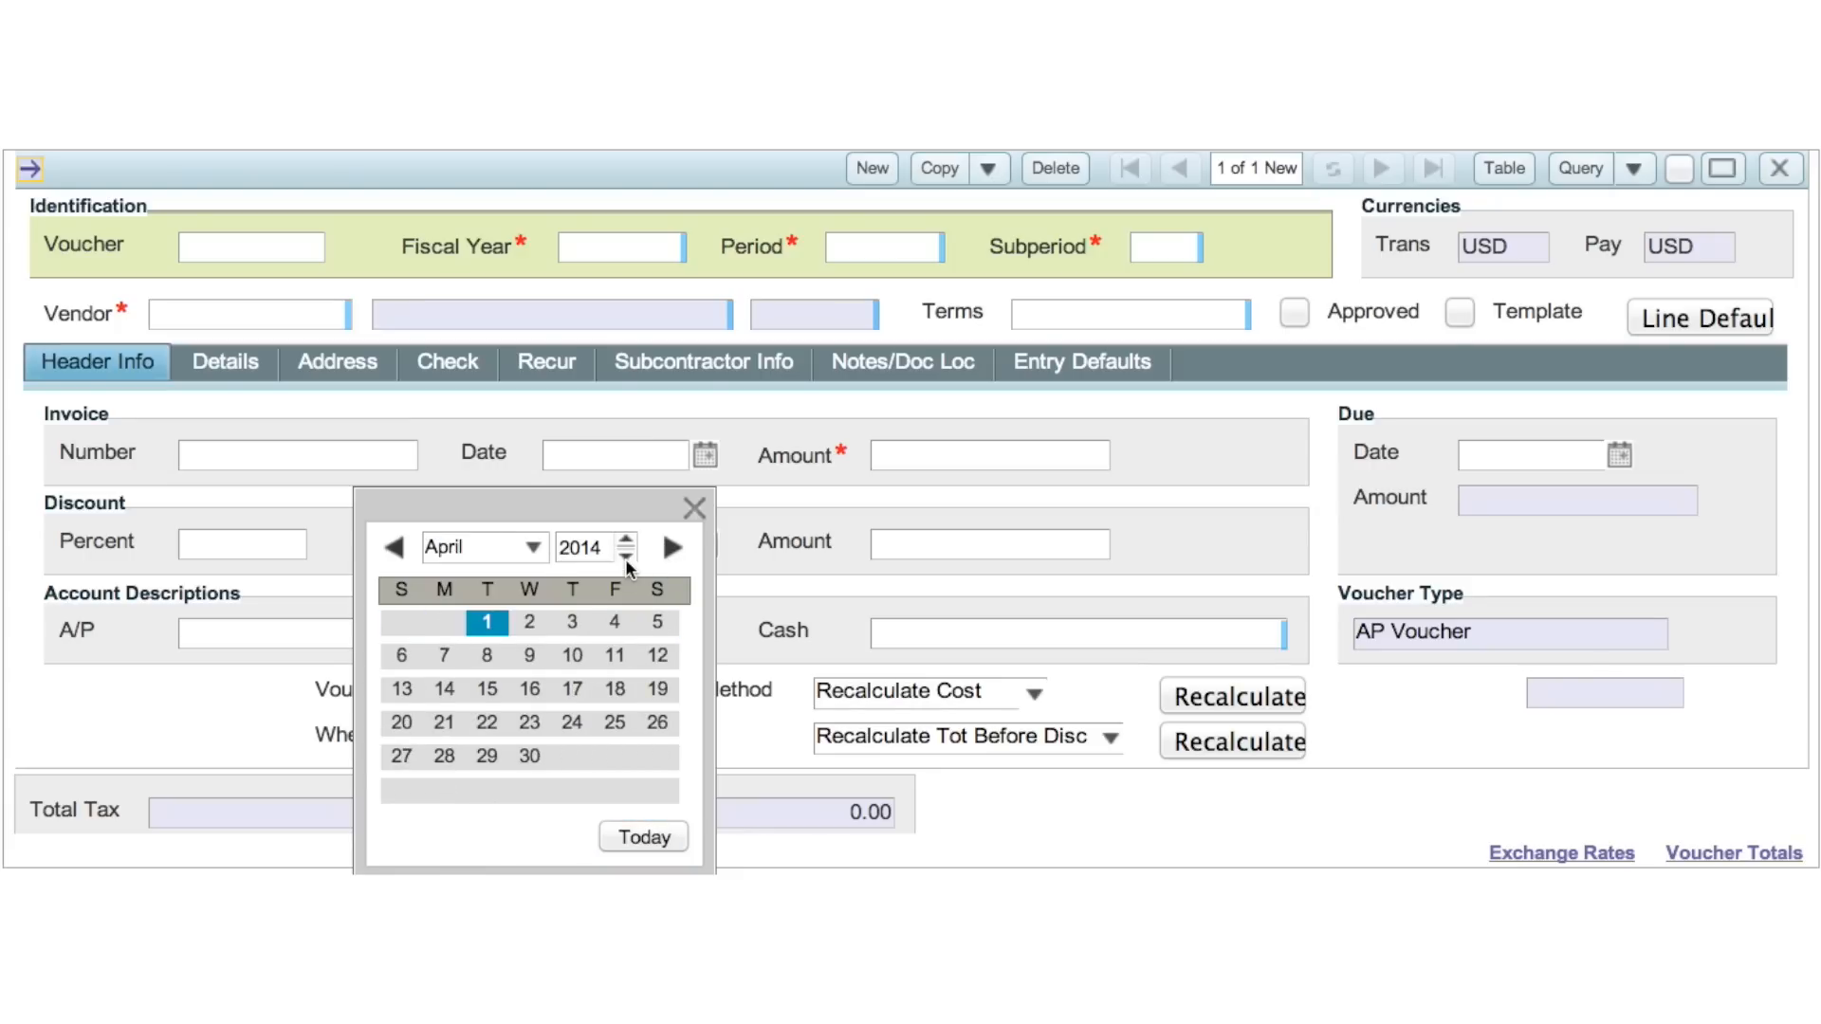
{"action": "left_click", "coordinate": [627, 555]}
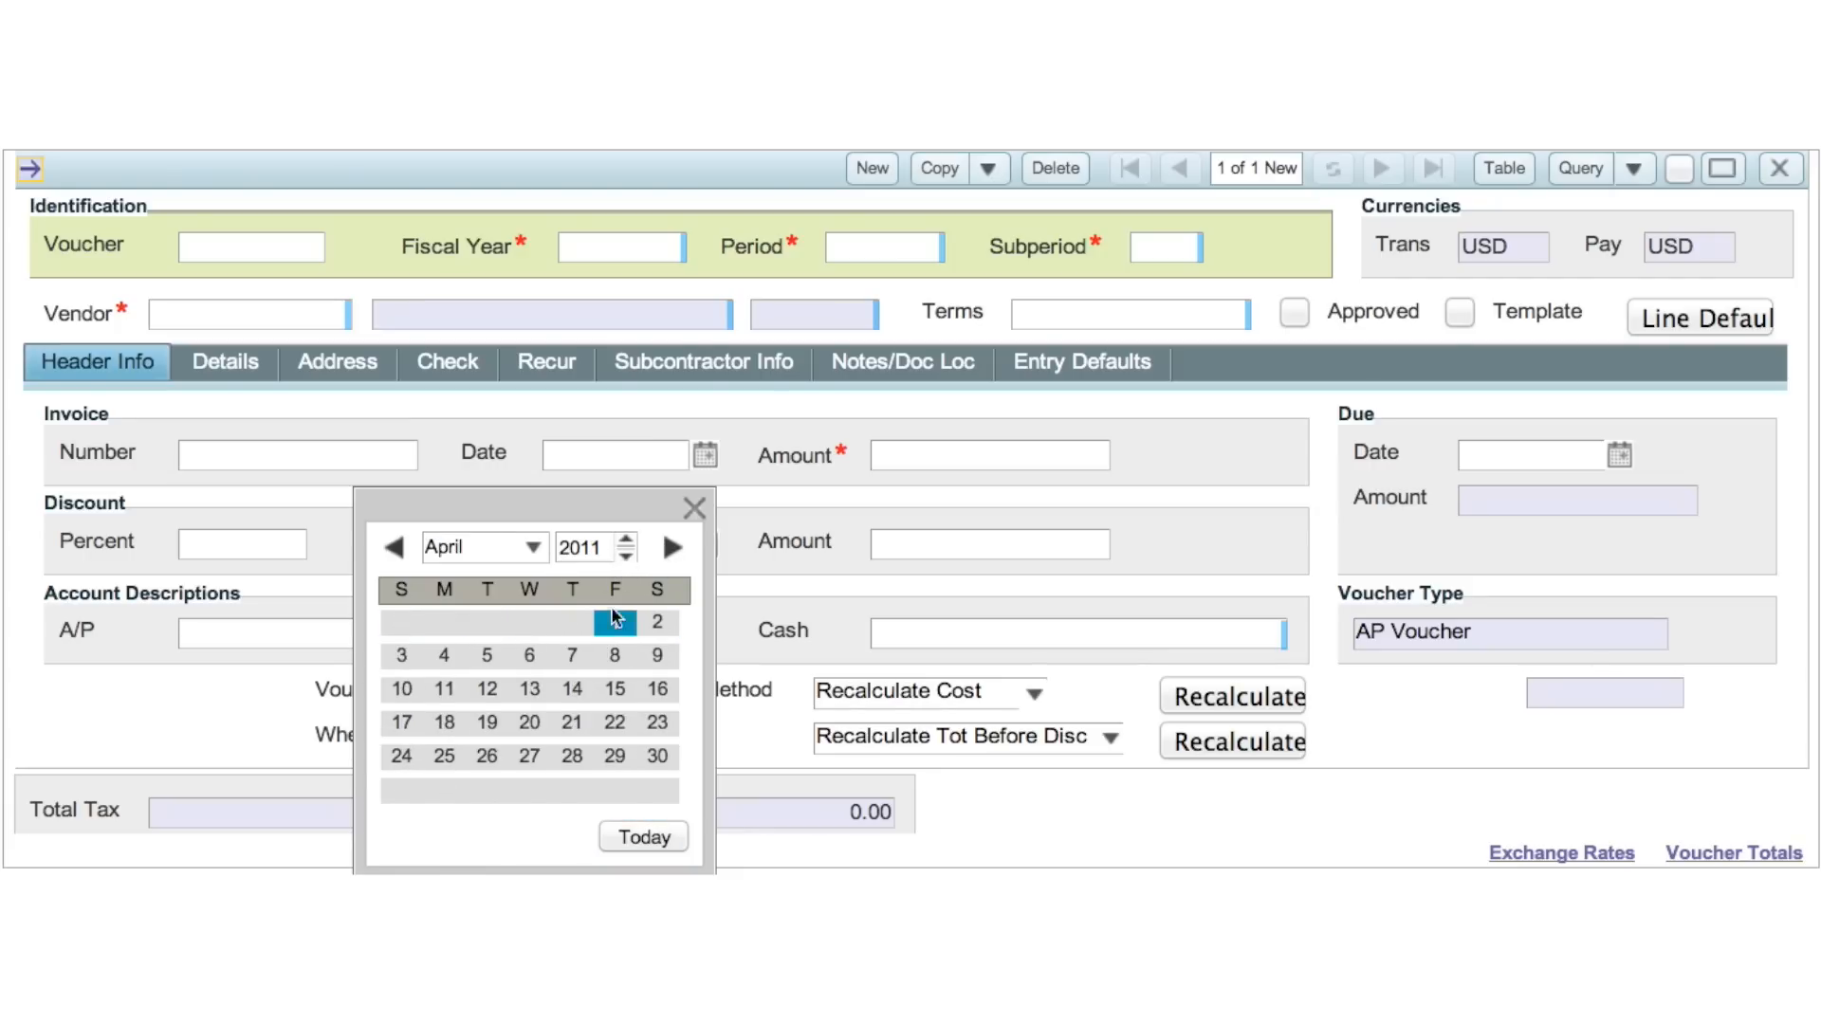
{"action": "left_click", "coordinate": [571, 688]}
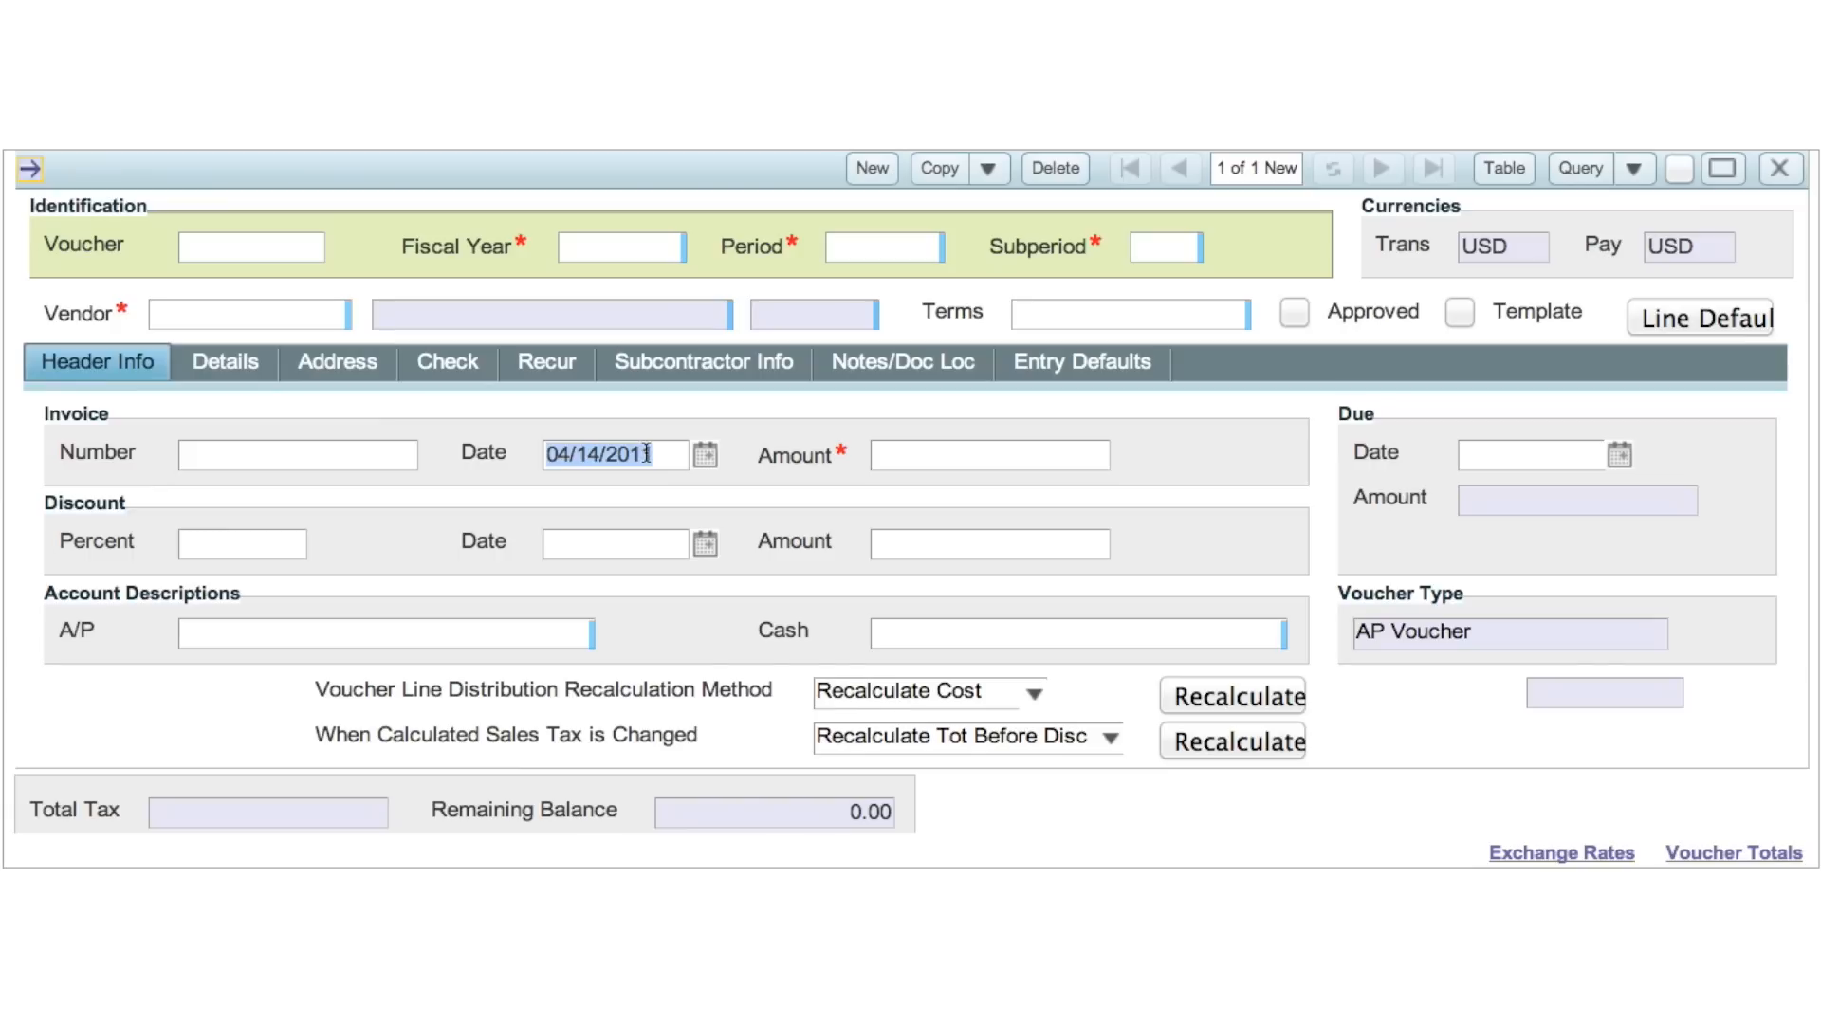
{"action": "mouse_move", "coordinate": [1001, 785]}
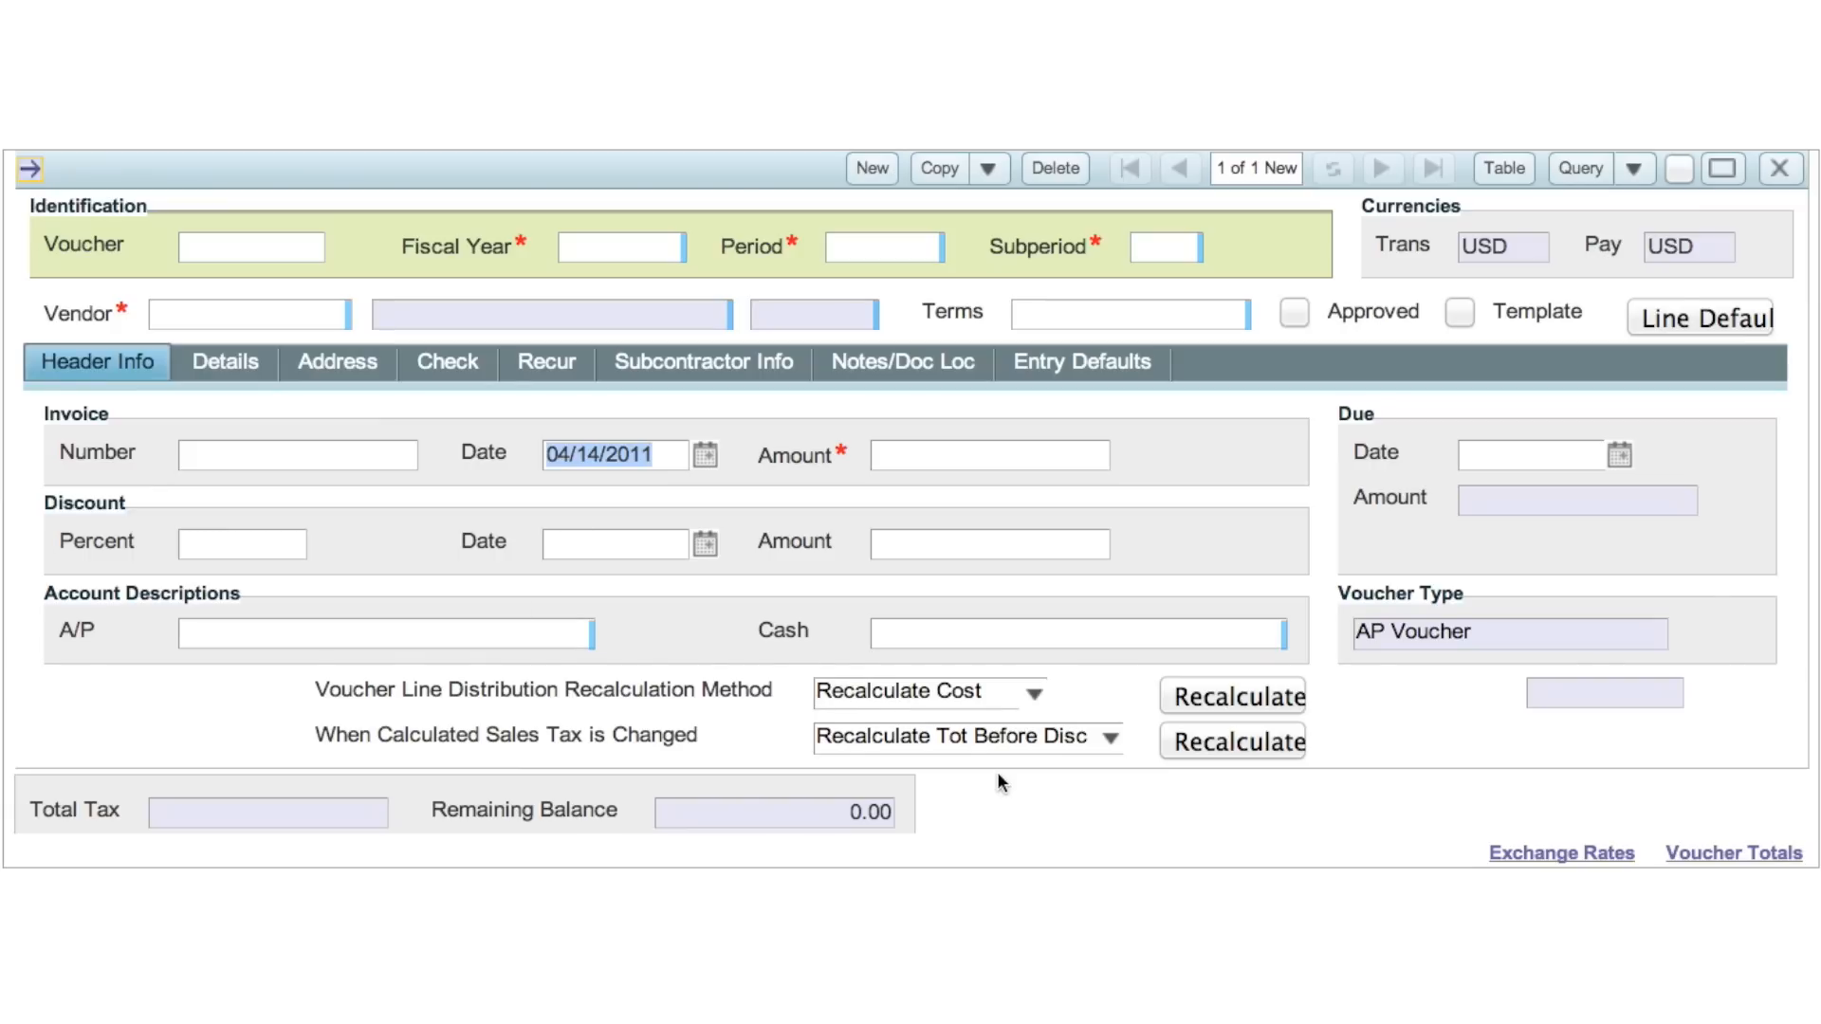
{"action": "mouse_move", "coordinate": [1562, 853]}
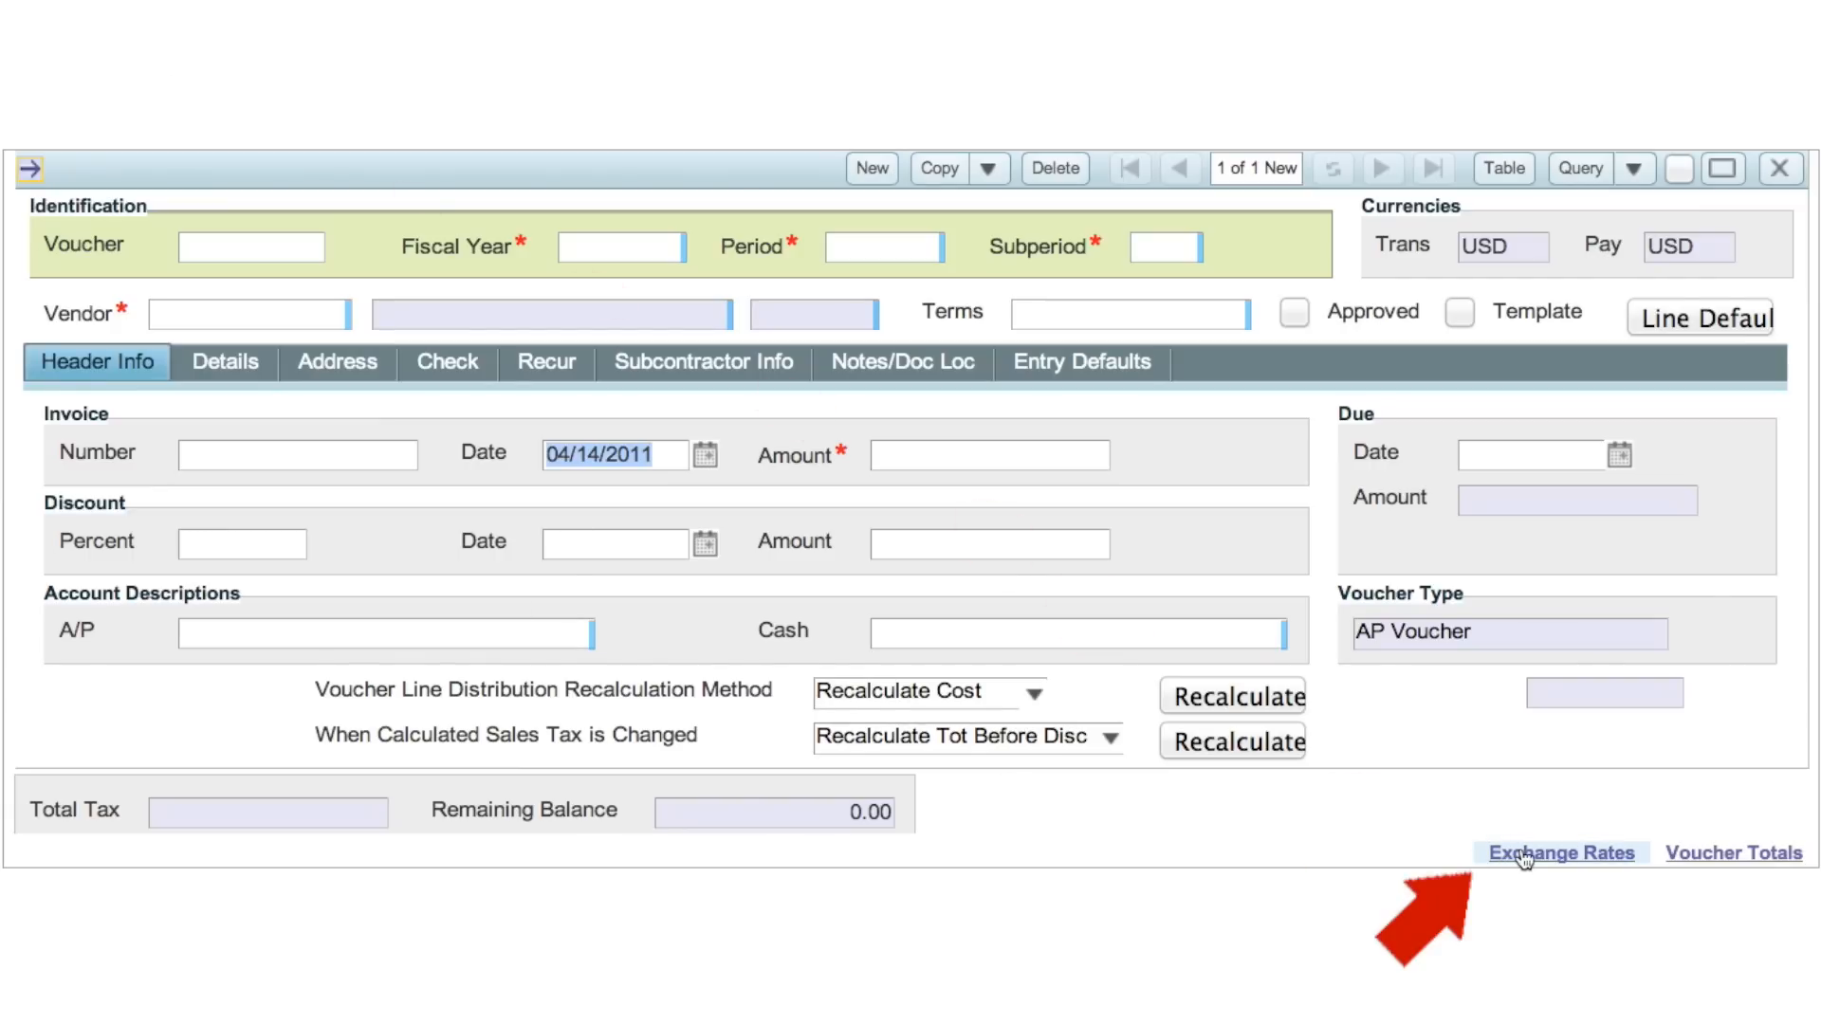
{"action": "left_click", "coordinate": [1559, 853]}
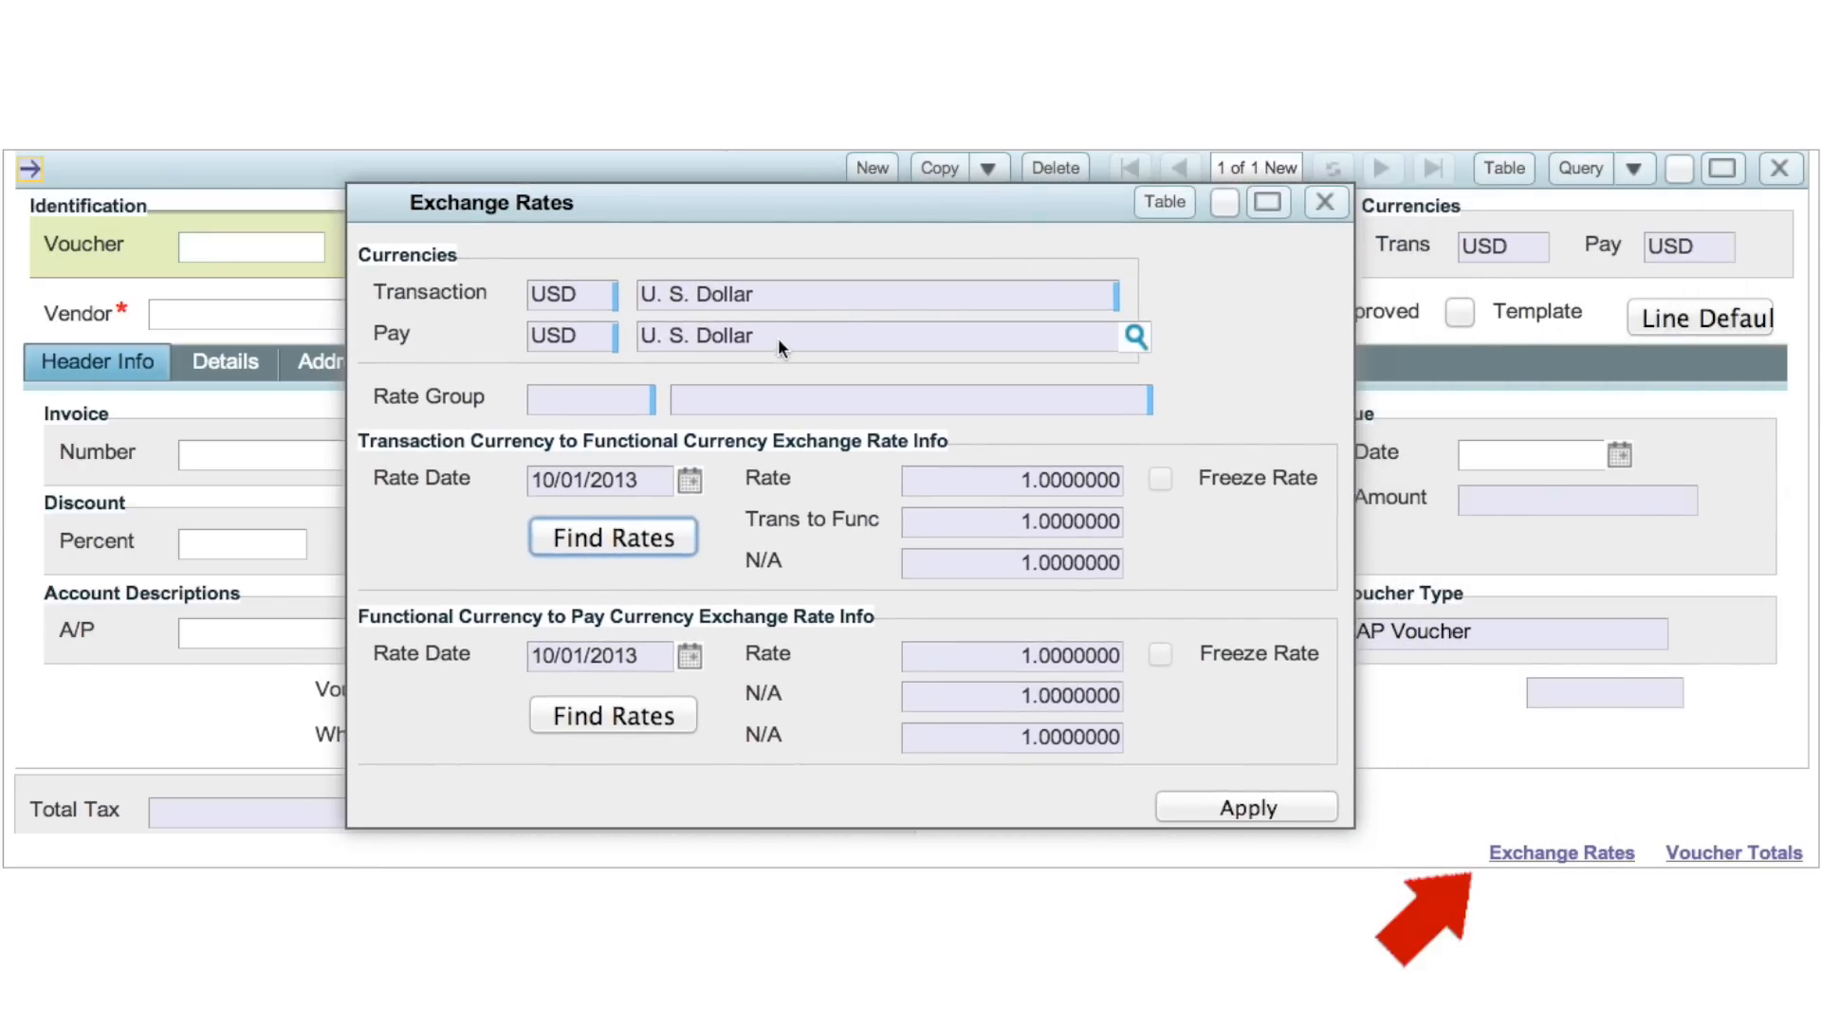
{"action": "mouse_move", "coordinate": [985, 718]}
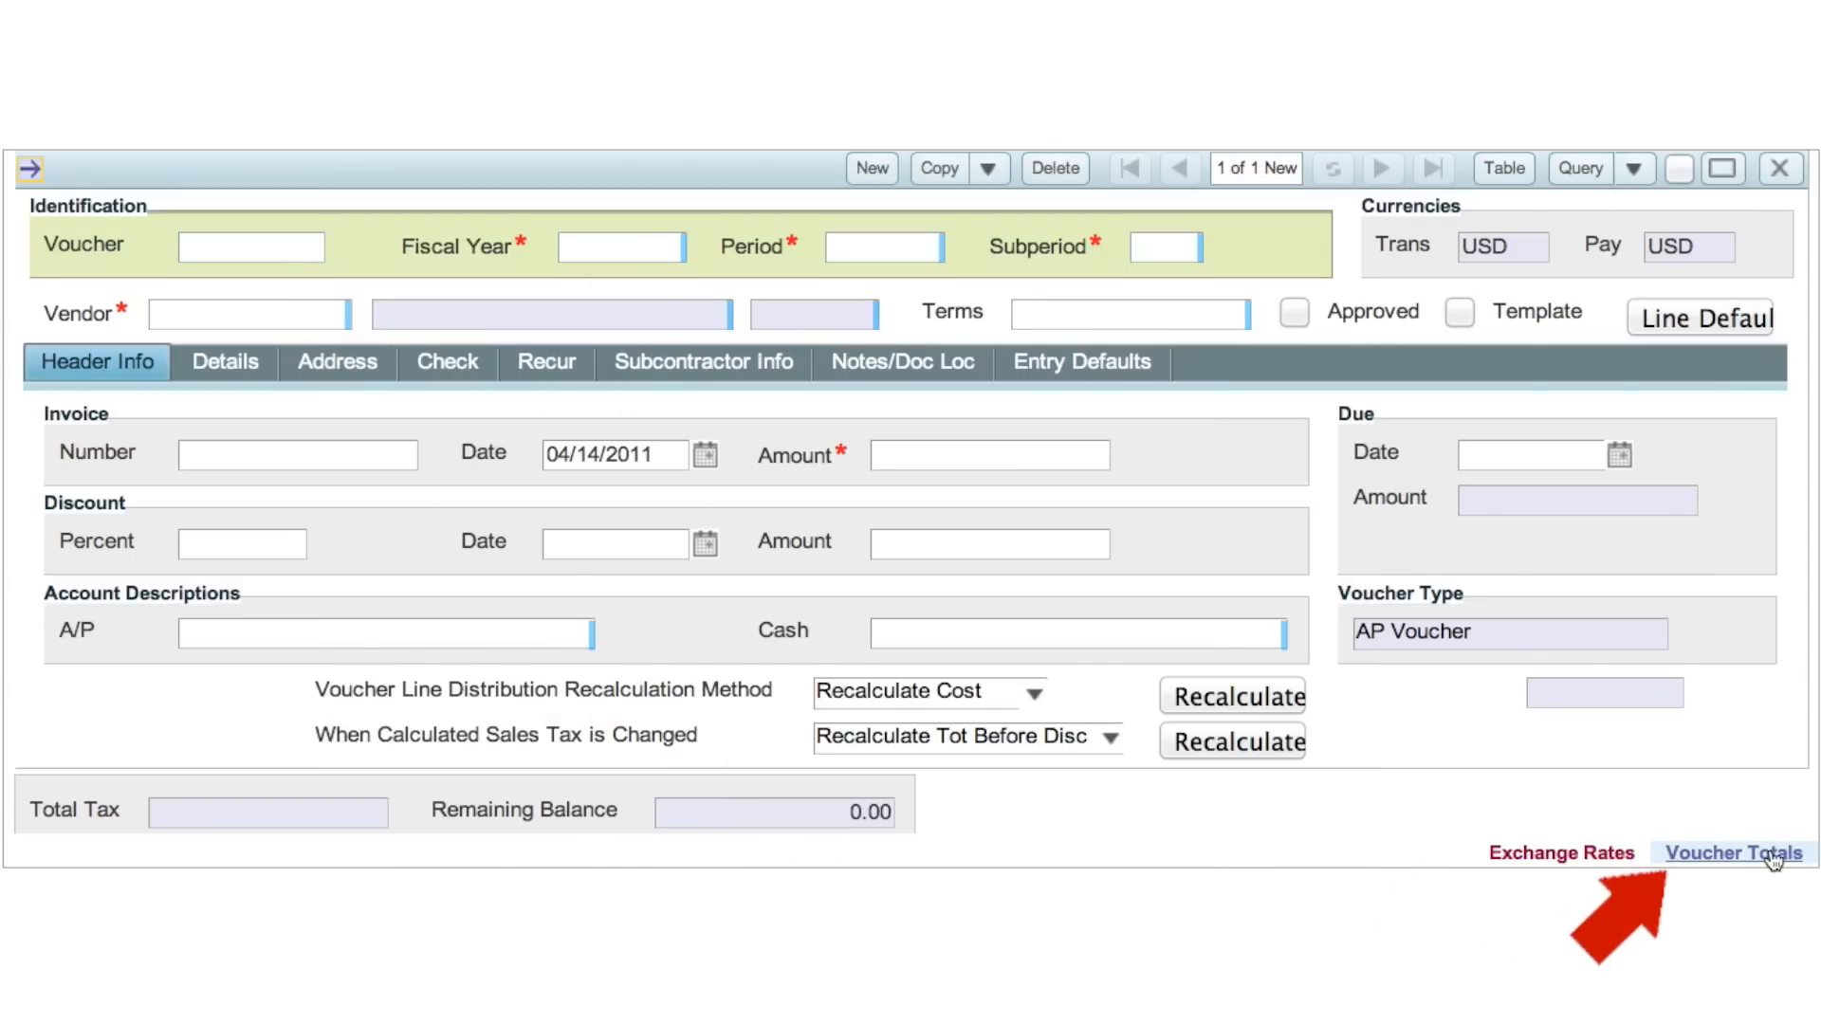
{"action": "left_click", "coordinate": [1732, 853]}
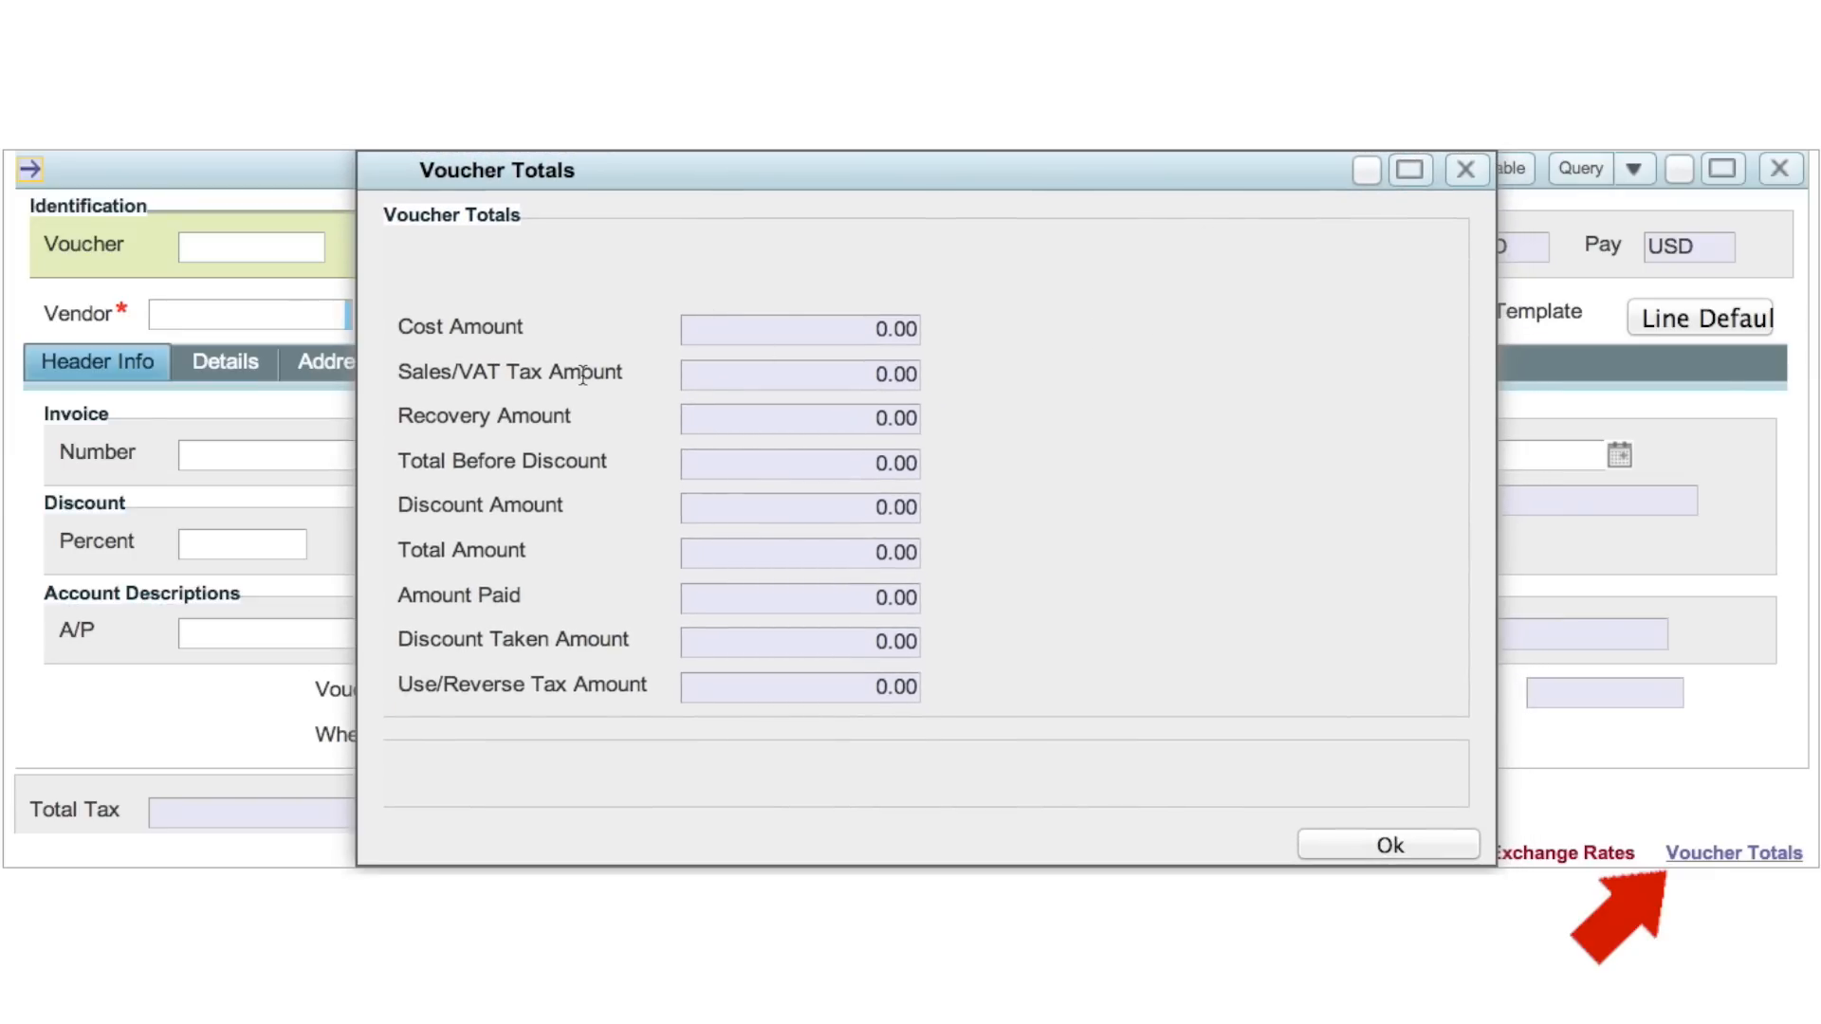
{"action": "left_click", "coordinate": [1389, 845]}
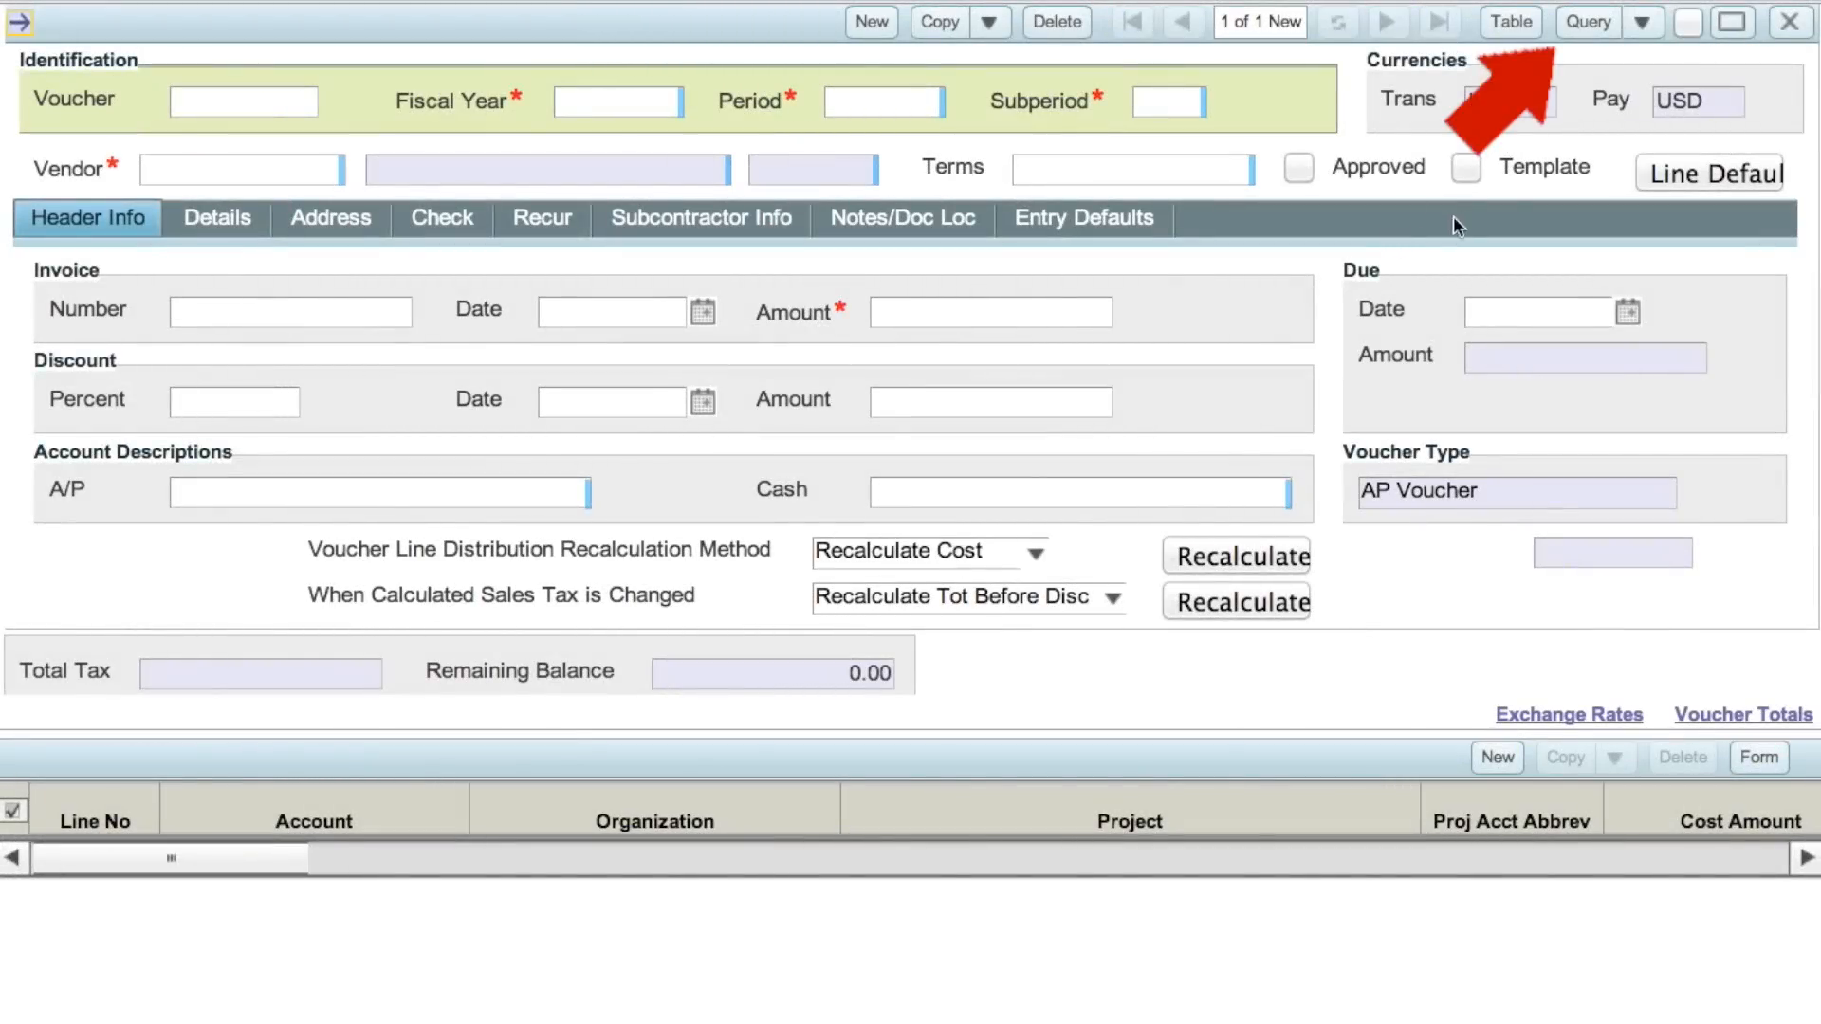
- Open the Enter A/P Vouchers query dialog with the toolbar Query button
{"action": "left_click", "coordinate": [1588, 21]}
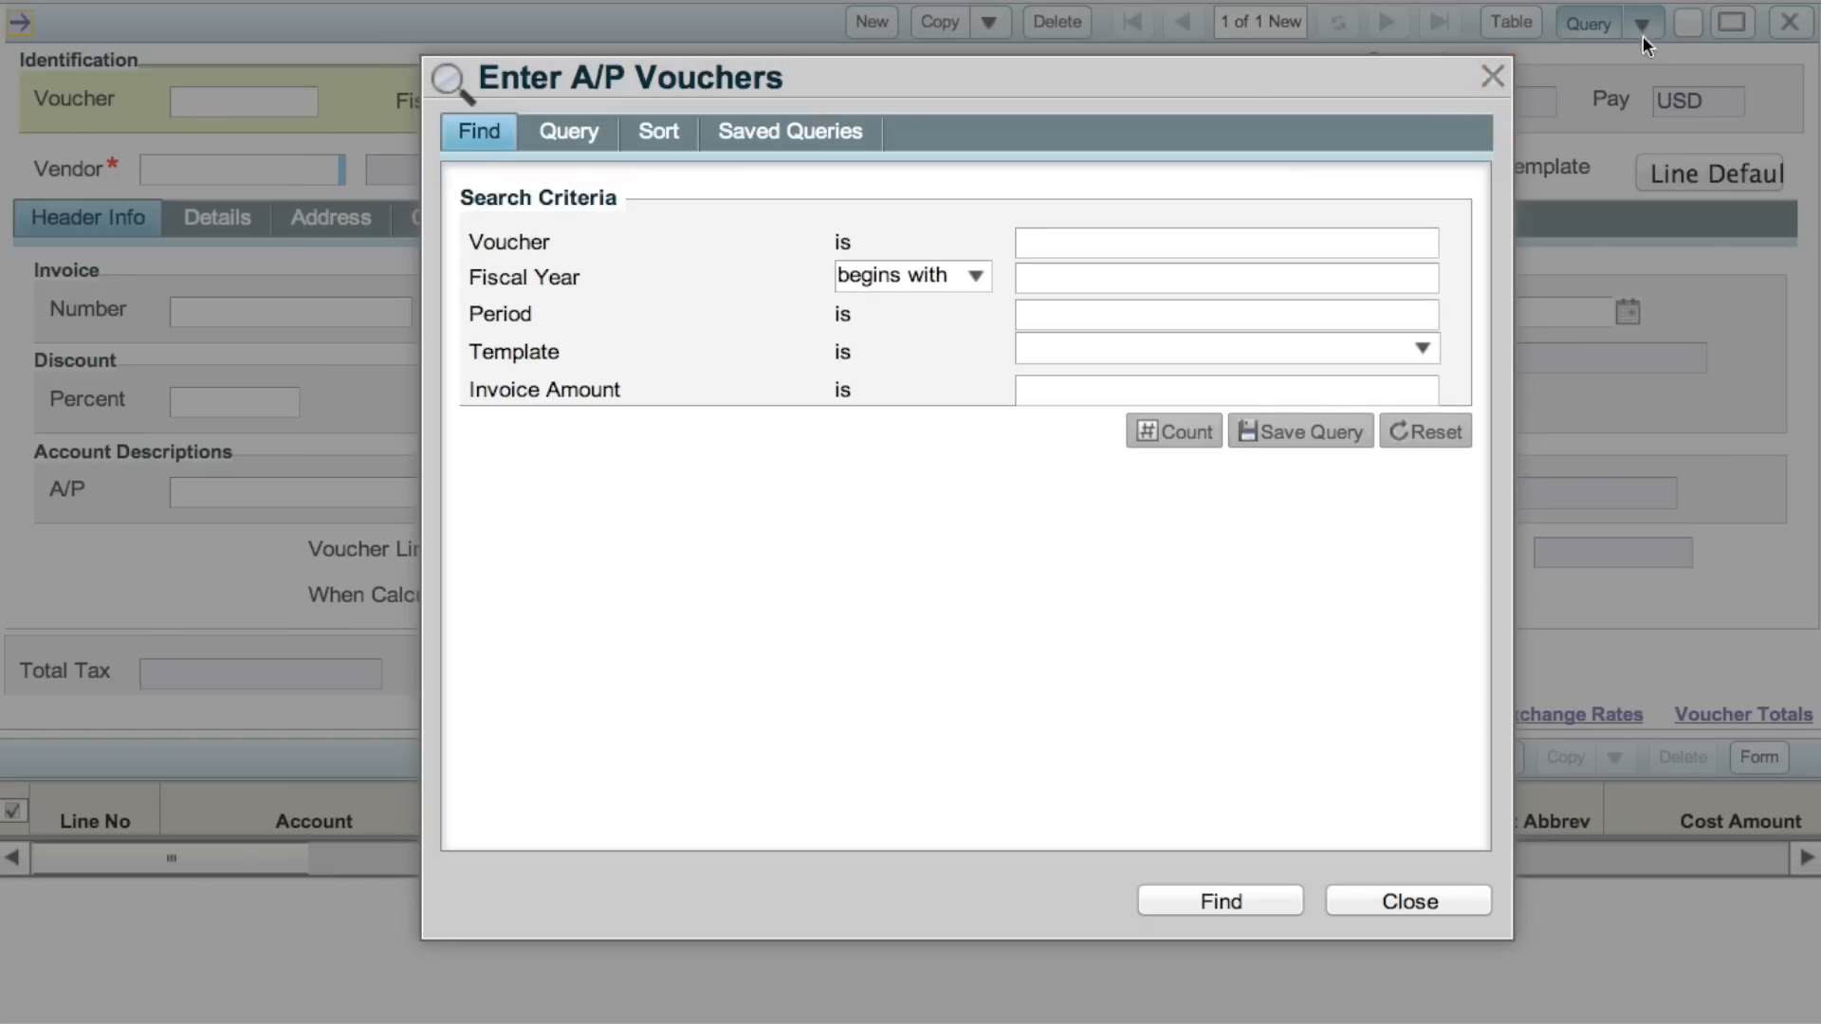
{"action": "mouse_move", "coordinate": [1247, 599]}
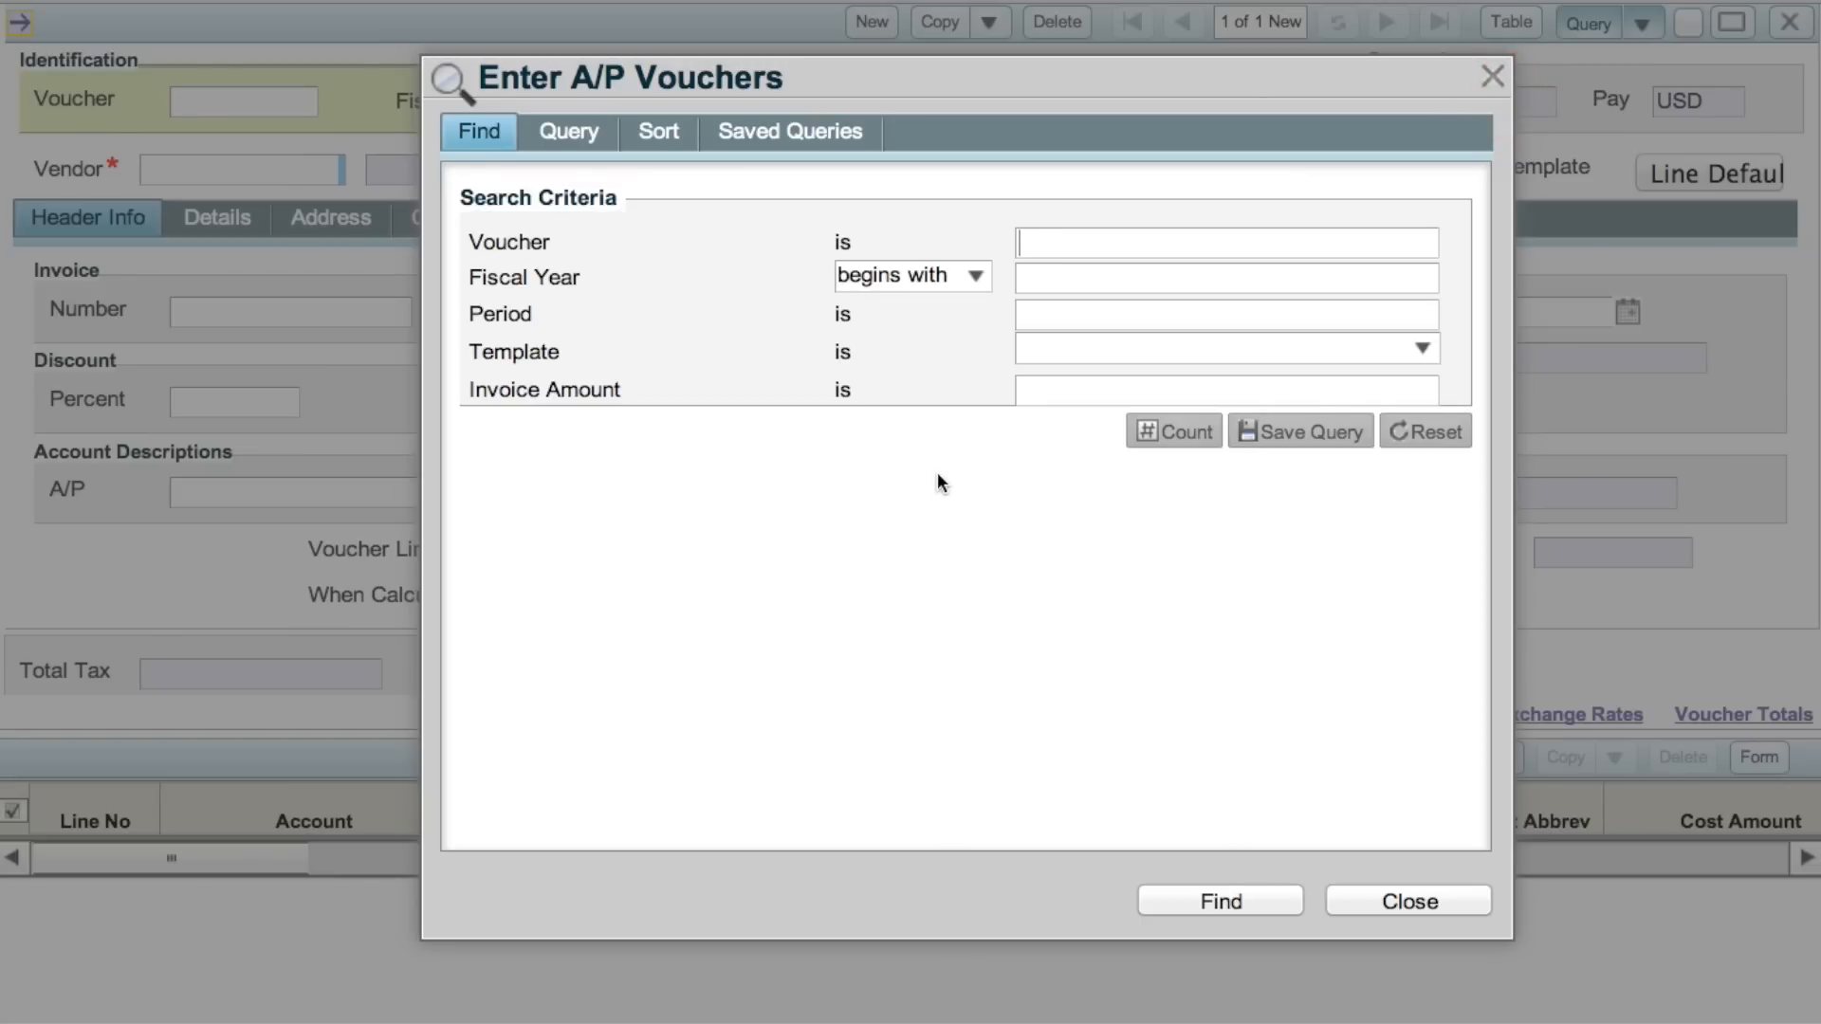
{"action": "mouse_move", "coordinate": [930, 476]}
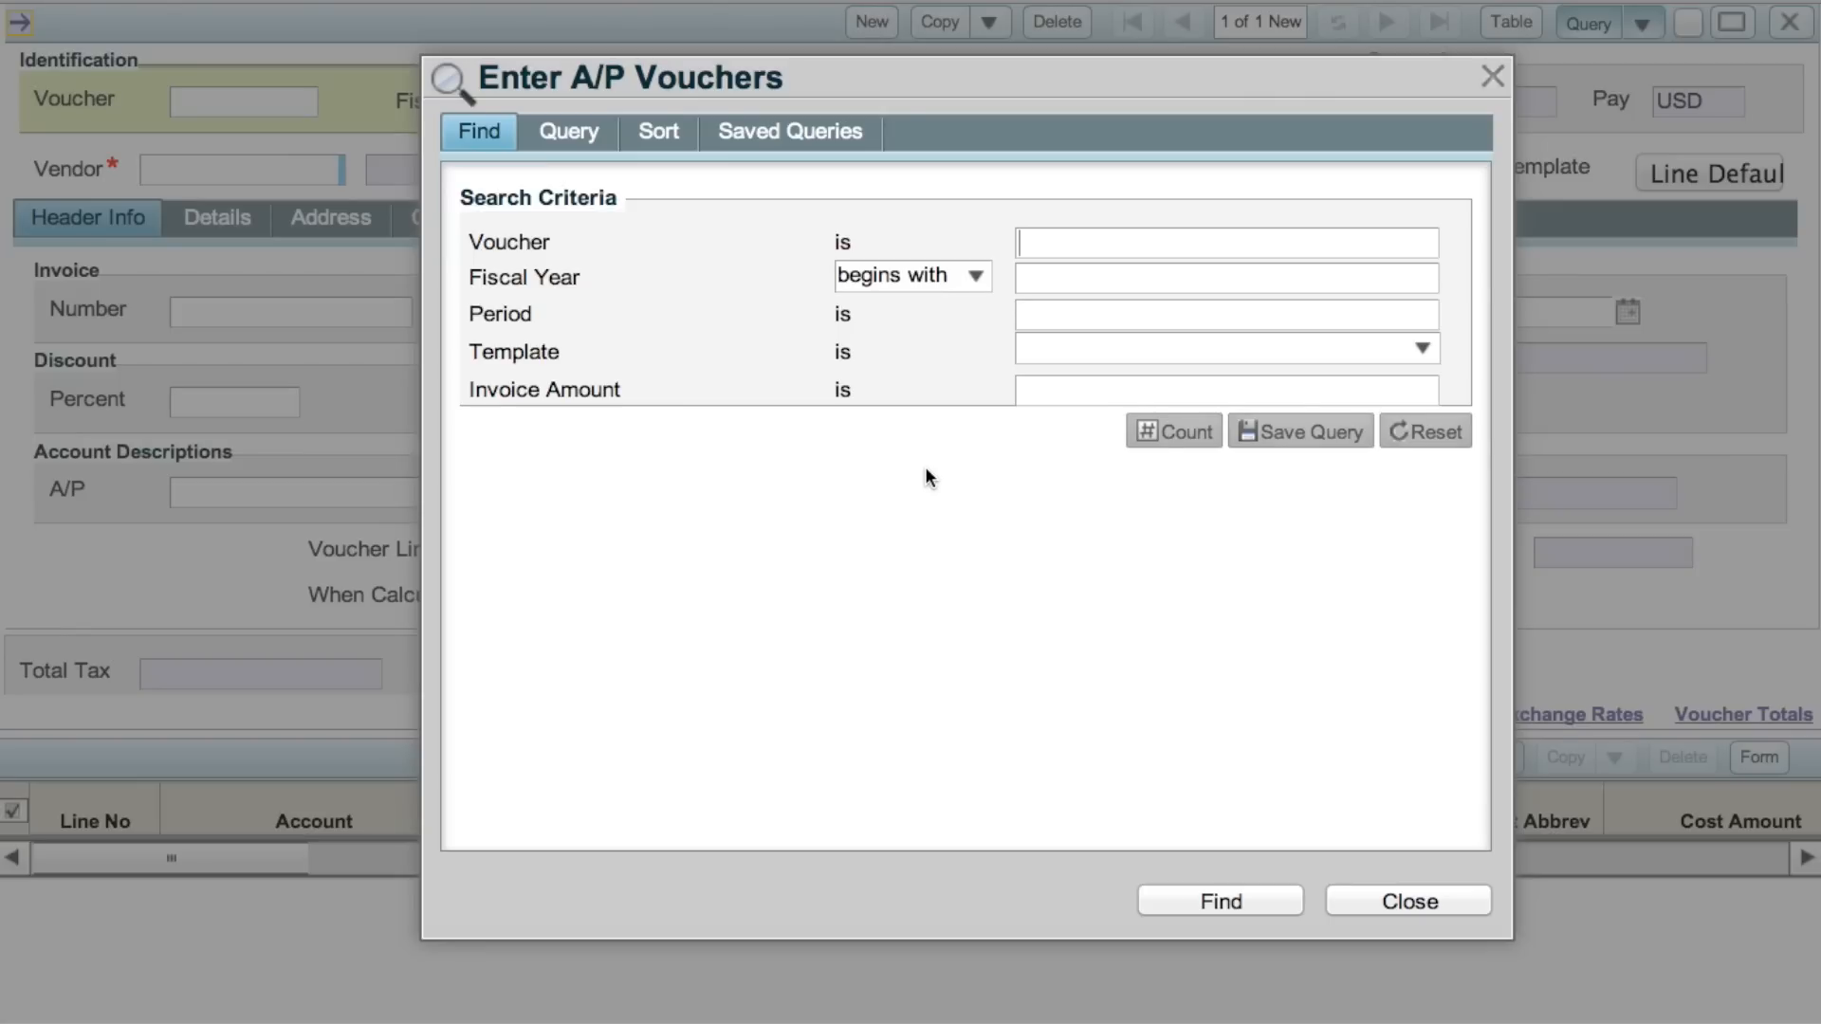
{"action": "mouse_move", "coordinate": [950, 450]}
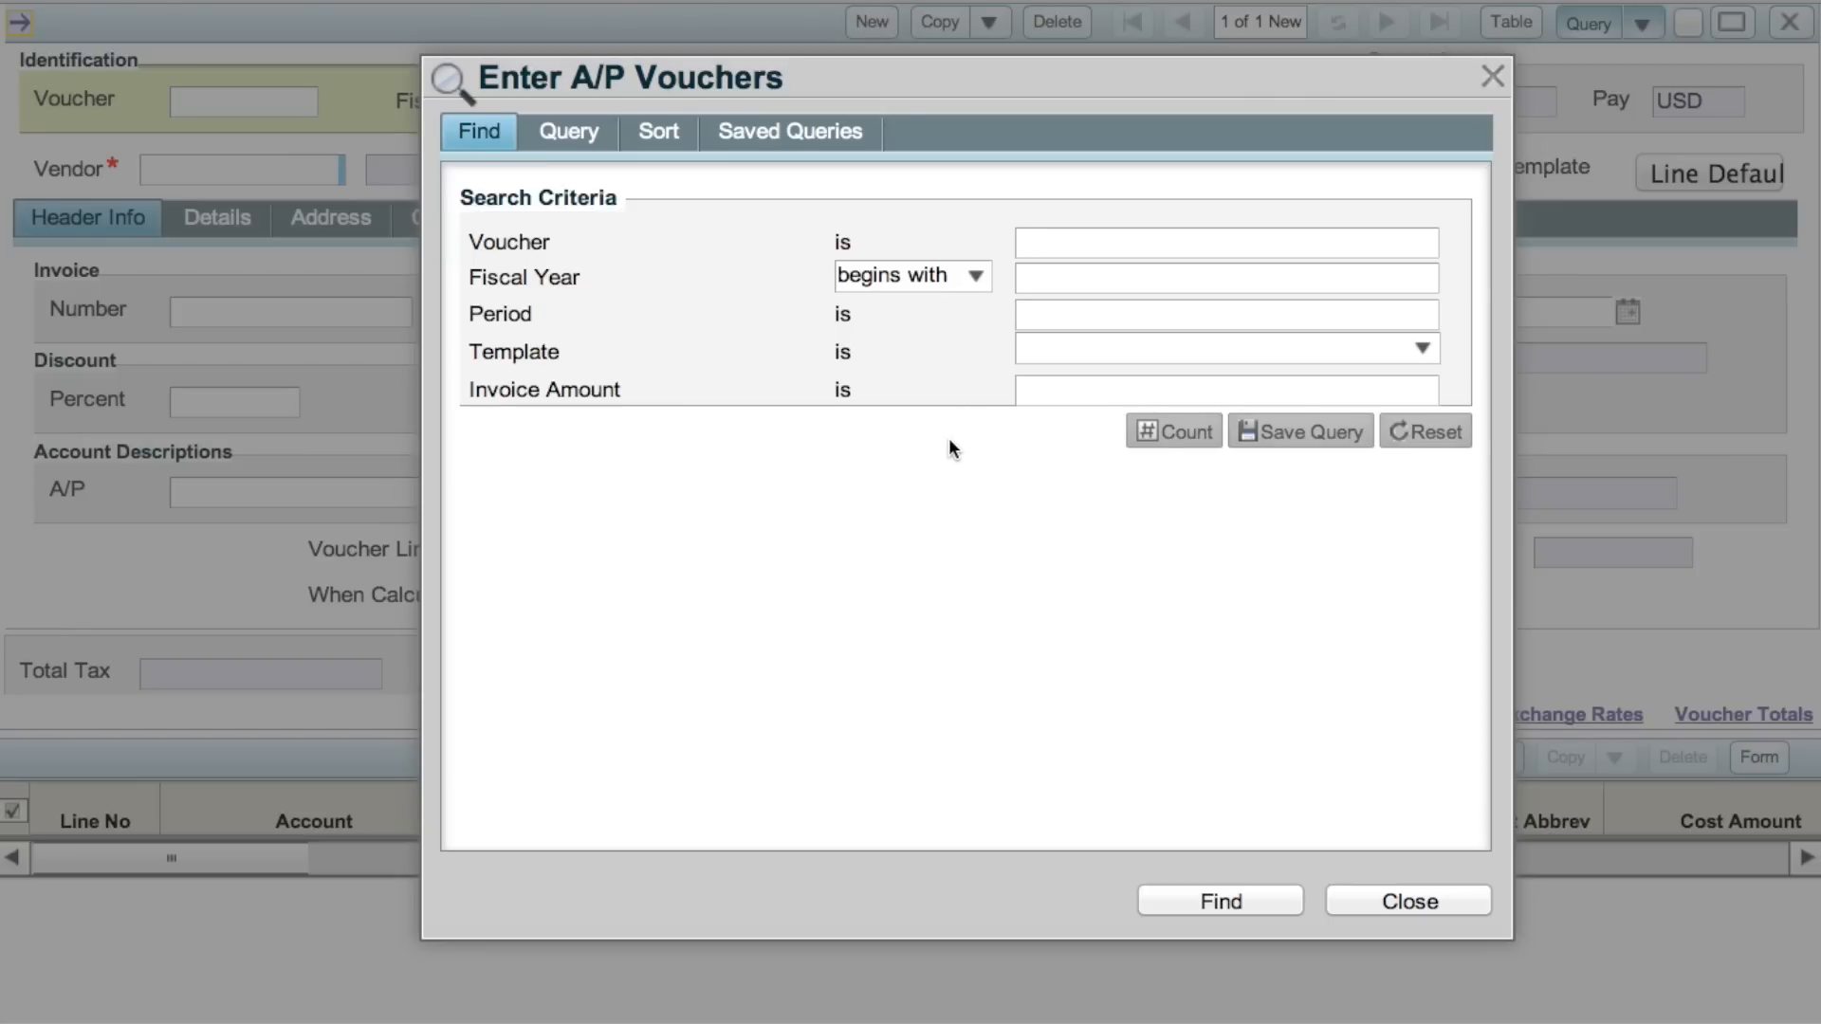
{"action": "mouse_move", "coordinate": [979, 275]}
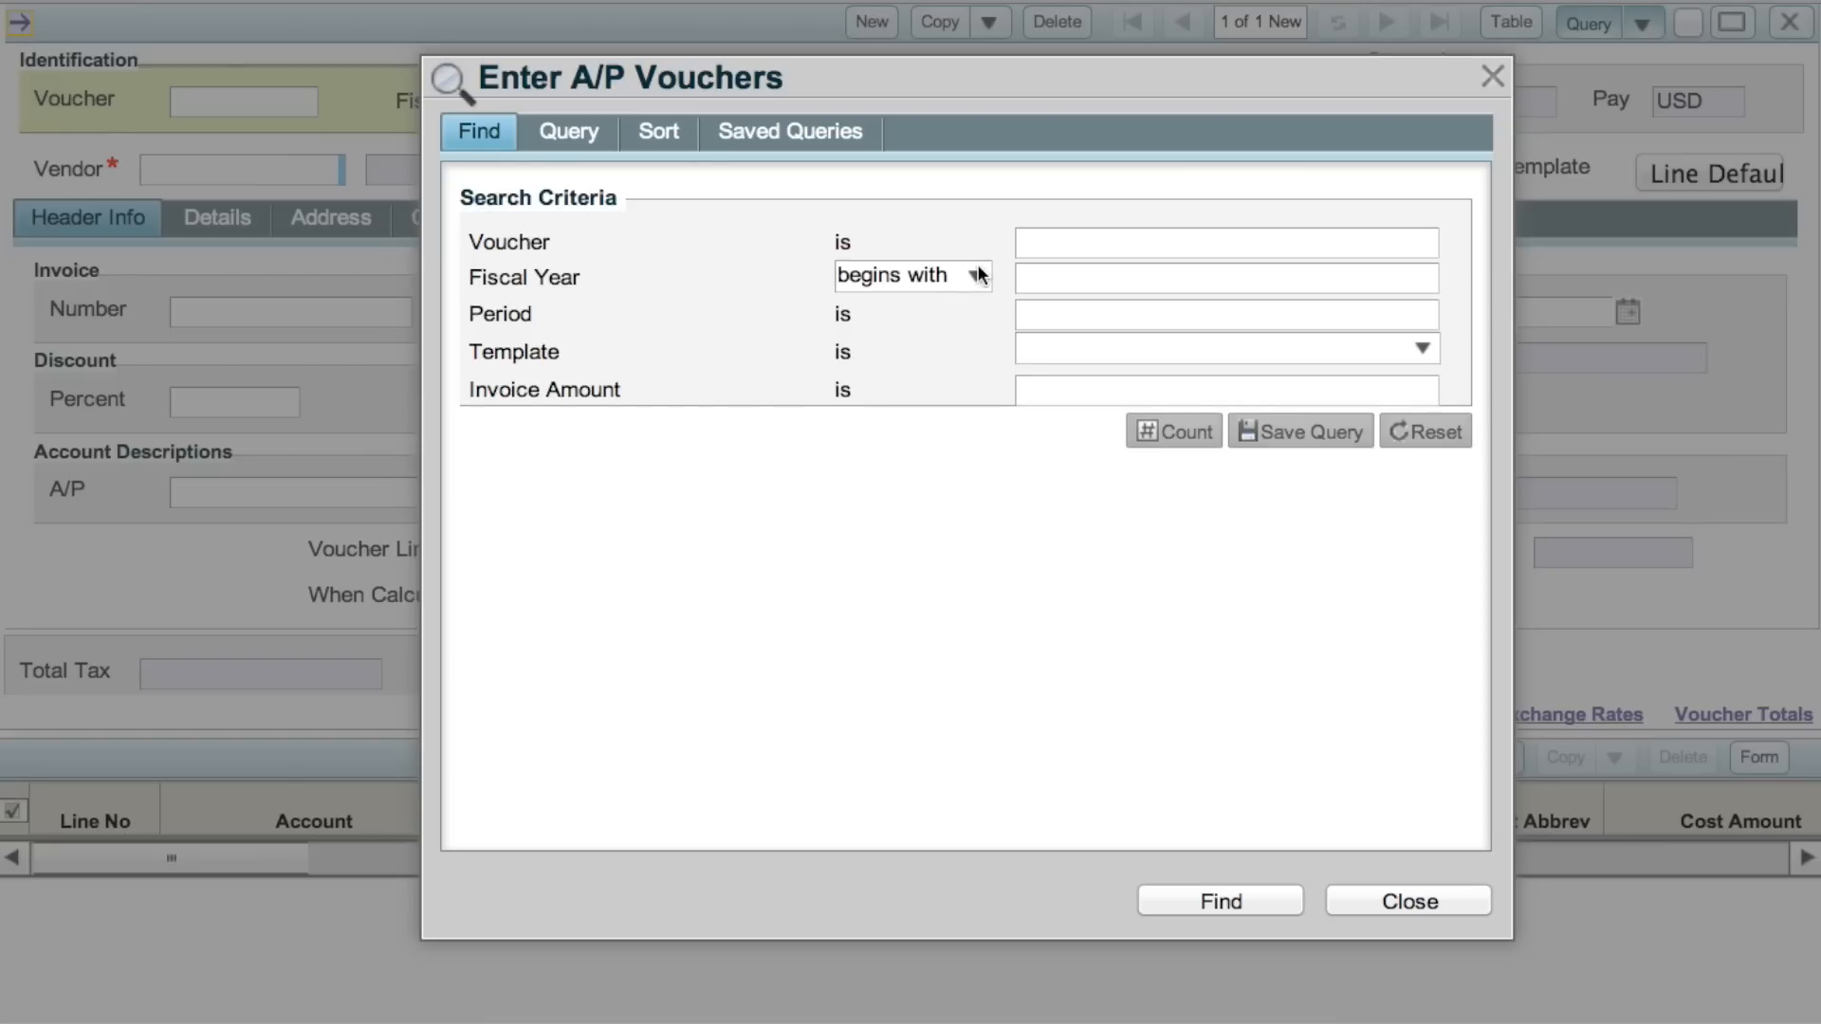
{"action": "left_click", "coordinate": [976, 276]}
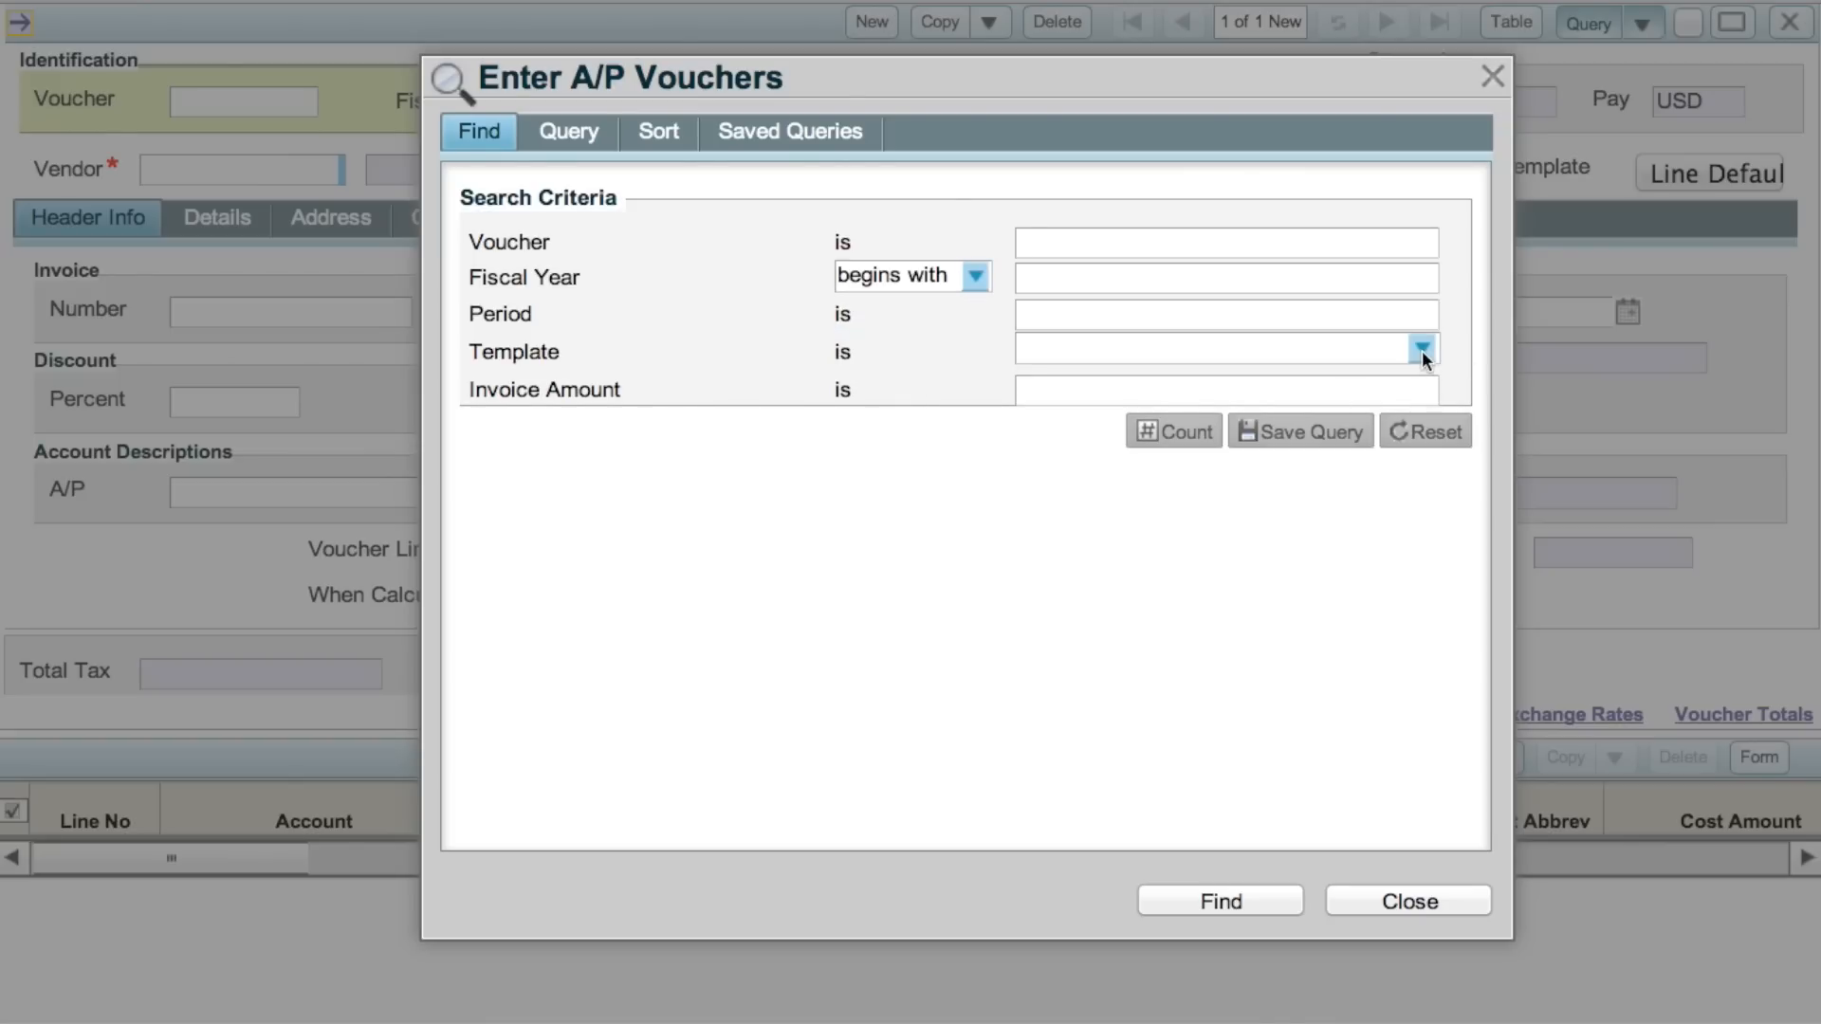
{"action": "mouse_move", "coordinate": [1260, 492]}
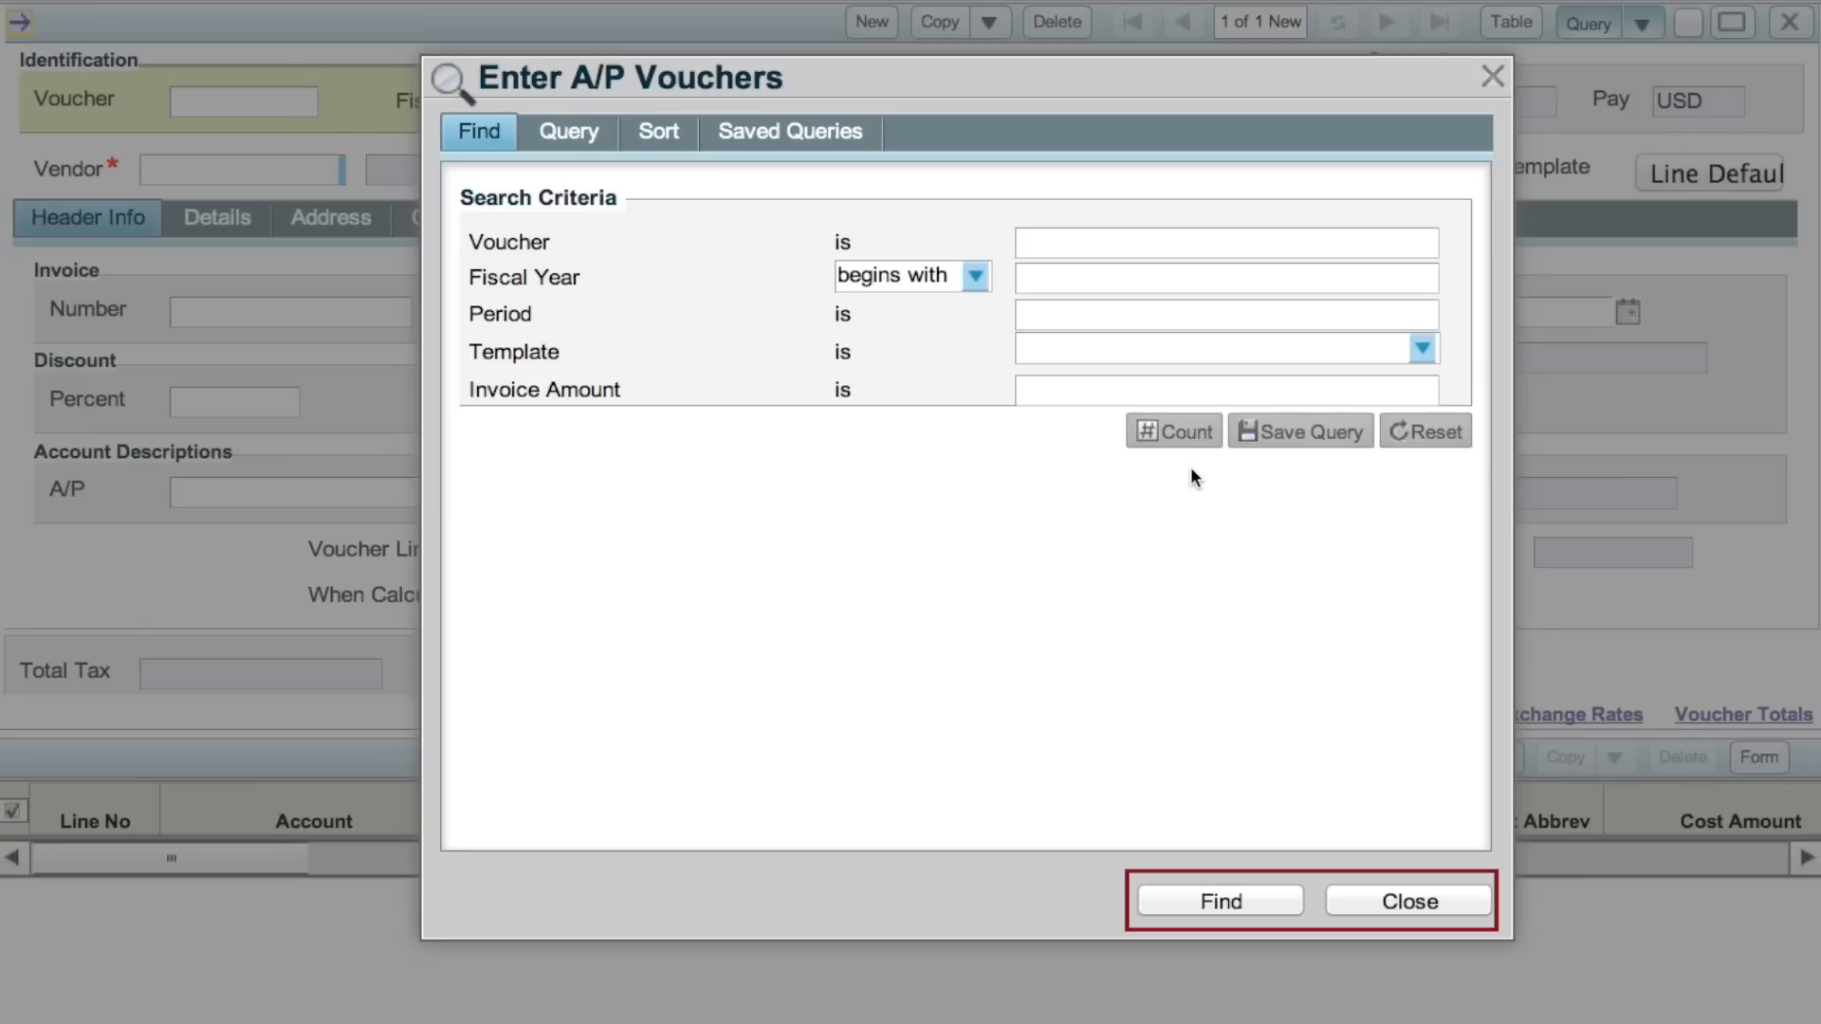
{"action": "mouse_move", "coordinate": [1180, 481]}
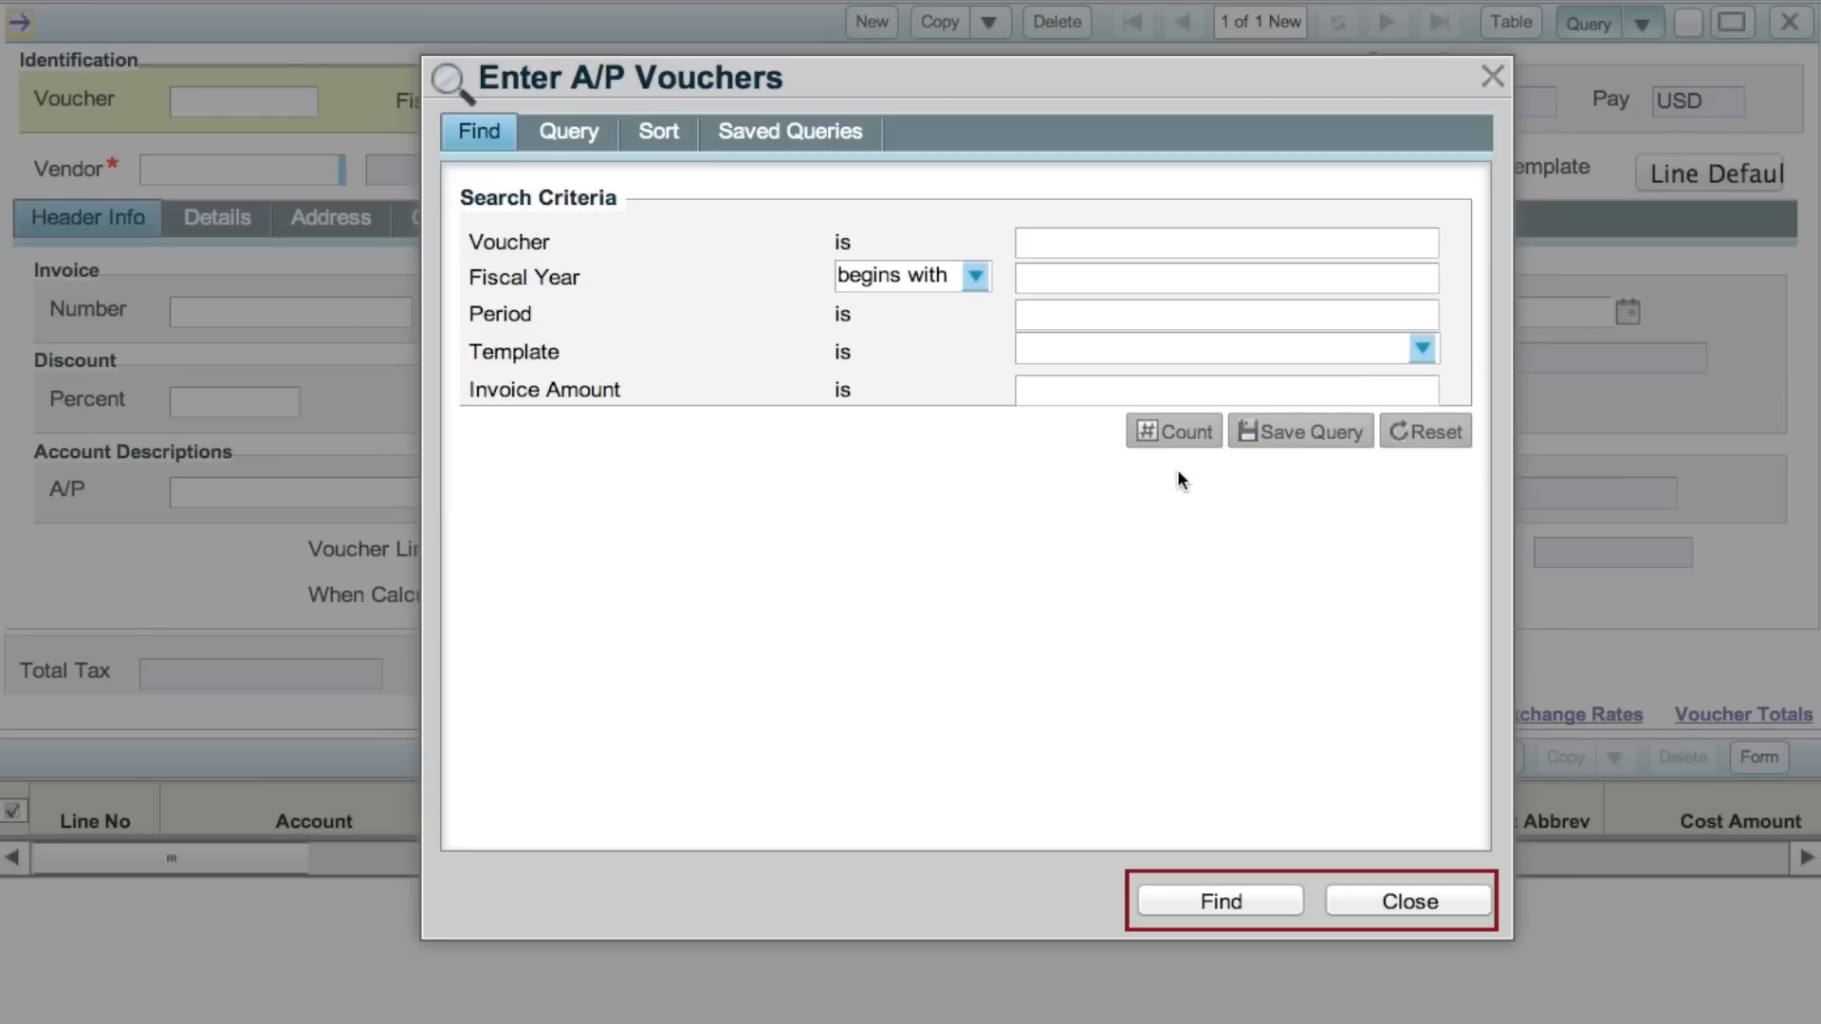
{"action": "mouse_move", "coordinate": [1157, 485]}
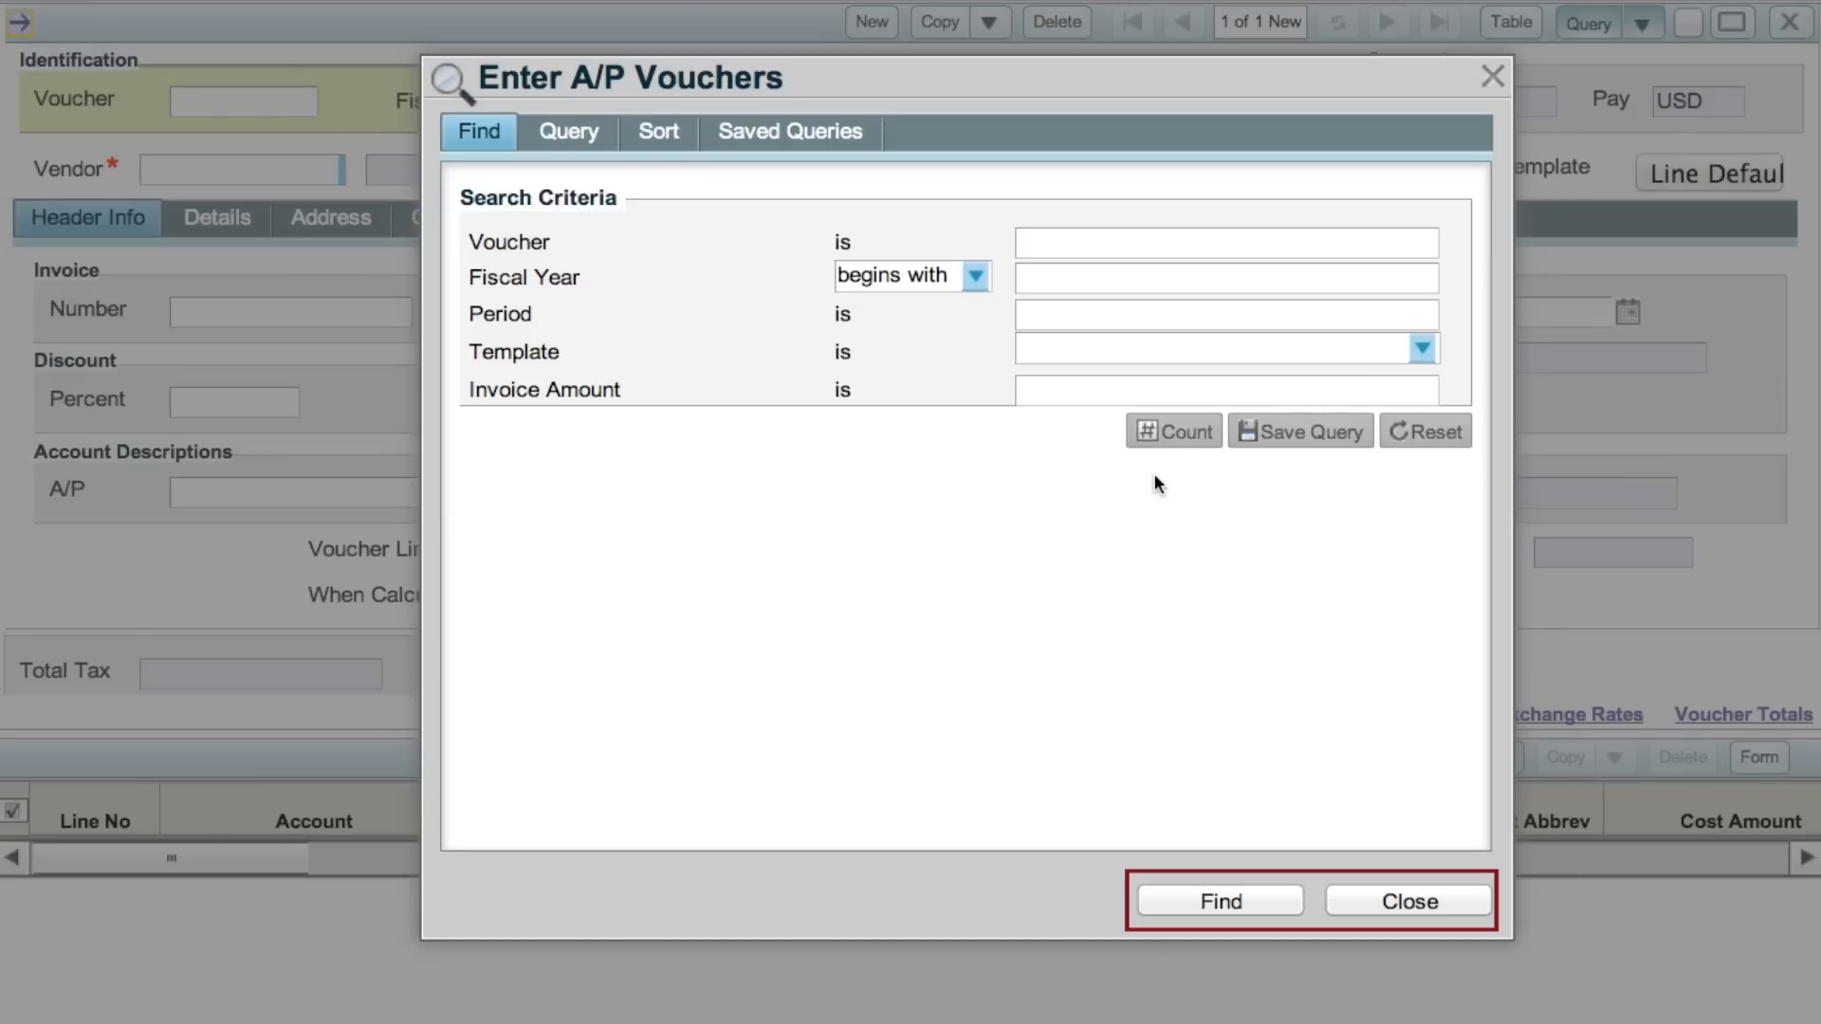
{"action": "mouse_move", "coordinate": [1119, 491]}
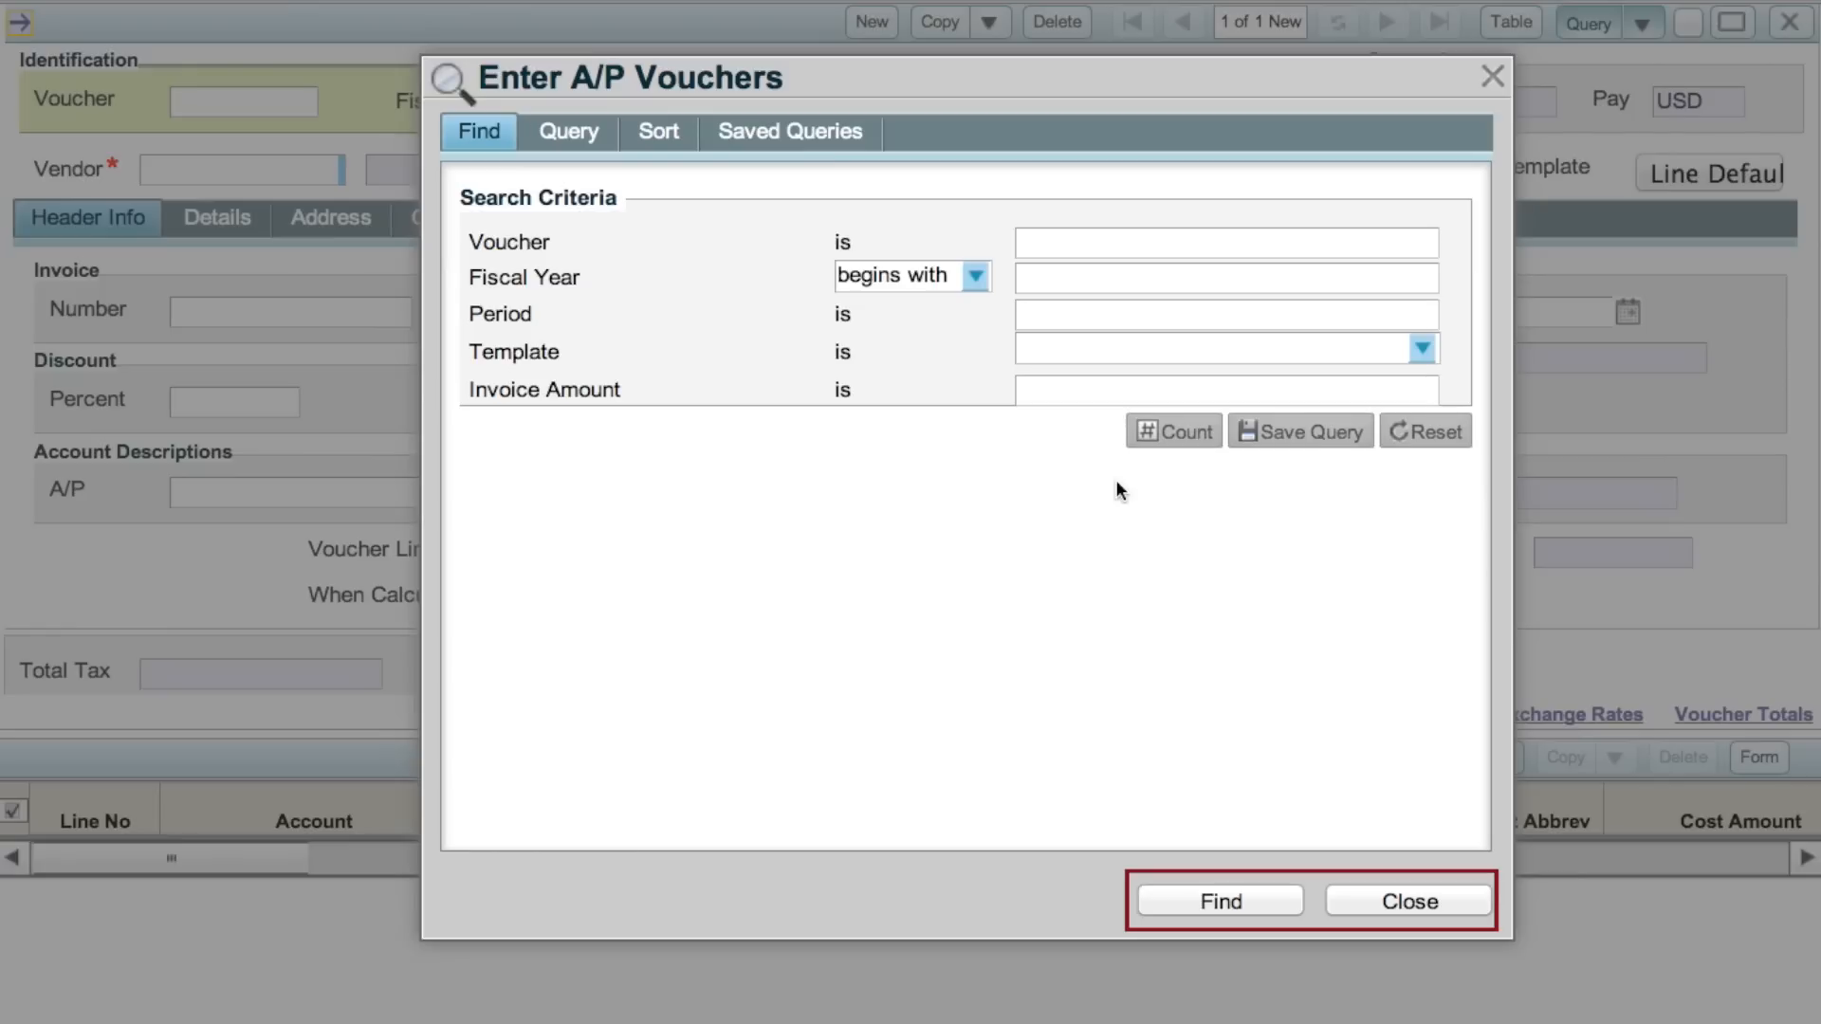
{"action": "mouse_move", "coordinate": [909, 486]}
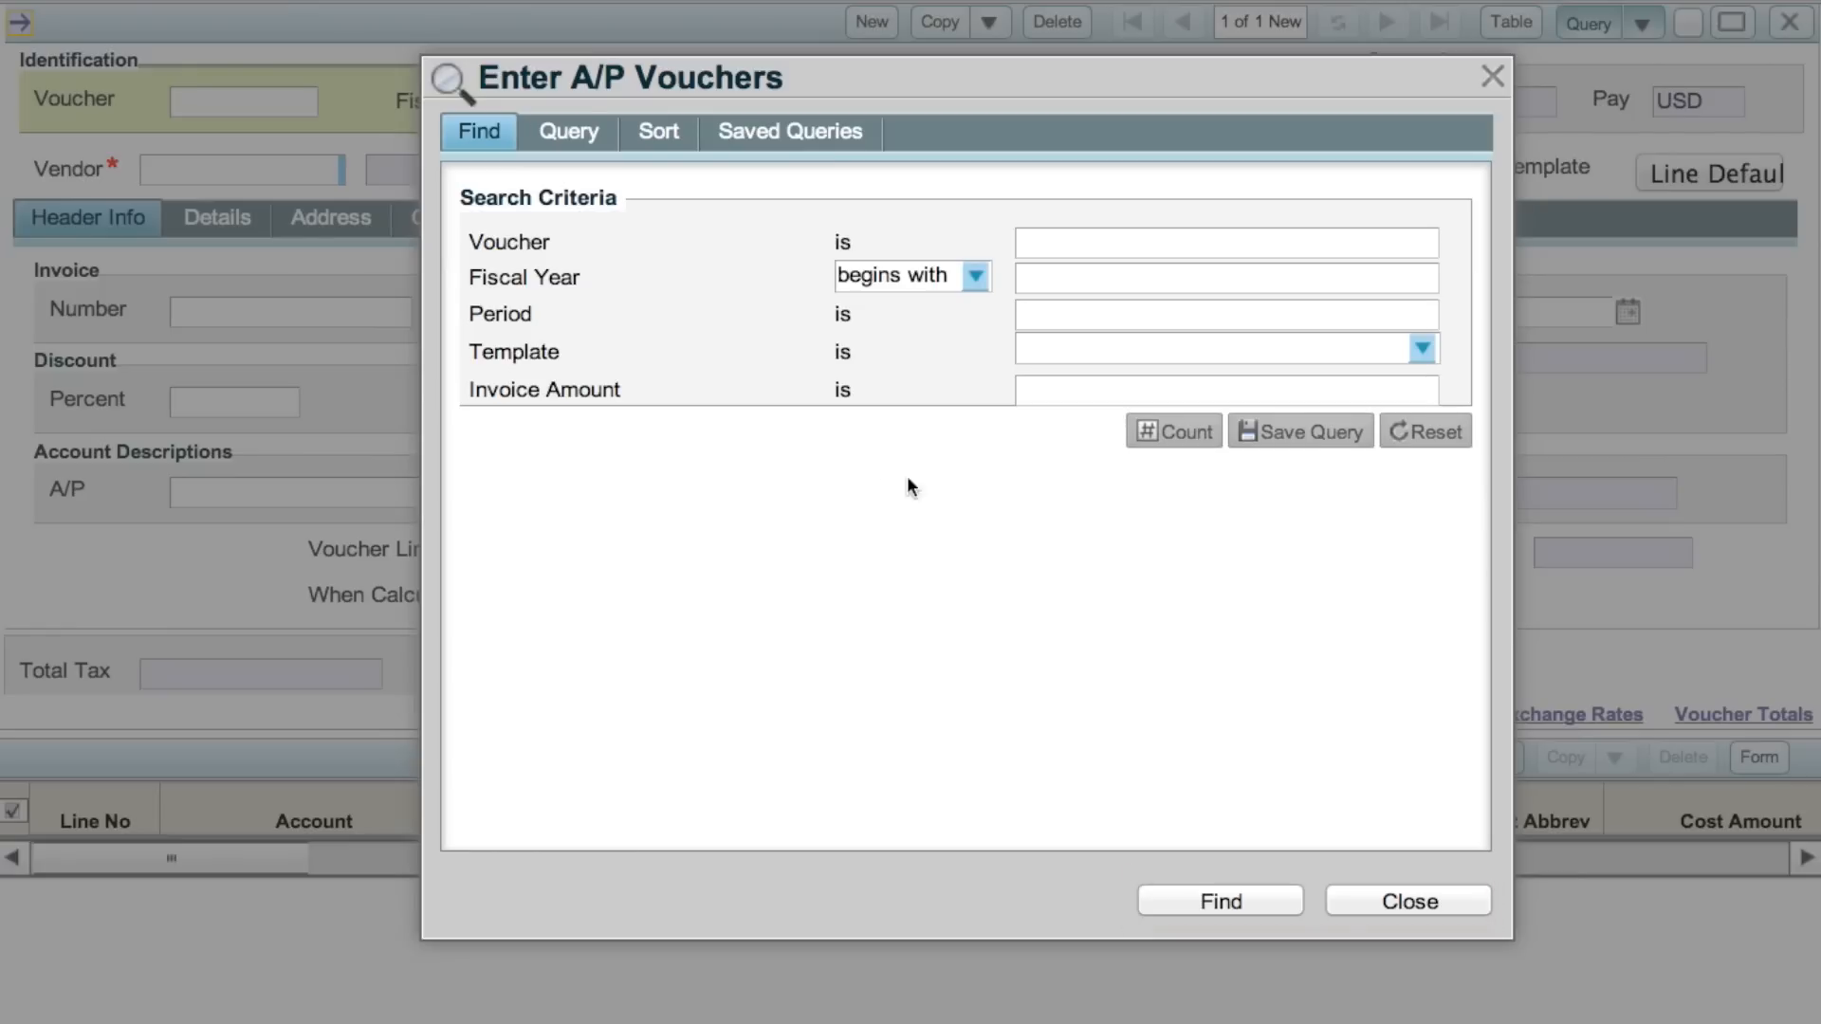
- Switch to the Query tab showing the Voucher 'is equal' condition
{"action": "left_click", "coordinate": [568, 131]}
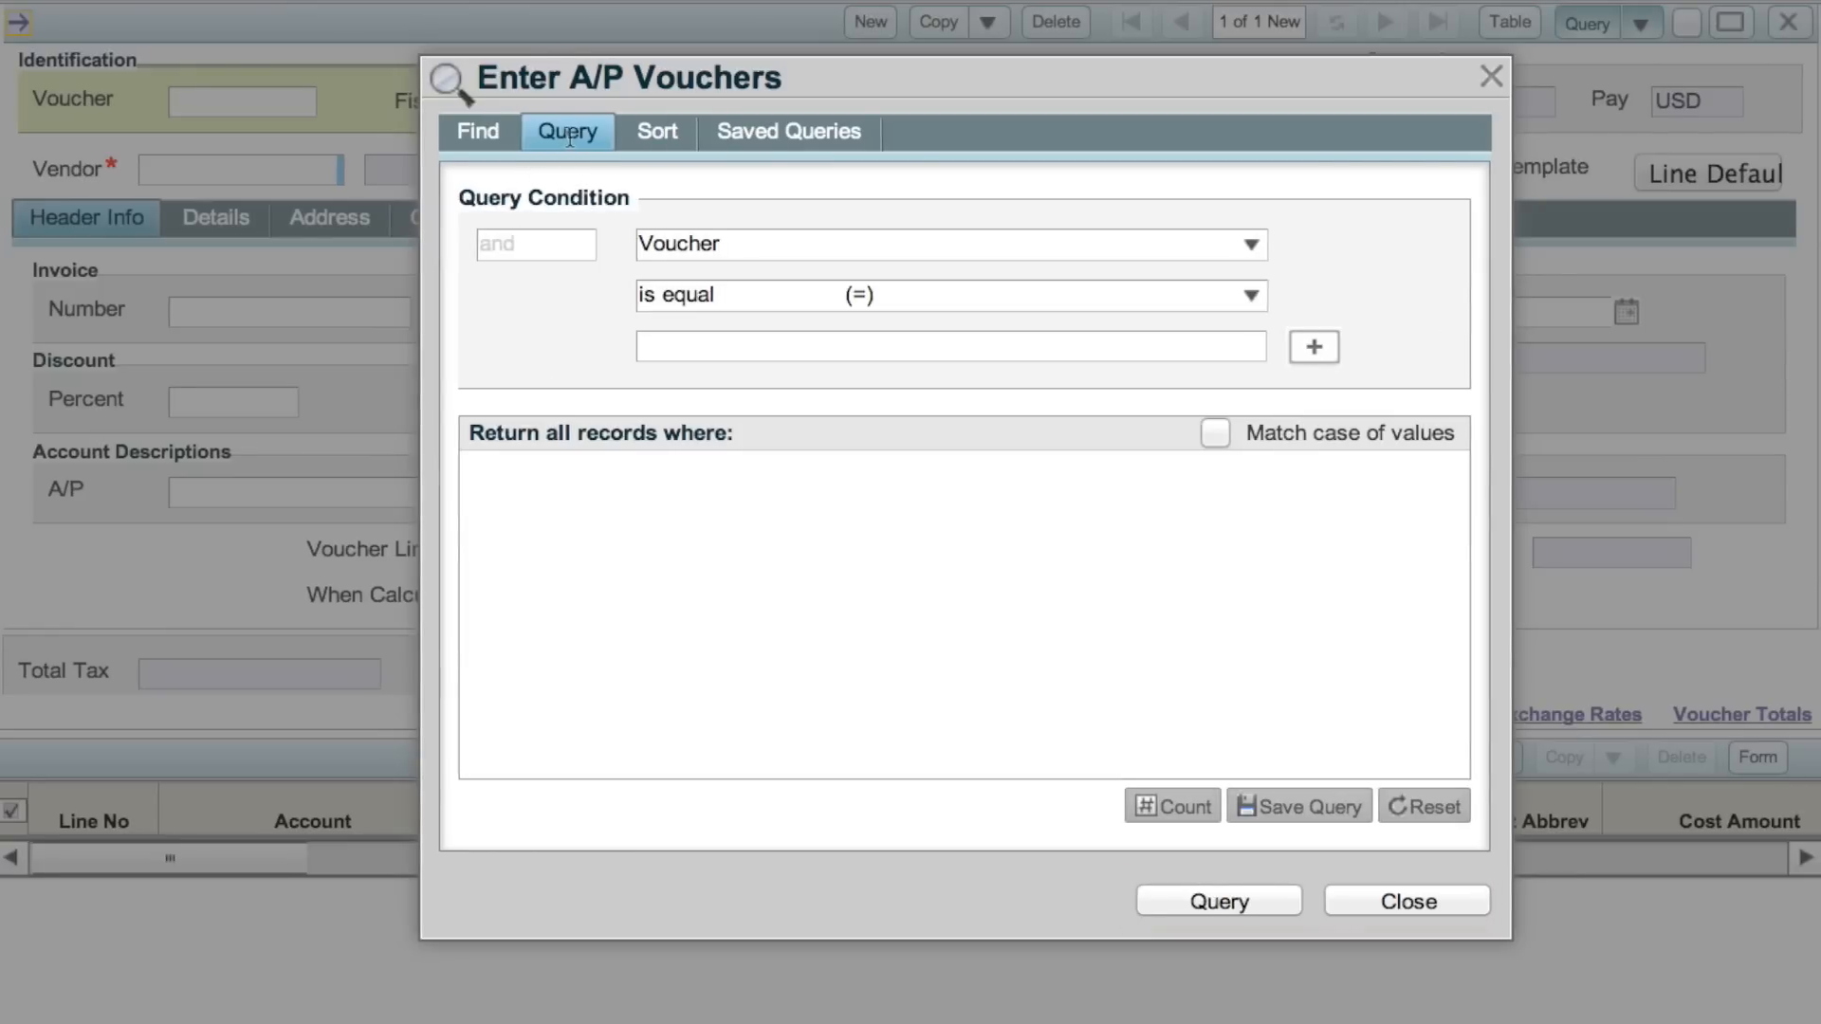
{"action": "mouse_move", "coordinate": [809, 194]}
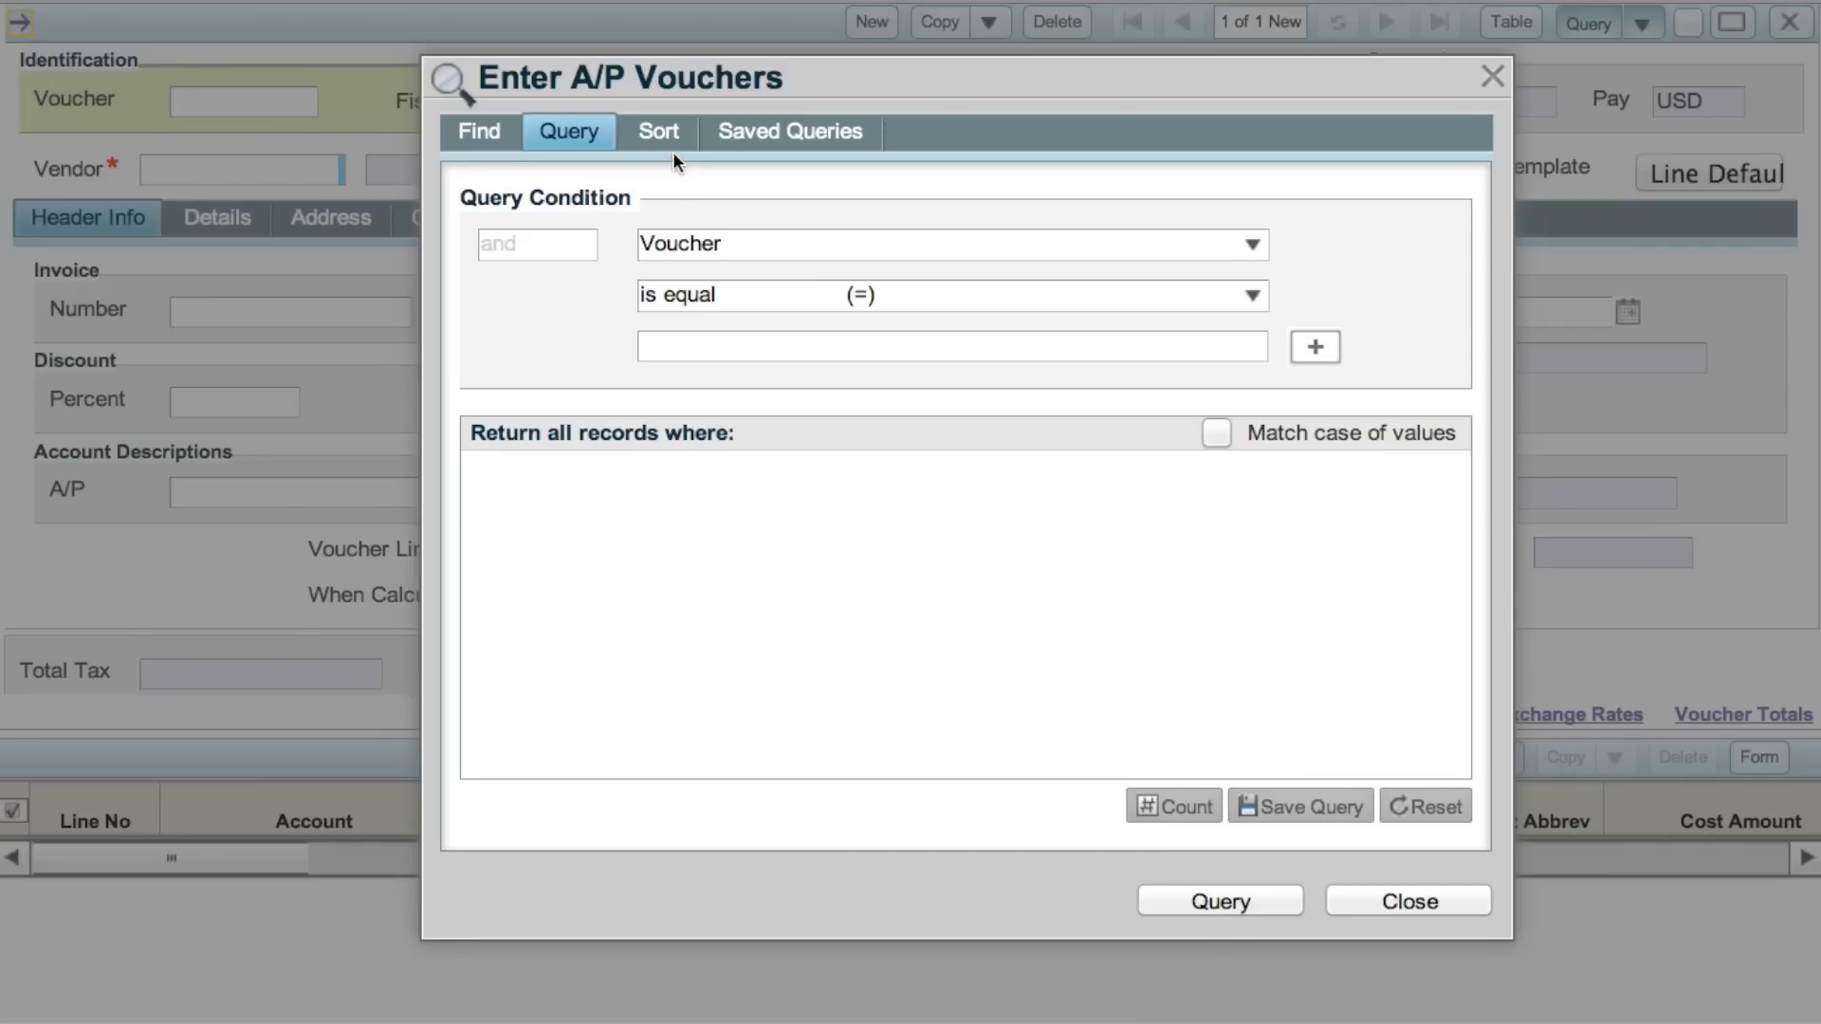
- View the Voucher ascending sort on the Sort tab, then the empty Saved Queries tab
{"action": "left_click", "coordinate": [658, 131]}
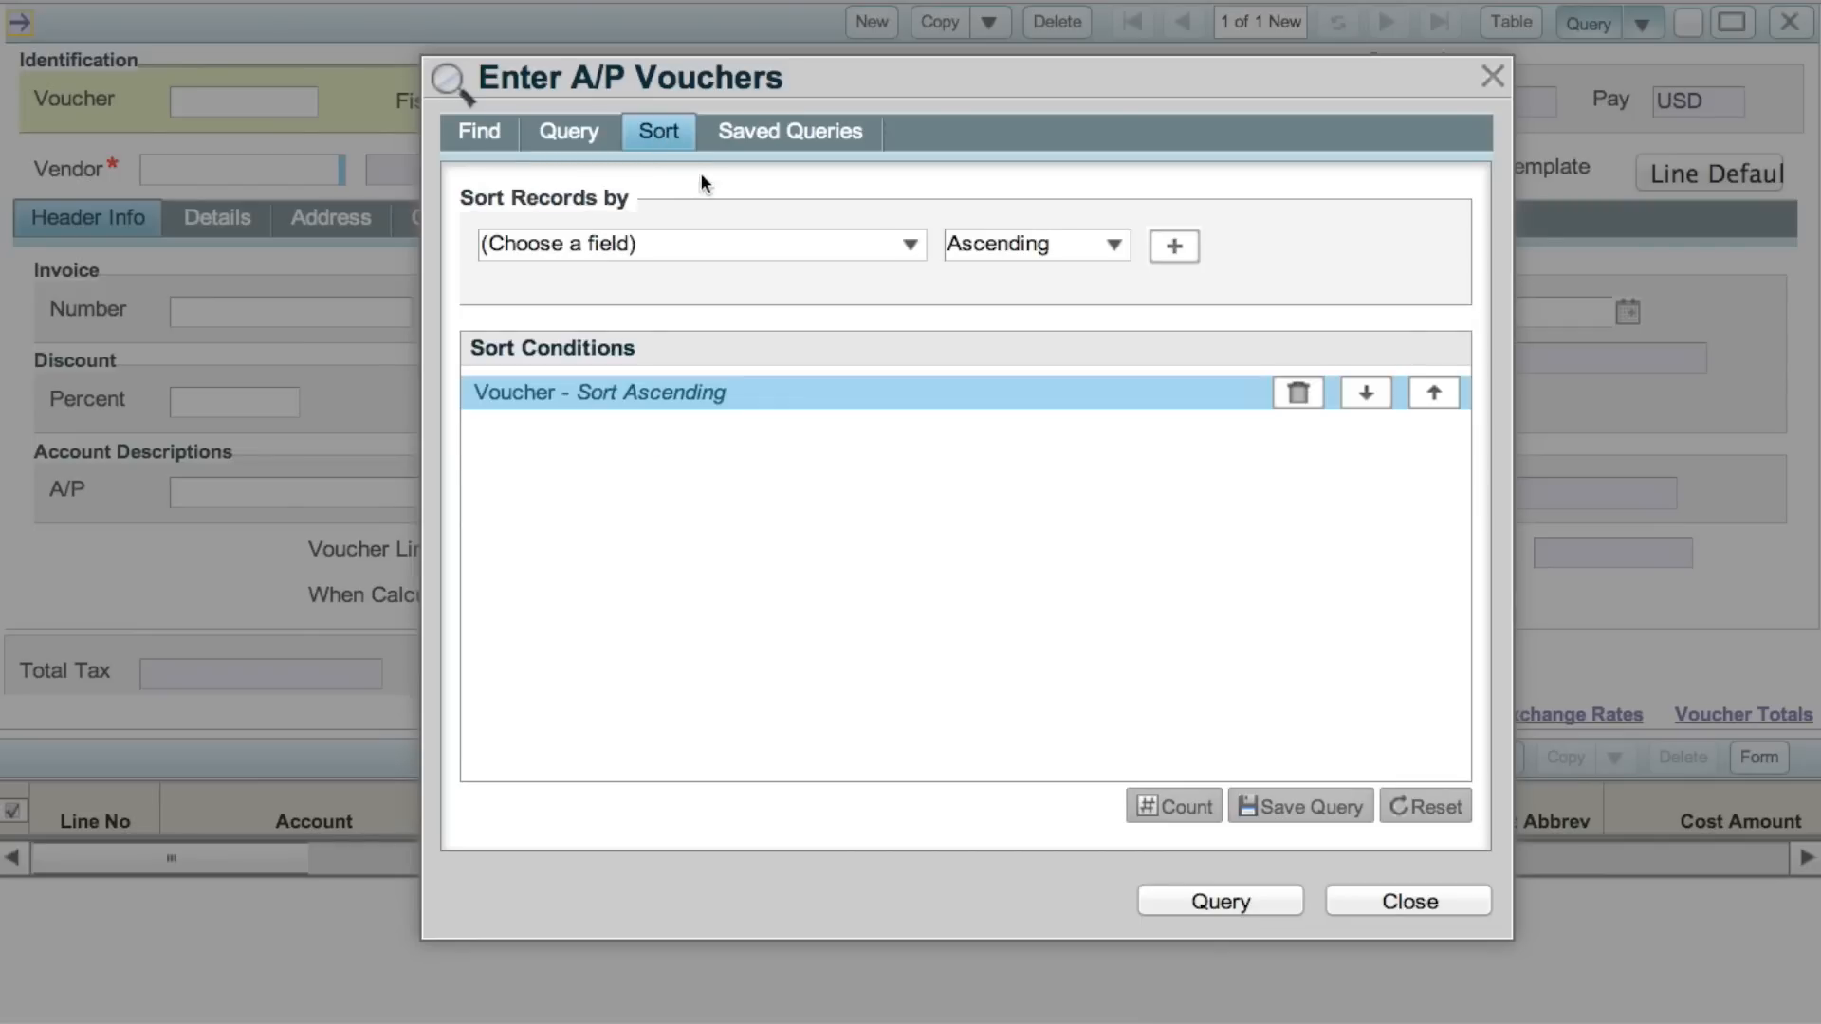
{"action": "mouse_move", "coordinate": [781, 198]}
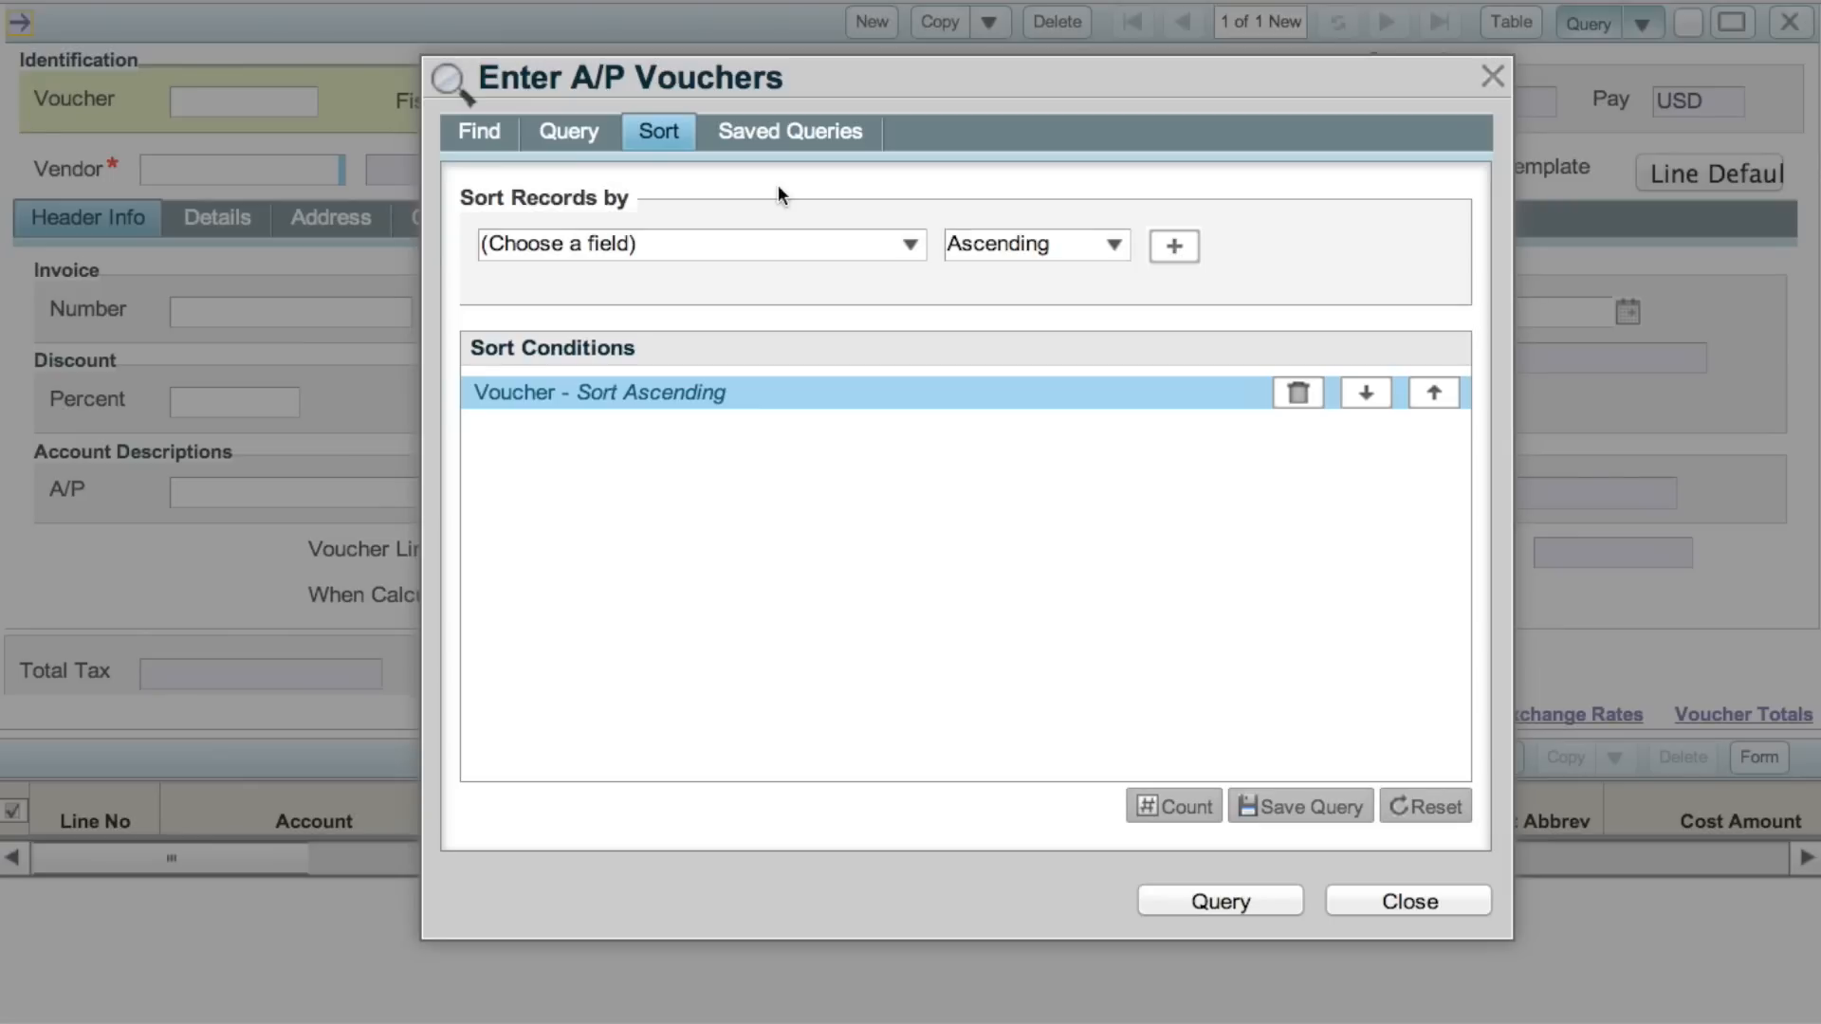
{"action": "mouse_move", "coordinate": [790, 131]}
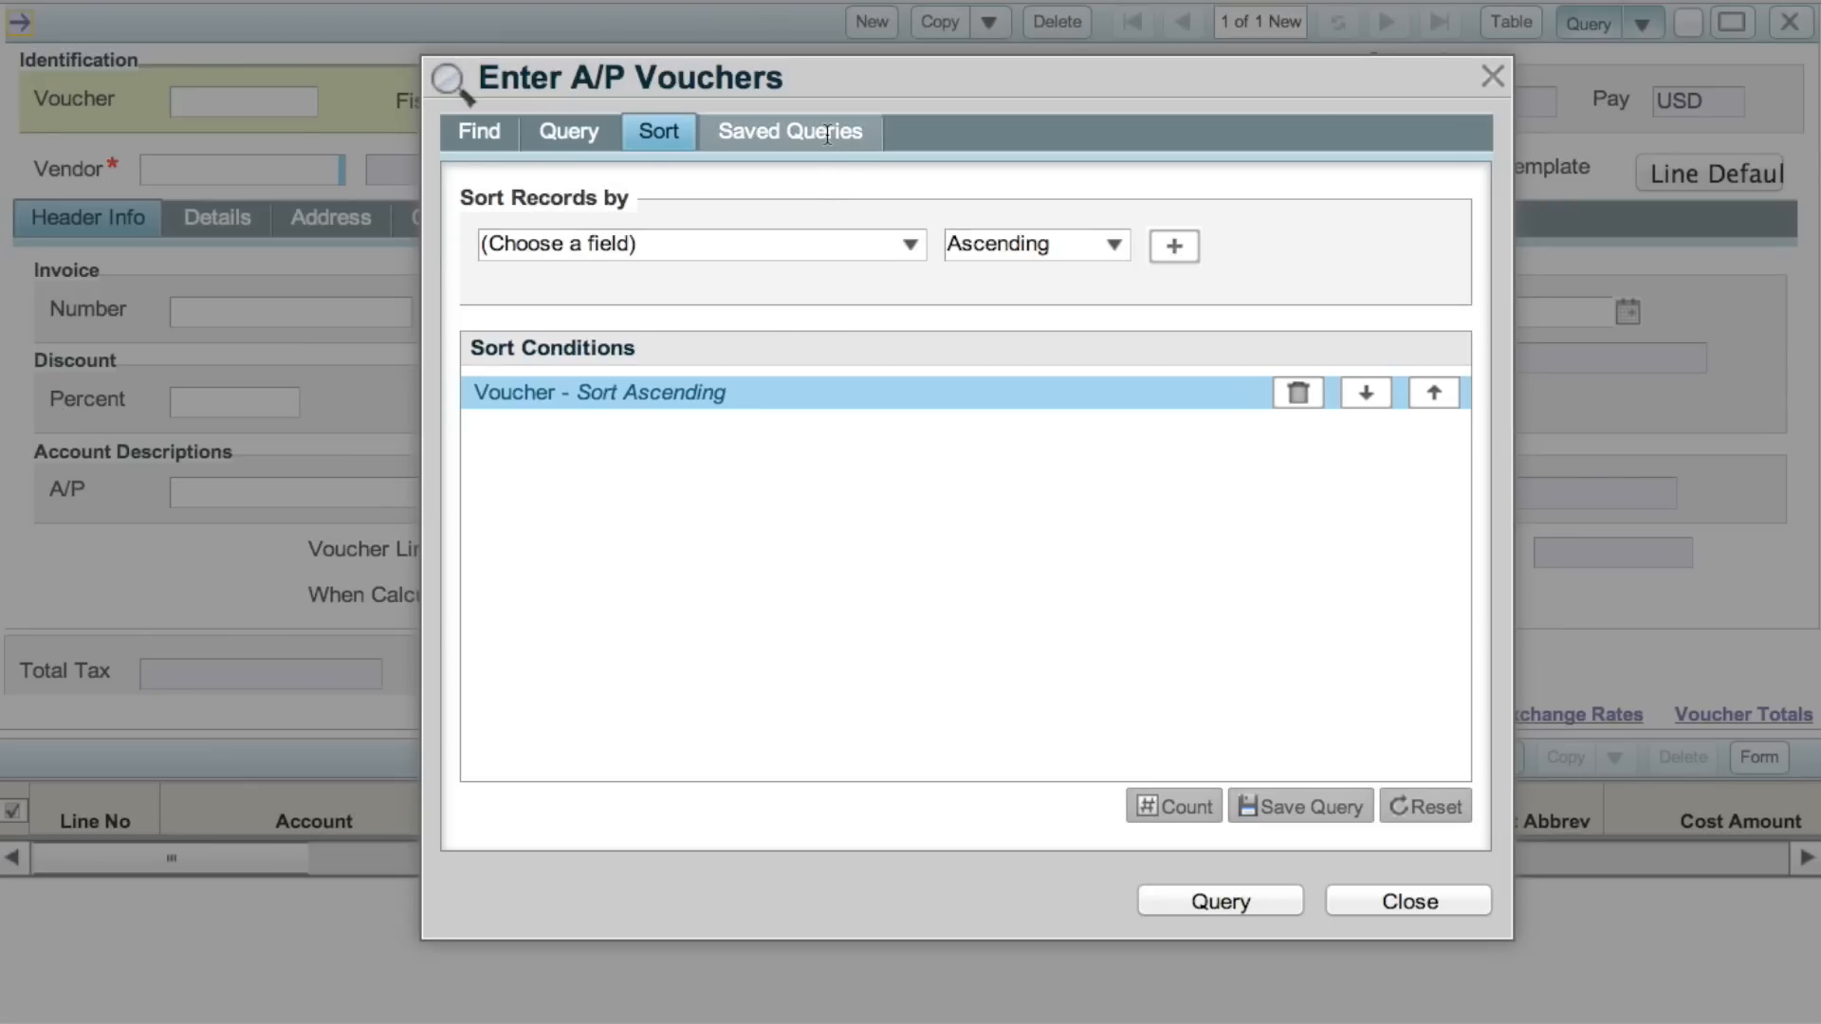
{"action": "left_click", "coordinate": [790, 130]}
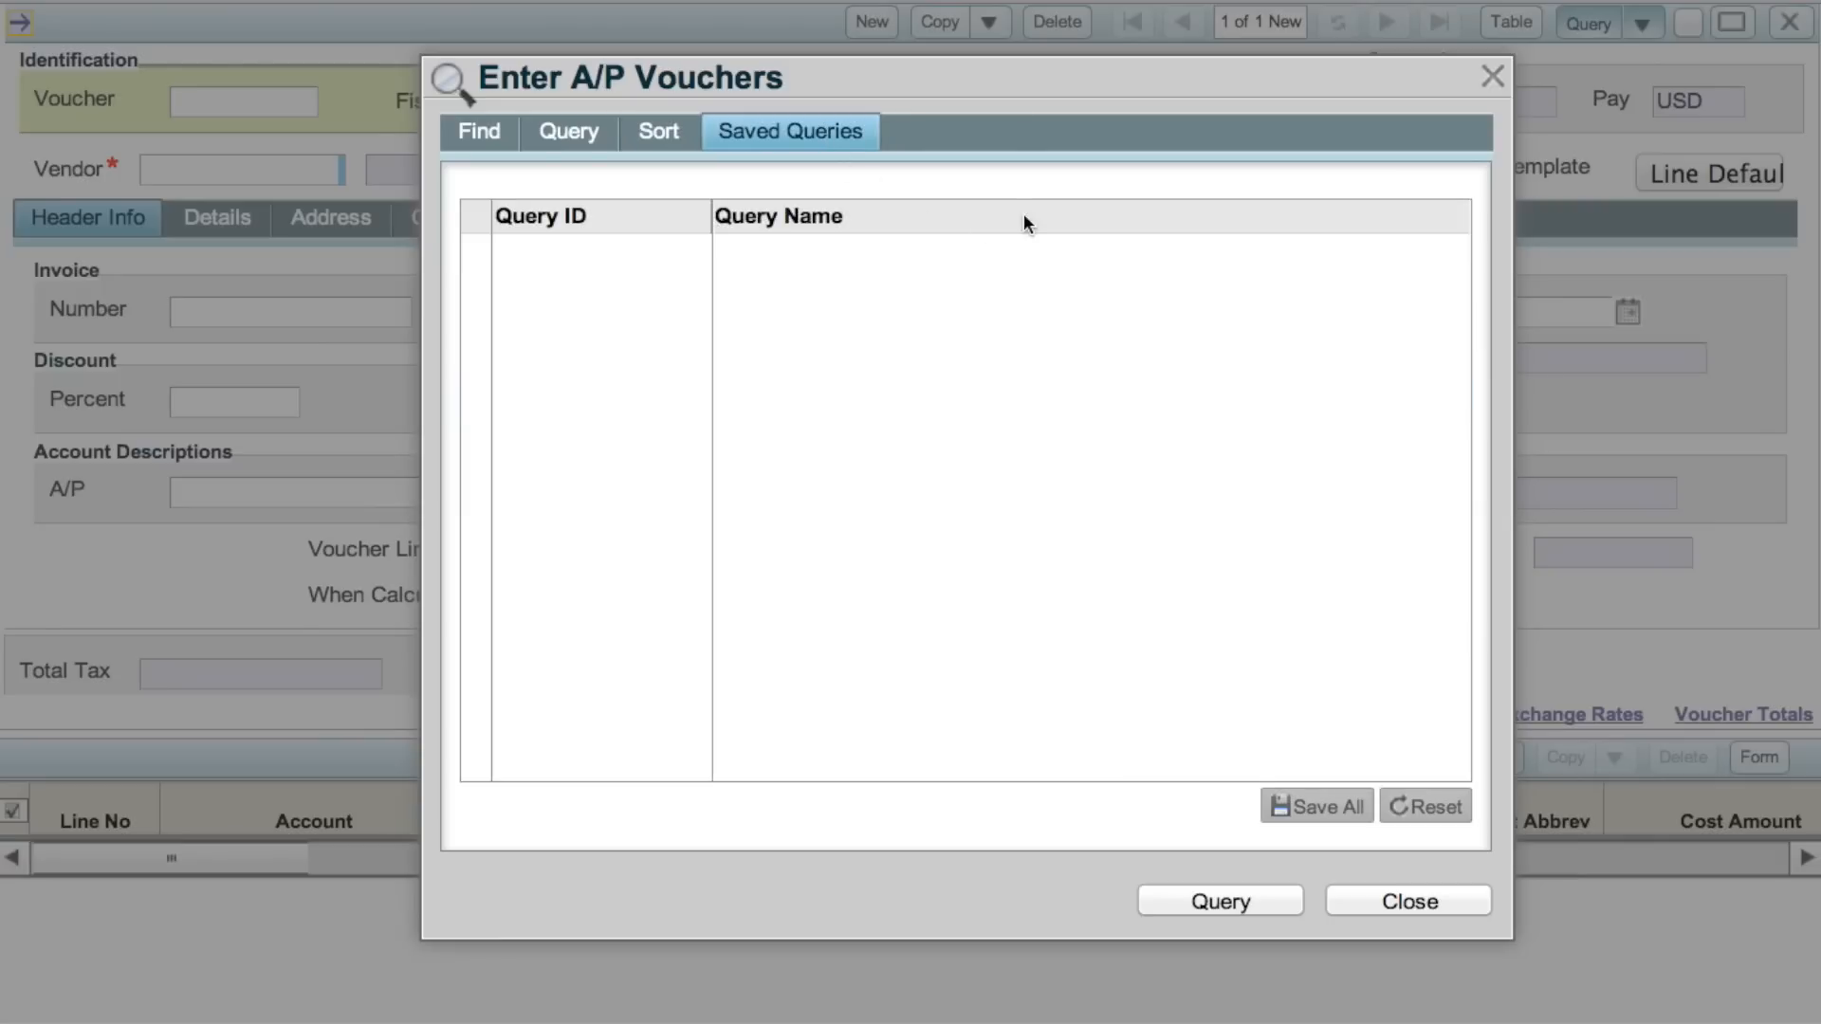
{"action": "mouse_move", "coordinate": [1058, 748]}
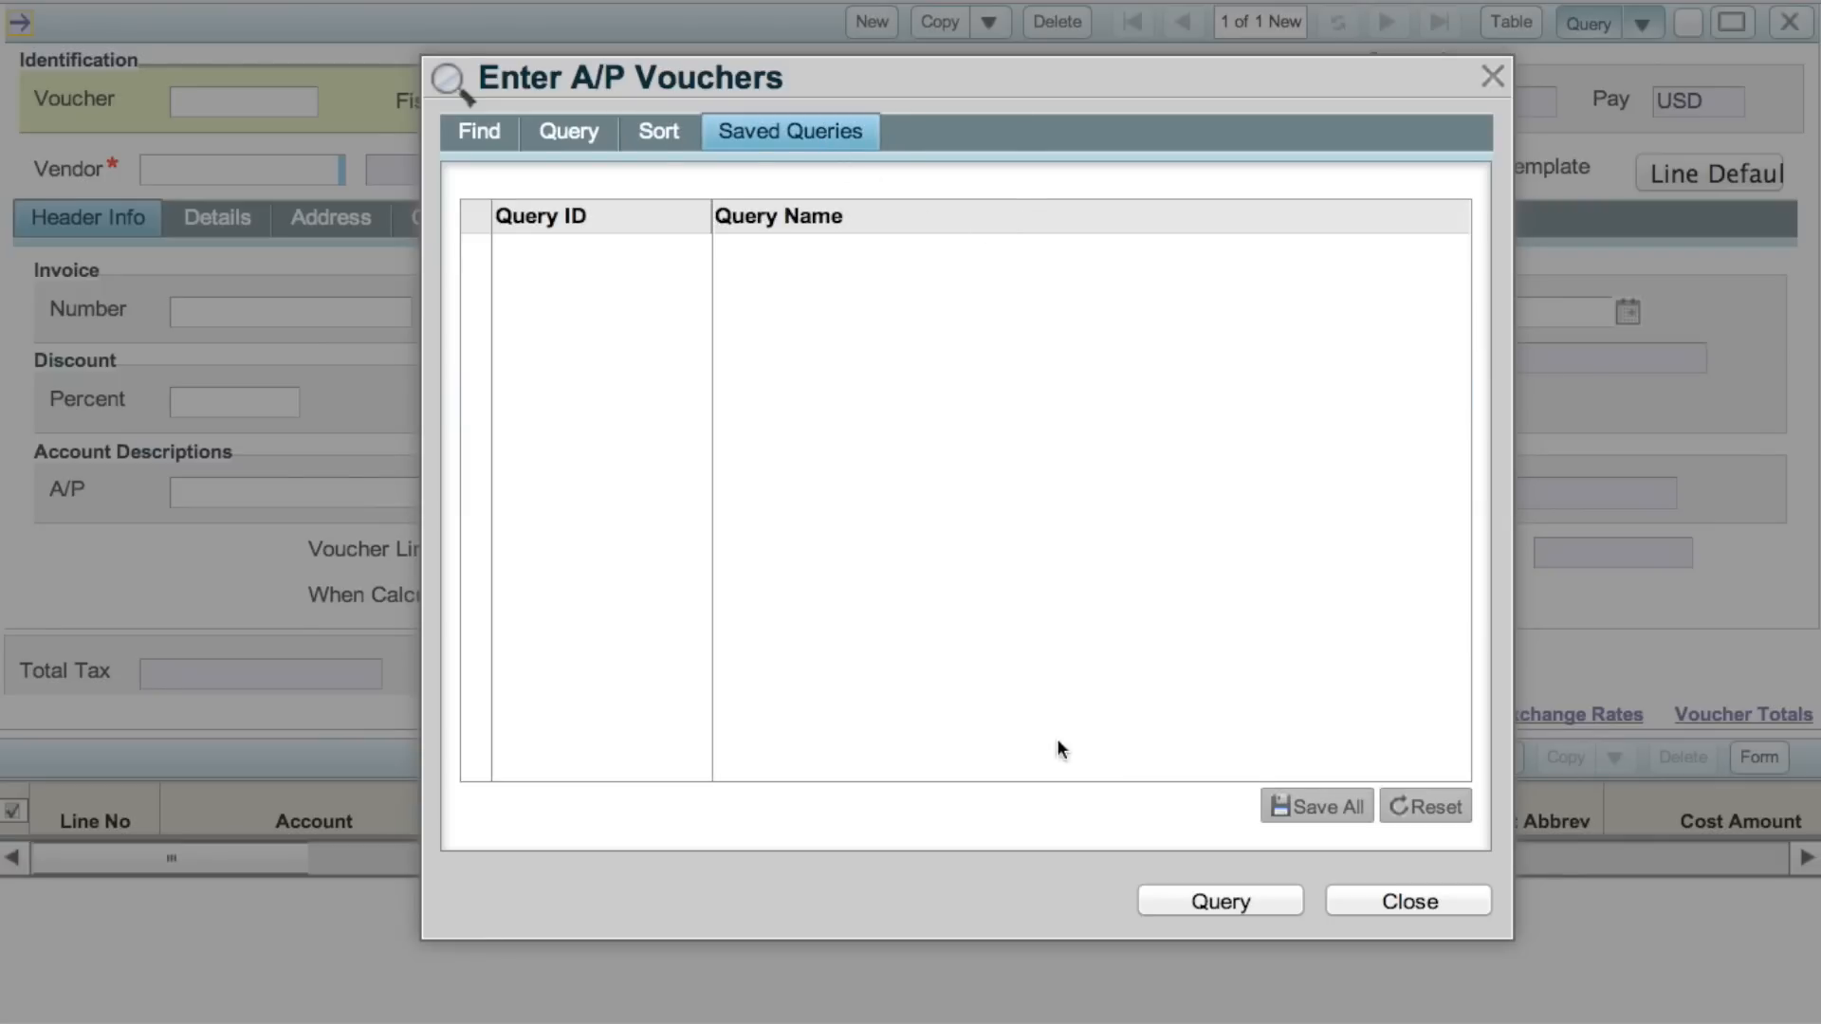
{"action": "mouse_move", "coordinate": [1220, 901]}
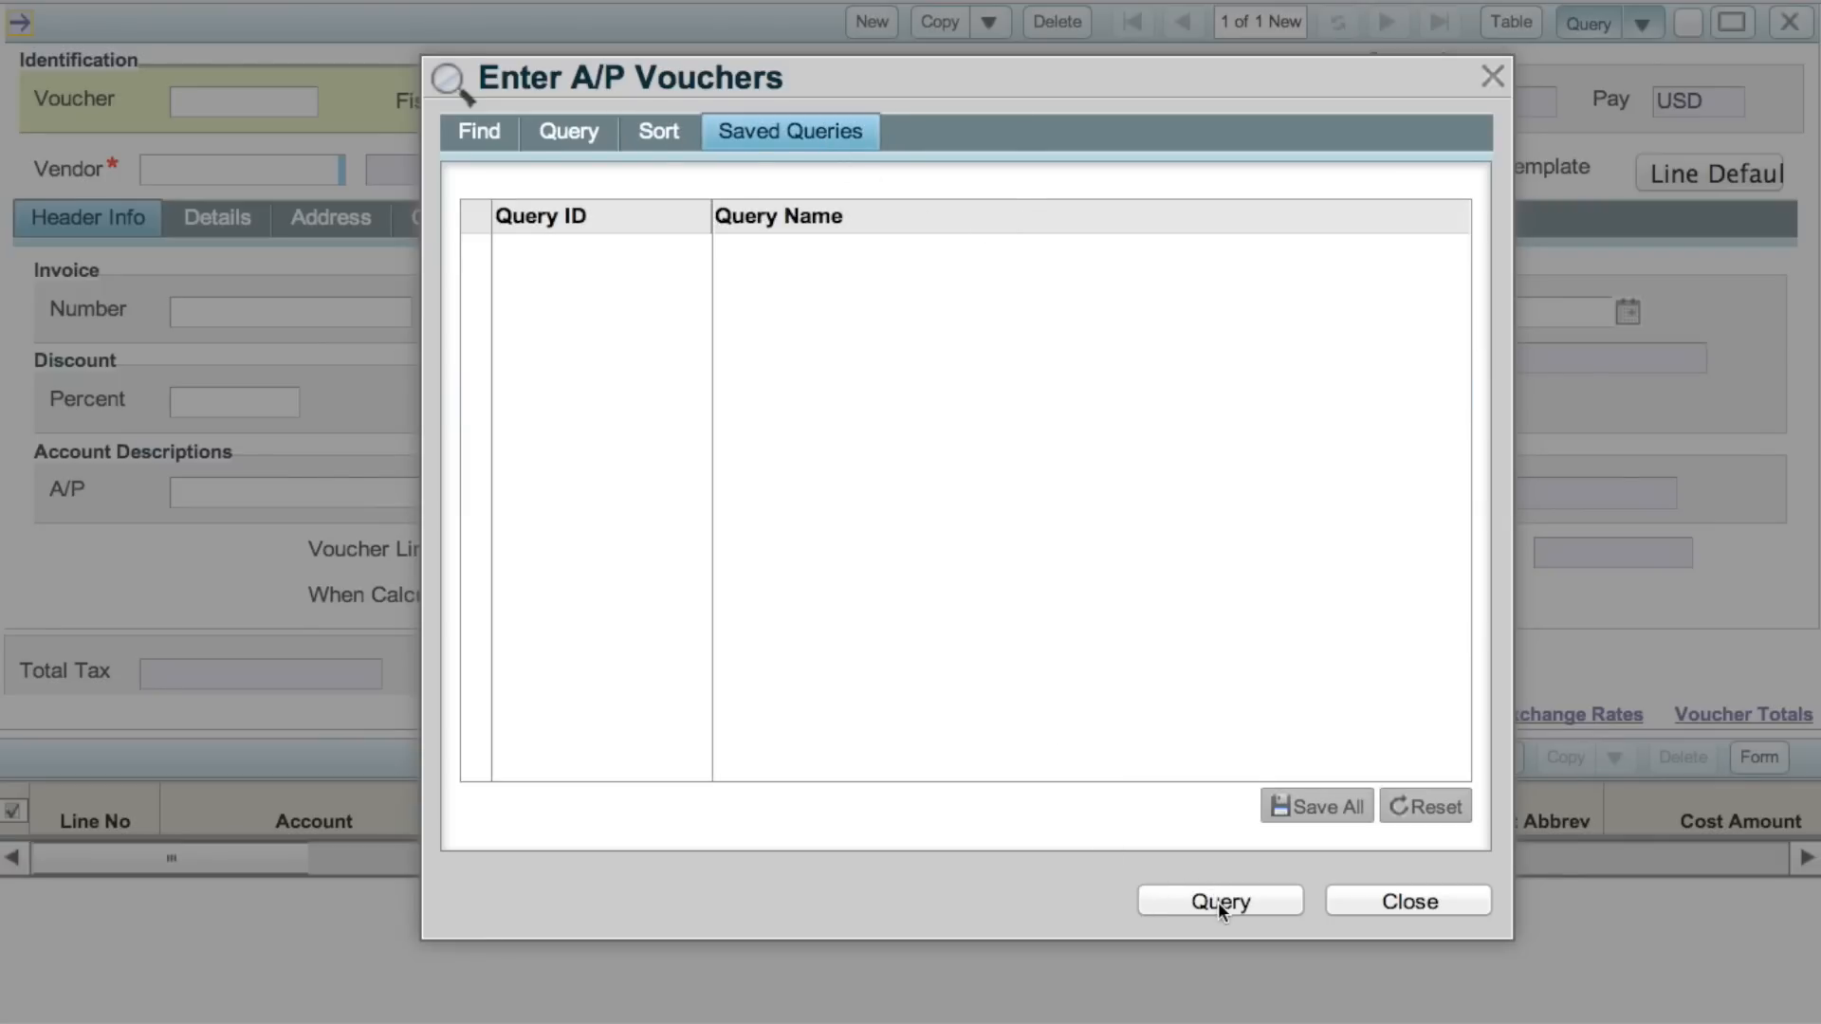
- Run the A/P voucher query from the search dialog, returning to the blank vouchers form
{"action": "left_click", "coordinate": [1220, 901]}
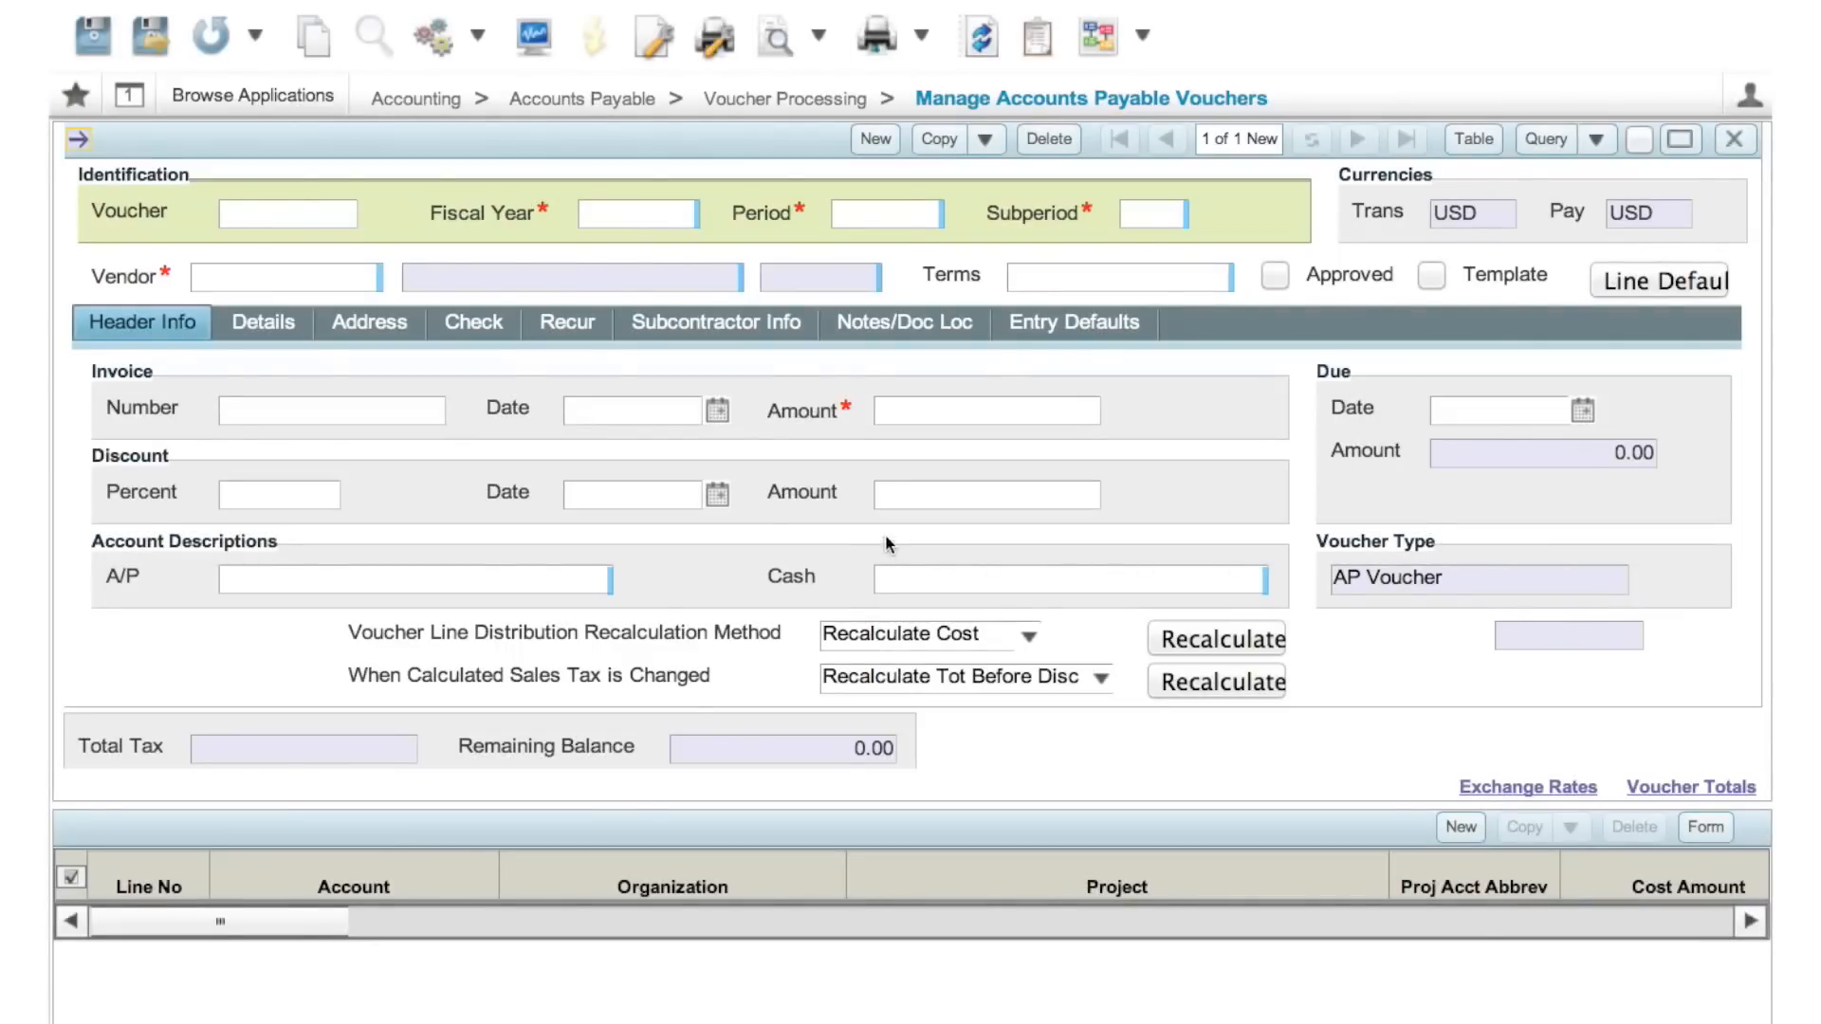
{"action": "mouse_move", "coordinate": [648, 162]}
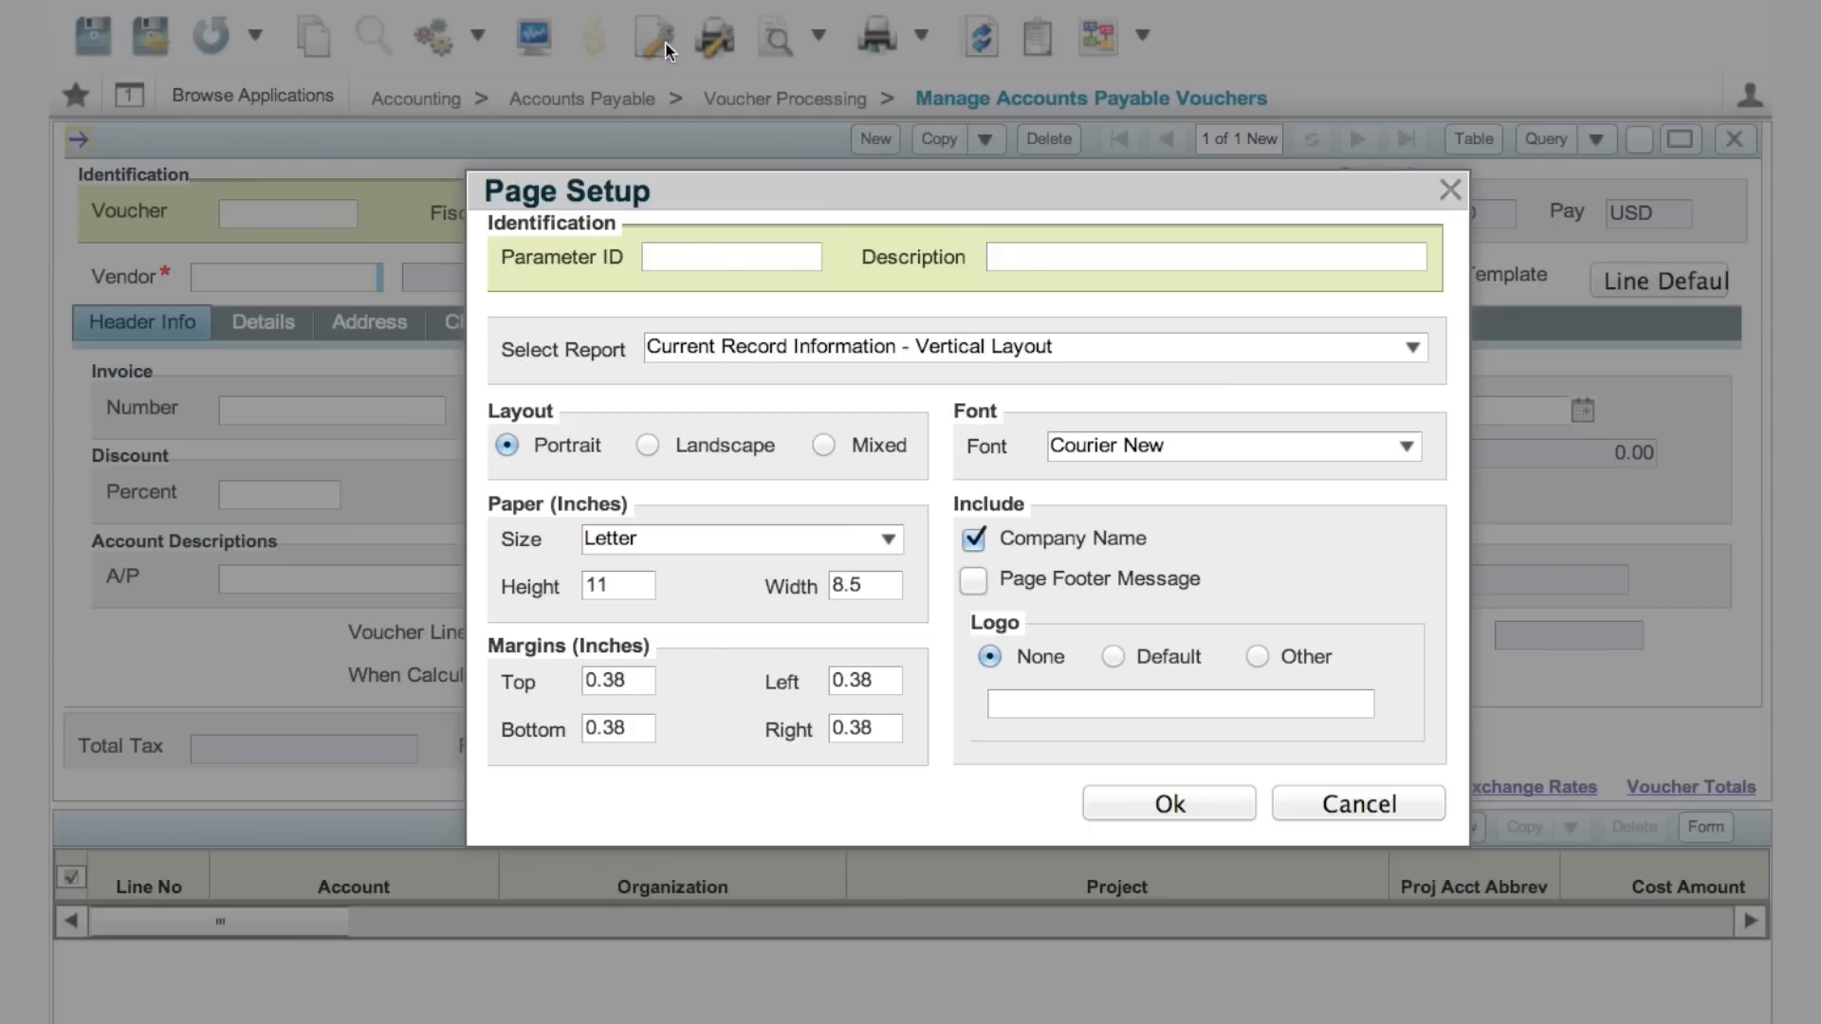
{"action": "mouse_move", "coordinate": [1367, 356]}
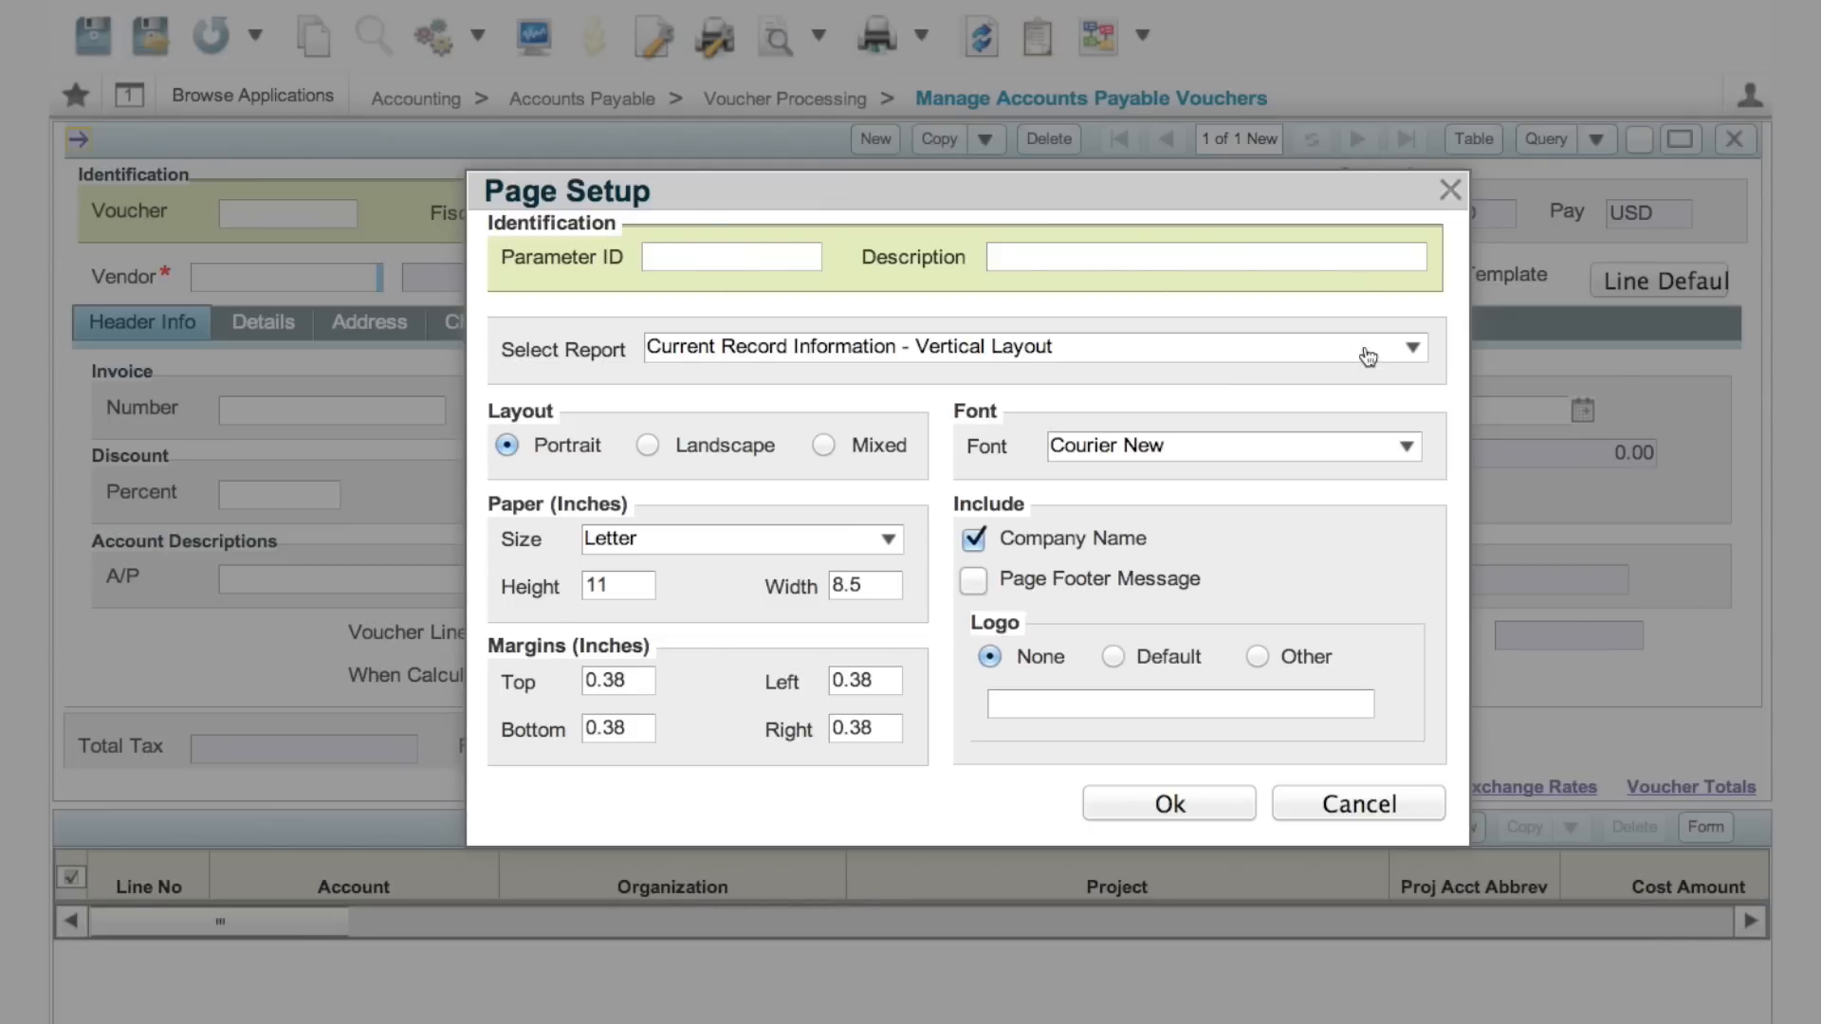
- In Page Setup, review the report, font and paper-size lists, keeping the vertical layout report
{"action": "left_click", "coordinate": [1412, 348]}
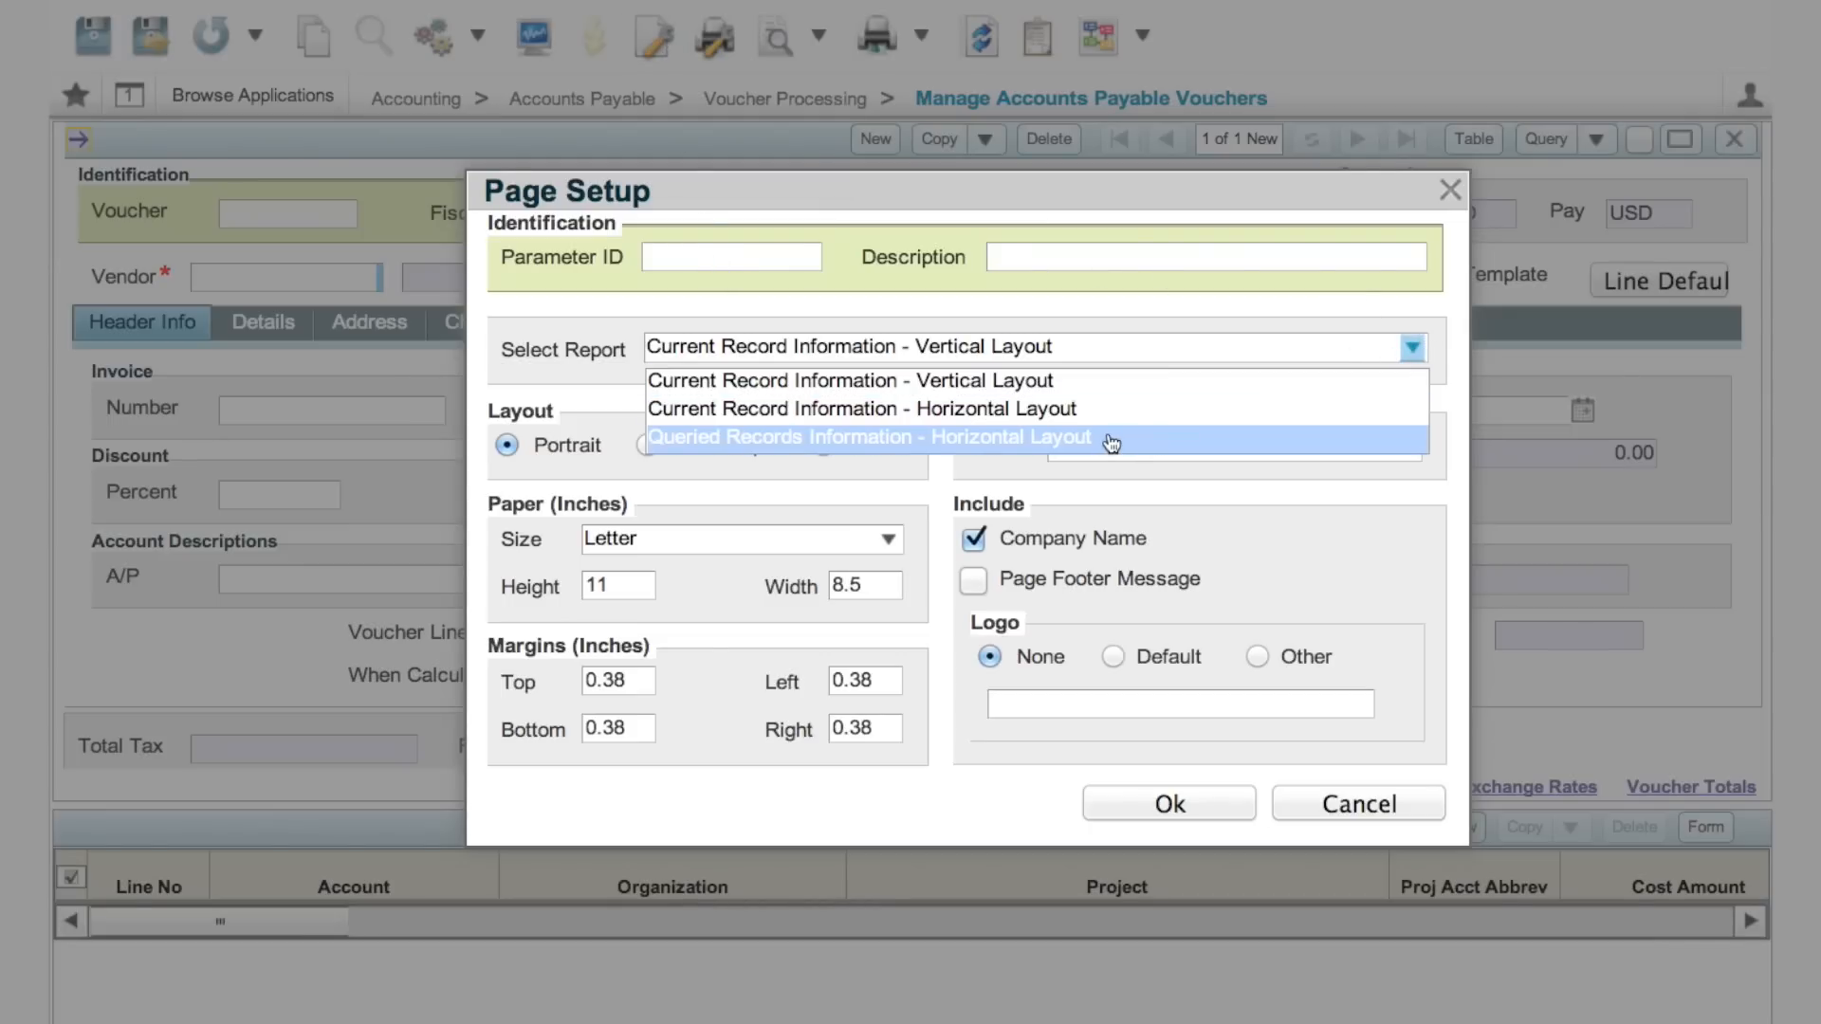
{"action": "left_click", "coordinate": [850, 379]}
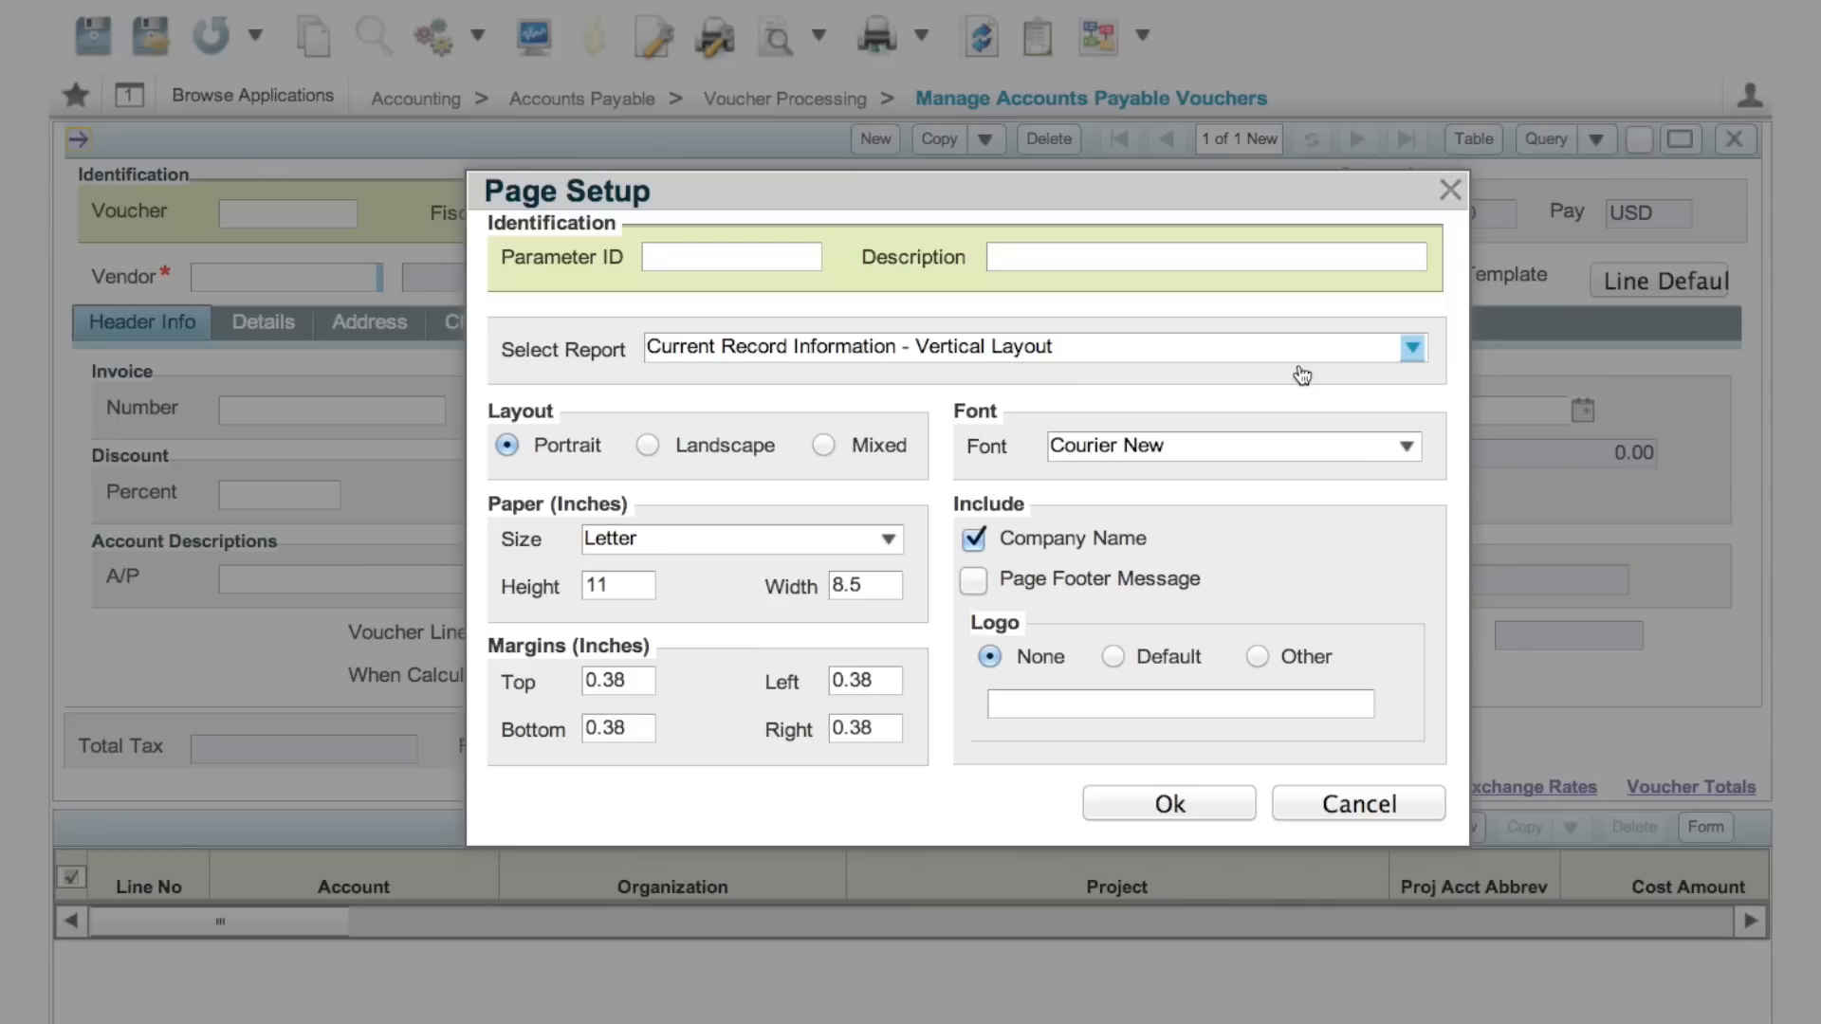
{"action": "mouse_move", "coordinate": [724, 454]}
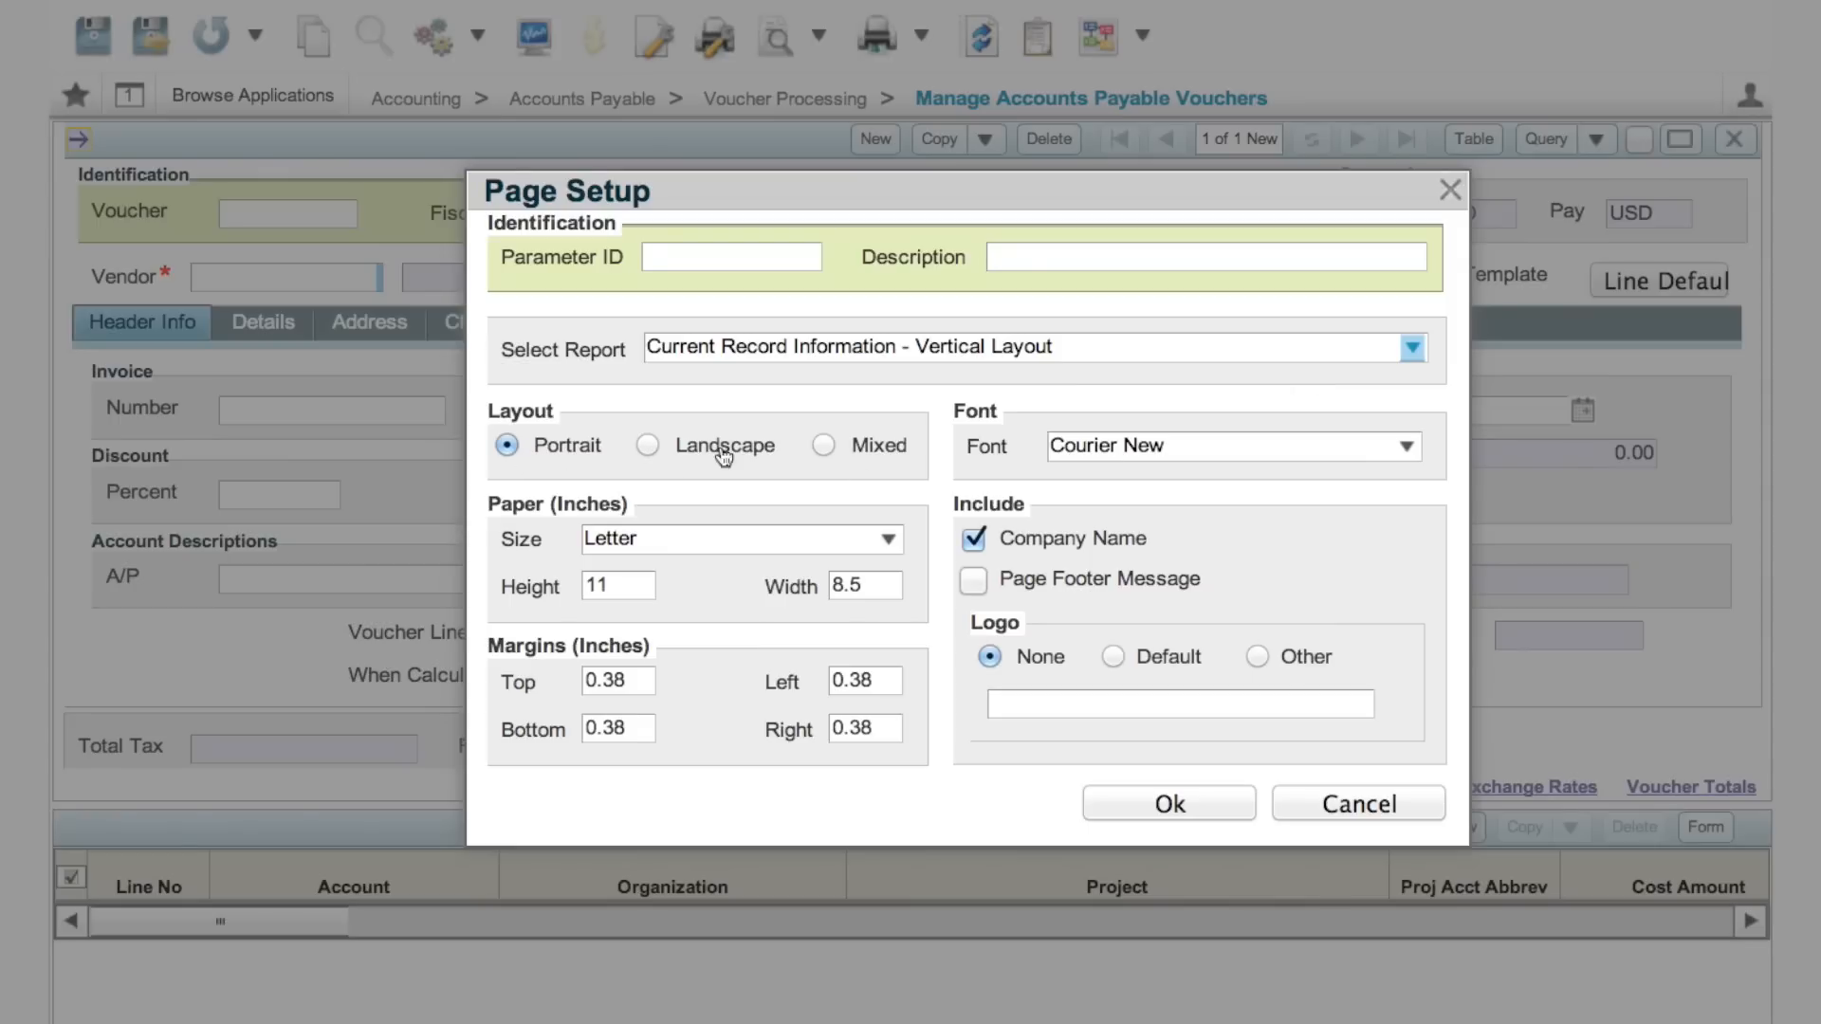
{"action": "left_click", "coordinate": [1409, 445]}
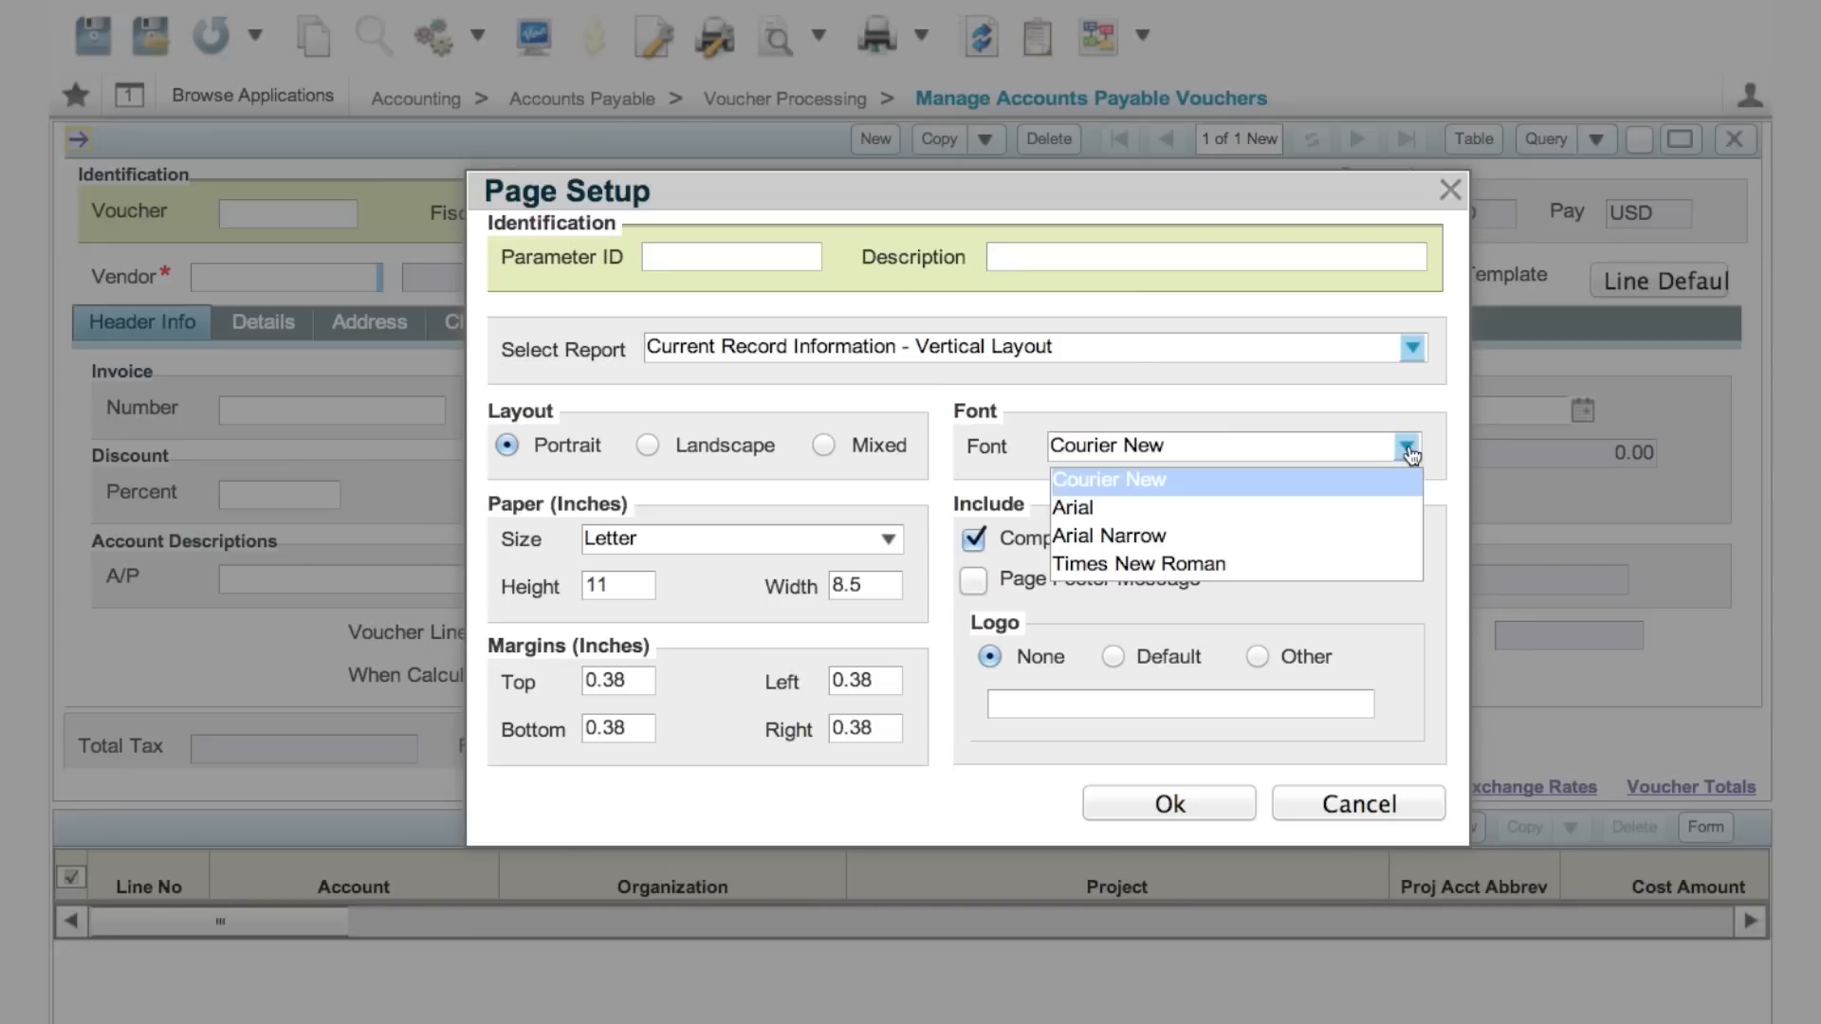
{"action": "left_click", "coordinate": [890, 539]}
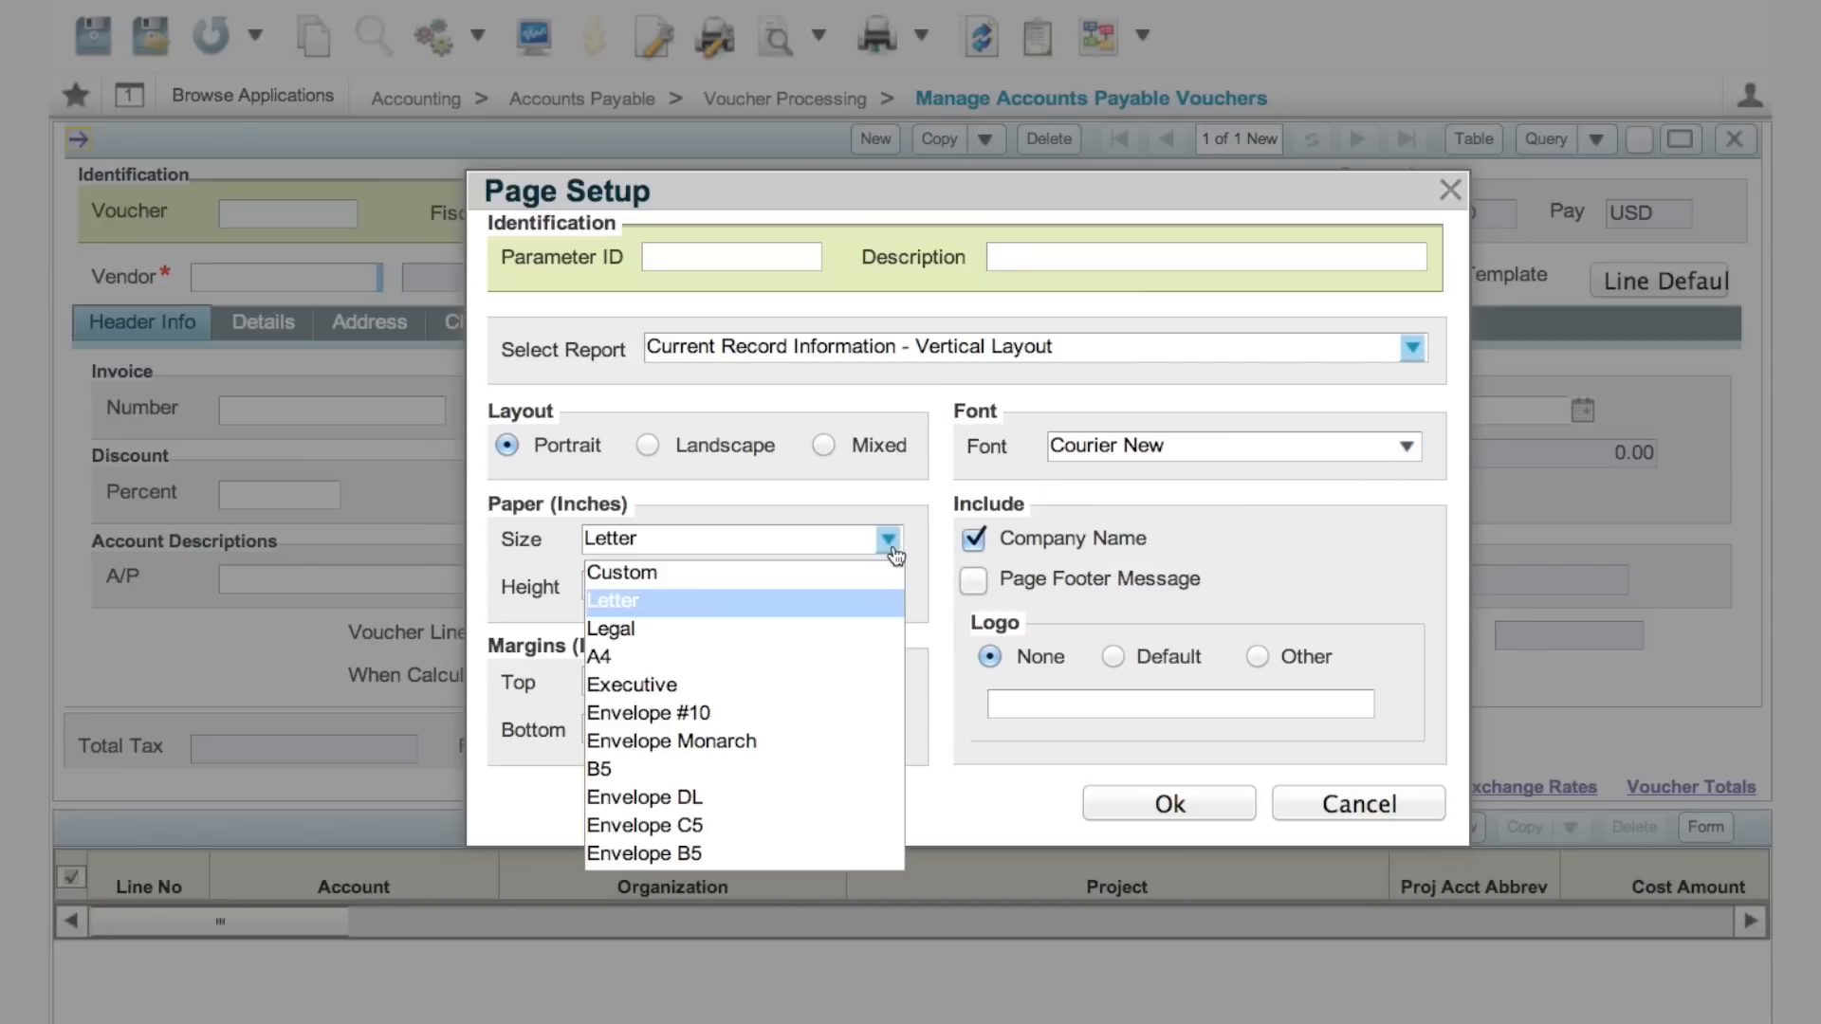
{"action": "mouse_move", "coordinate": [622, 571]}
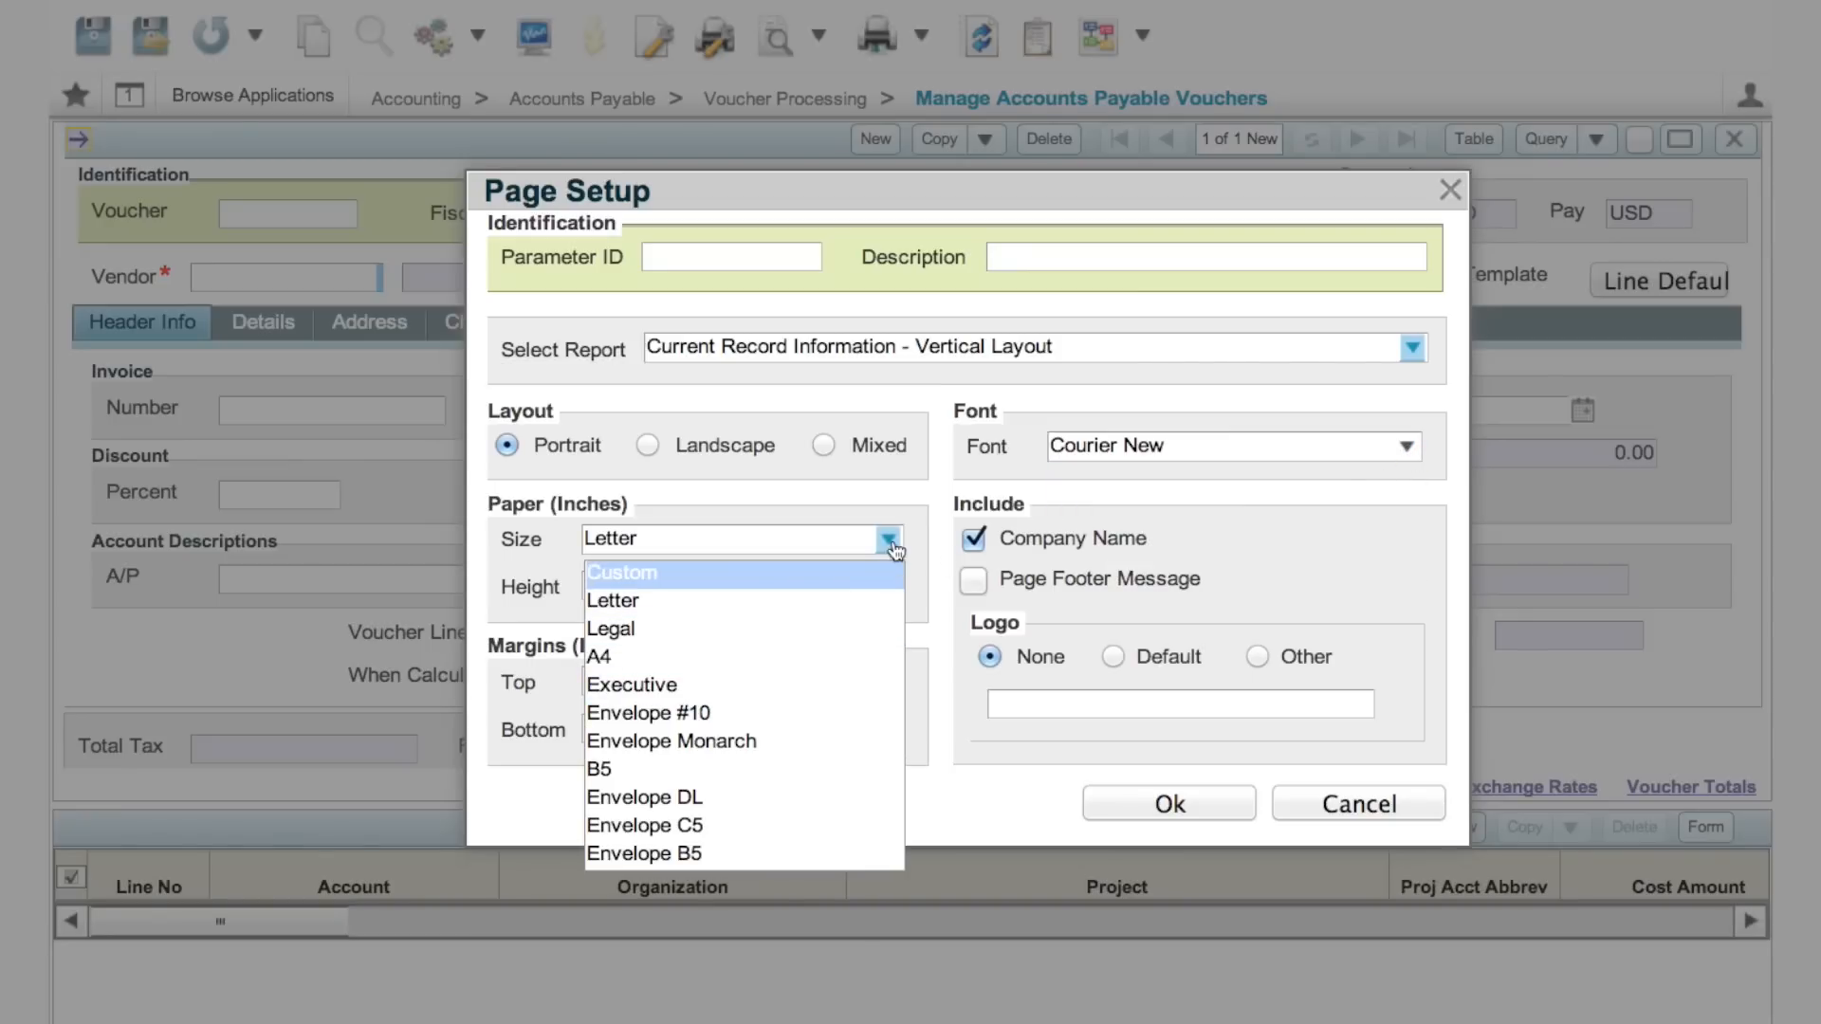
{"action": "left_click", "coordinate": [612, 600]}
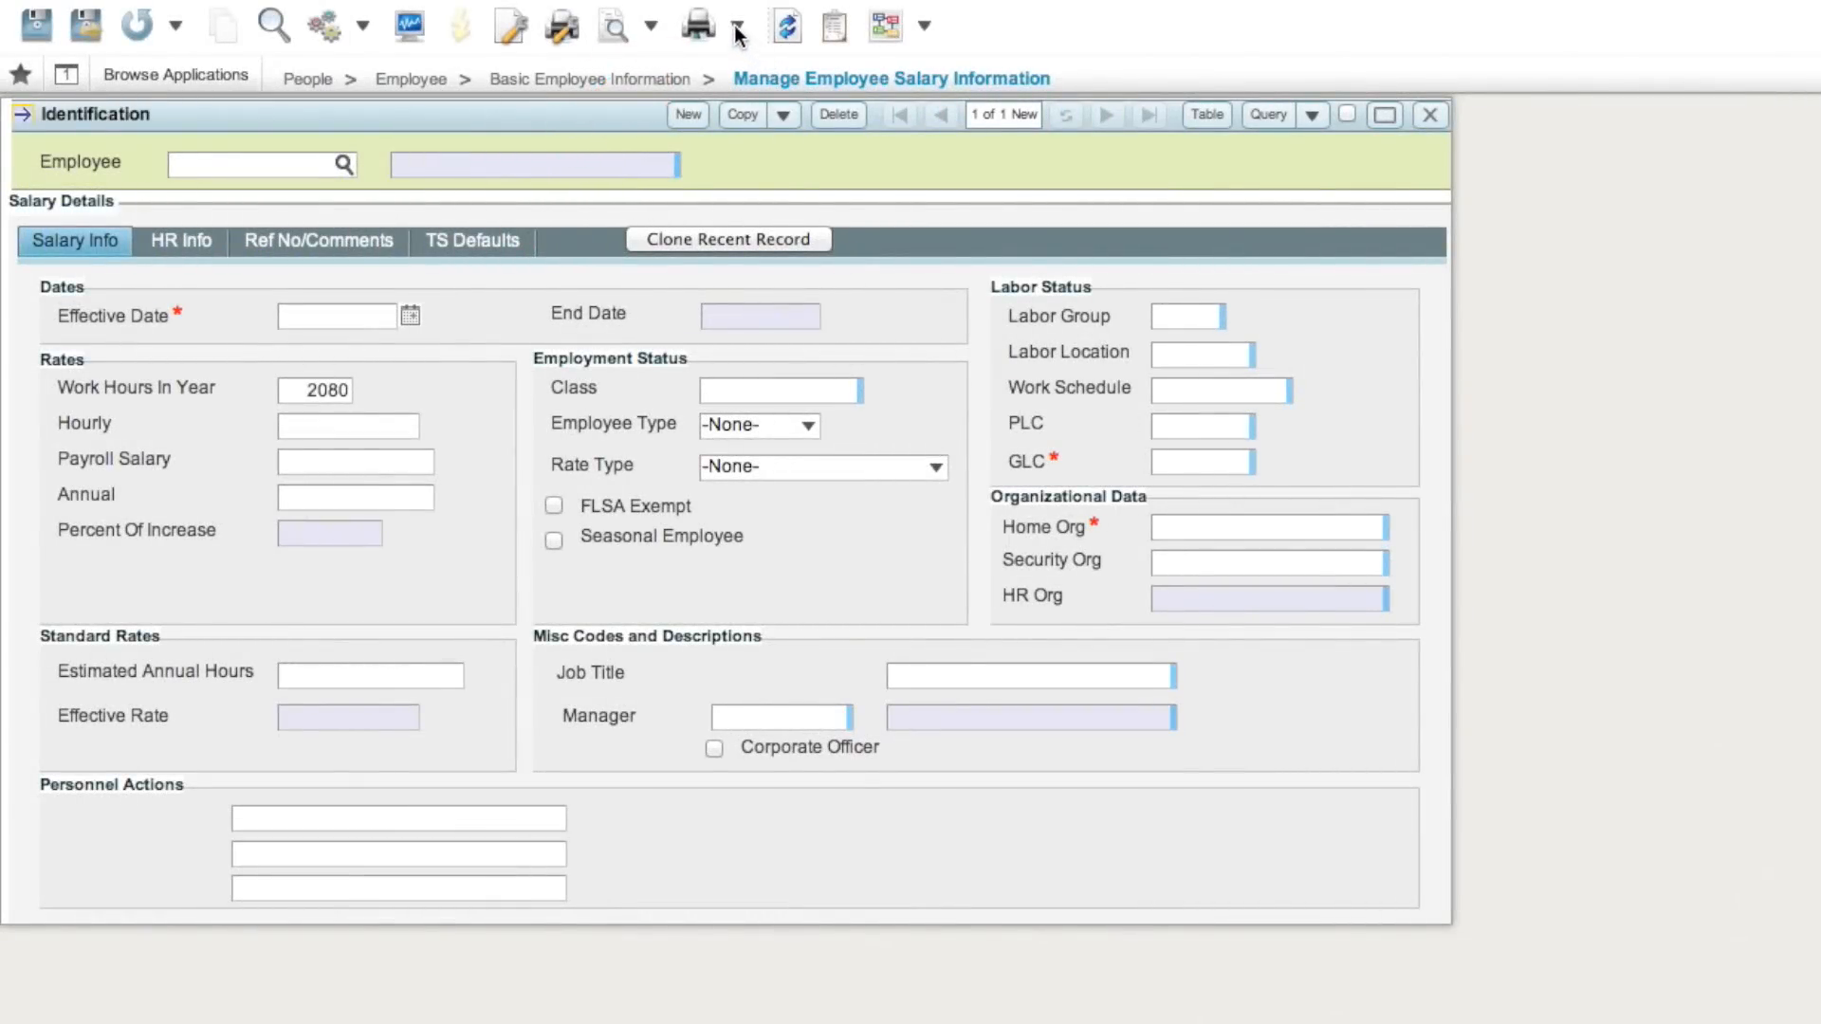
- Open Print Options and check Local Printer as the delivery option
{"action": "left_click", "coordinate": [698, 24]}
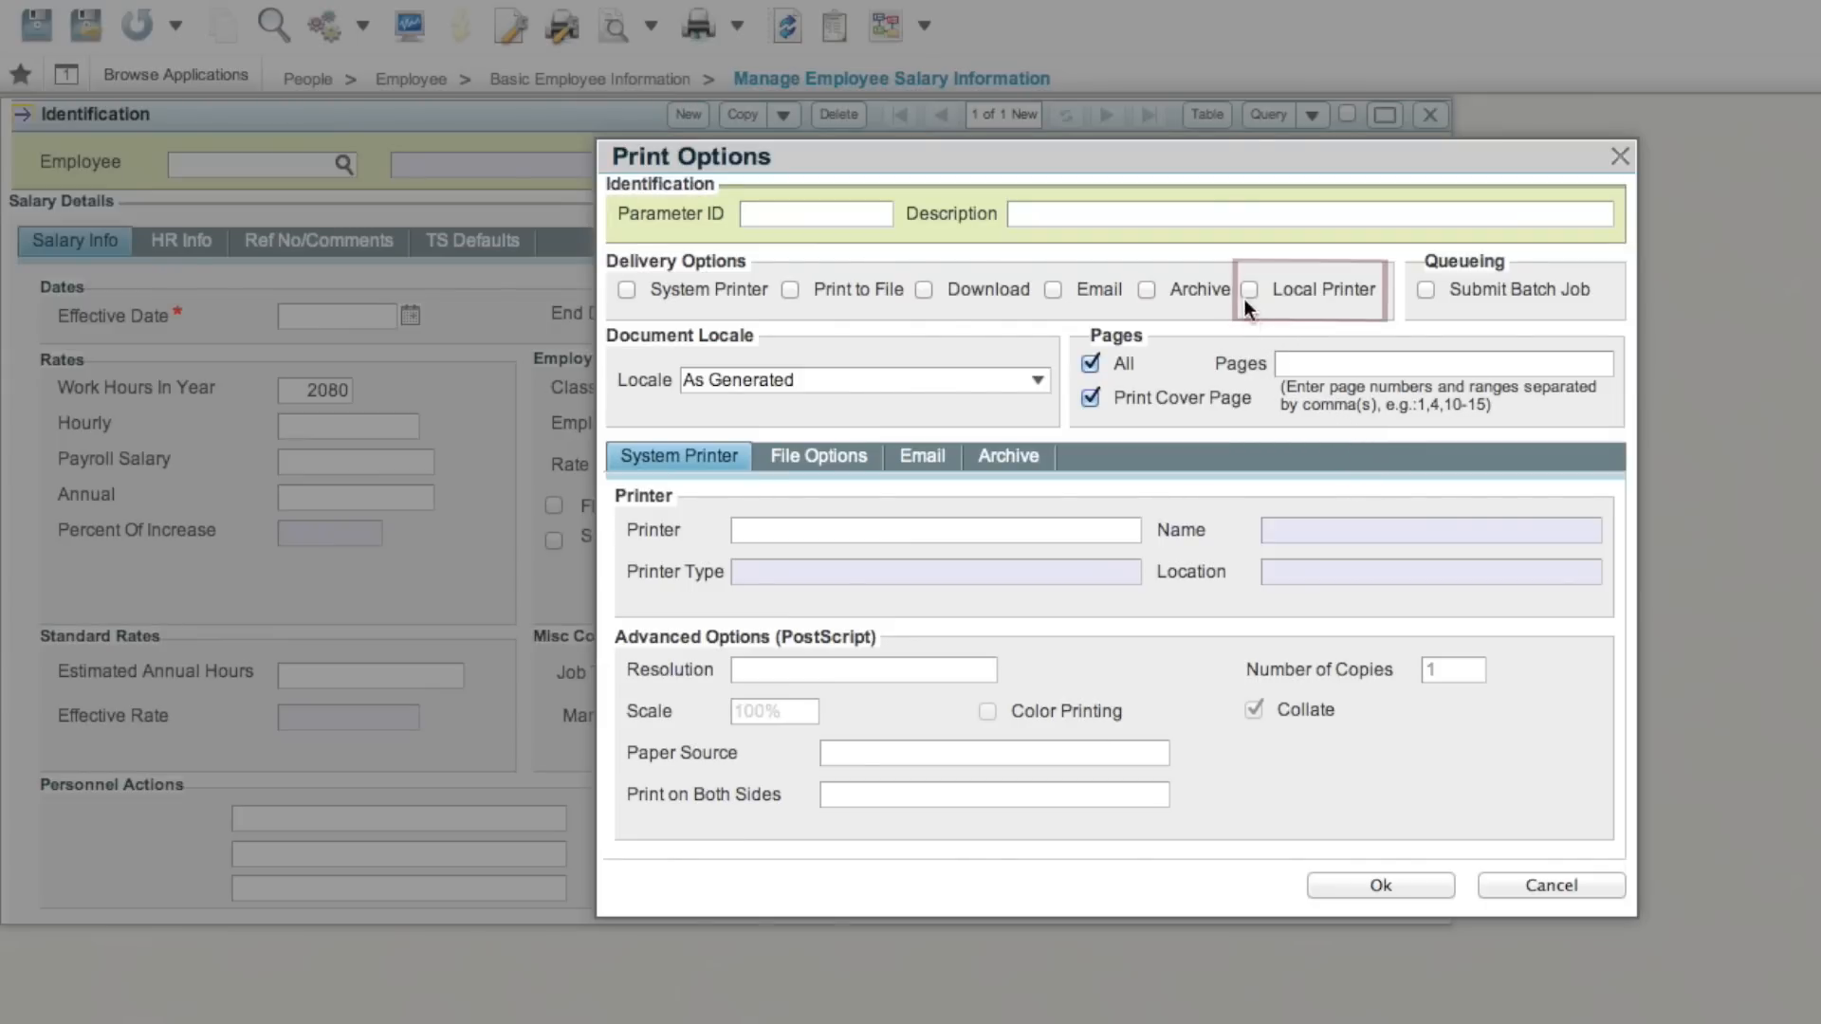
{"action": "left_click", "coordinate": [1250, 289]}
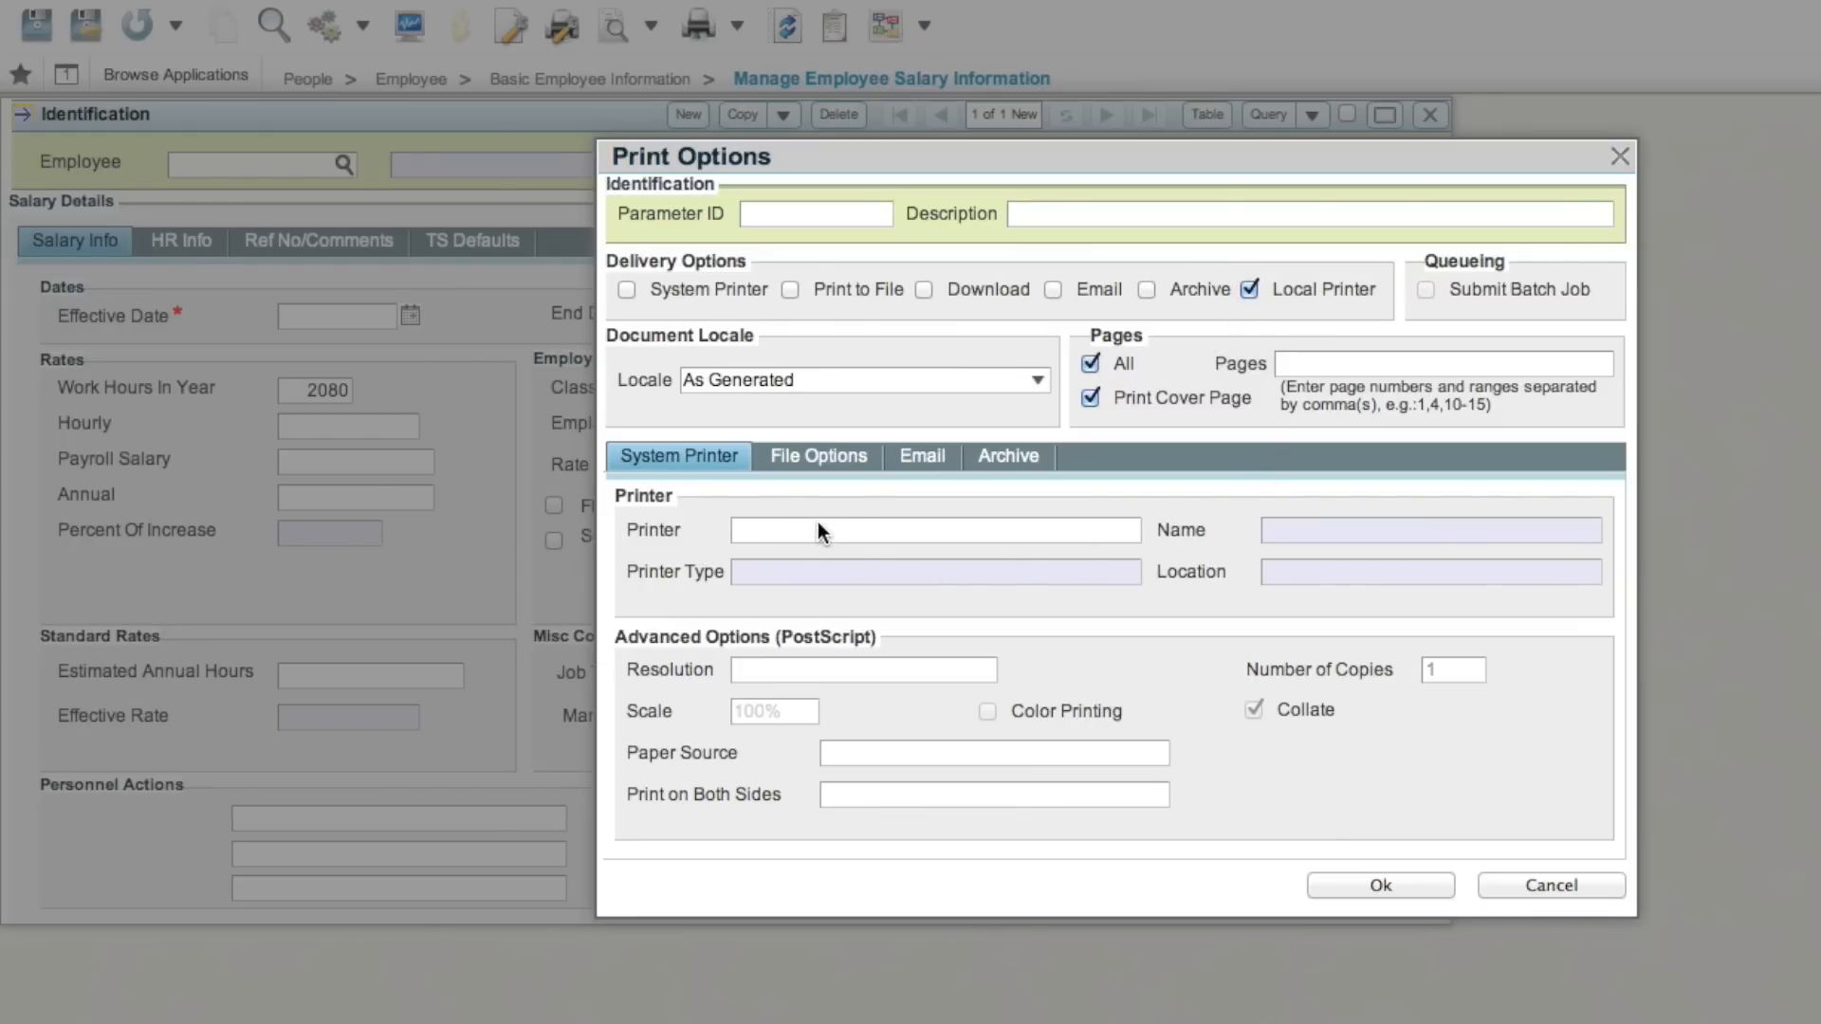
{"action": "mouse_move", "coordinate": [1263, 923]}
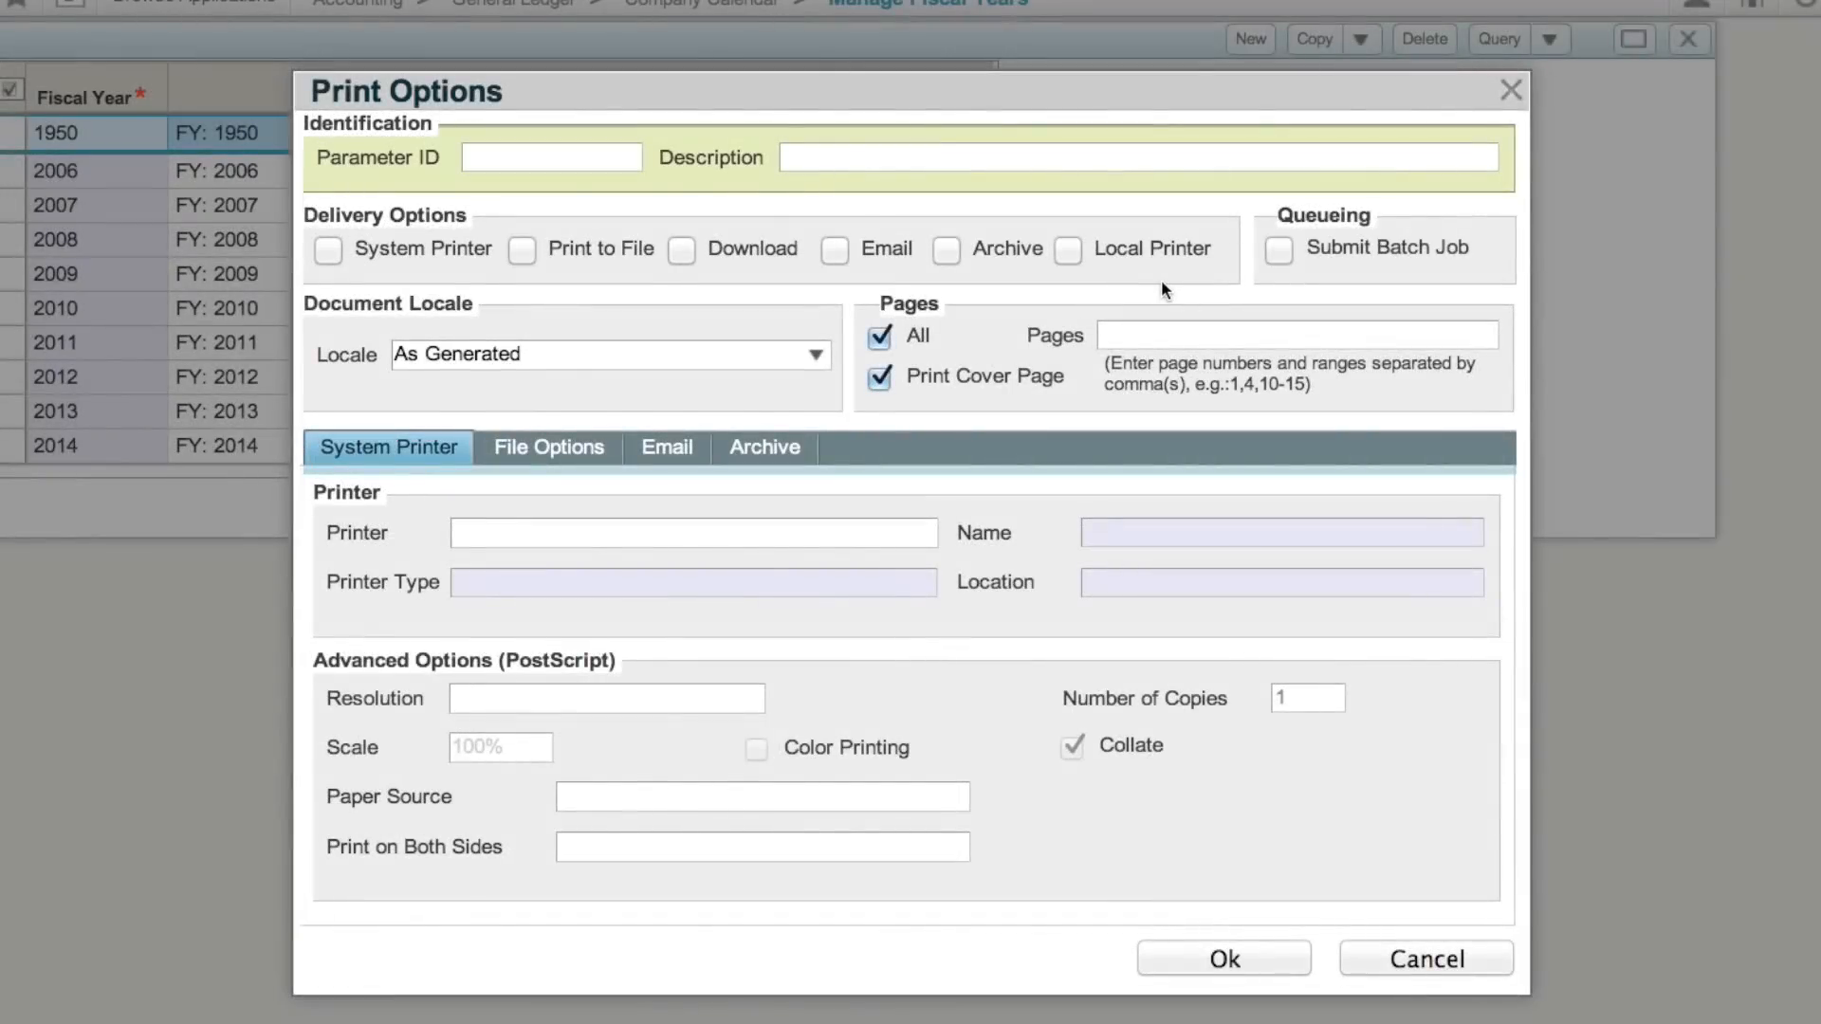
{"action": "mouse_move", "coordinate": [691, 264]}
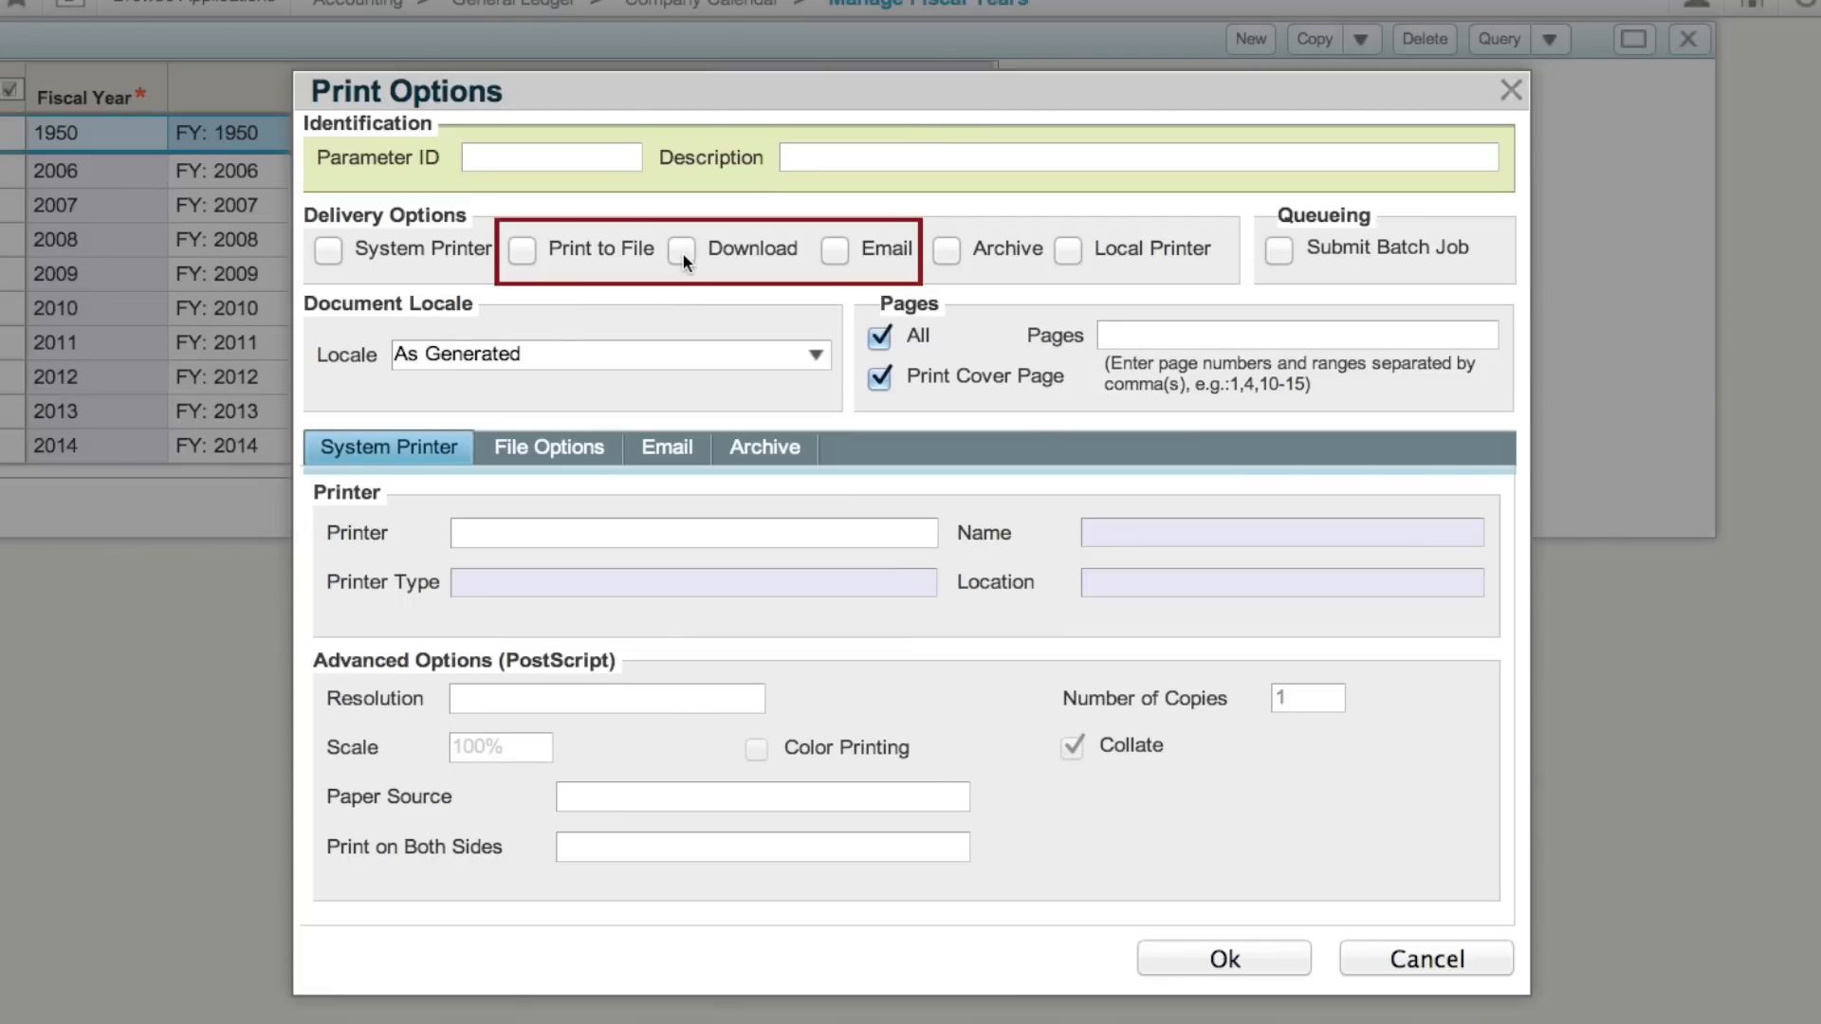
- Deliver the printout by Download as an Excel file, then review the Email and Archive settings
{"action": "left_click", "coordinate": [682, 250]}
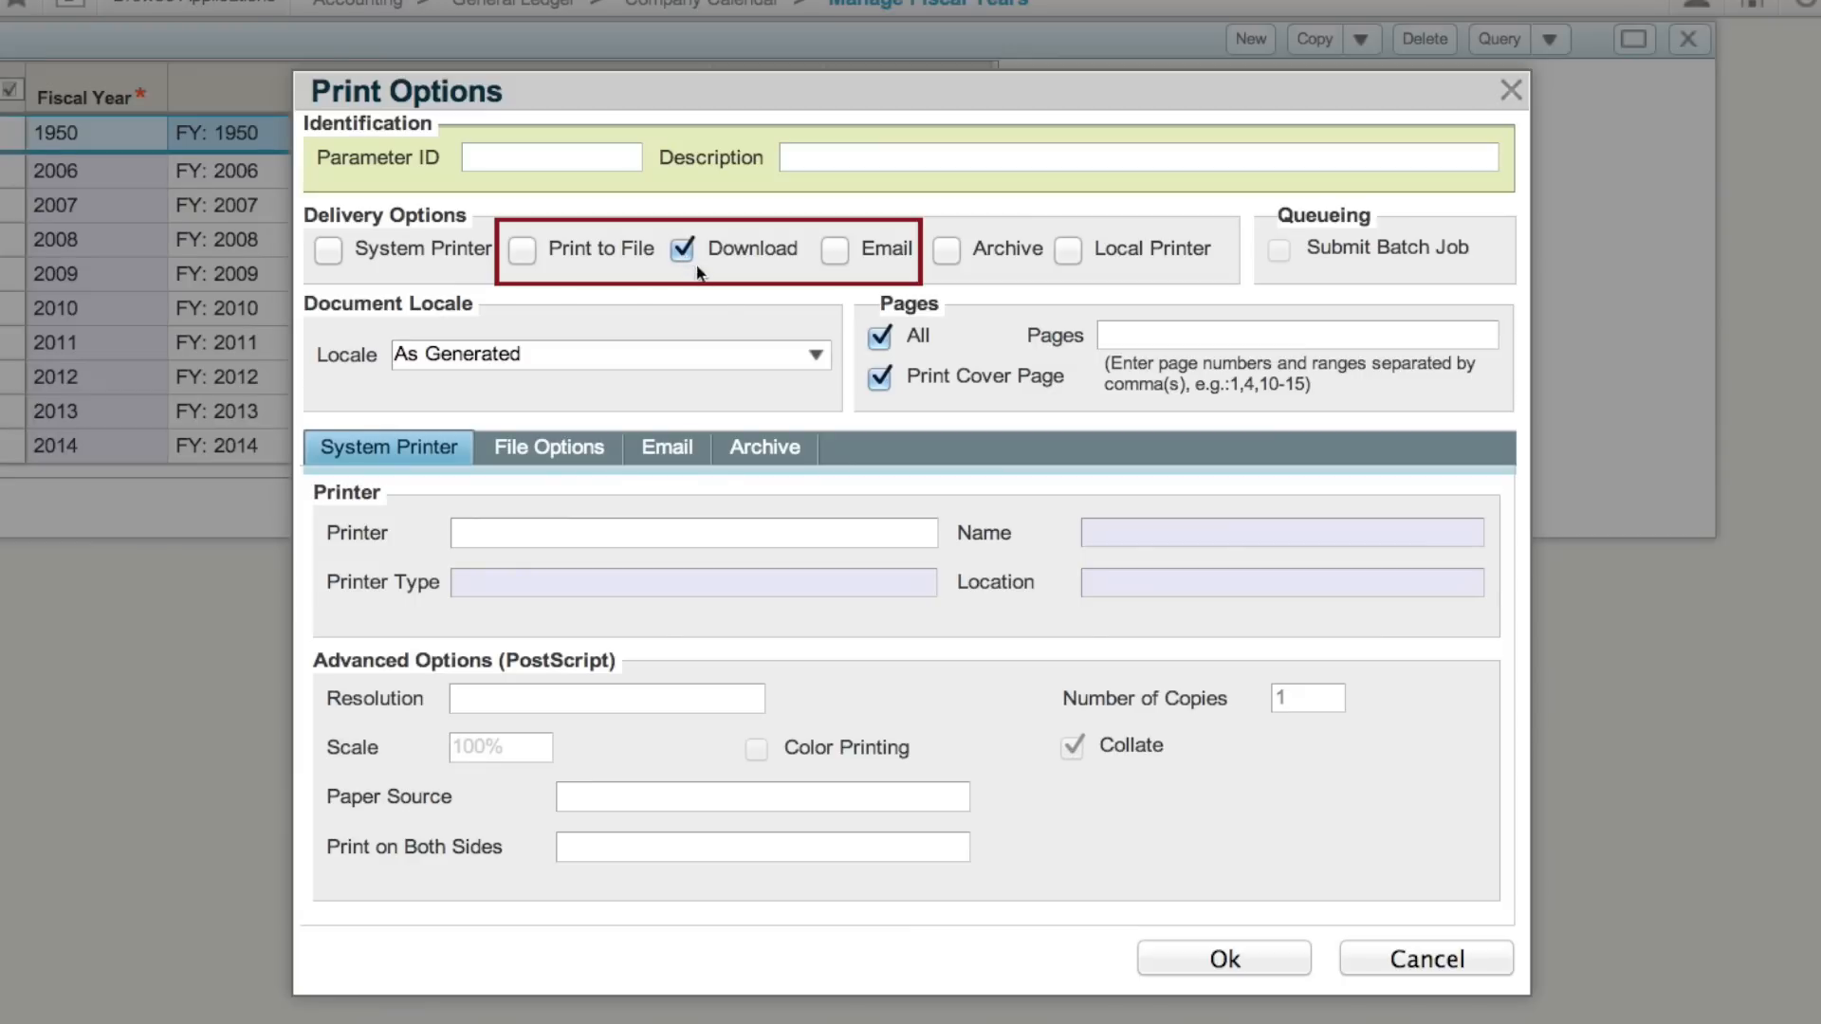
{"action": "left_click", "coordinate": [549, 447]}
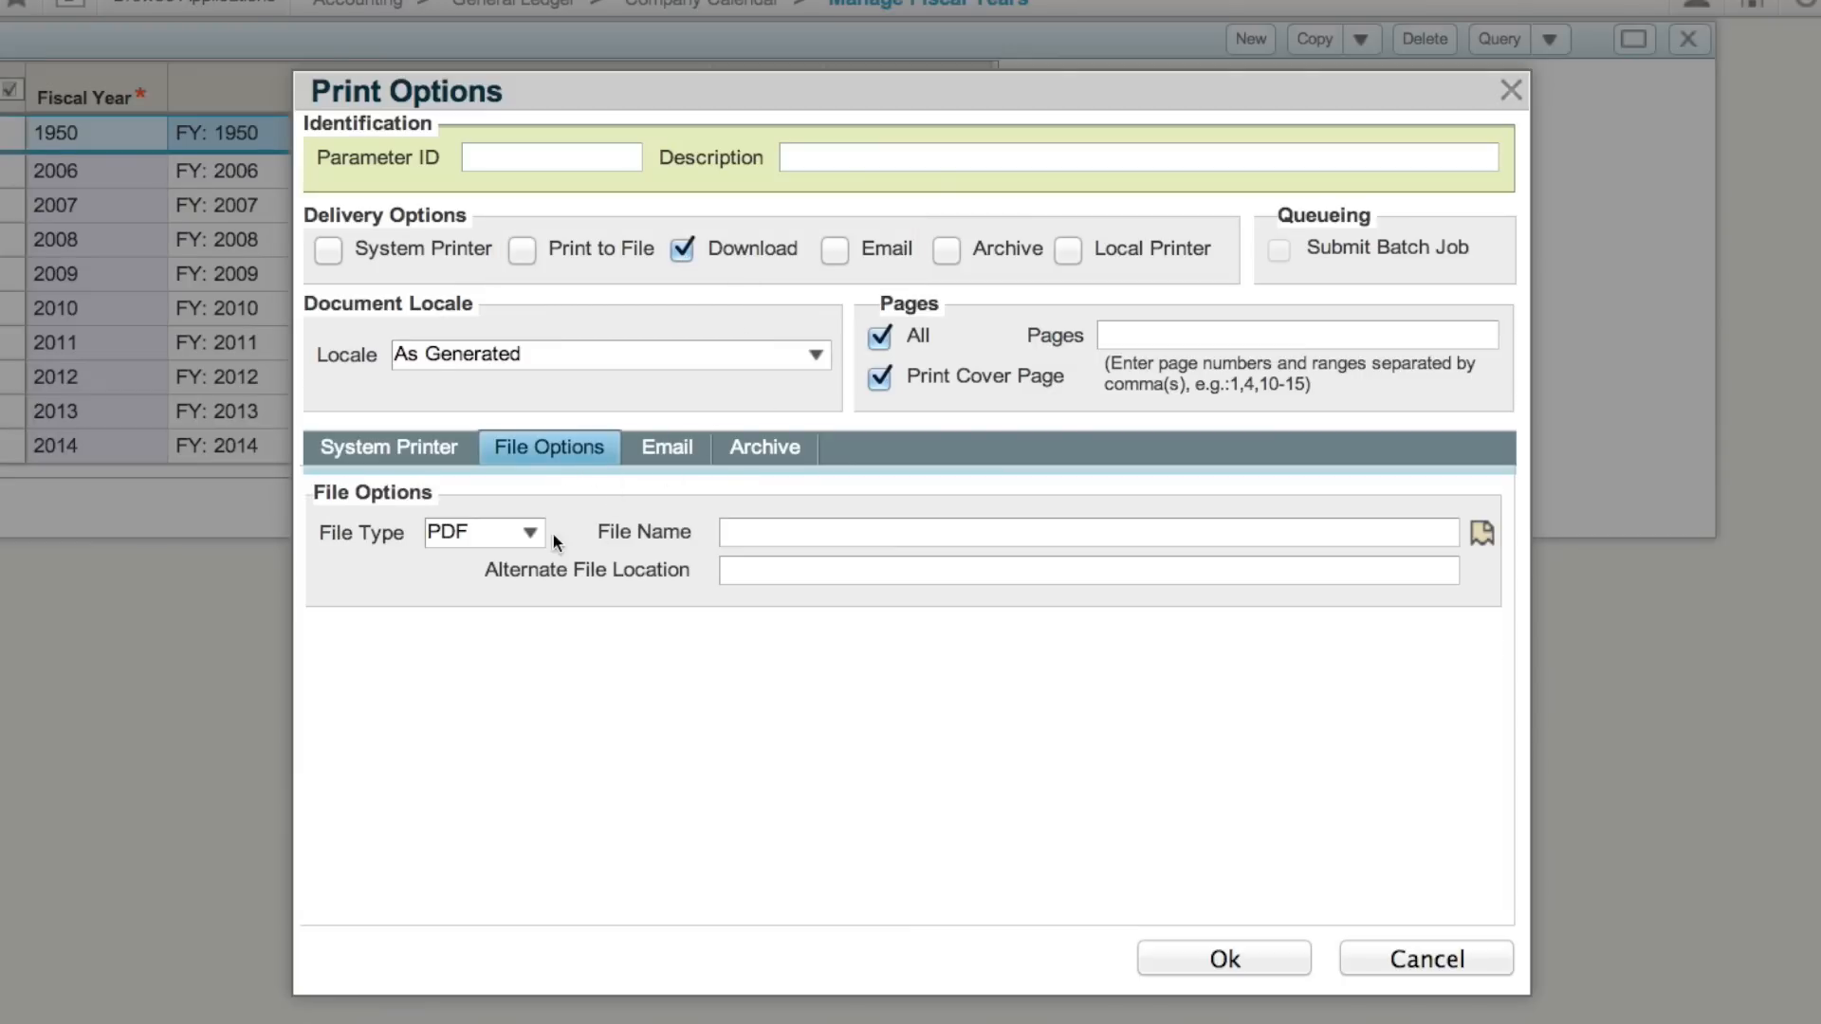
{"action": "left_click", "coordinate": [531, 532]}
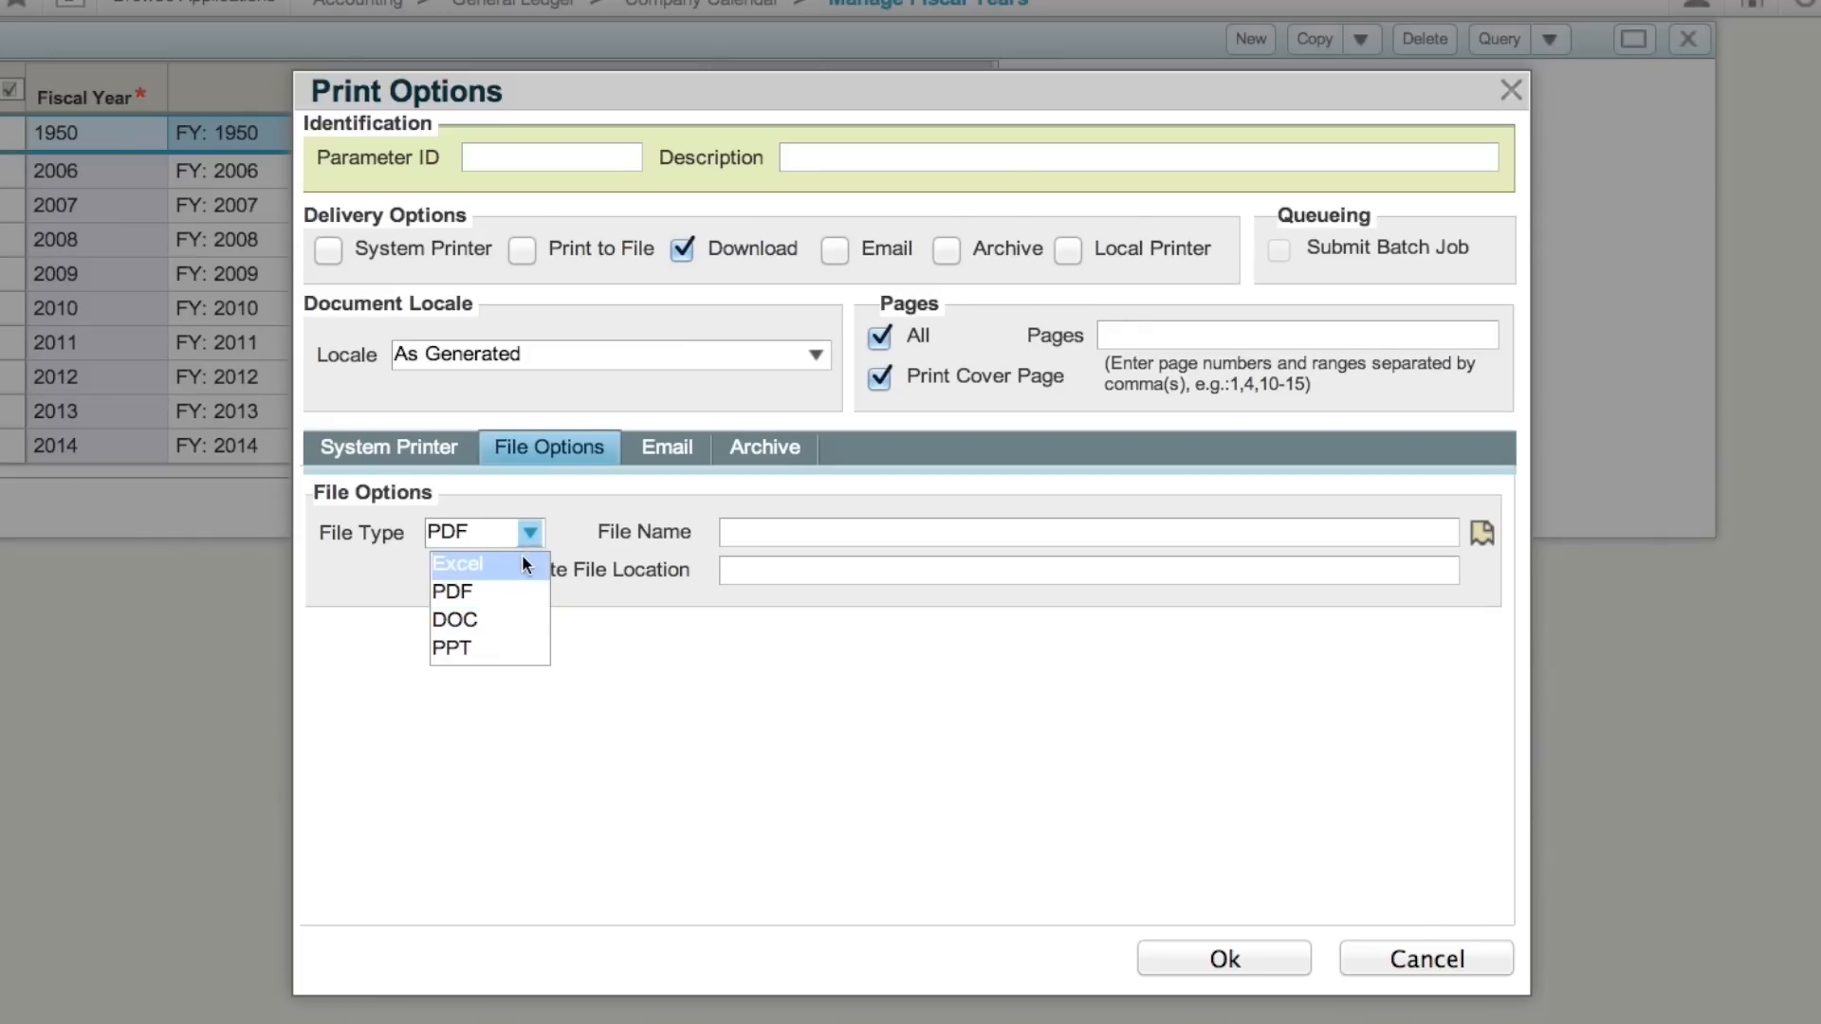
{"action": "left_click", "coordinate": [456, 564]}
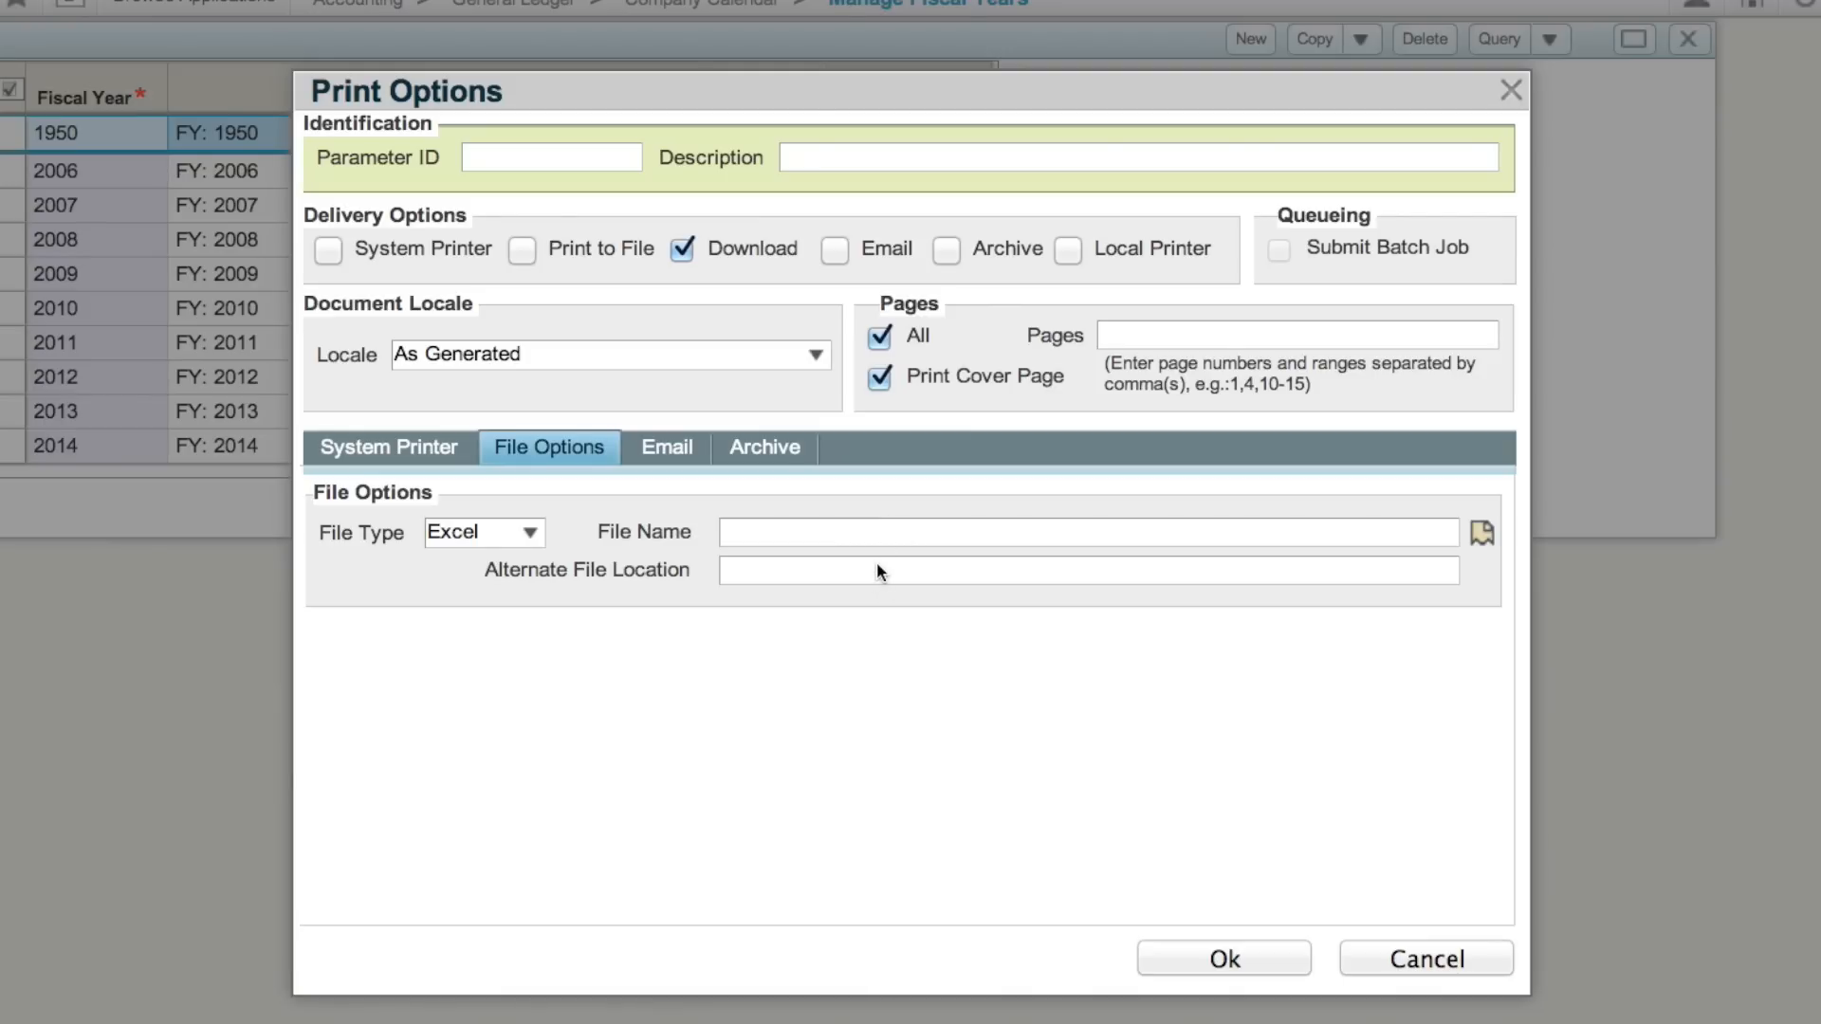
{"action": "left_click", "coordinate": [666, 446]}
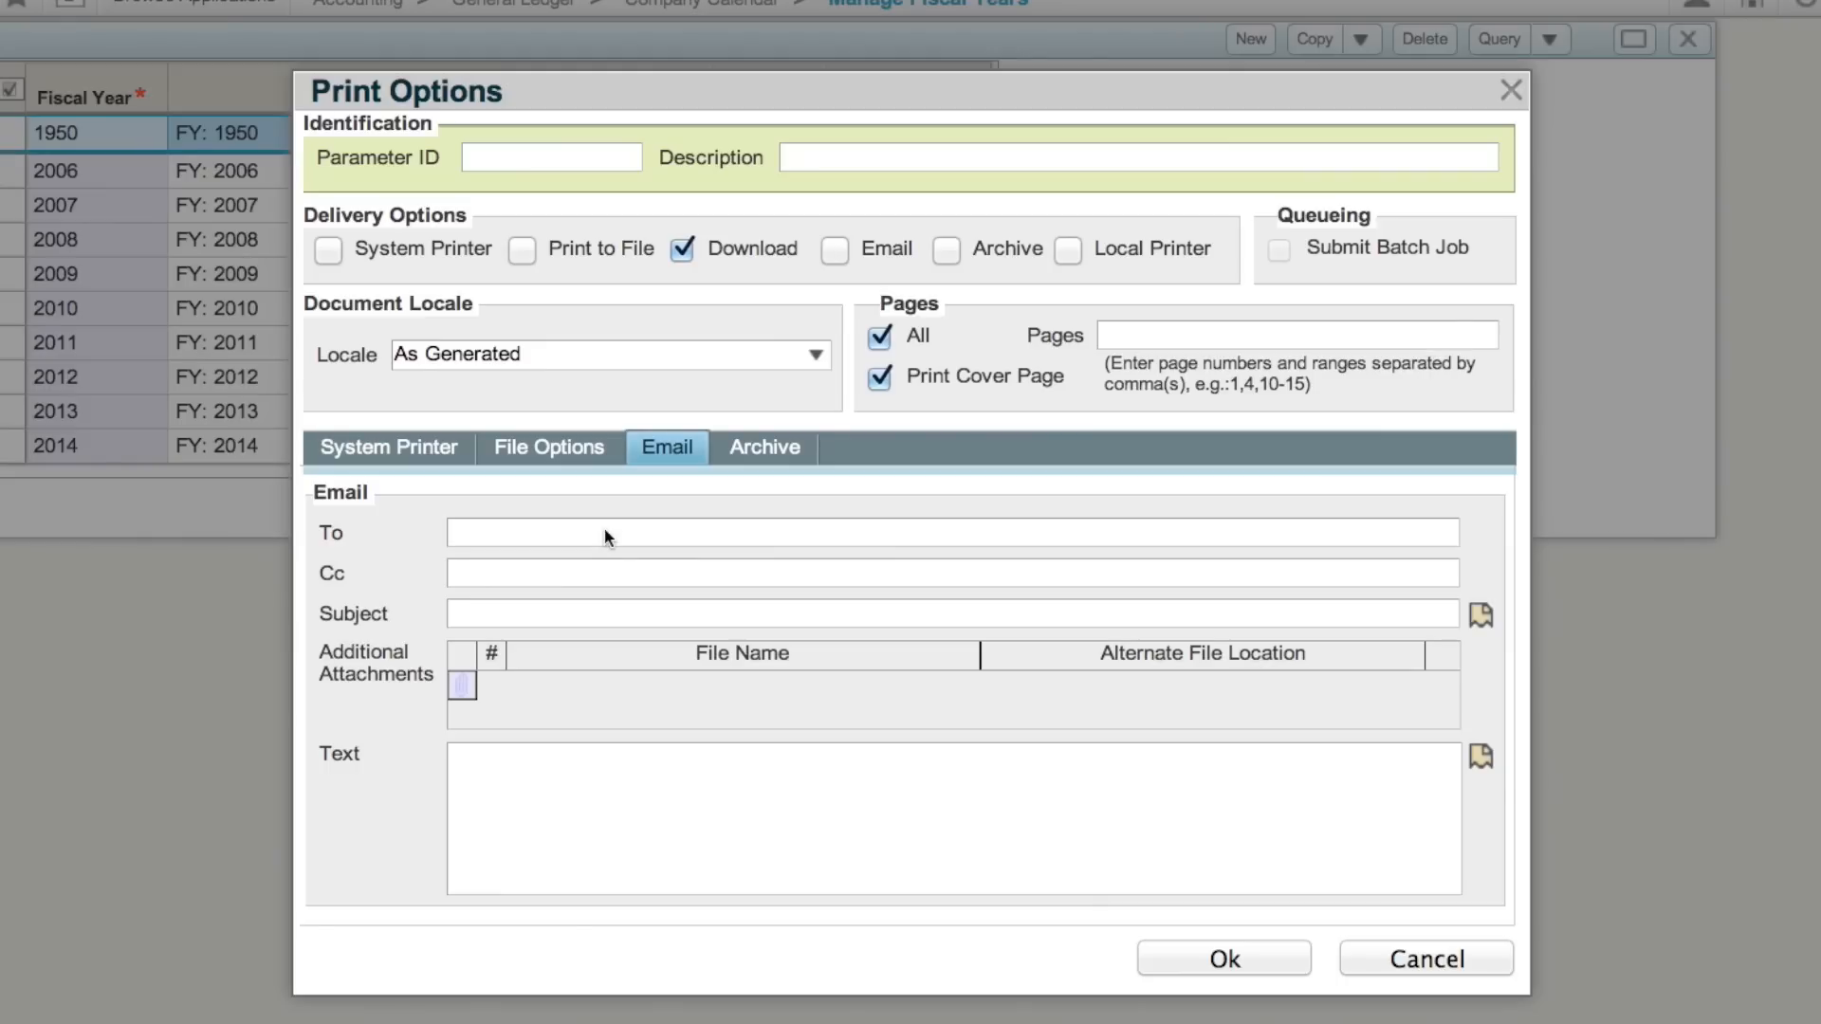
{"action": "left_click", "coordinate": [762, 447]}
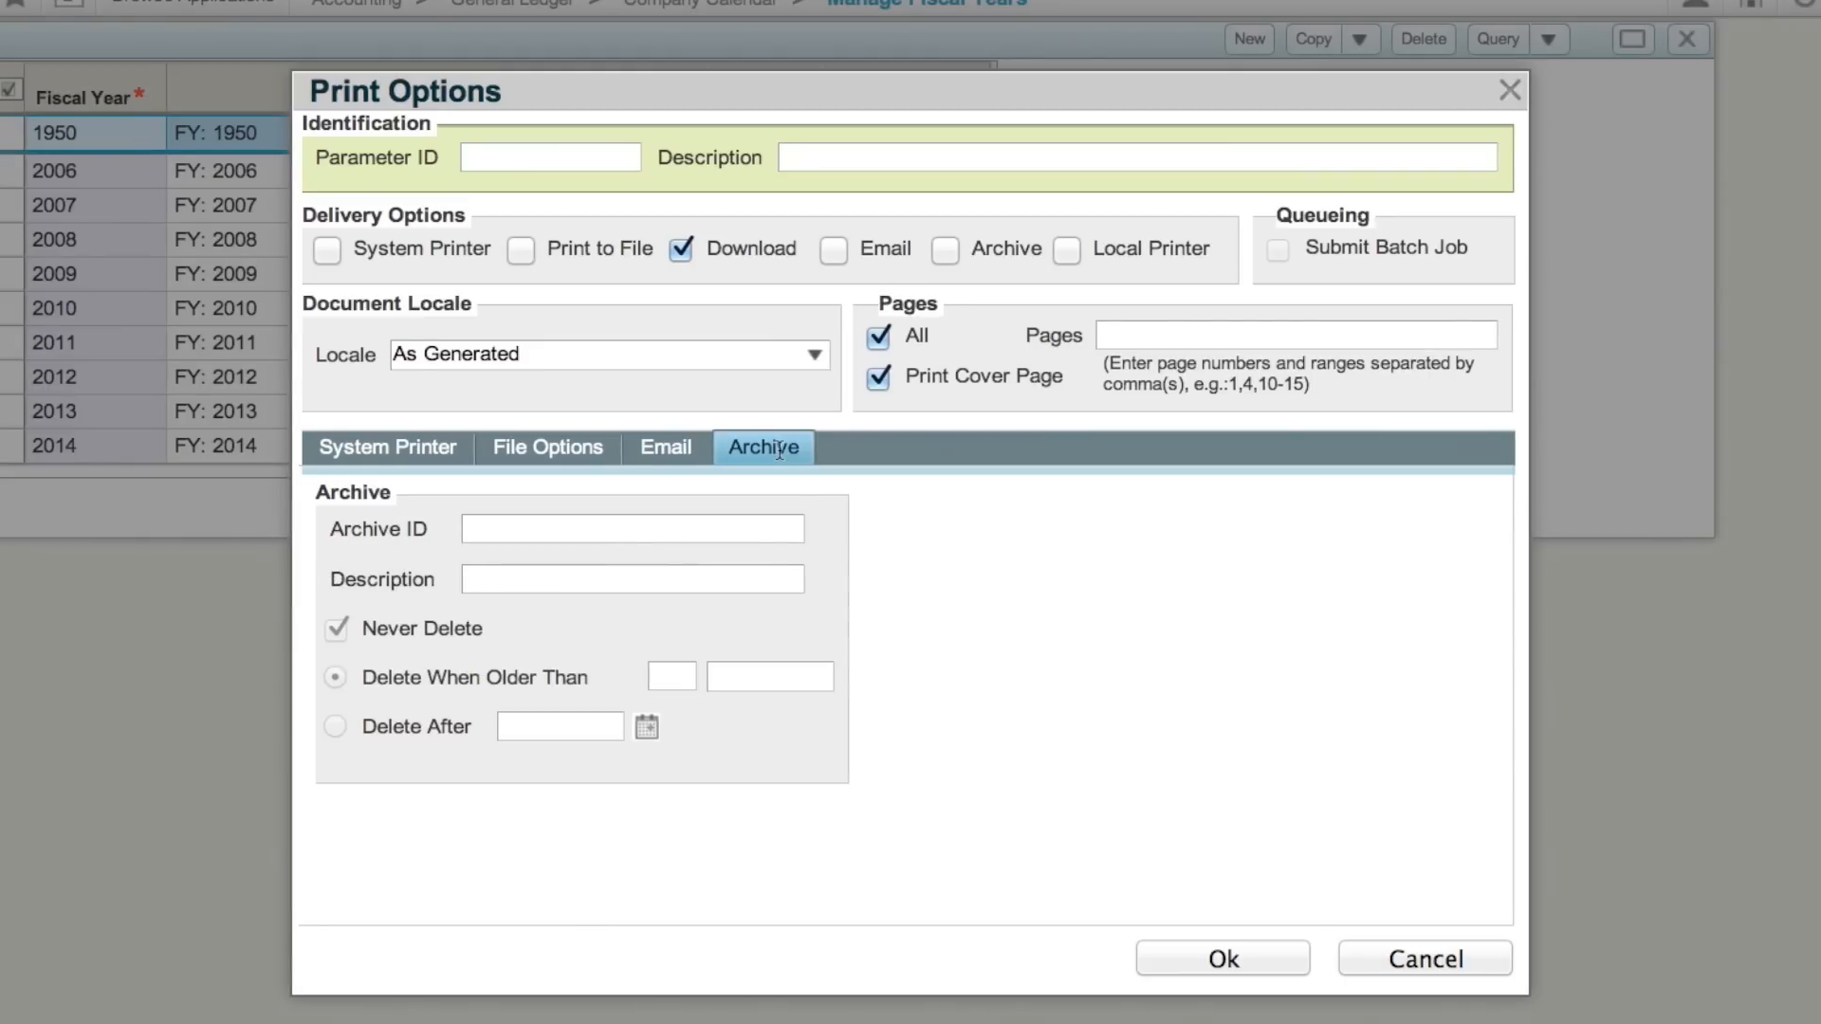